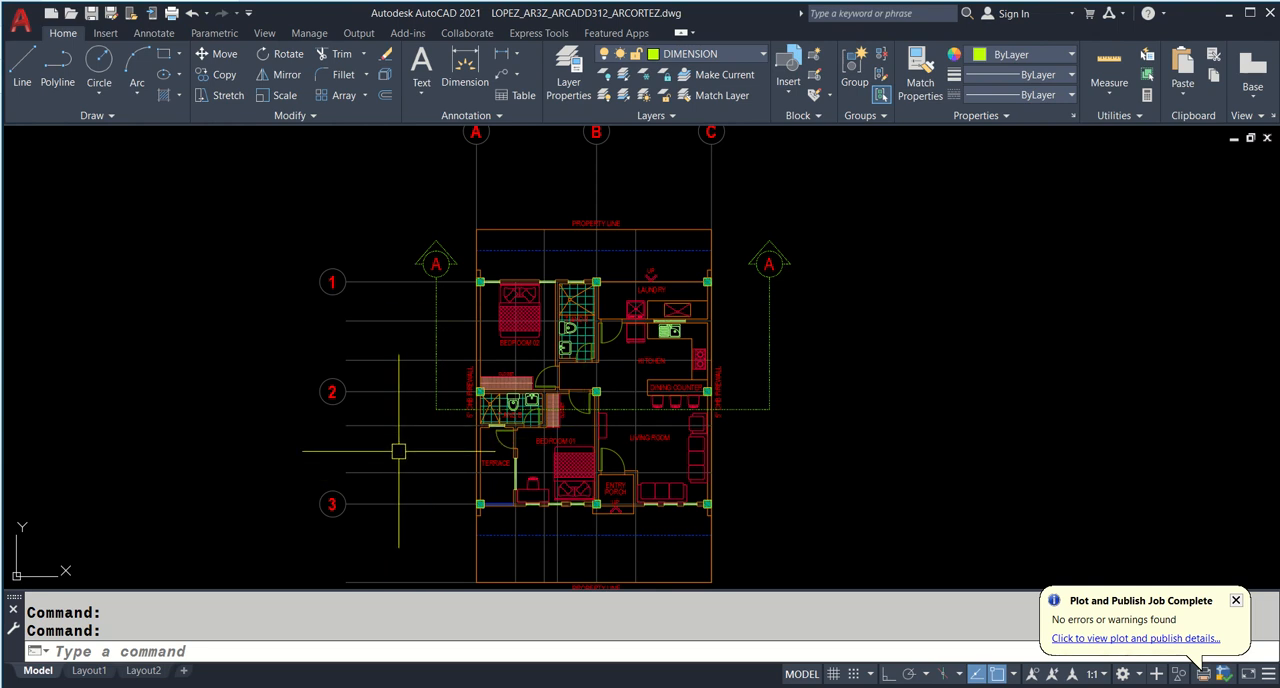
- Bring up the Layer Properties Manager via LA and highlight the DIMENSION layer row
type("L")
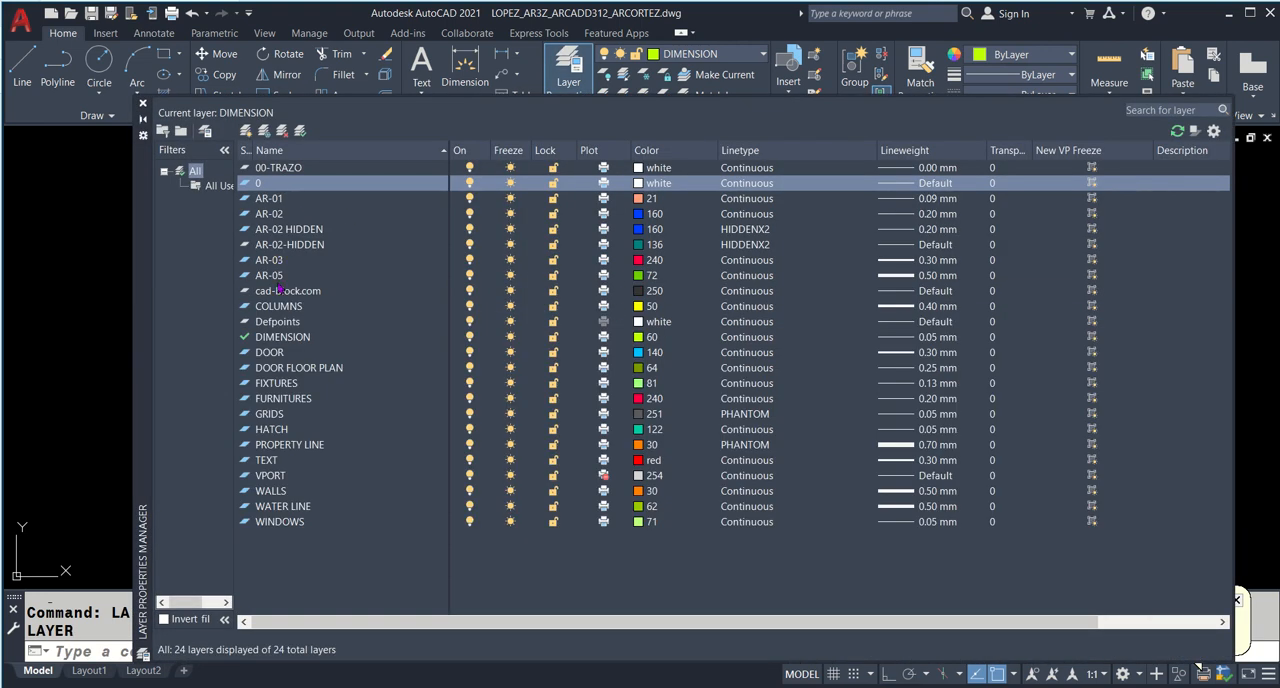
left_click(282, 337)
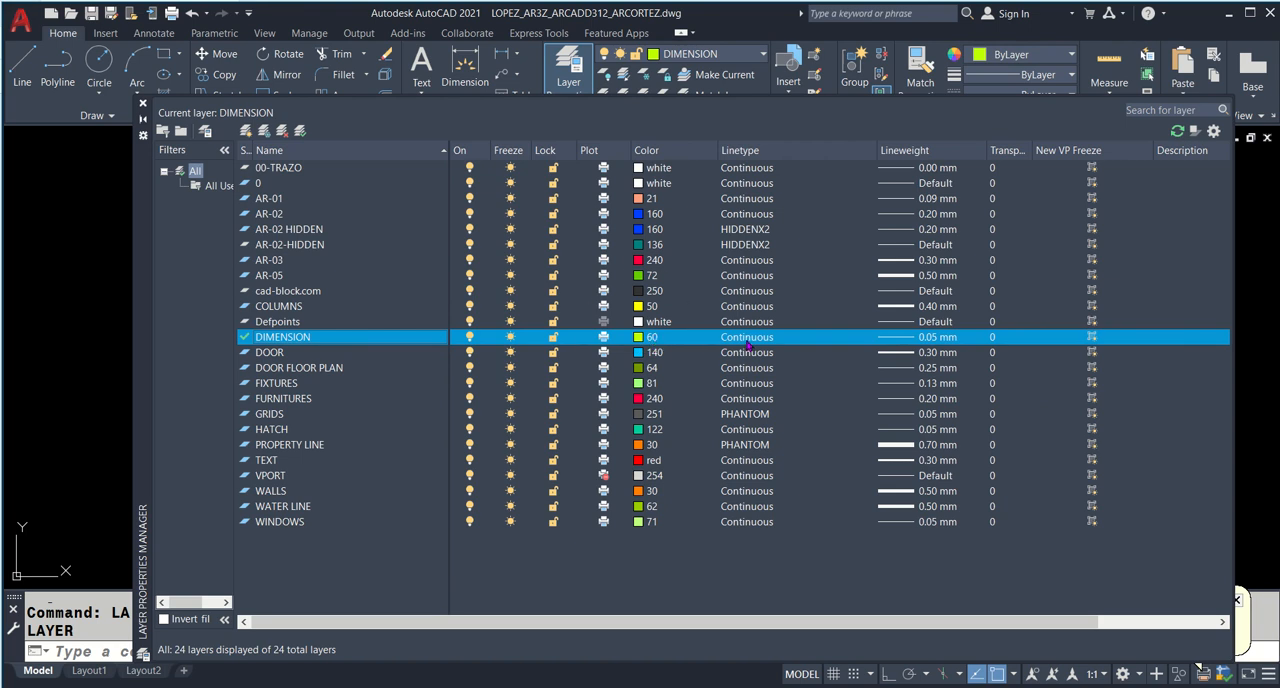
mouse_move(918, 352)
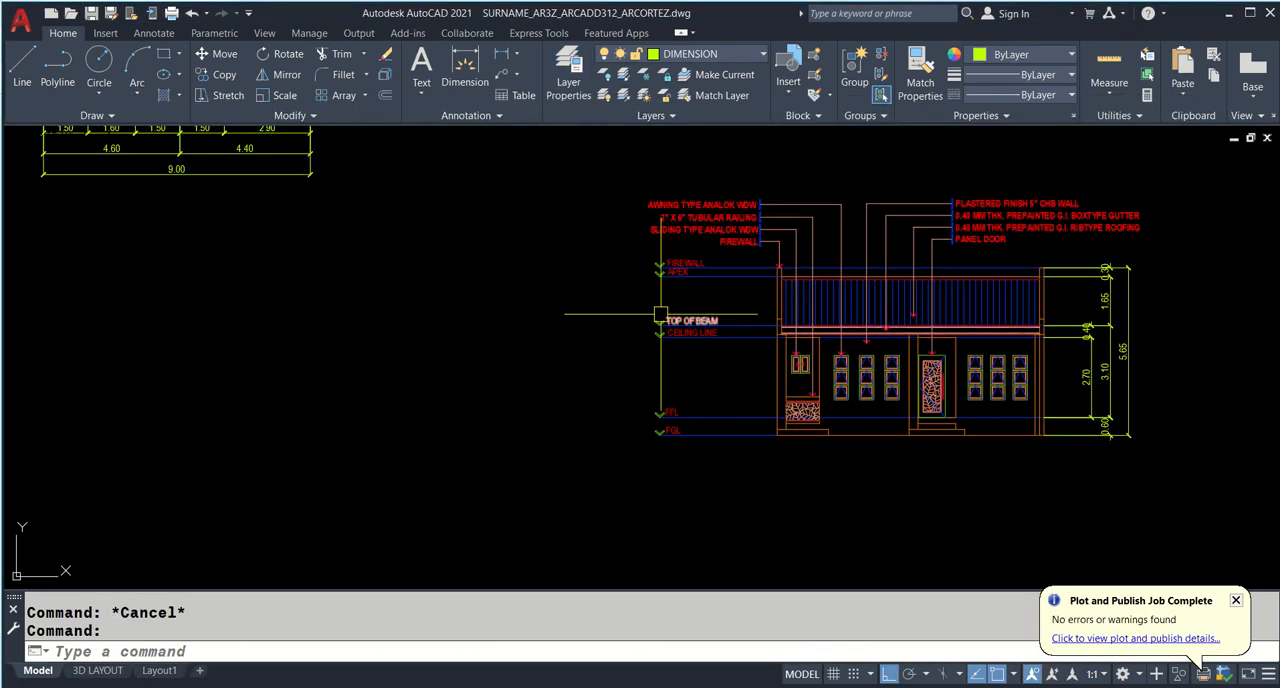
- View the SURNAME reference drawing's 36 layers, then return to the LOPEZ drawing's layer list
left_click(563, 70)
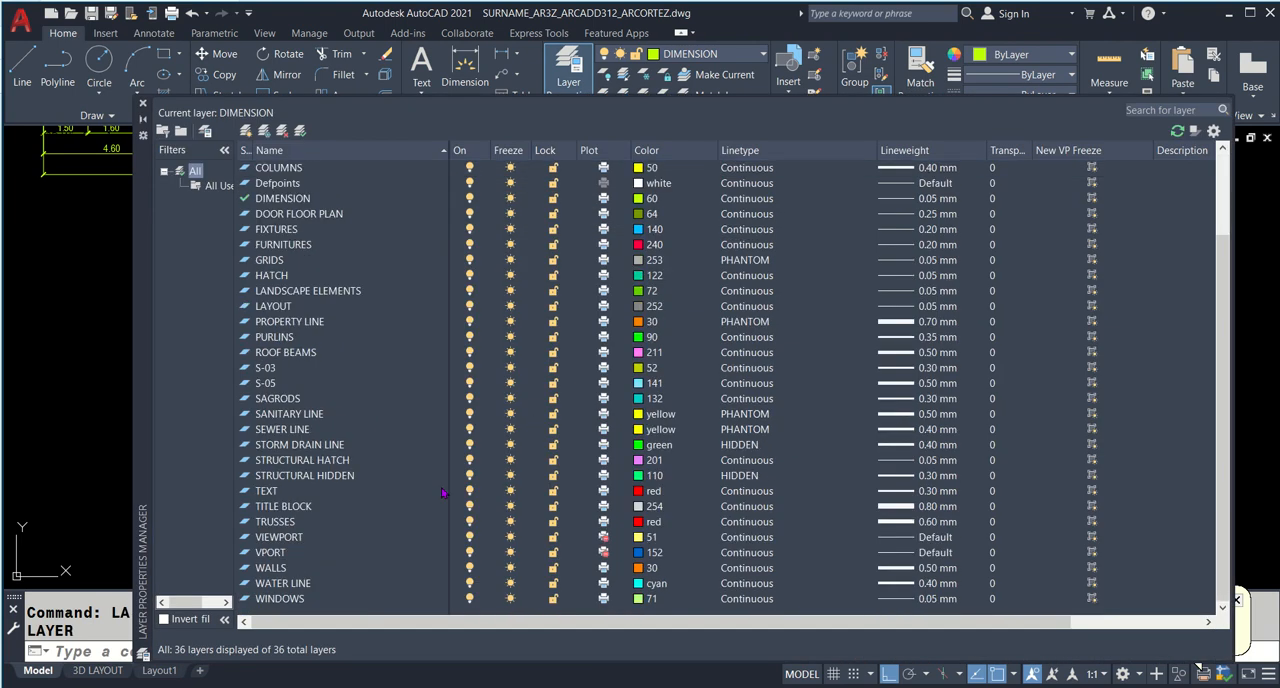
left_click(283, 506)
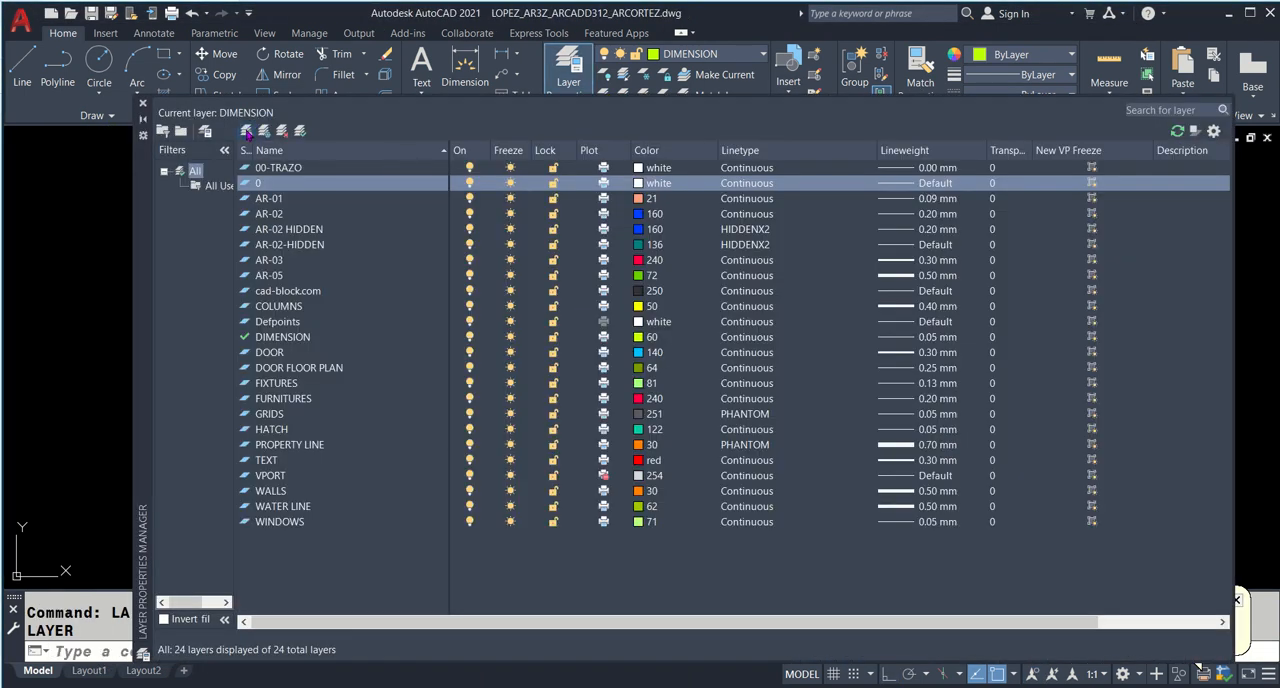
- Create a TITLEBLOCK layer with colour 254 and a 0.80 mm lineweight
left_click(247, 131)
type("TITLEBLOCK")
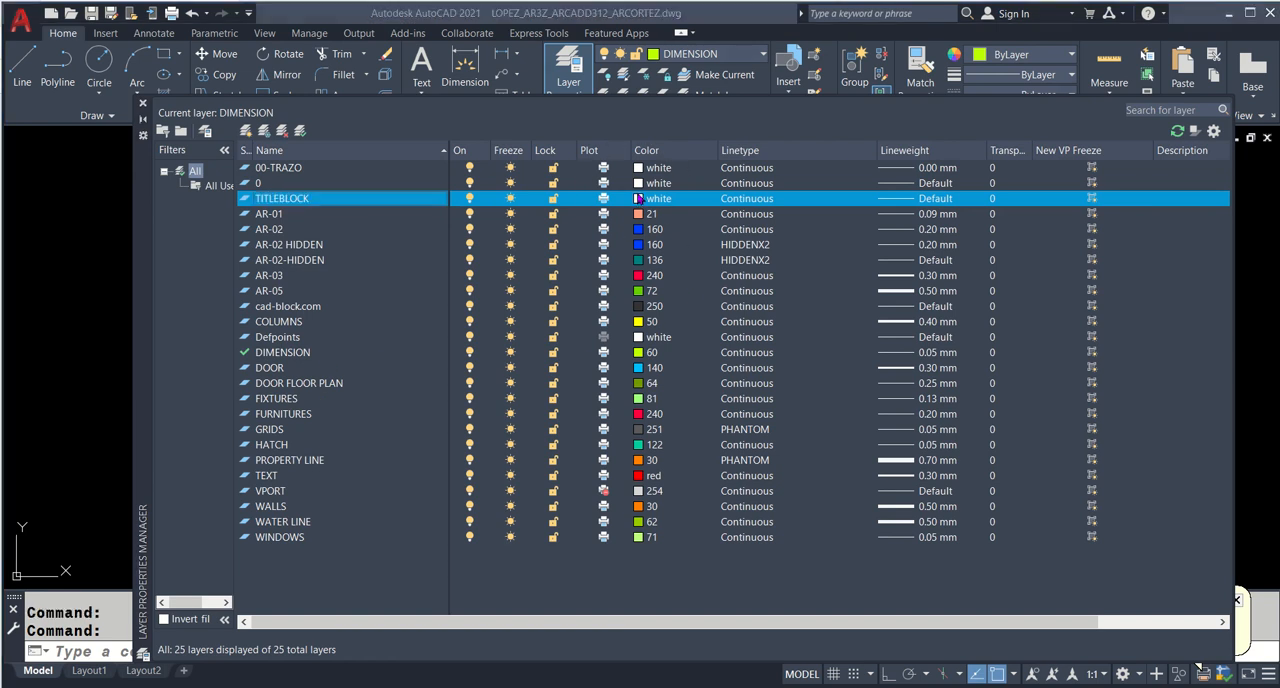
left_click(638, 198)
type("254")
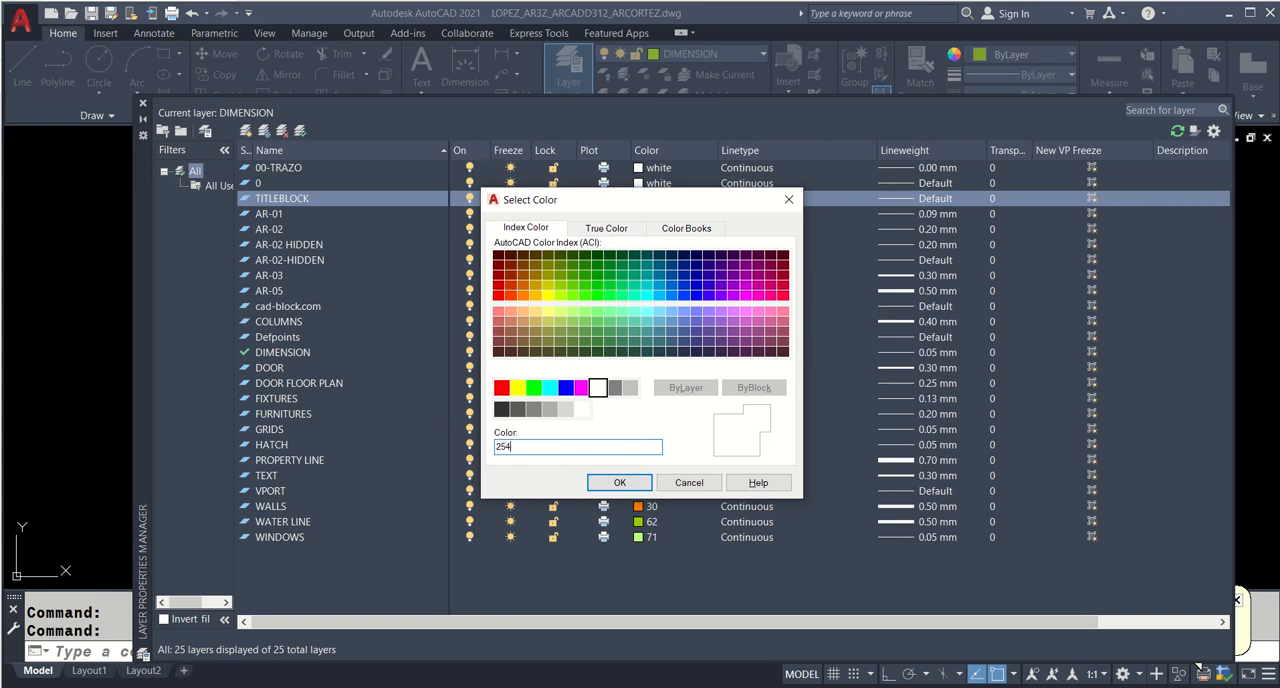
left_click(619, 482)
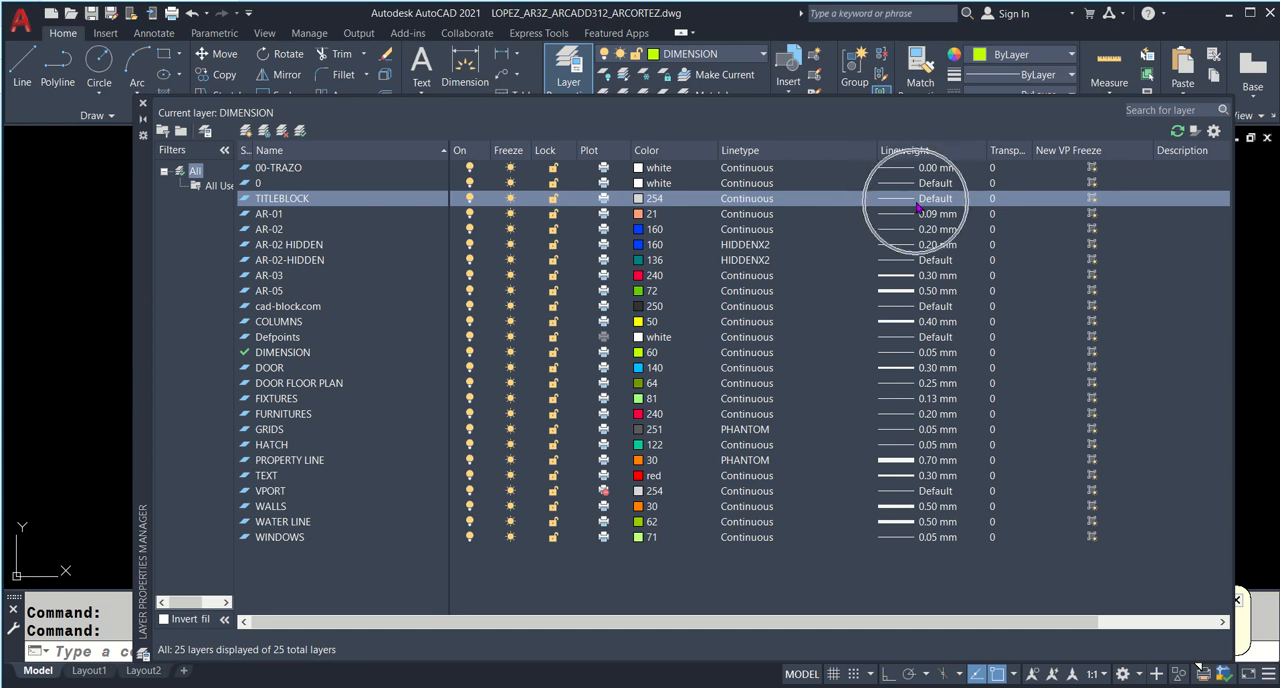
left_click(935, 198)
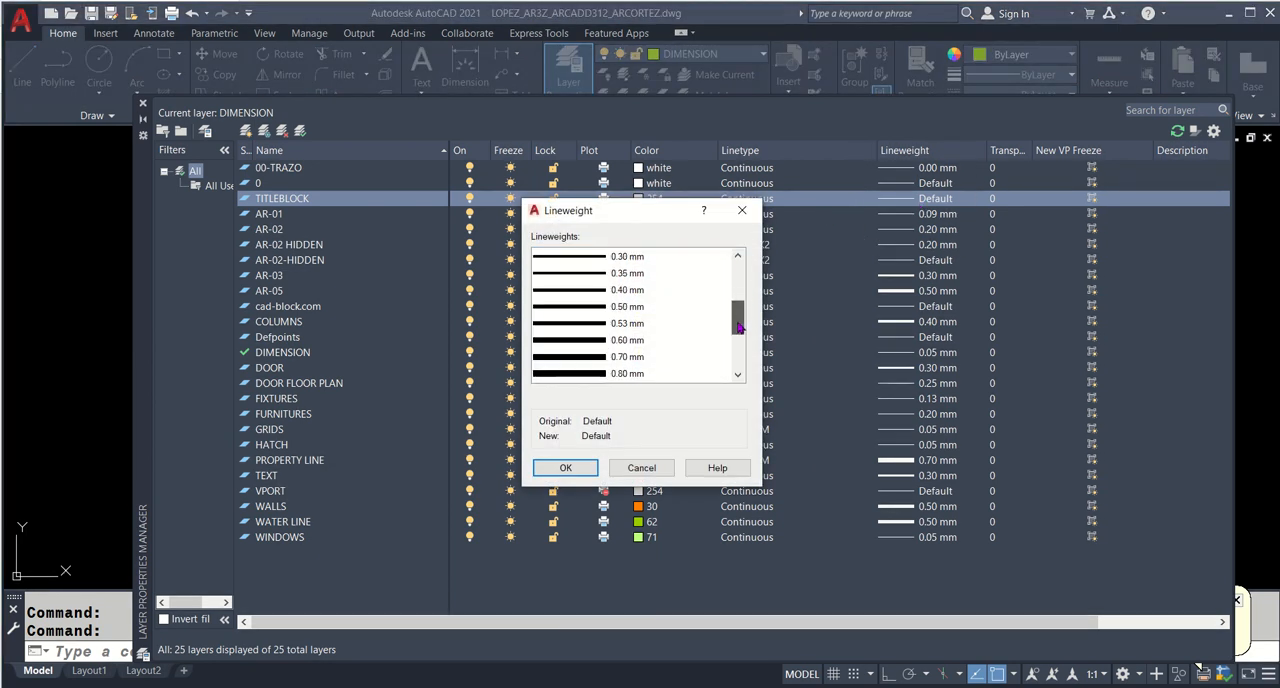
left_click(620, 373)
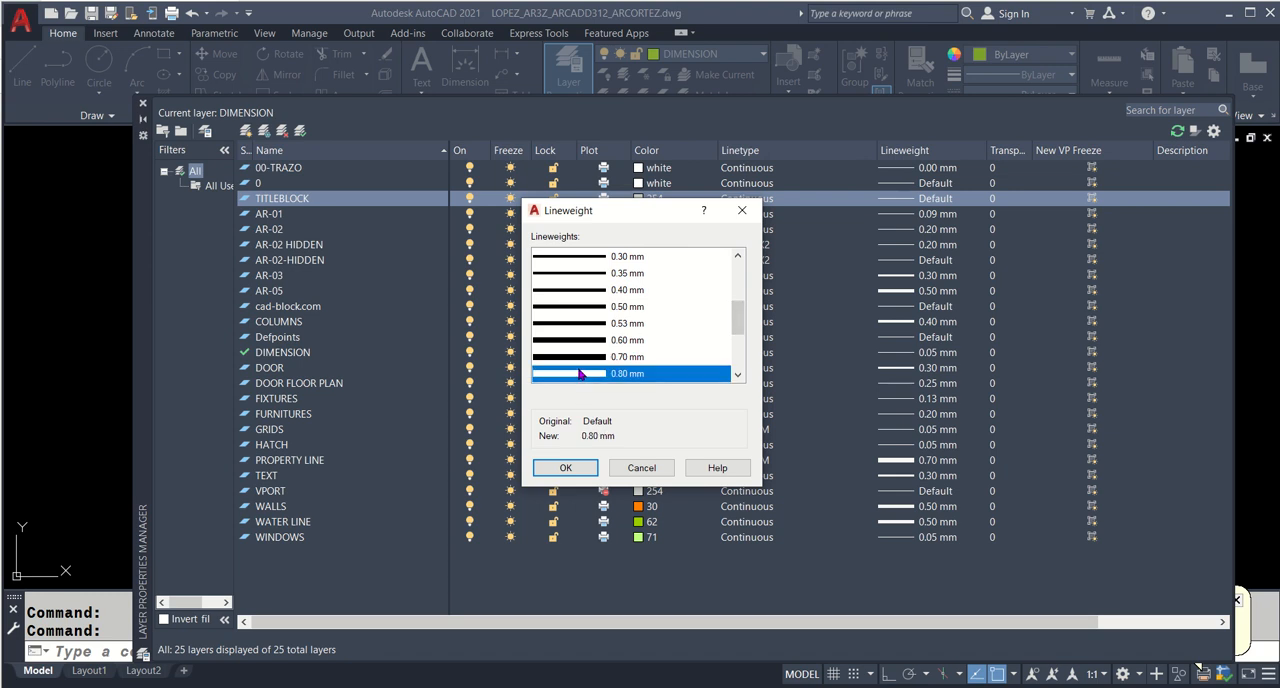
left_click(565, 467)
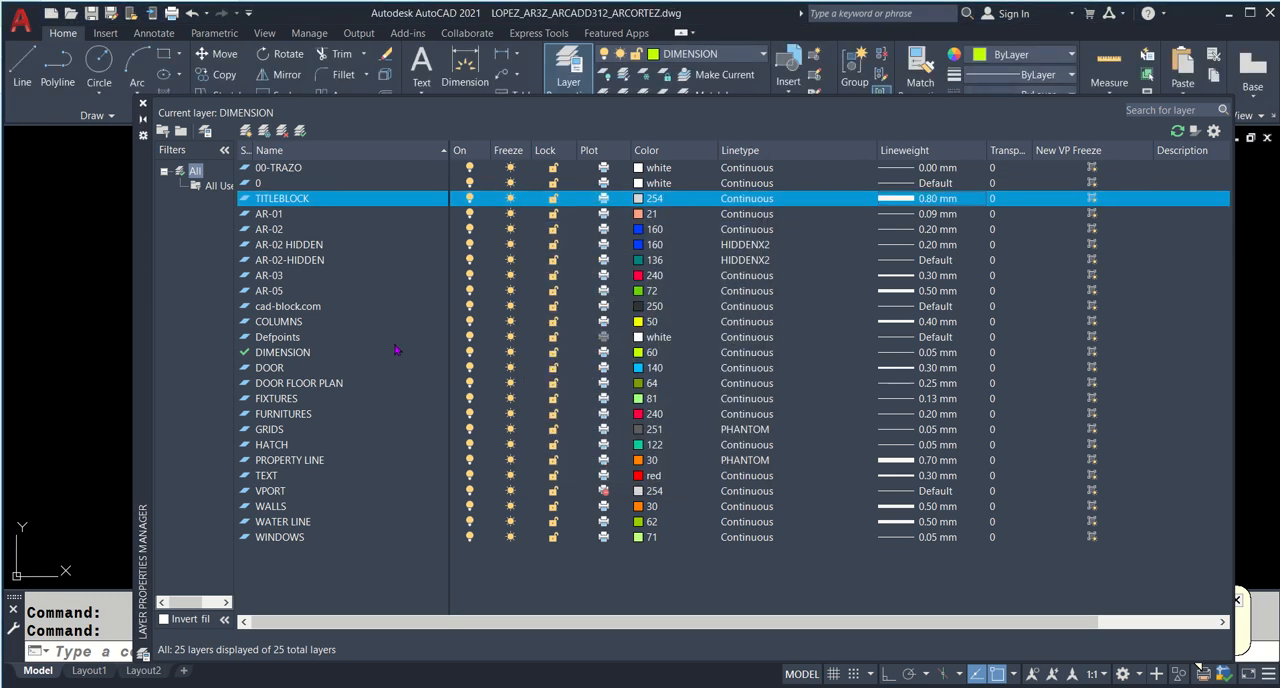
left_click(300, 183)
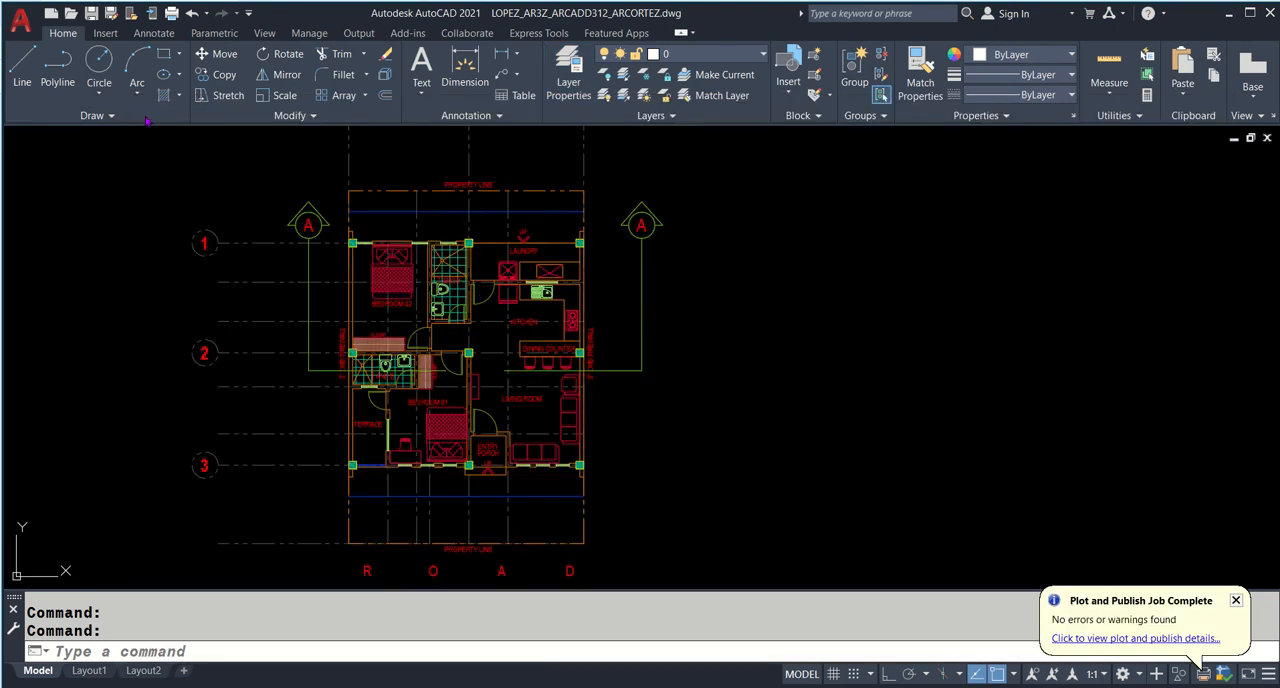
mouse_move(1206, 675)
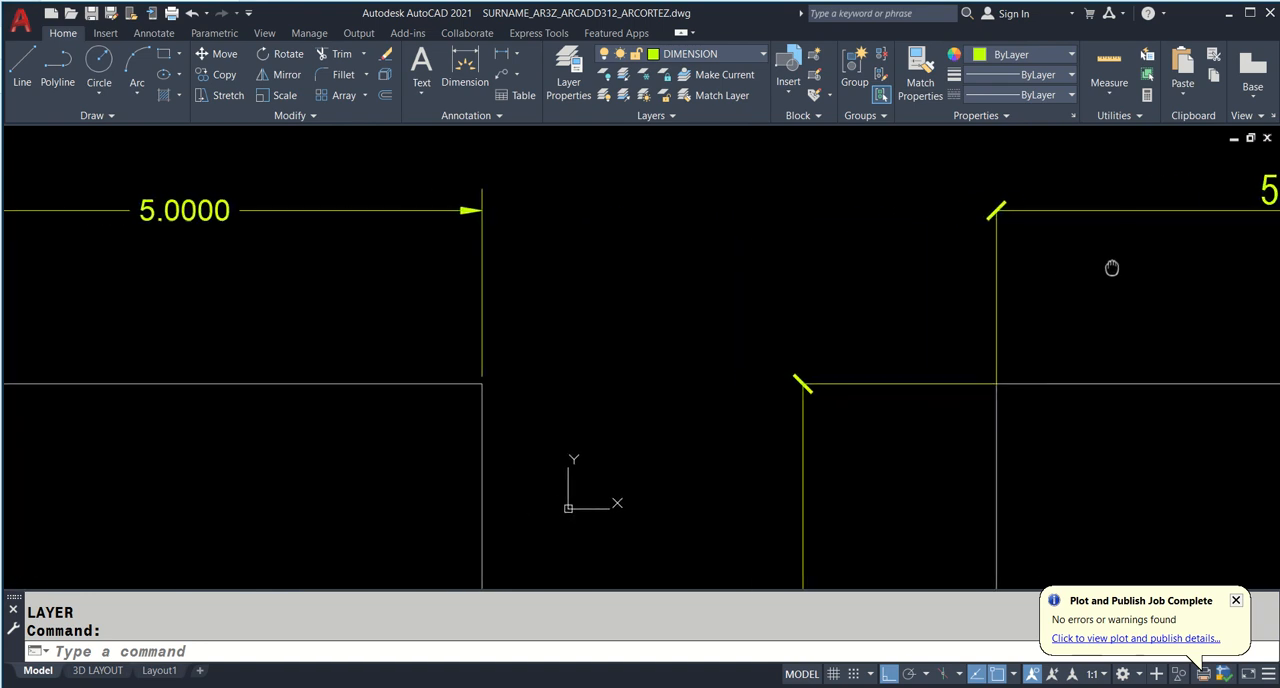
mouse_move(886, 226)
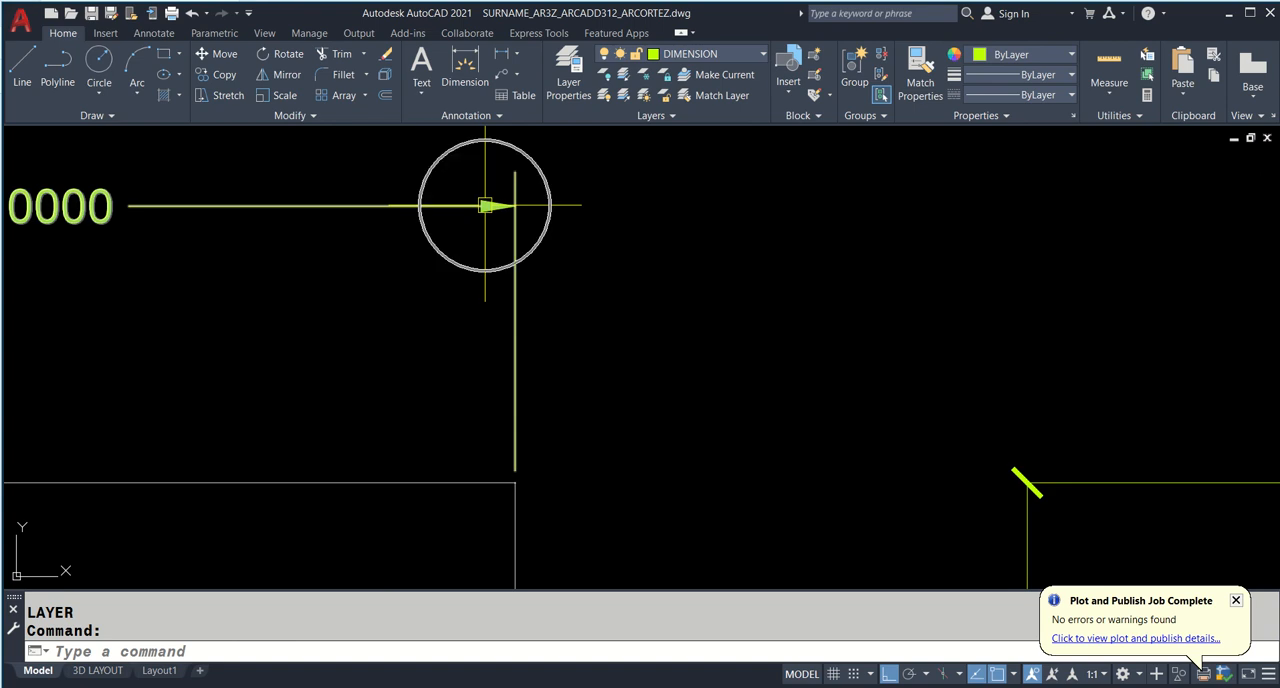
mouse_move(487, 207)
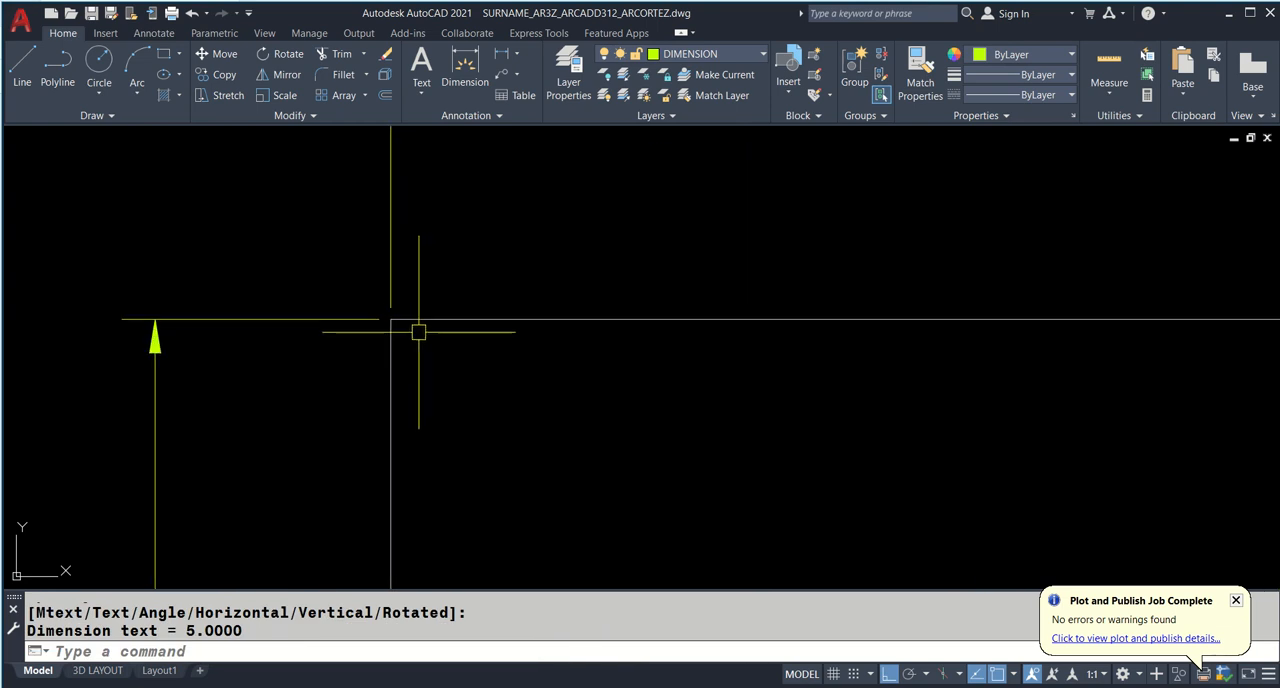
mouse_move(916, 372)
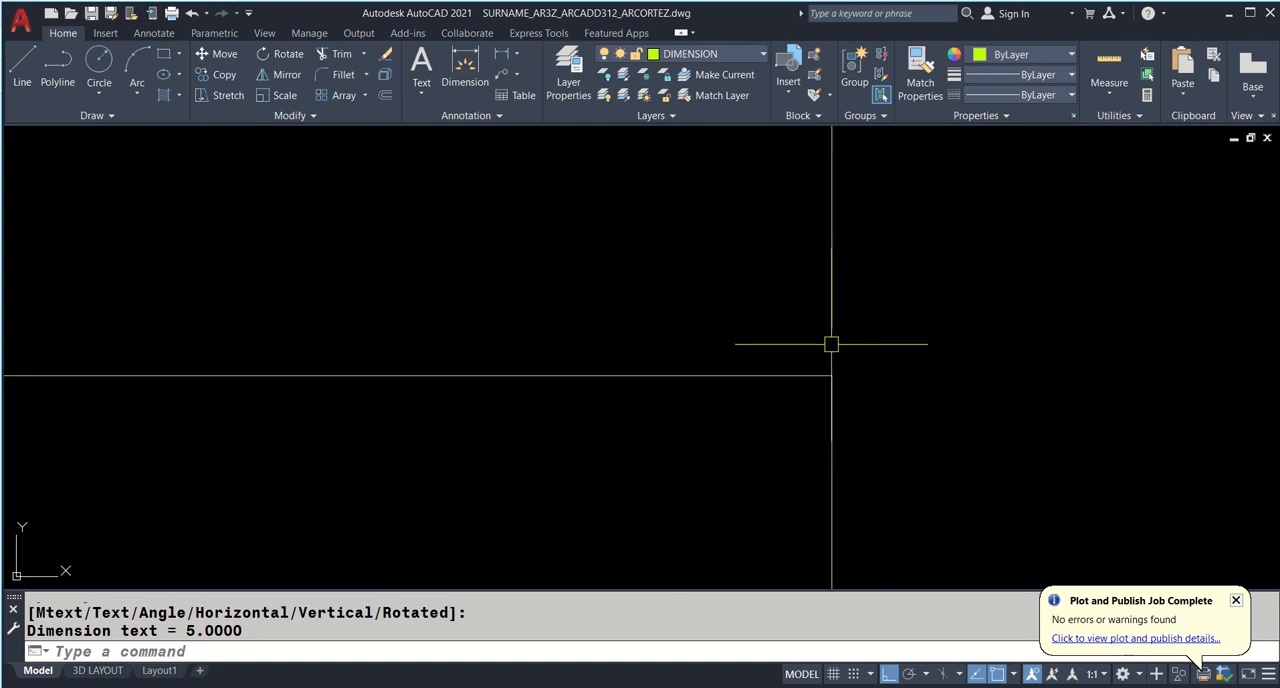
mouse_move(831, 388)
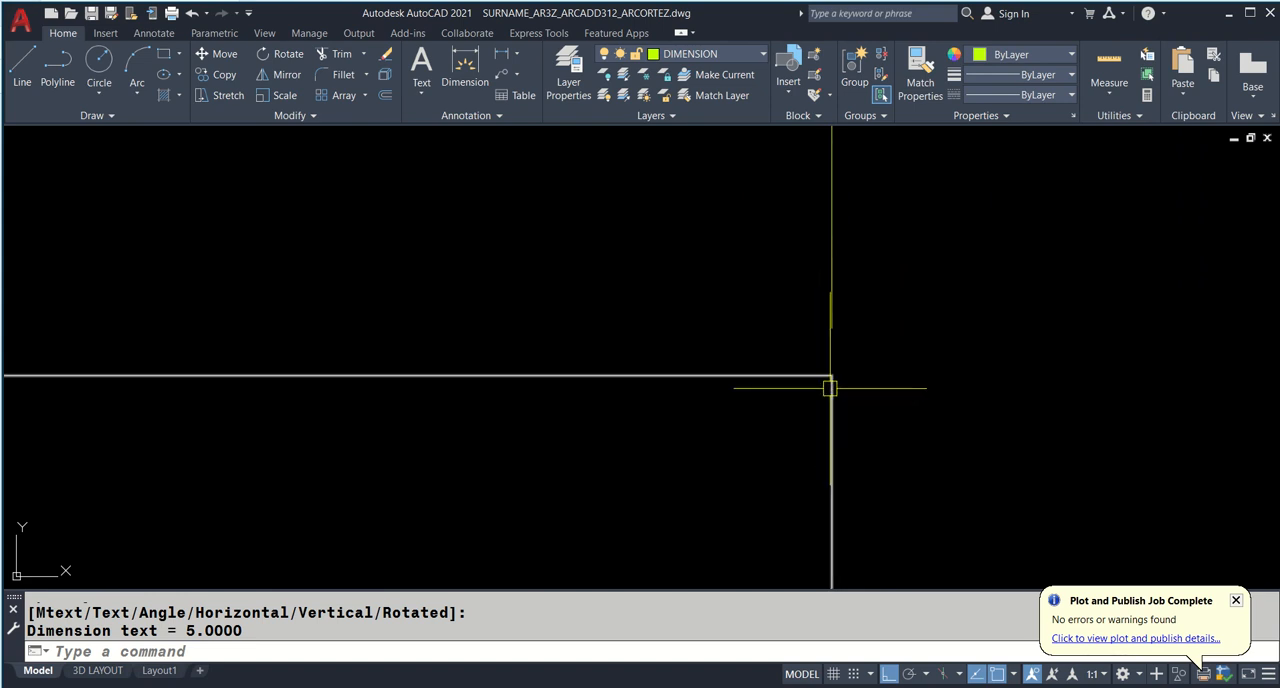
mouse_move(829, 388)
type("DLI")
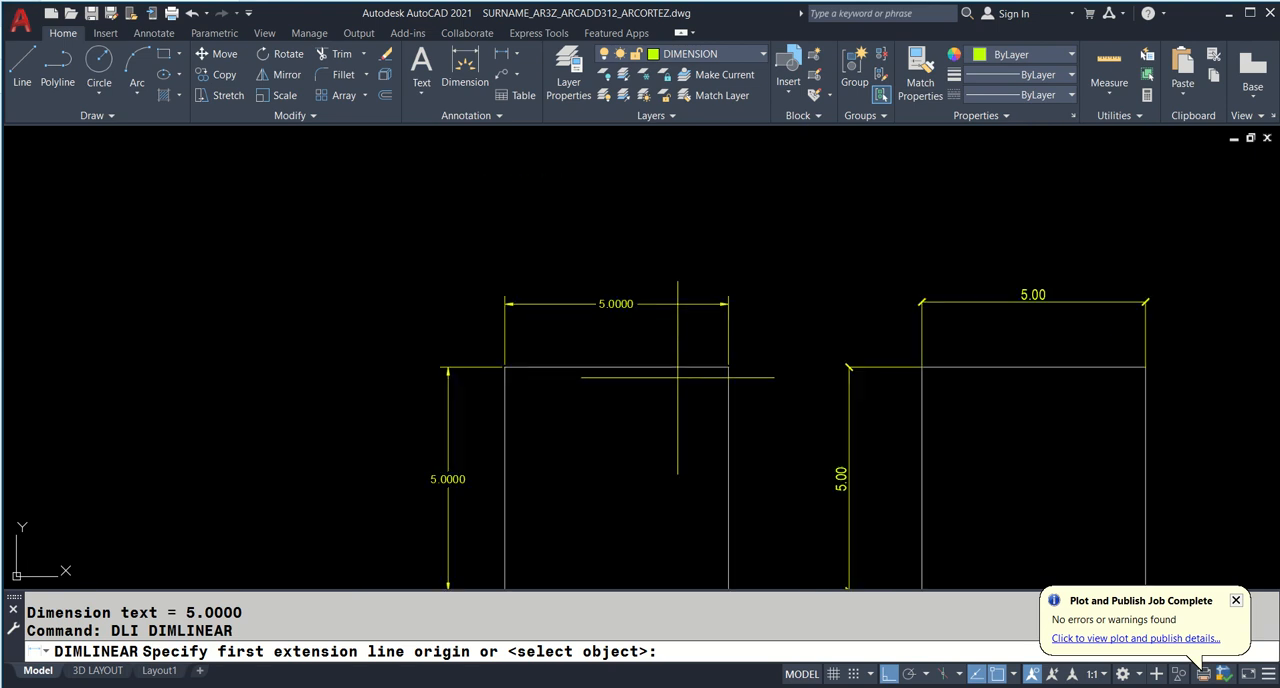
mouse_move(690, 375)
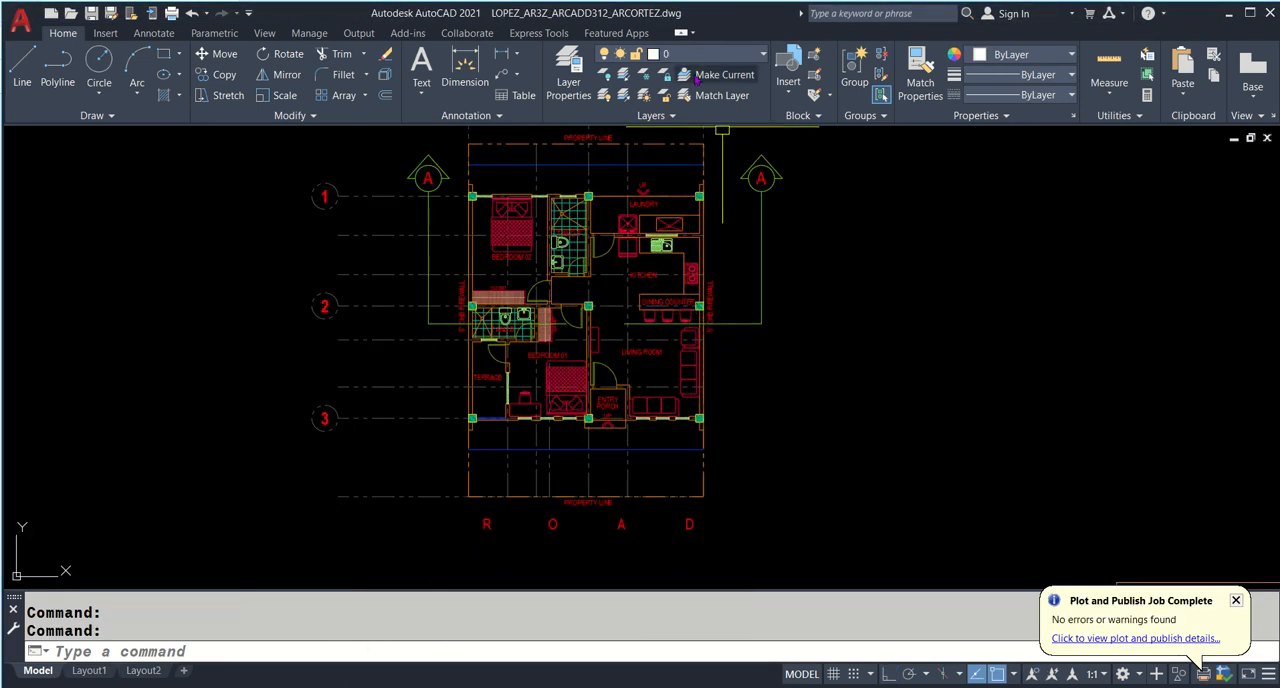
- Bring up the Dimension Style Manager and preview the Standard and ISO-25 styles
left_click(752, 54)
type("D")
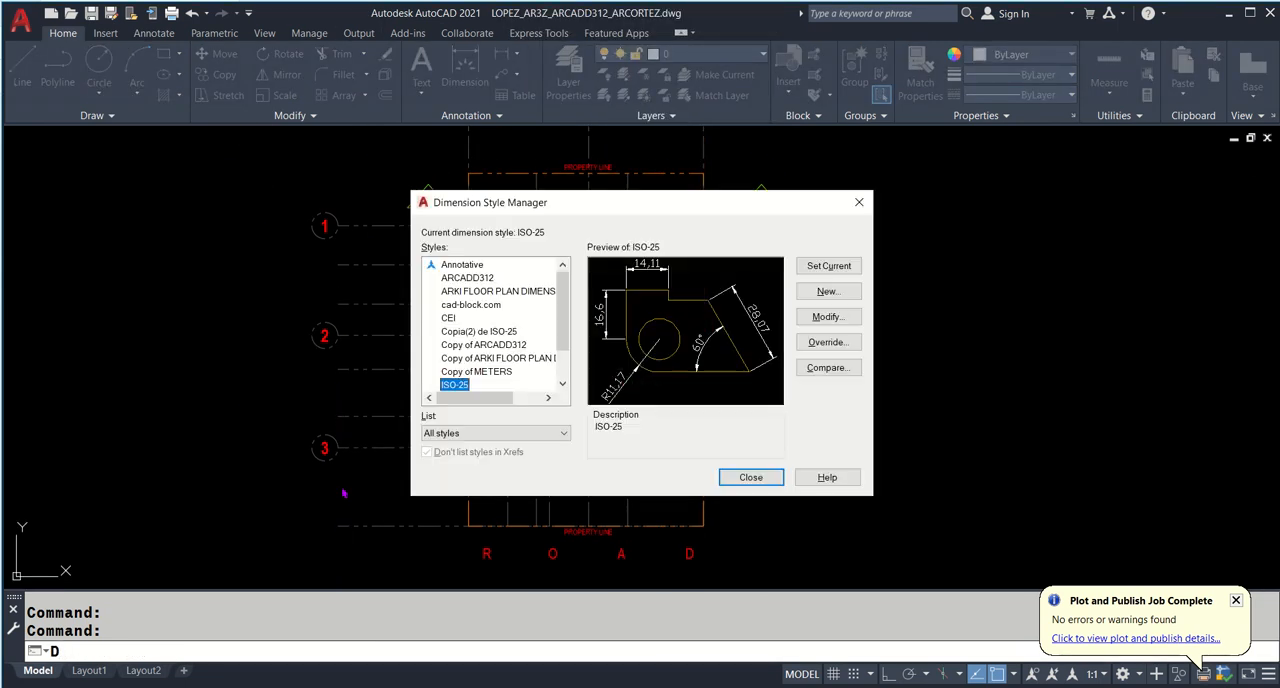
scroll("down", 3)
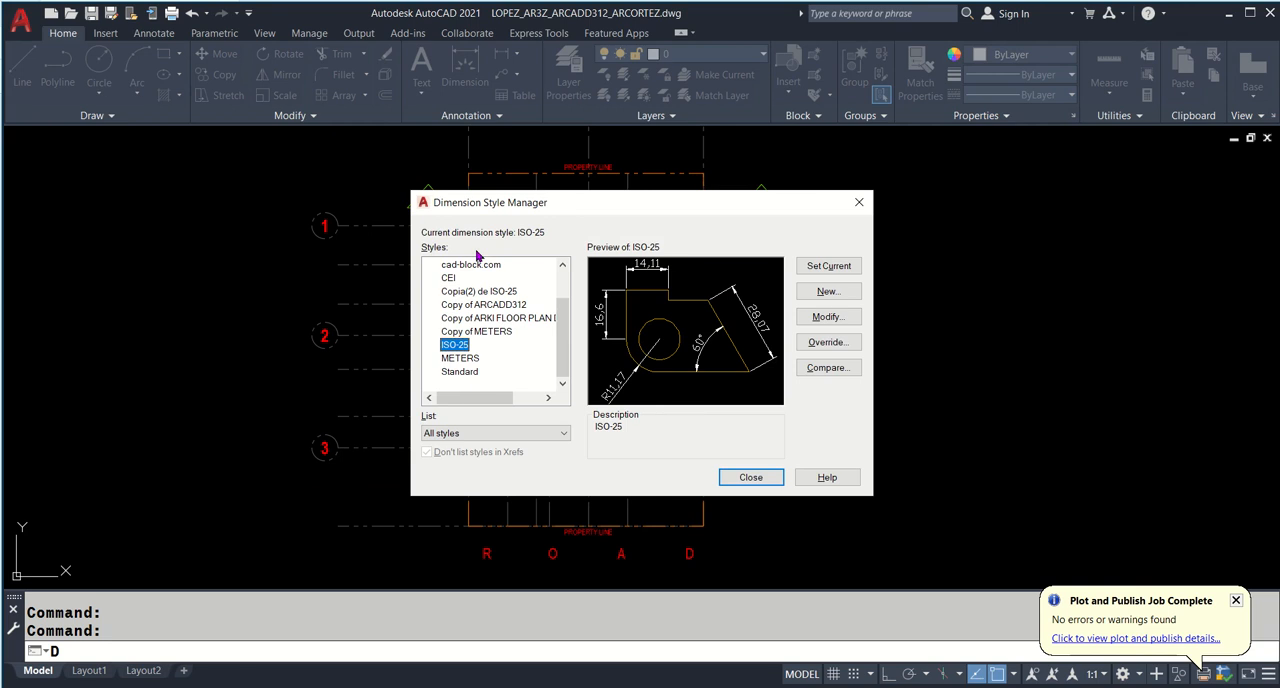
left_click(459, 371)
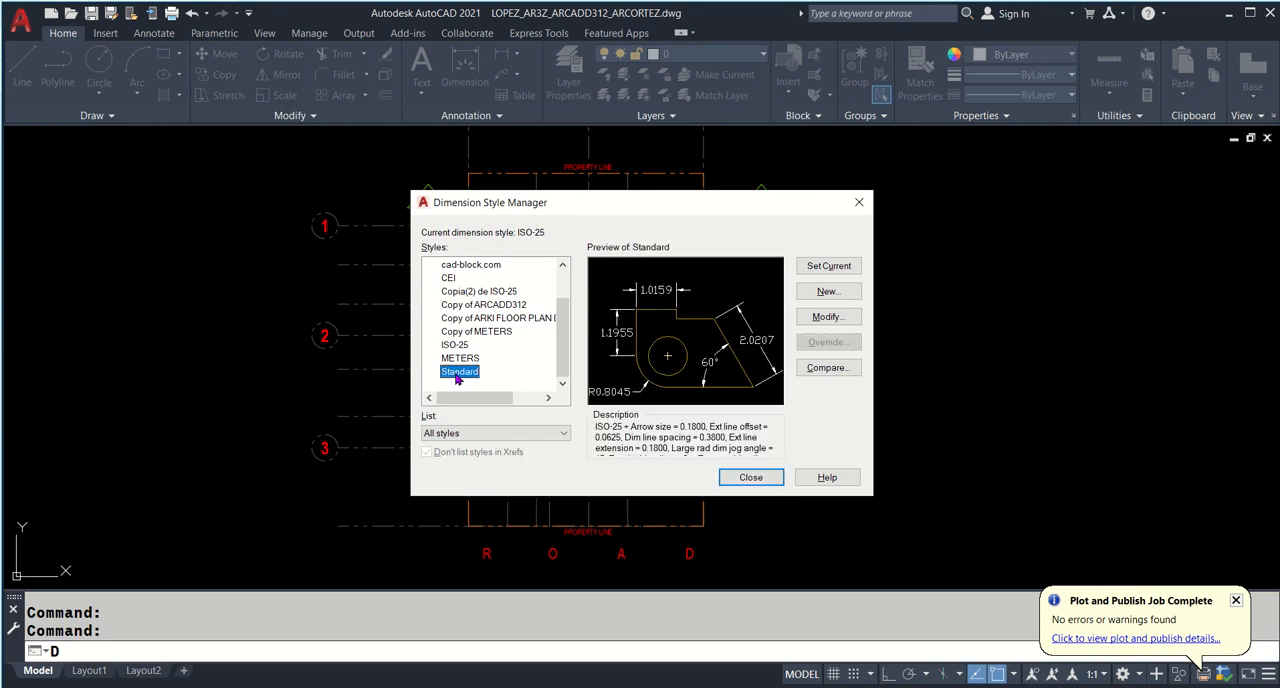
mouse_move(485, 387)
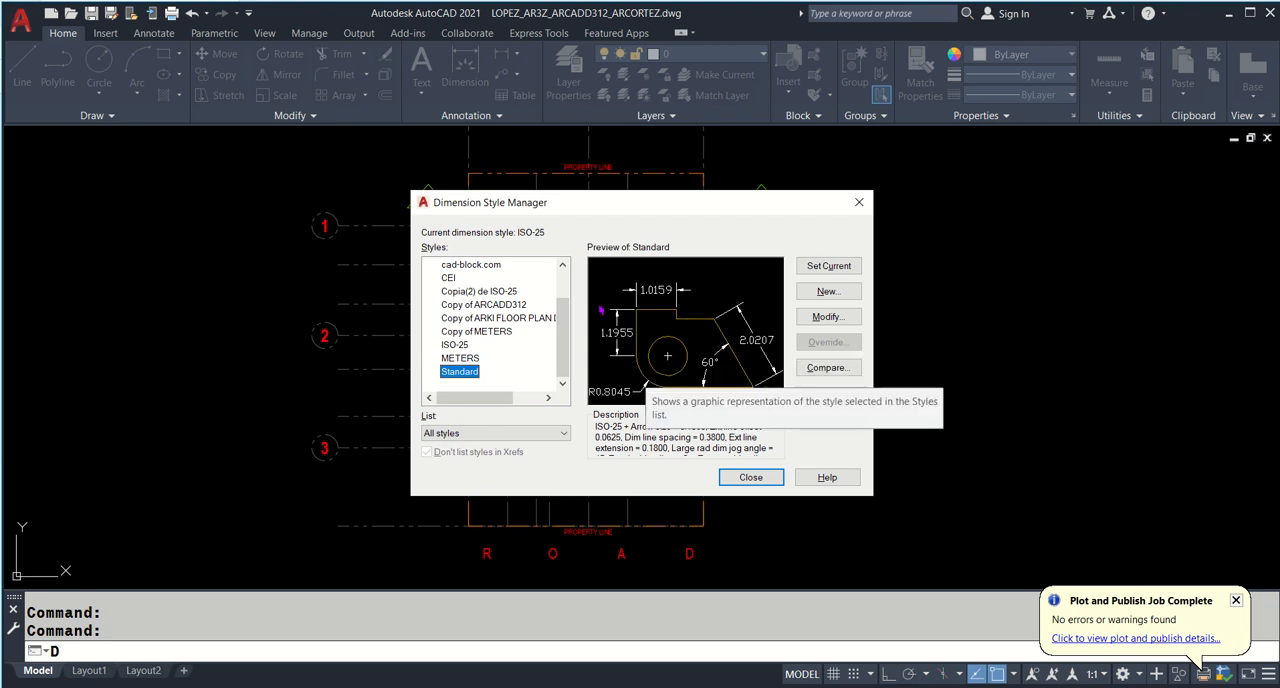
left_click(750, 477)
type("E")
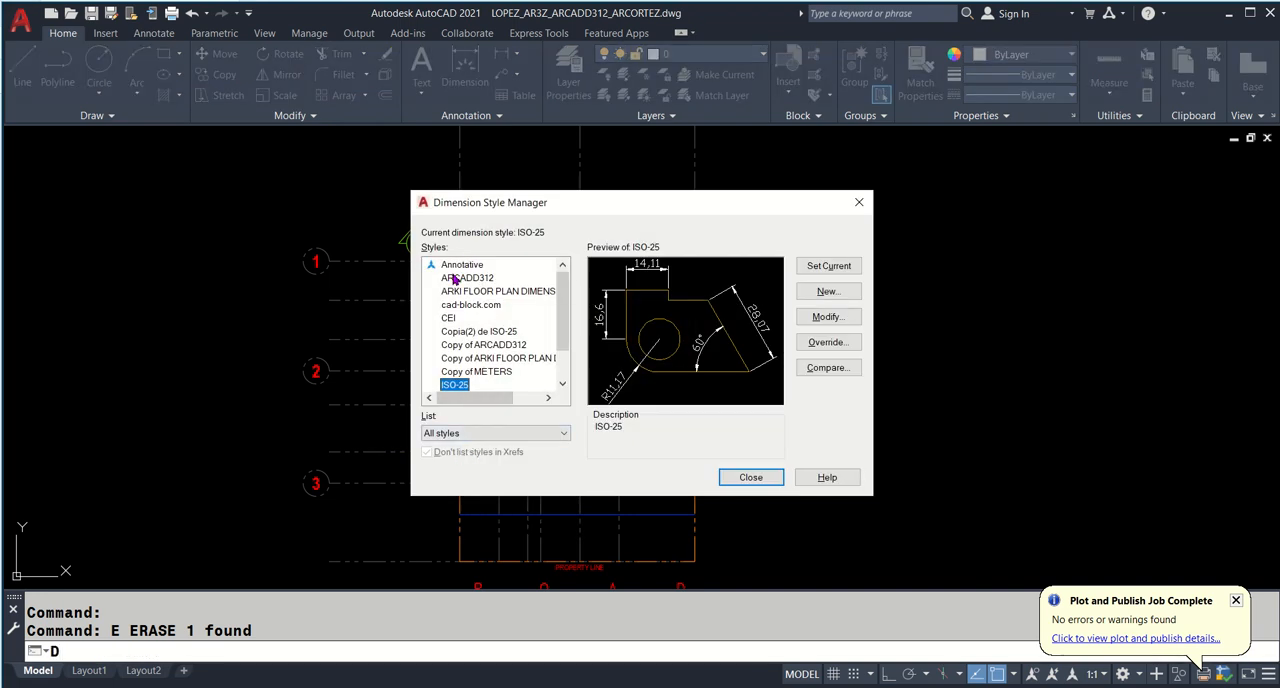
mouse_move(543, 350)
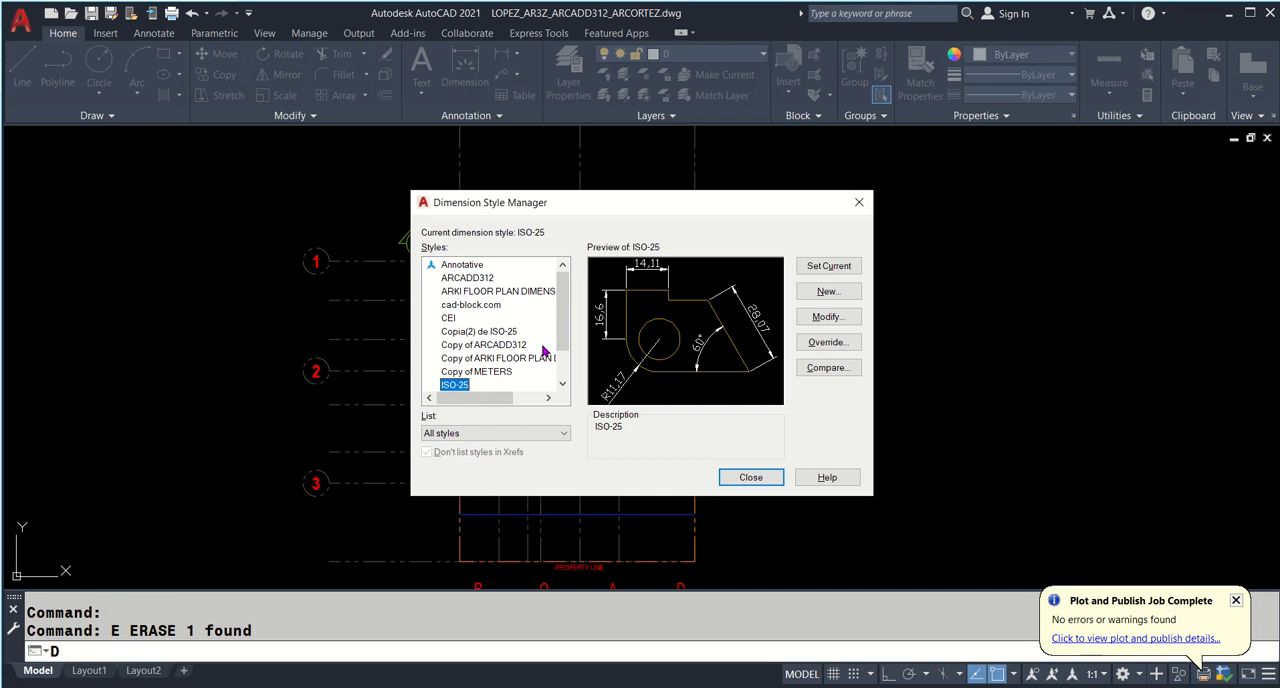
scroll("down", 3)
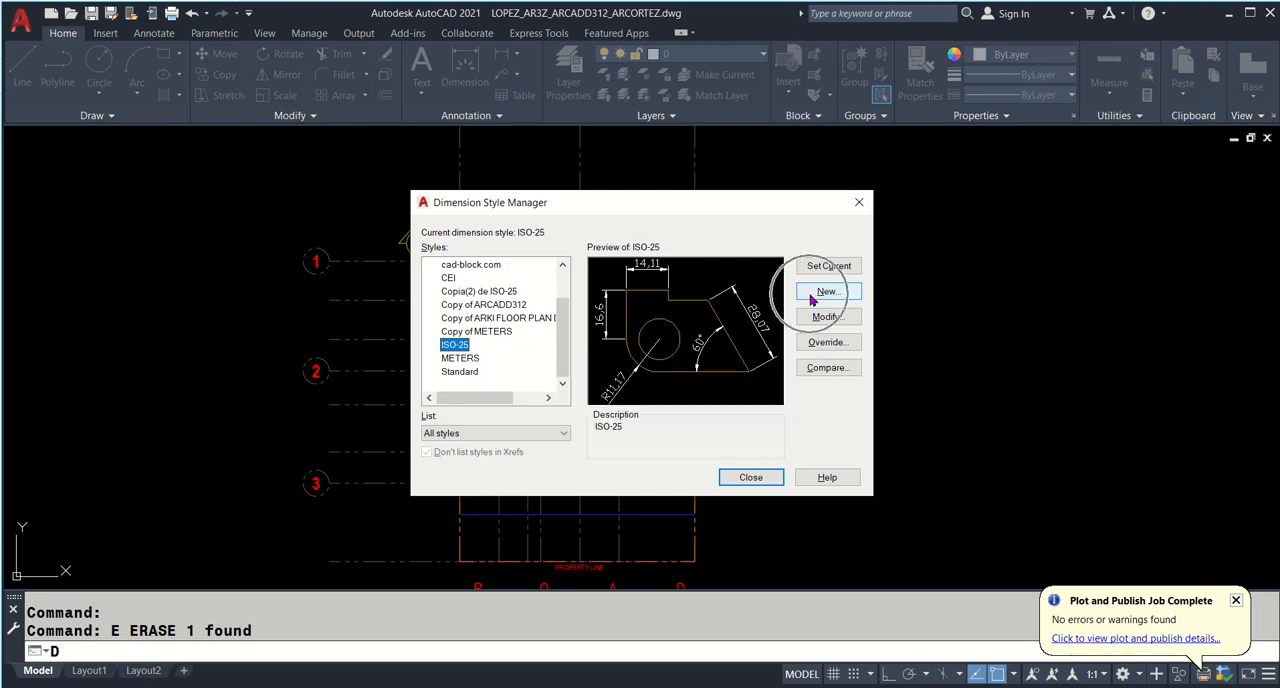
- Create dimension style ARCADD DIM STYLE starting from Standard and continue into its settings
left_click(827, 291)
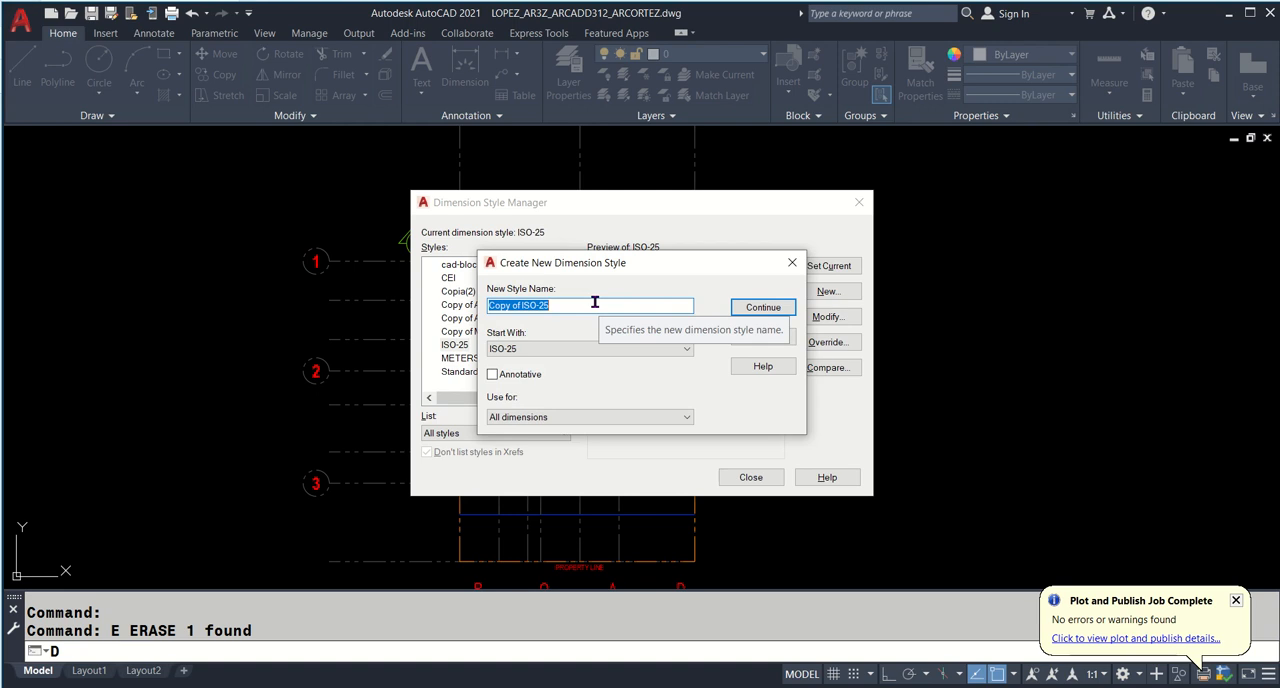
type("ARCADD DIM STYL")
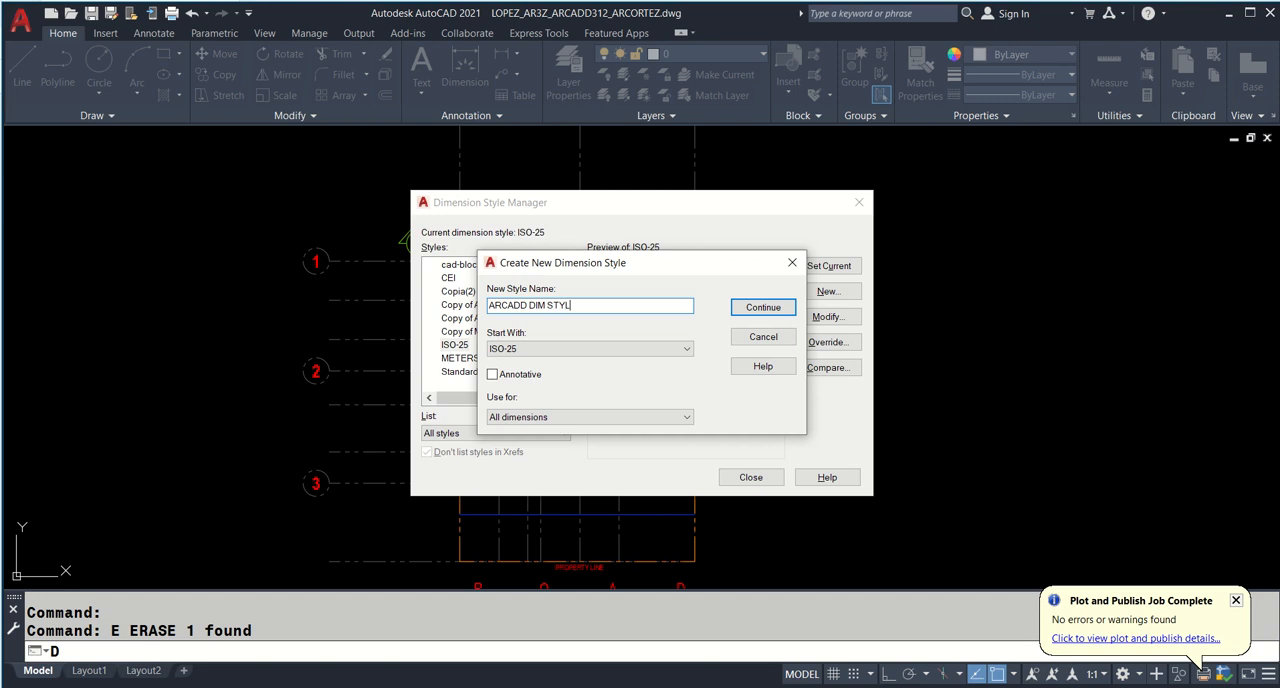
type("E")
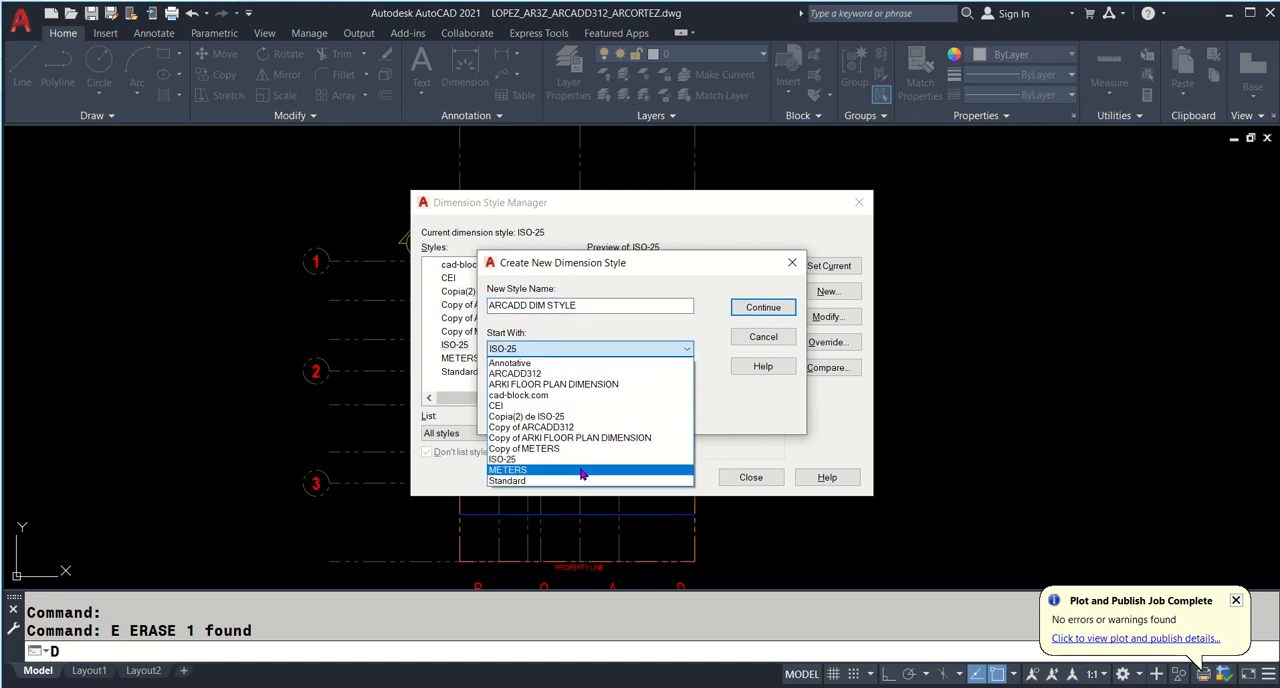
left_click(507, 480)
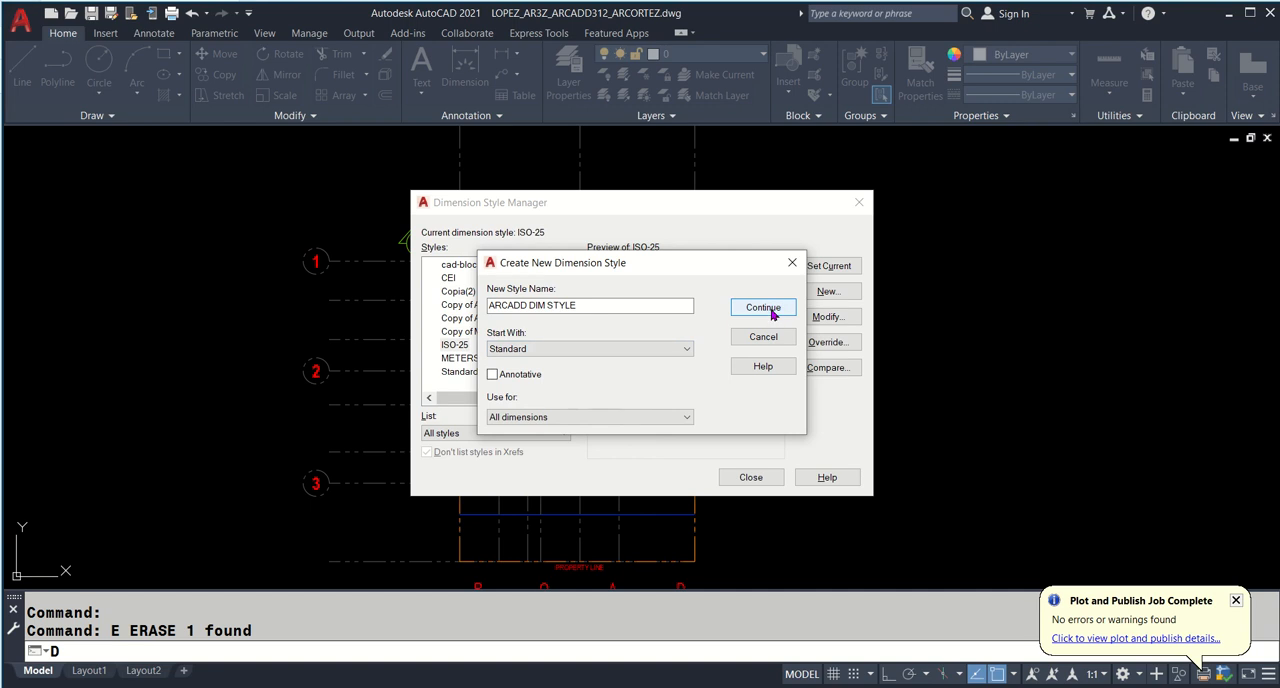
left_click(762, 307)
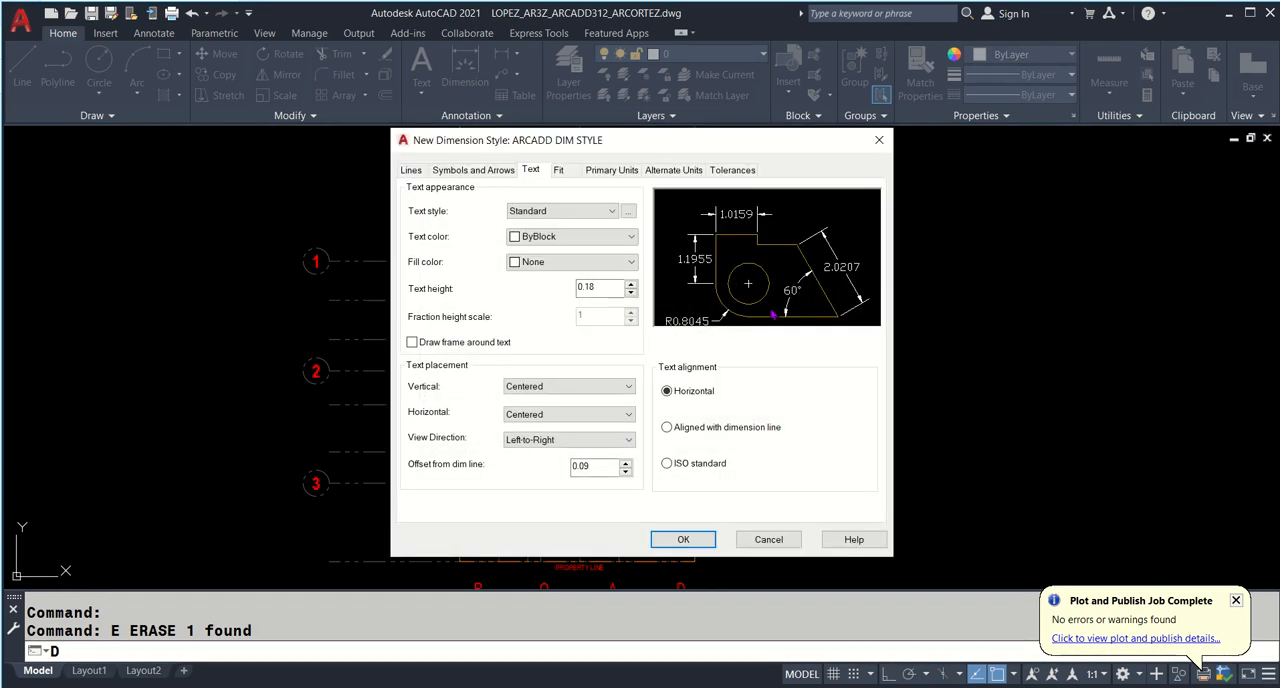
- Set extension lines to extend 0 beyond dim lines with 0 offset from origin
left_click(410, 169)
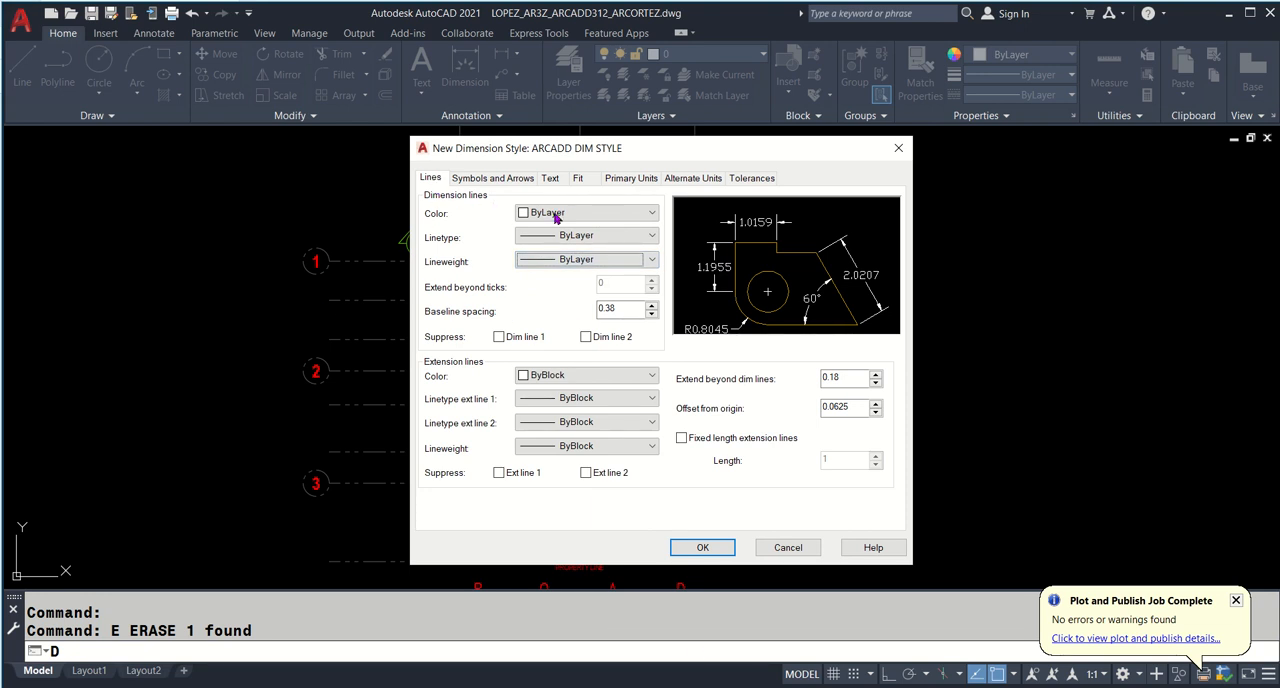
mouse_move(565, 261)
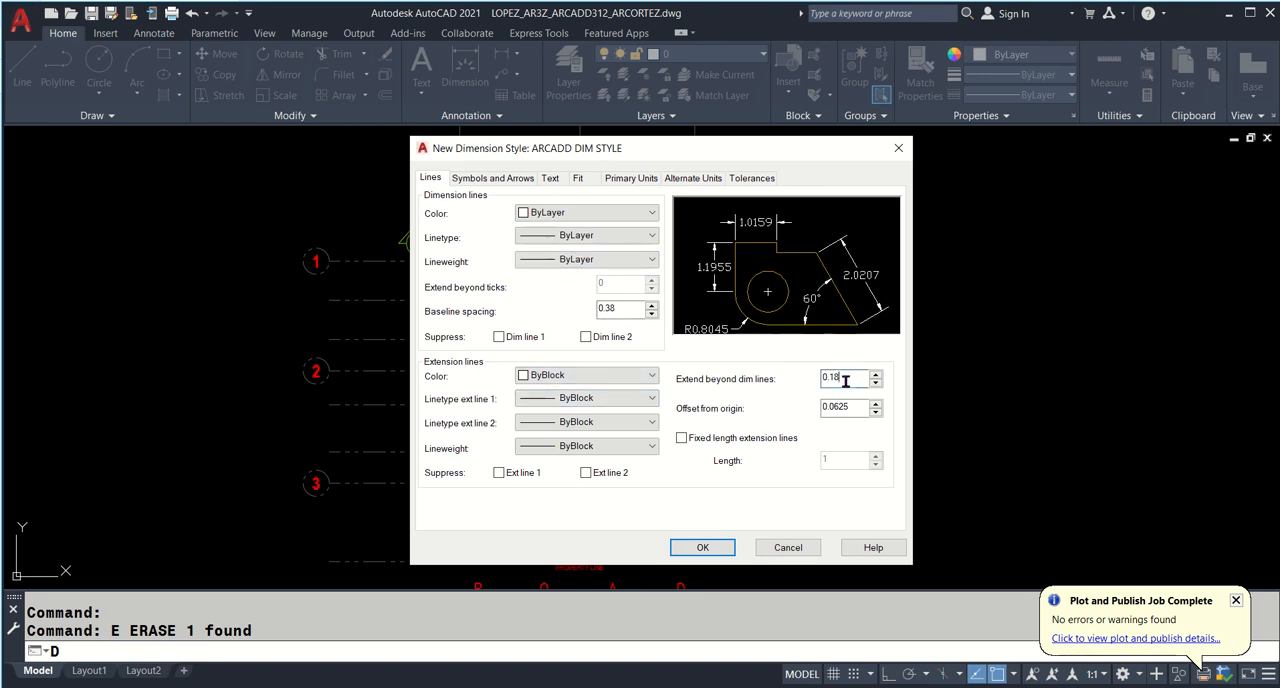
triple_click(843, 379)
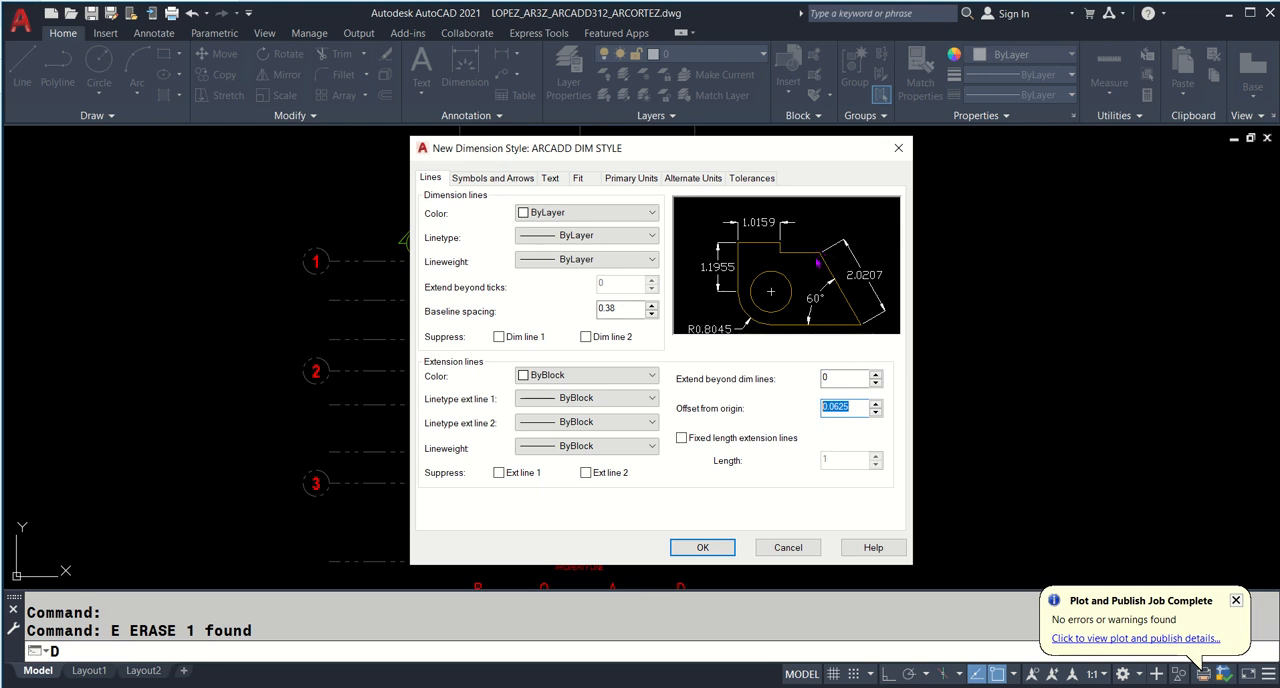
type("0")
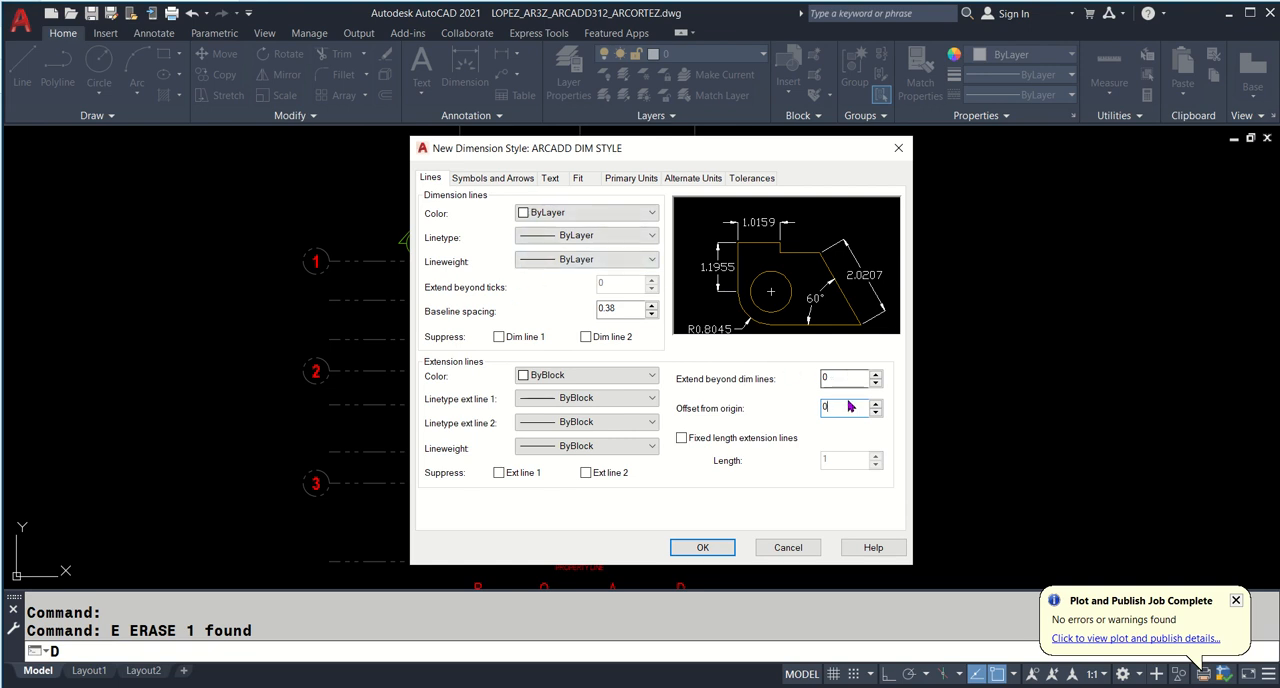
left_click(492, 177)
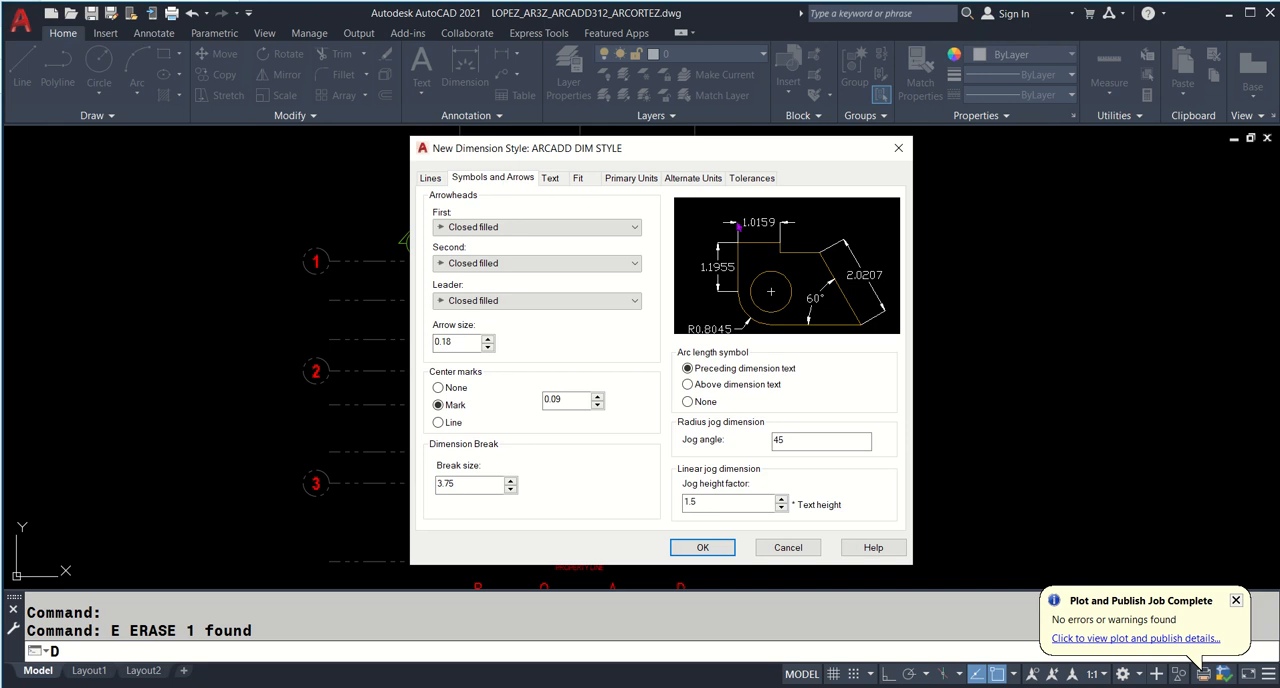
mouse_move(596, 232)
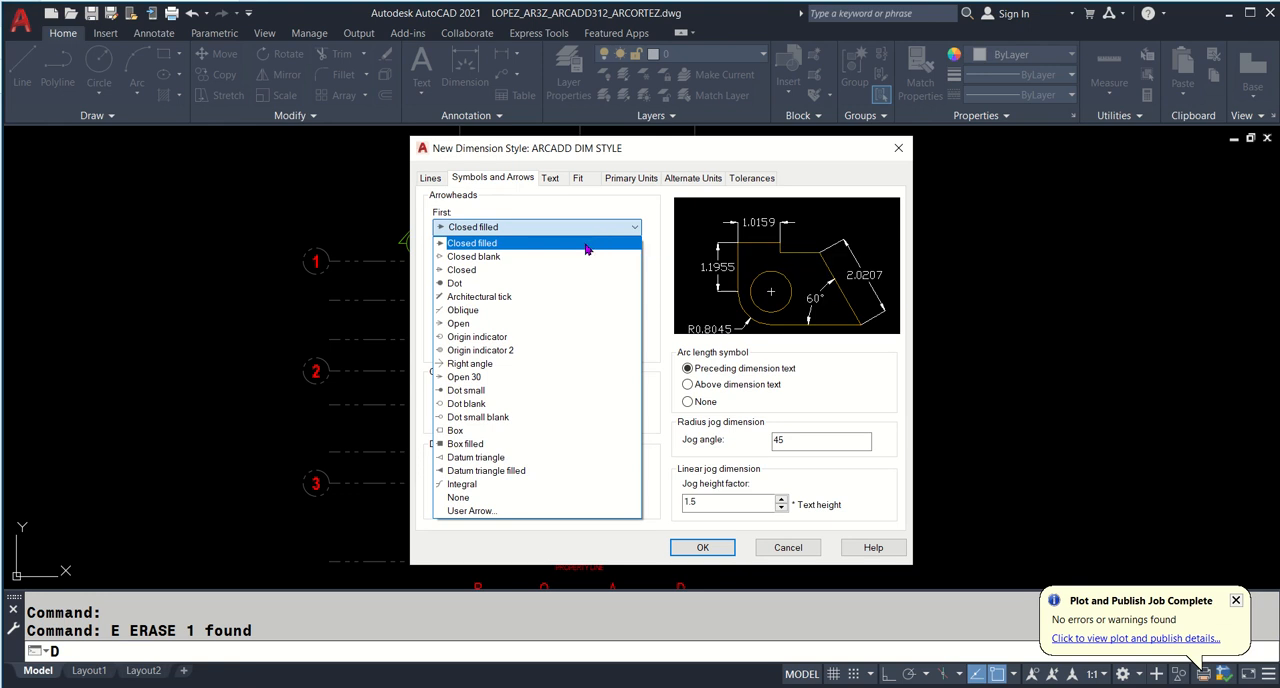
- Set both first and second arrowheads to Dot with arrow size 0.13
left_click(481, 296)
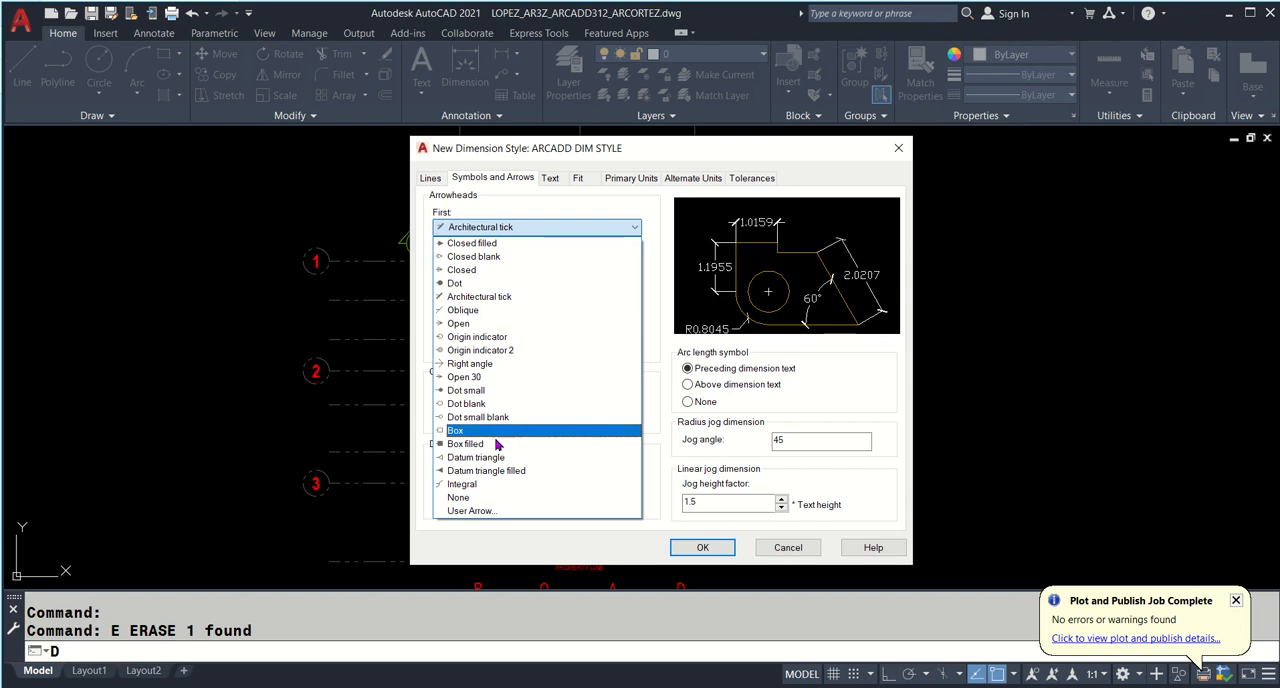
left_click(466, 443)
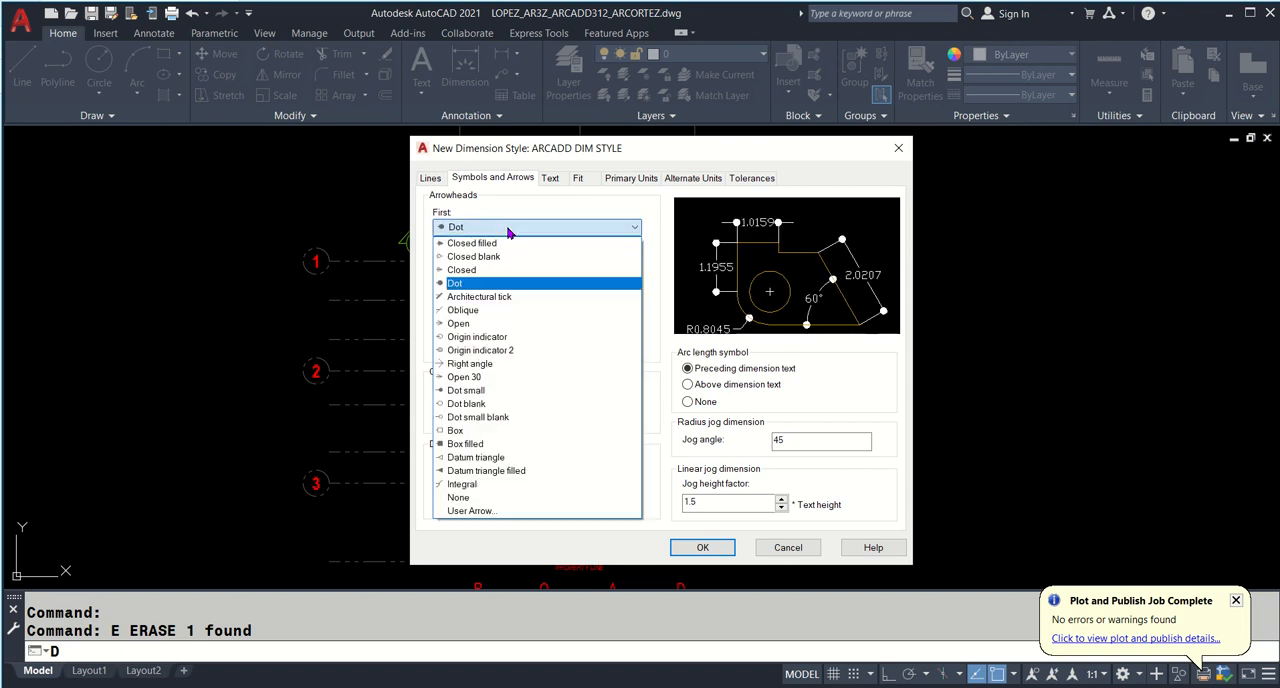
mouse_move(510, 228)
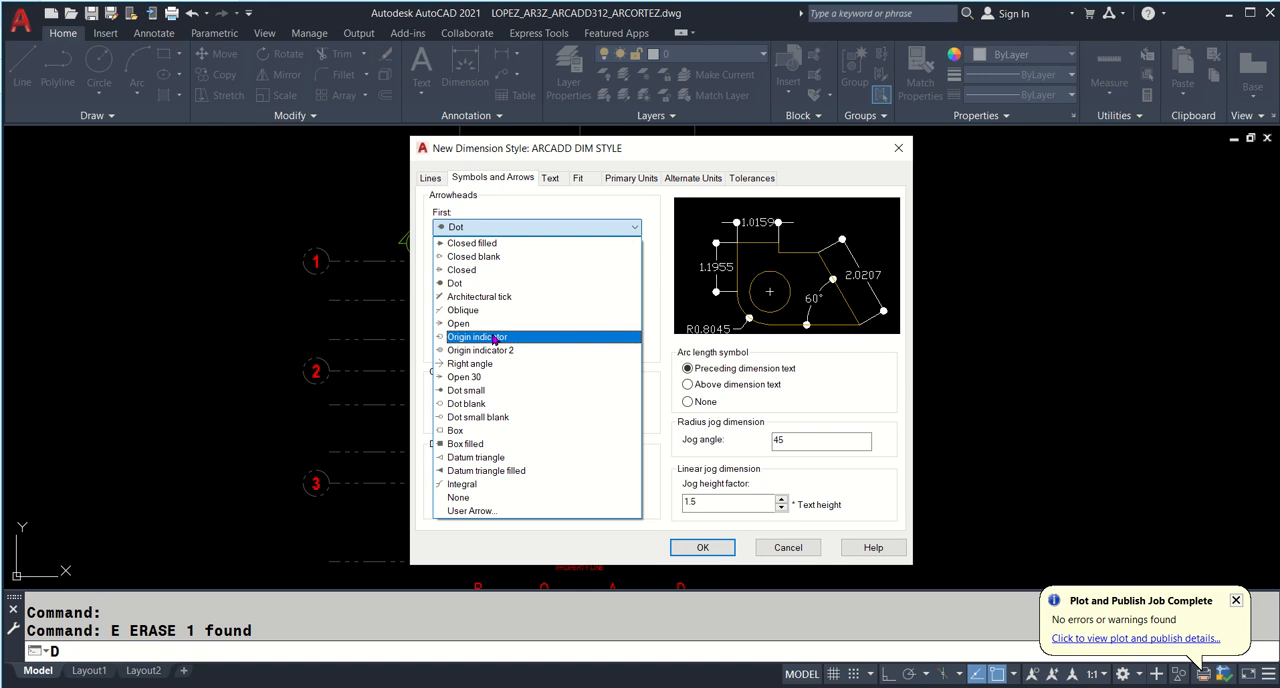
left_click(456, 226)
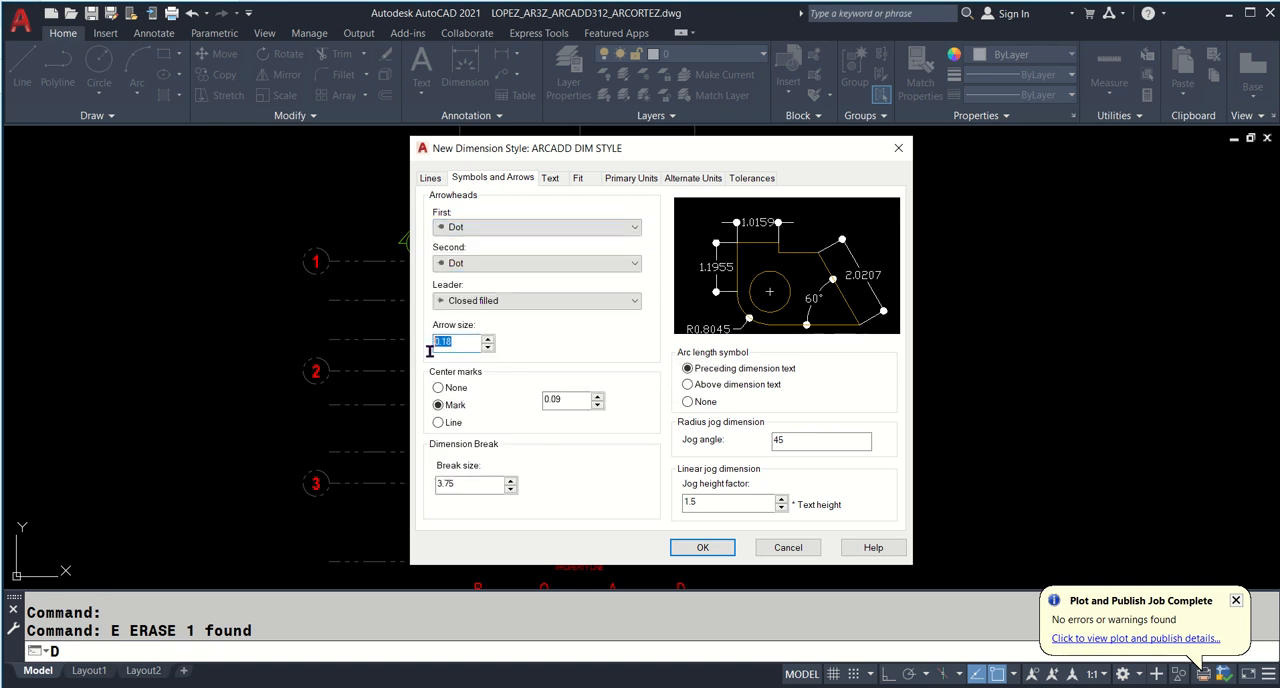
mouse_move(542, 443)
type("0.13")
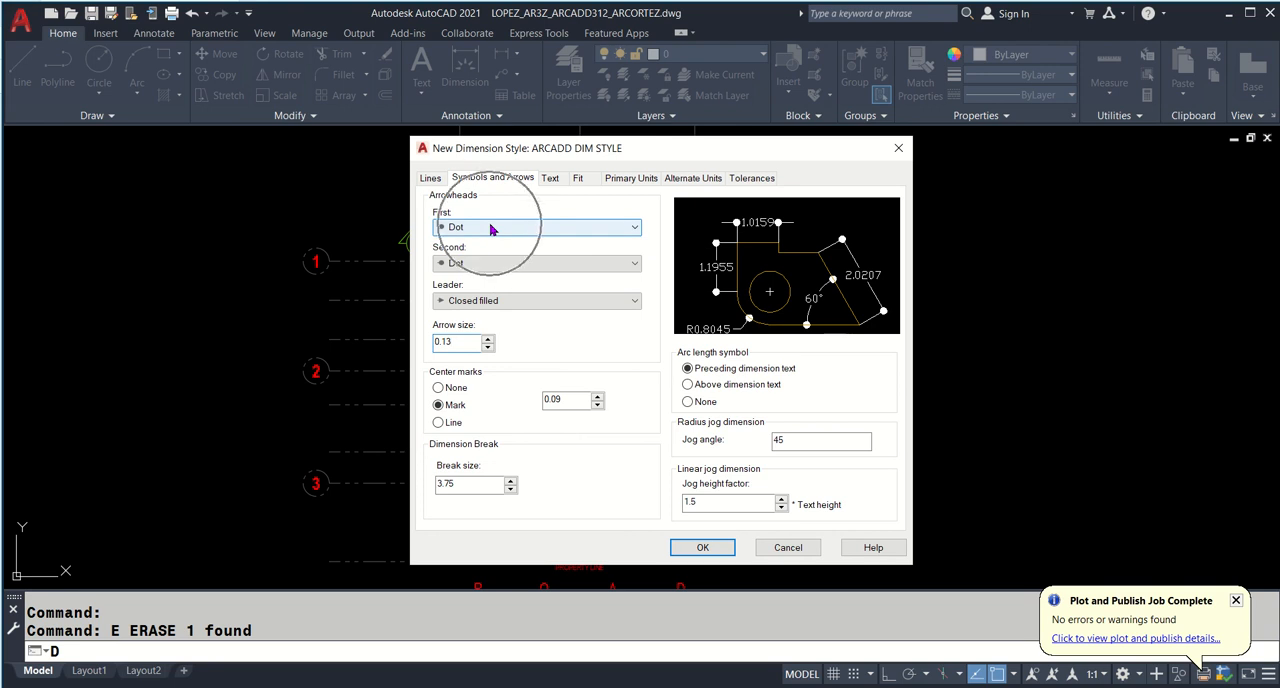
mouse_move(483, 270)
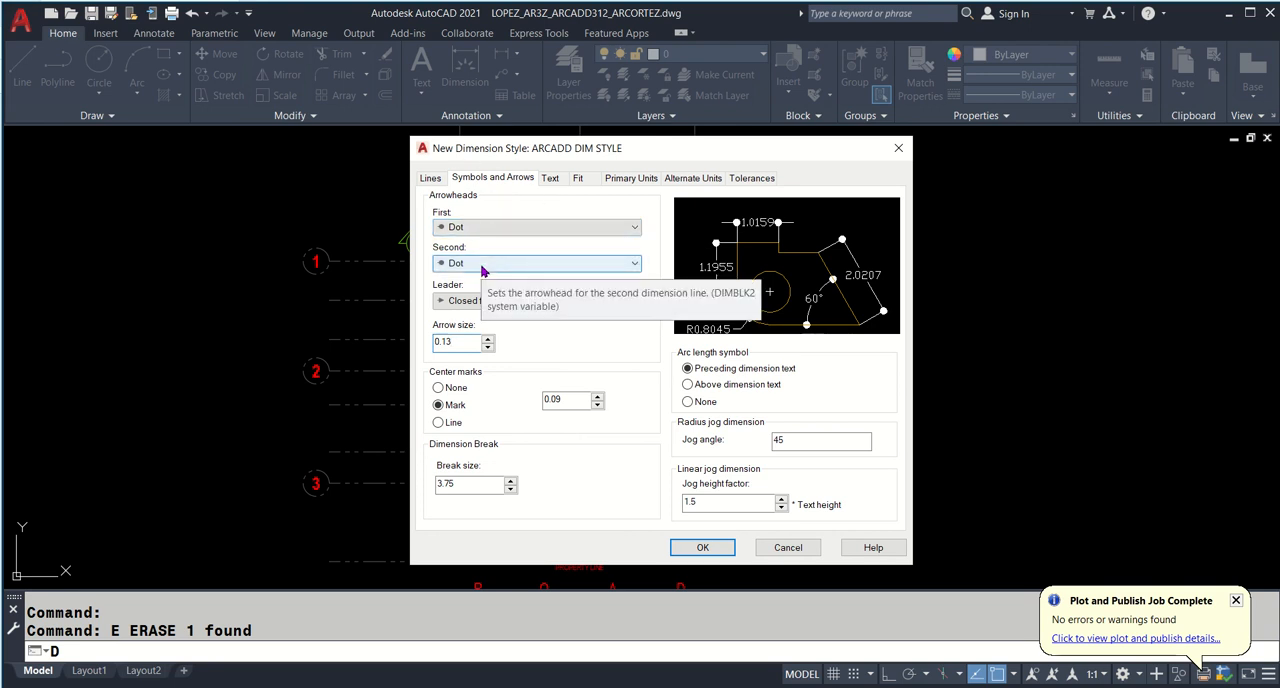
mouse_move(490, 227)
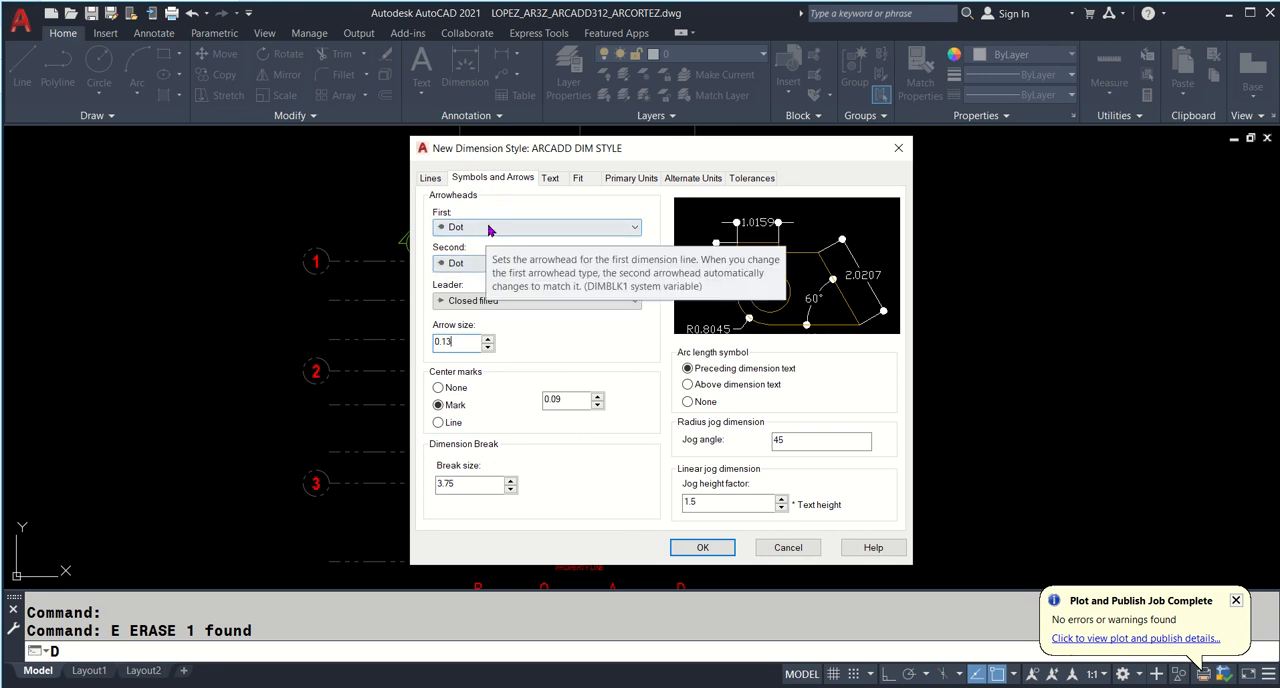
mouse_move(489, 262)
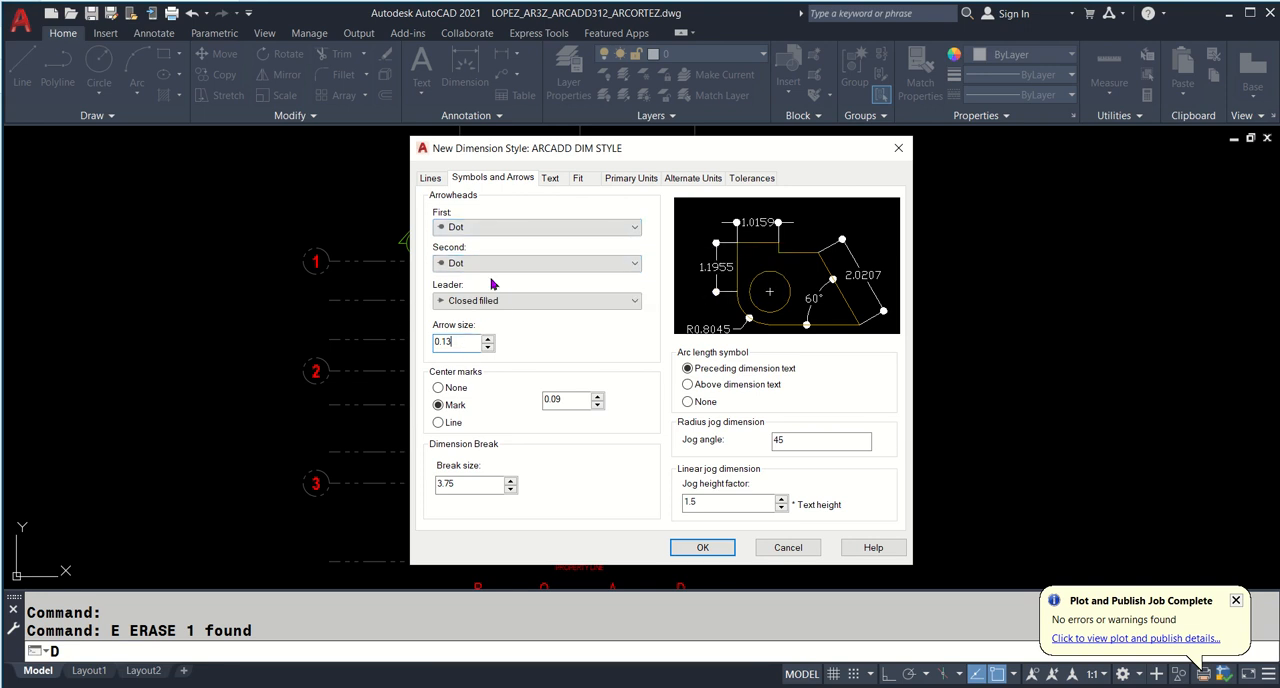
- Set dimension text to style ARCHTEXT 01, colour red, with fill colour None
left_click(550, 177)
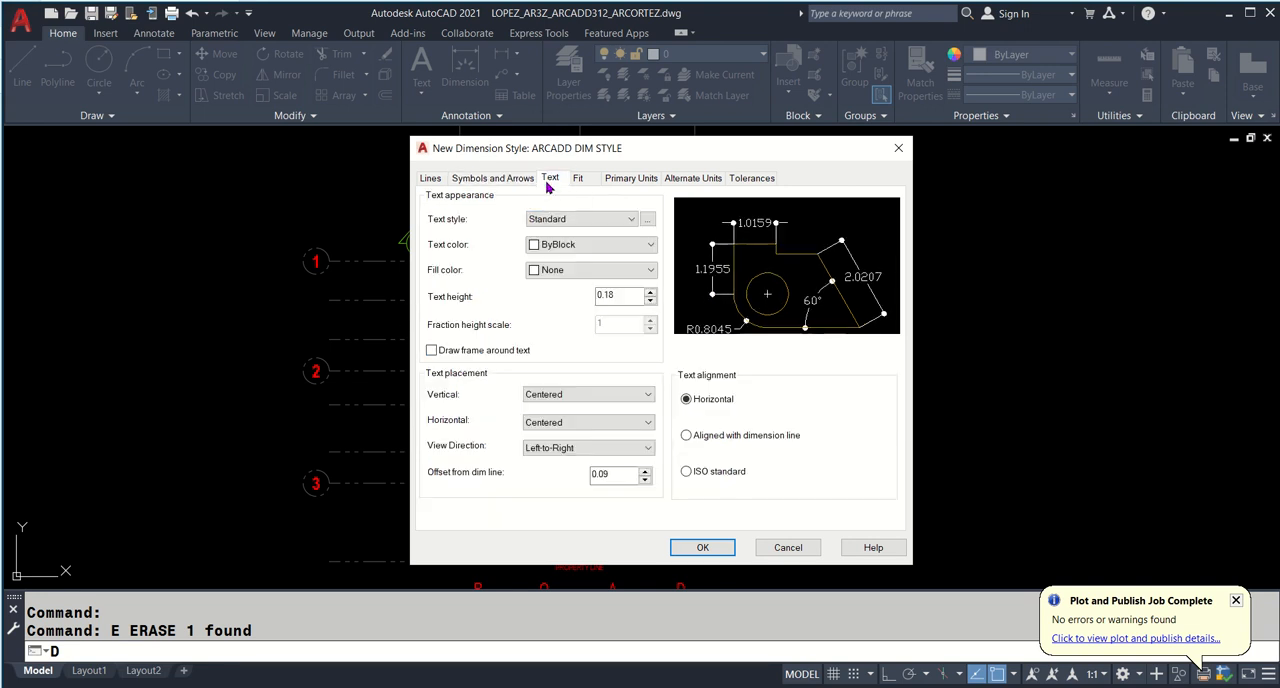
mouse_move(448, 228)
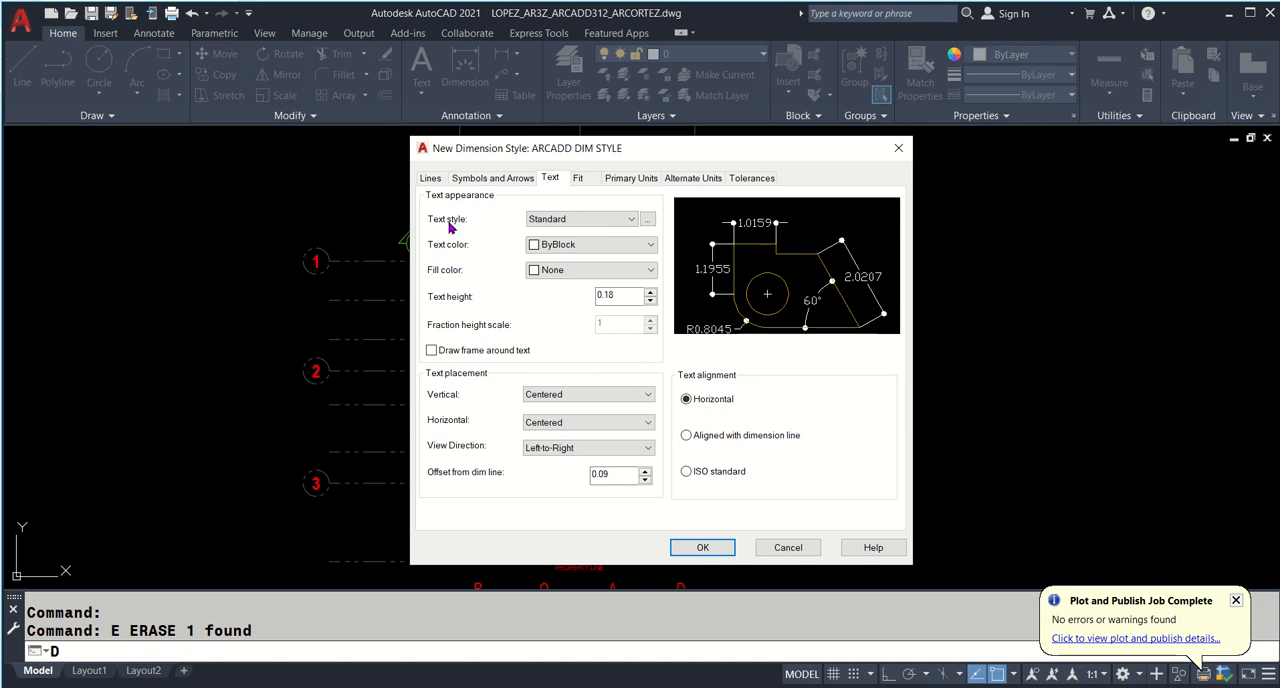
mouse_move(587, 219)
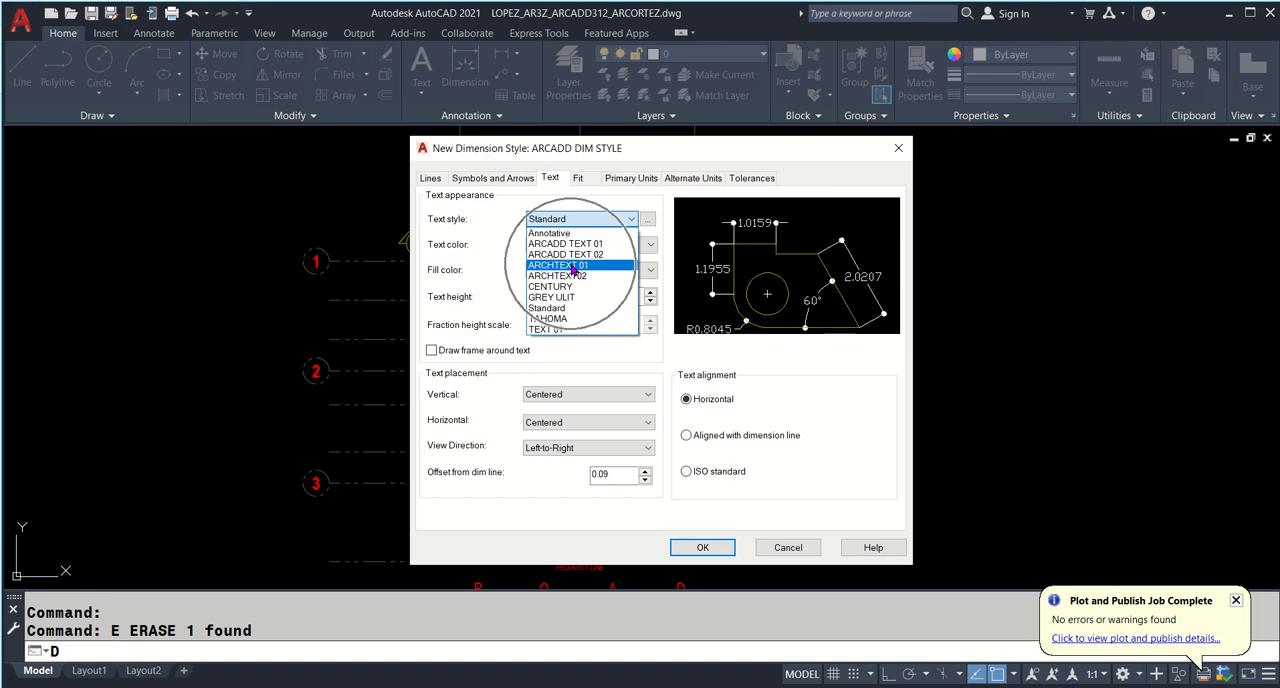
left_click(556, 264)
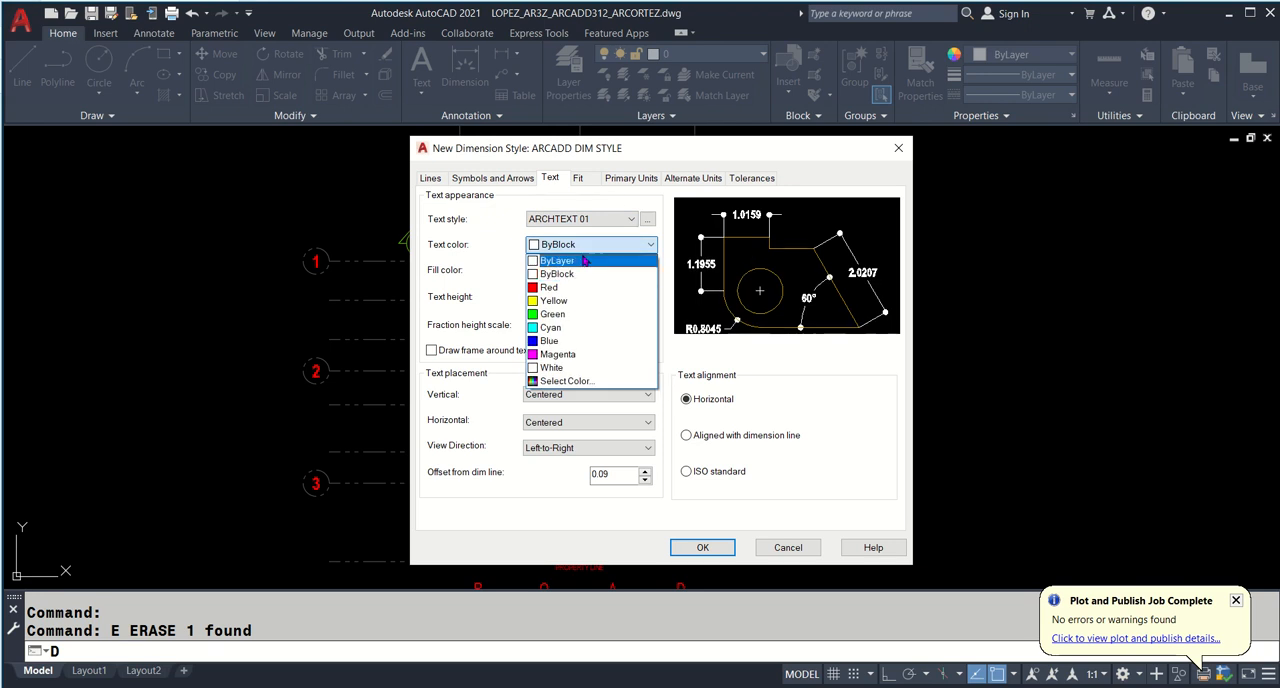
left_click(554, 260)
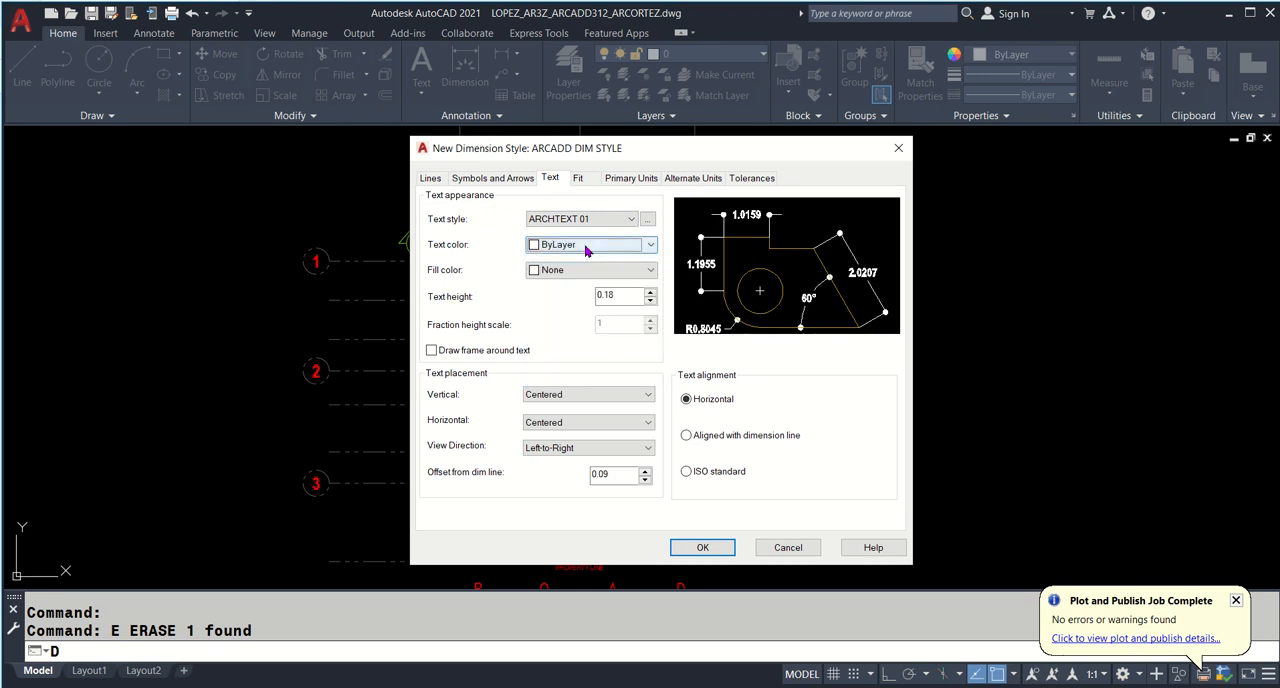
mouse_move(588, 250)
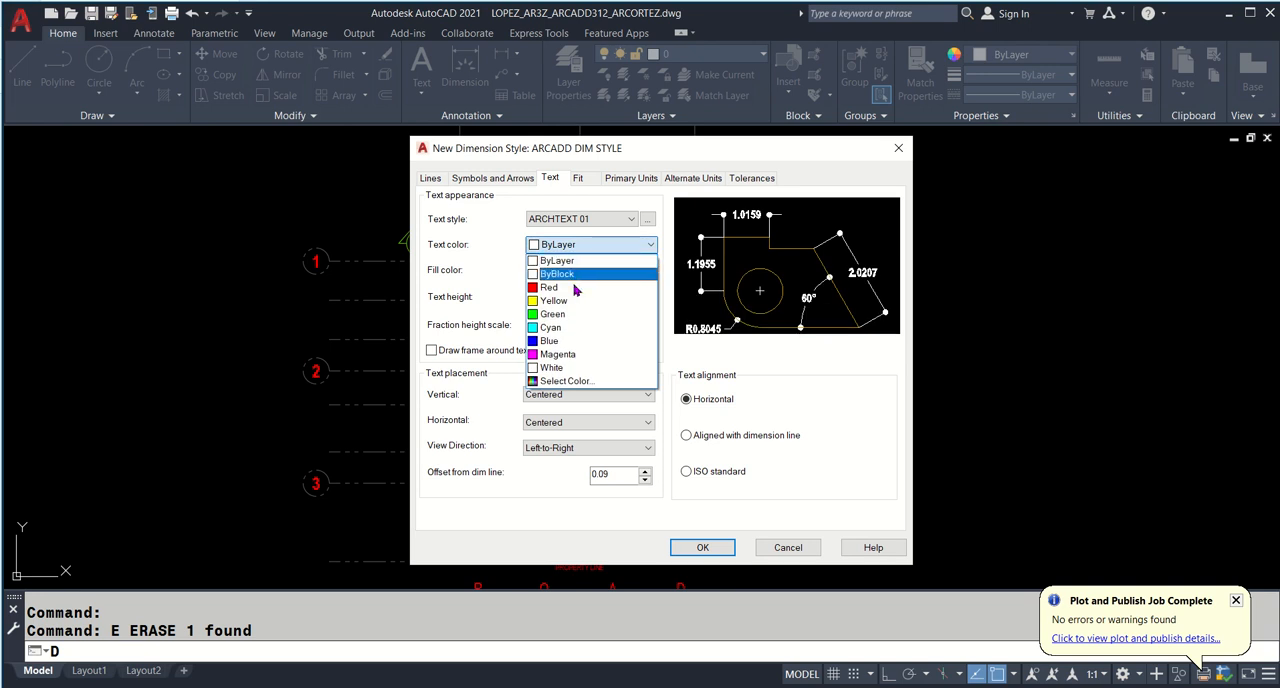
left_click(549, 287)
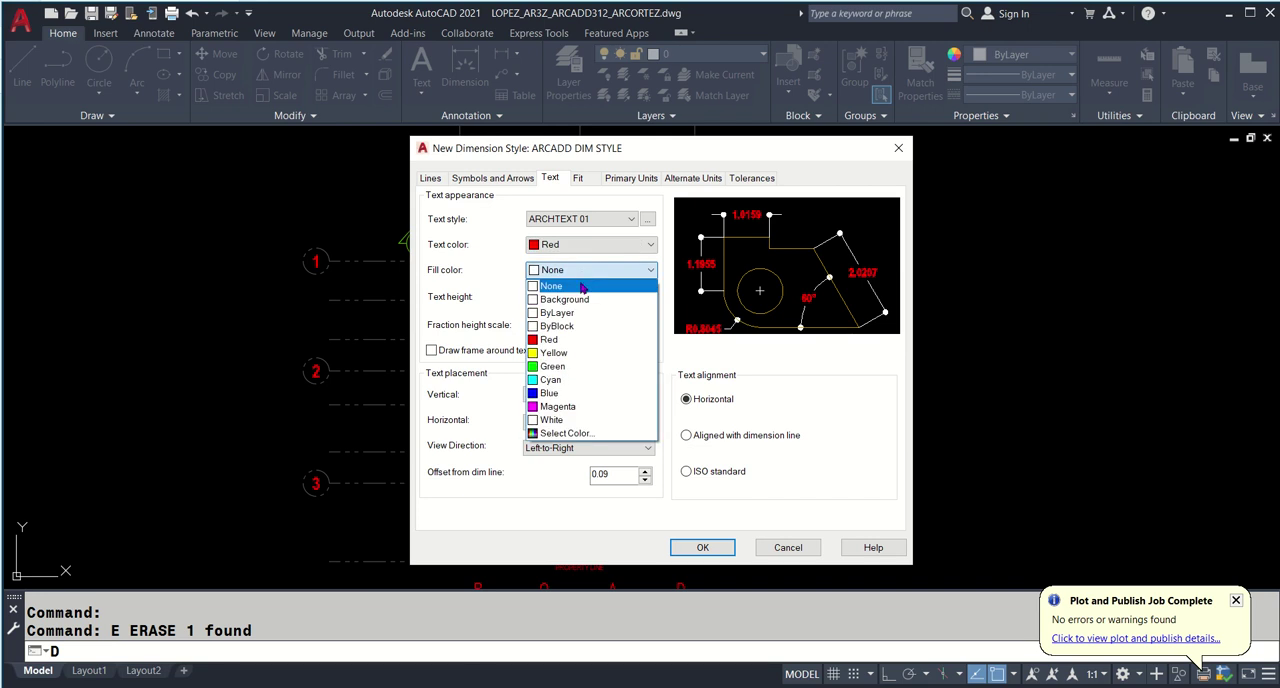
left_click(555, 352)
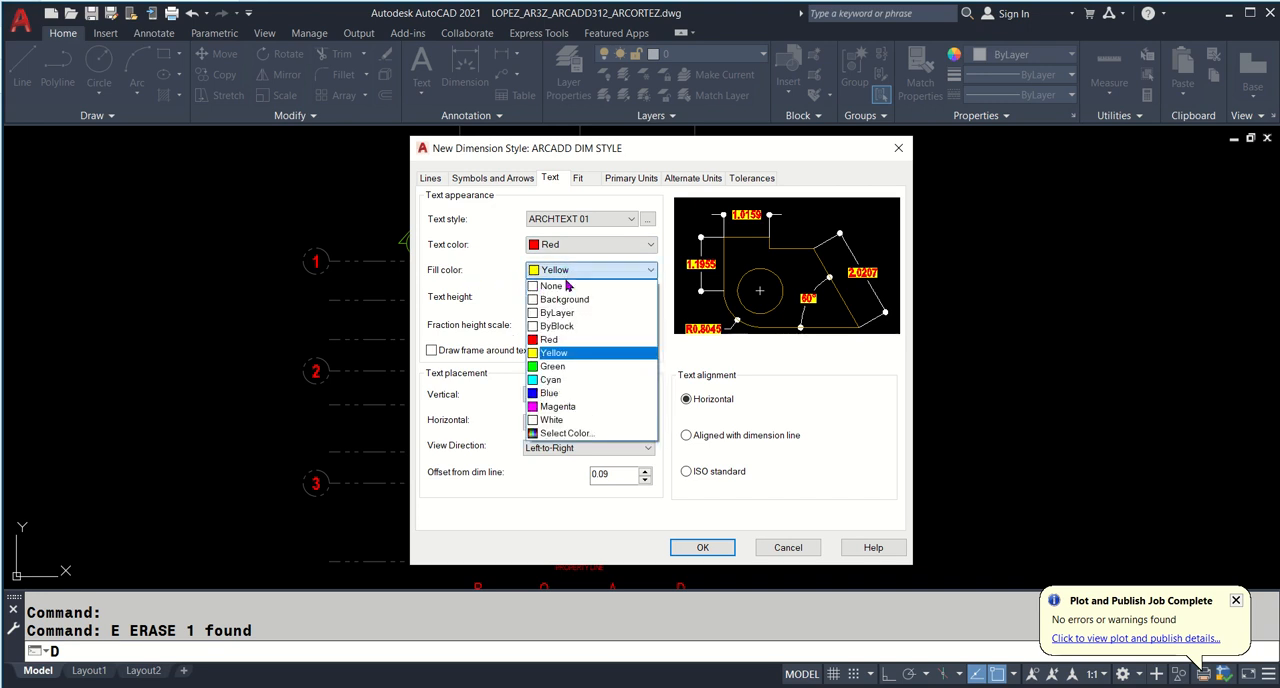
left_click(550, 285)
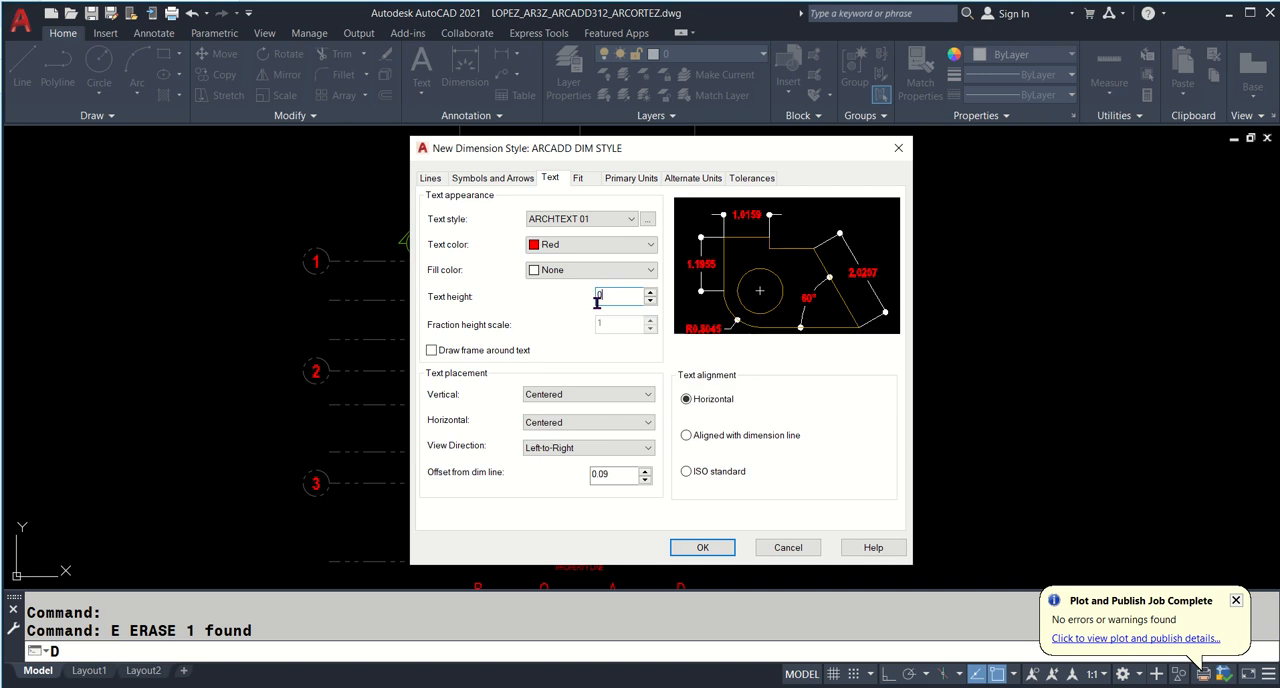
type("0.25")
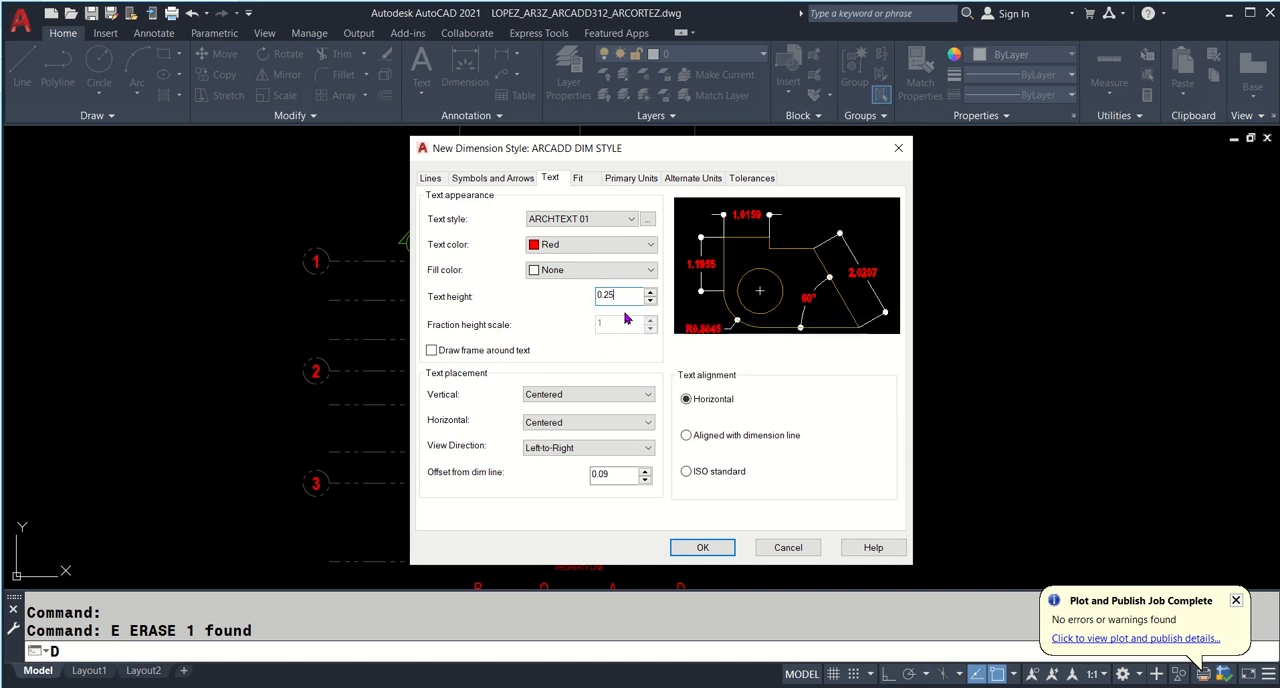
mouse_move(625, 296)
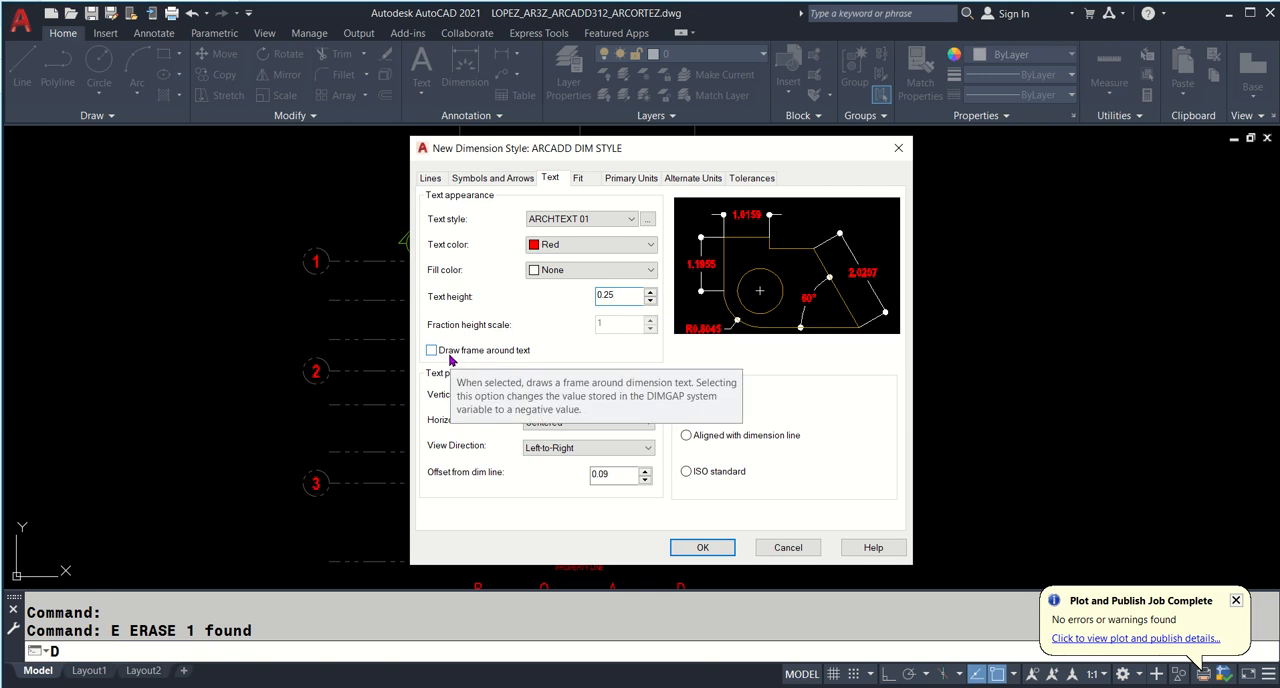
left_click(431, 350)
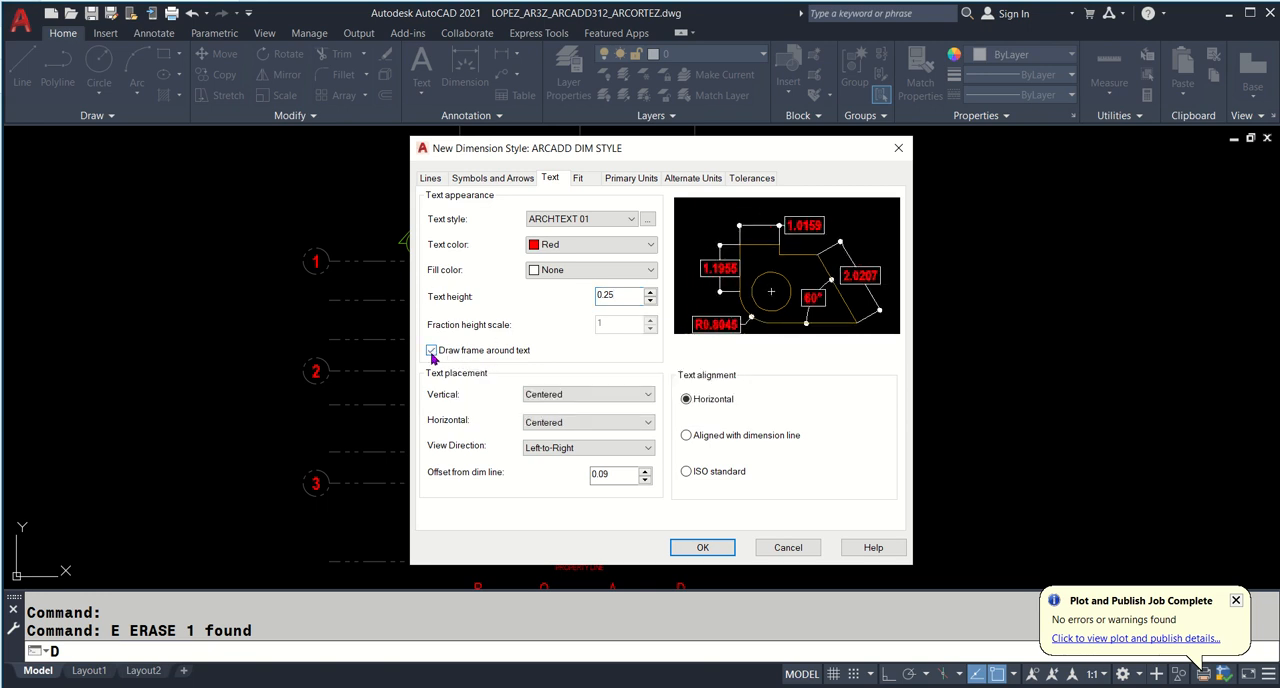
left_click(431, 350)
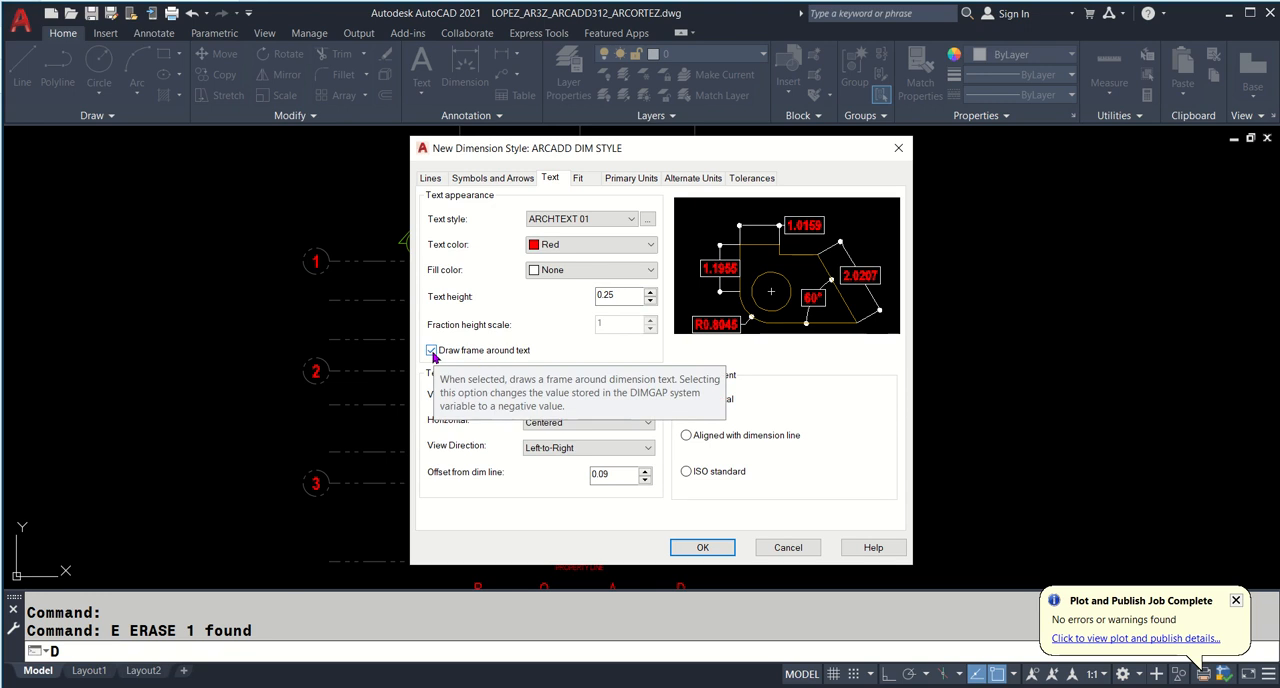
left_click(431, 350)
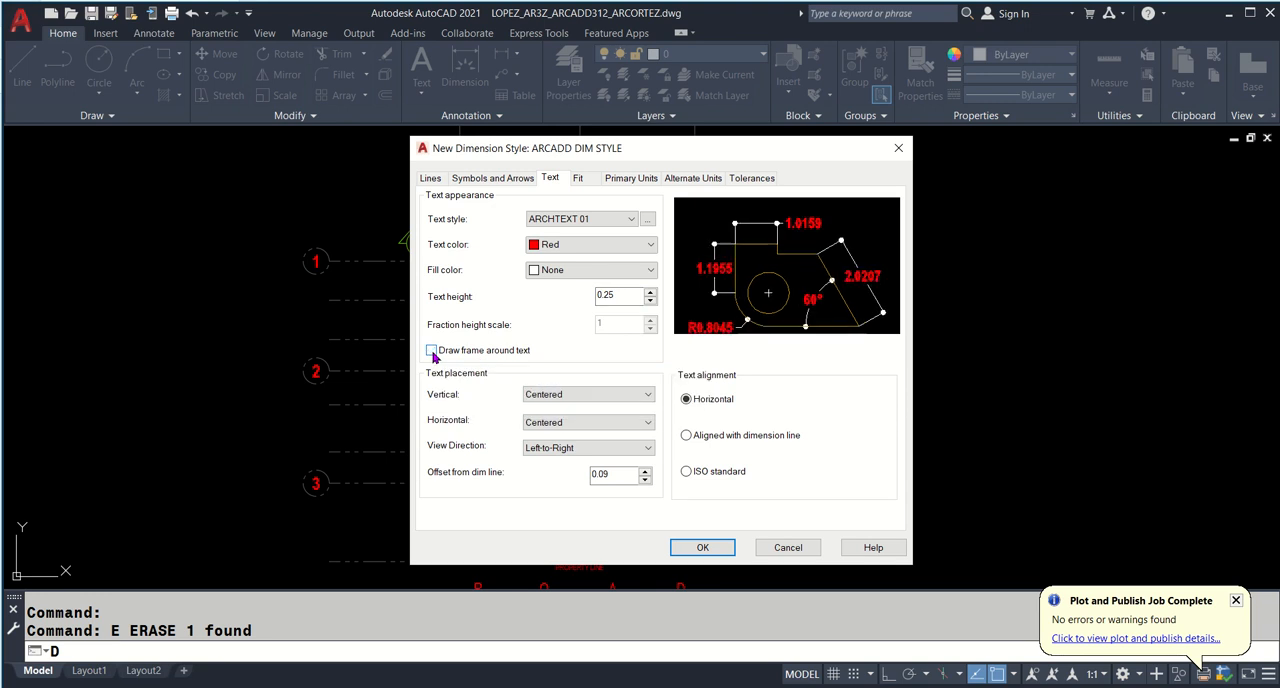
mouse_move(432, 350)
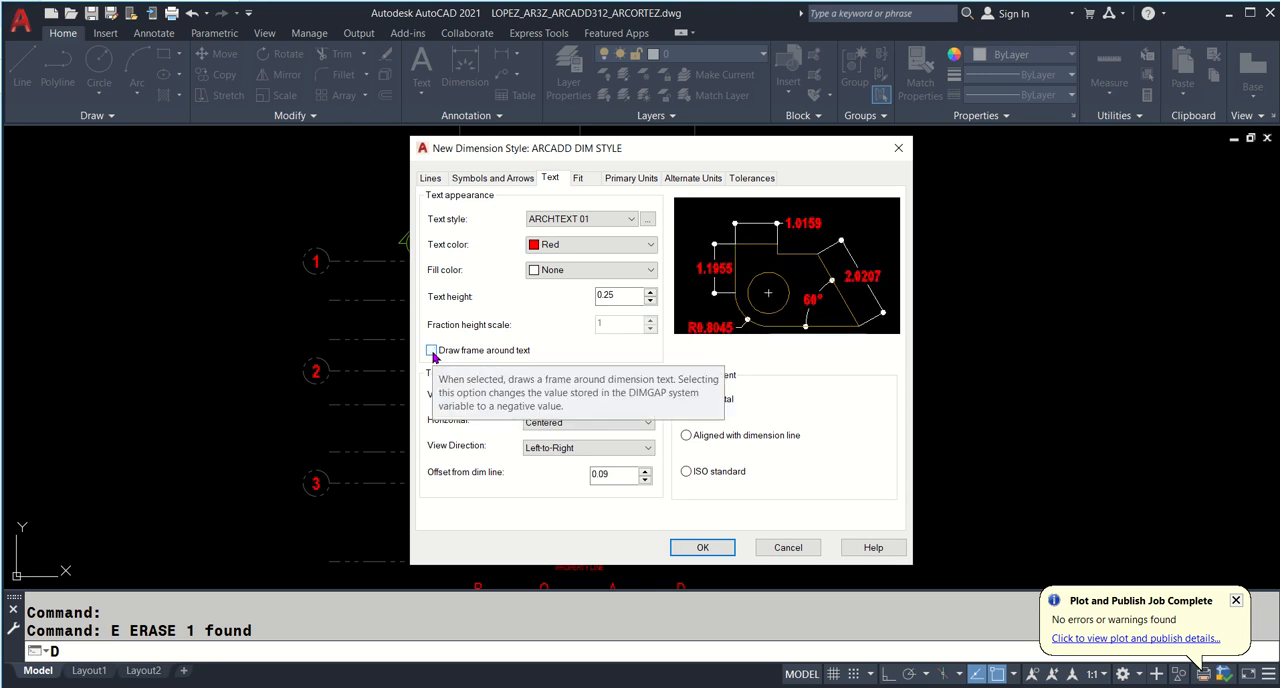
mouse_move(501, 382)
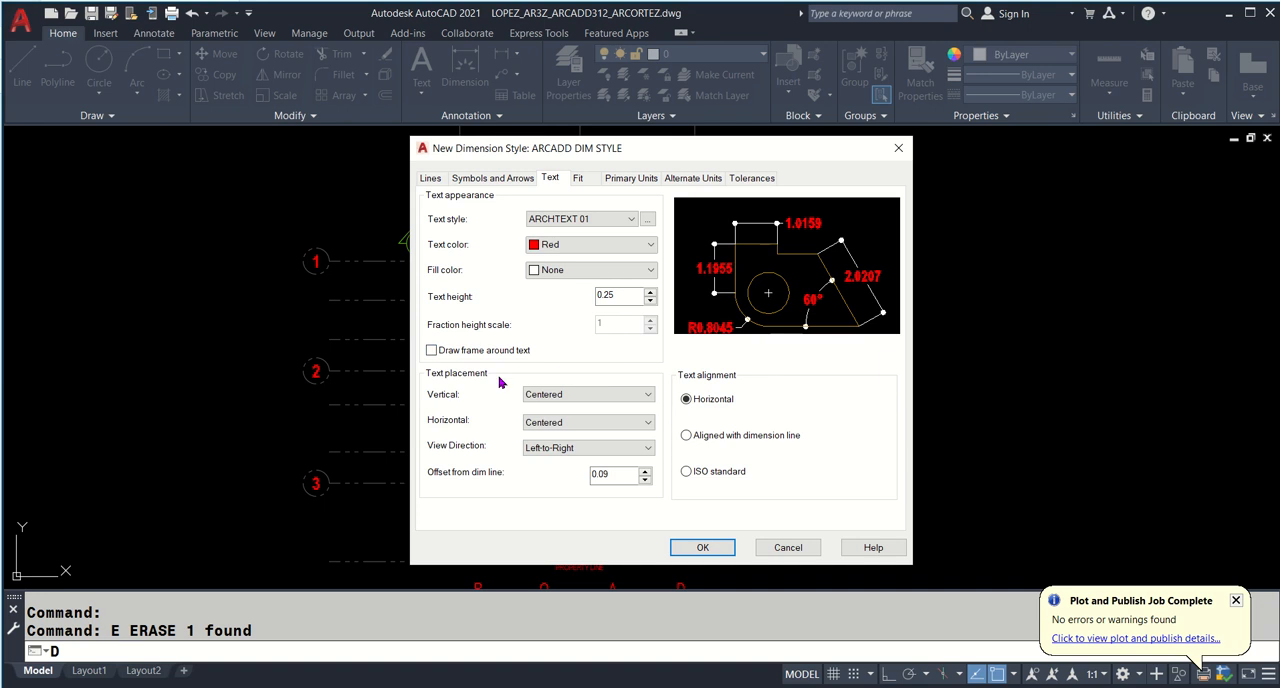
mouse_move(482, 379)
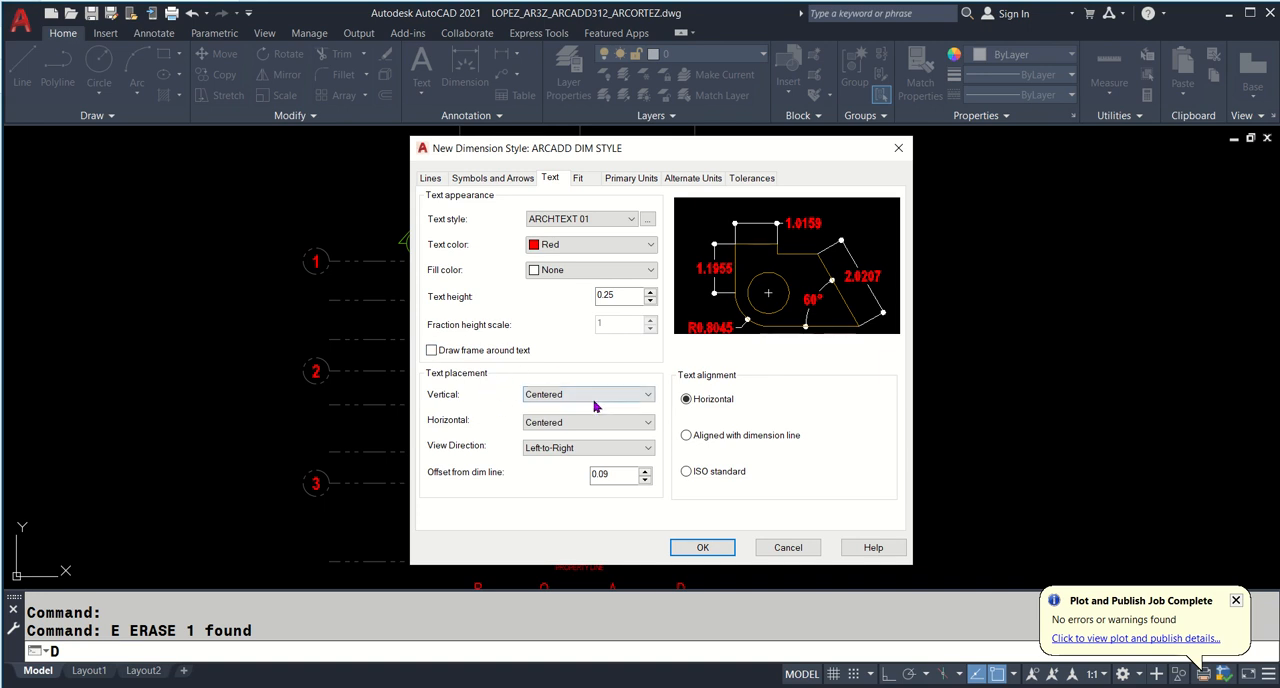
- Place dimension text Above the line with a 0.03 offset from the dim line
left_click(646, 394)
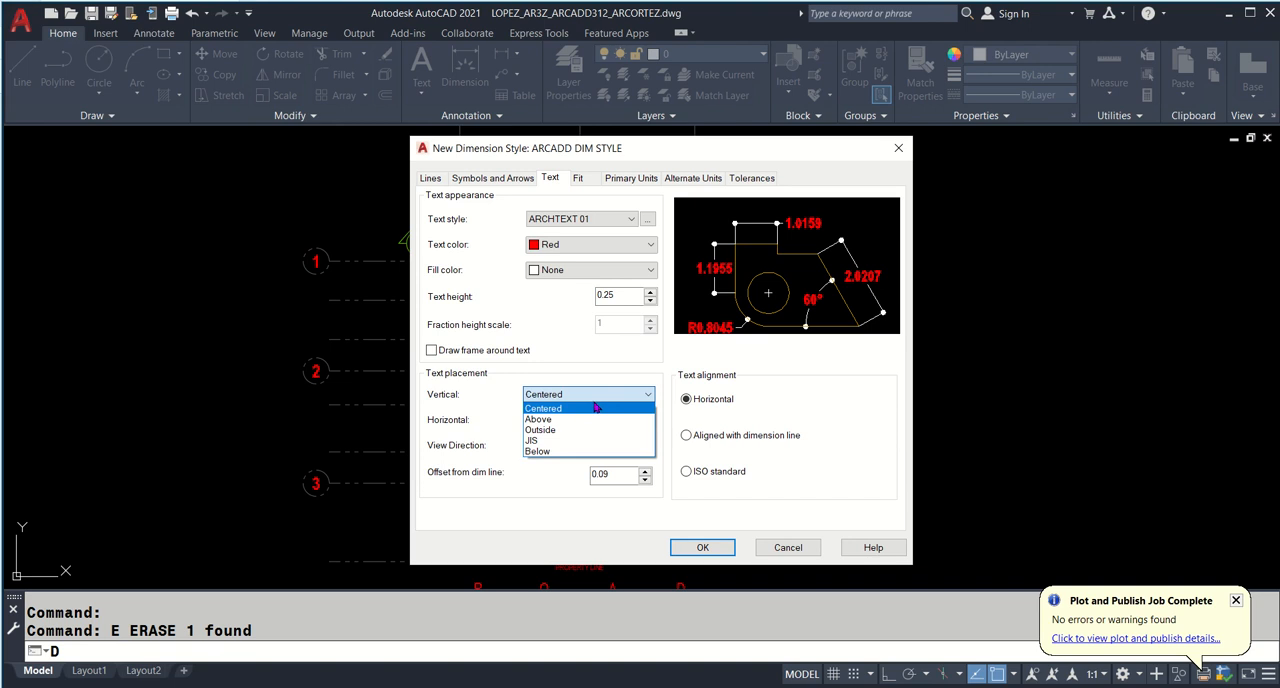
left_click(537, 419)
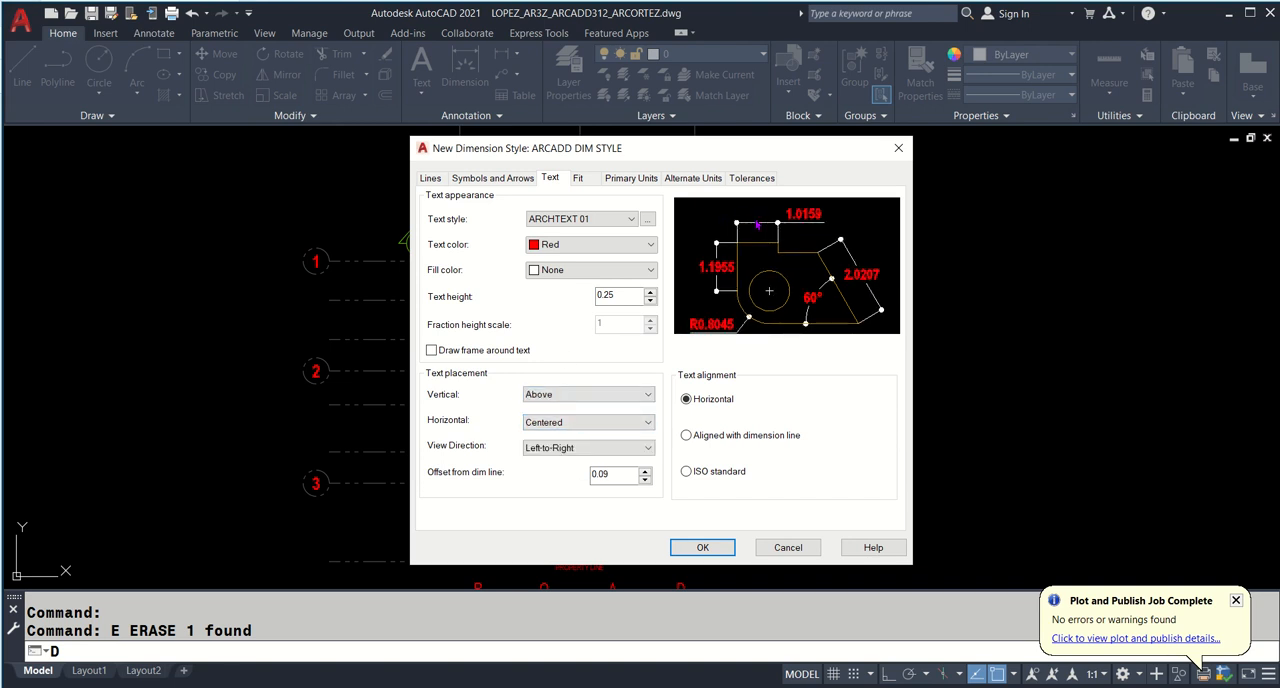
mouse_move(586, 422)
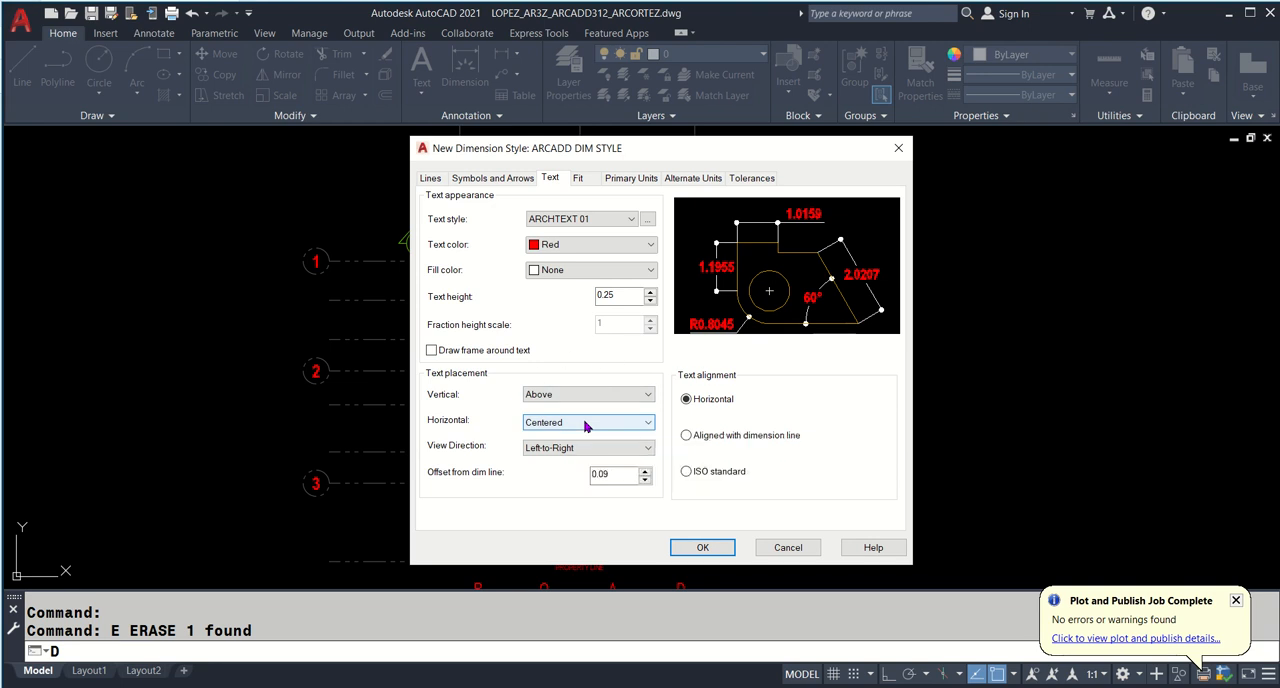
mouse_move(588, 447)
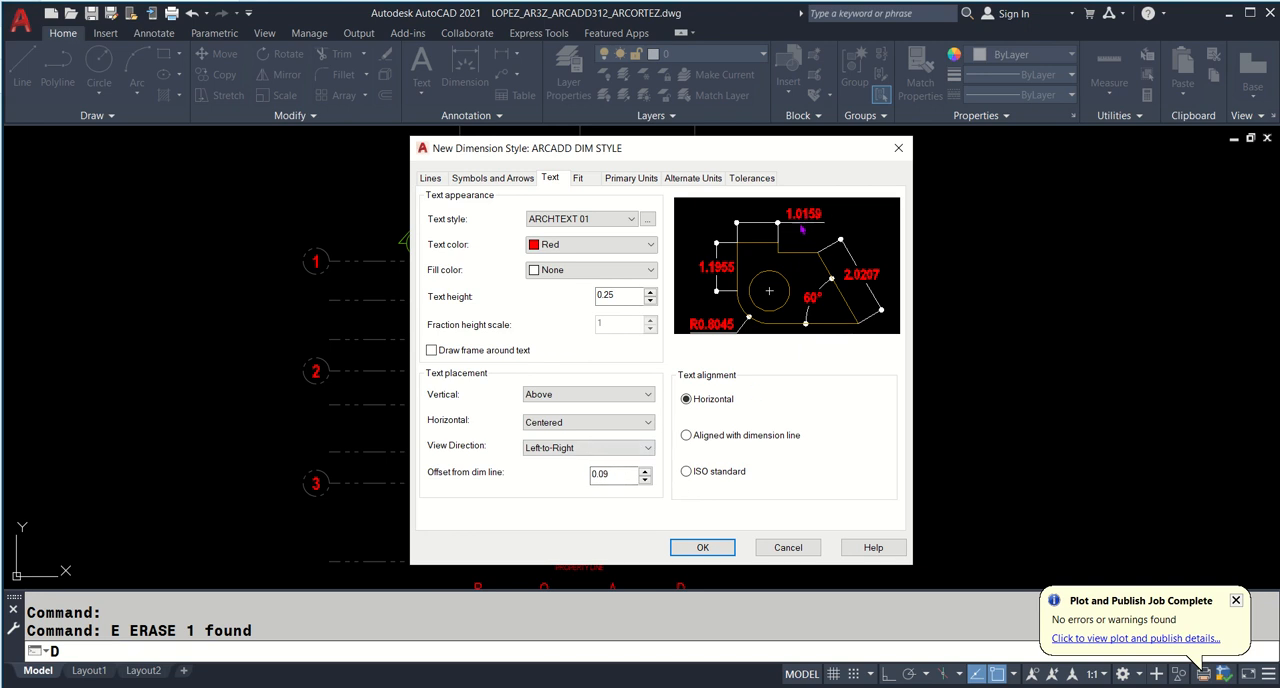
mouse_move(805, 253)
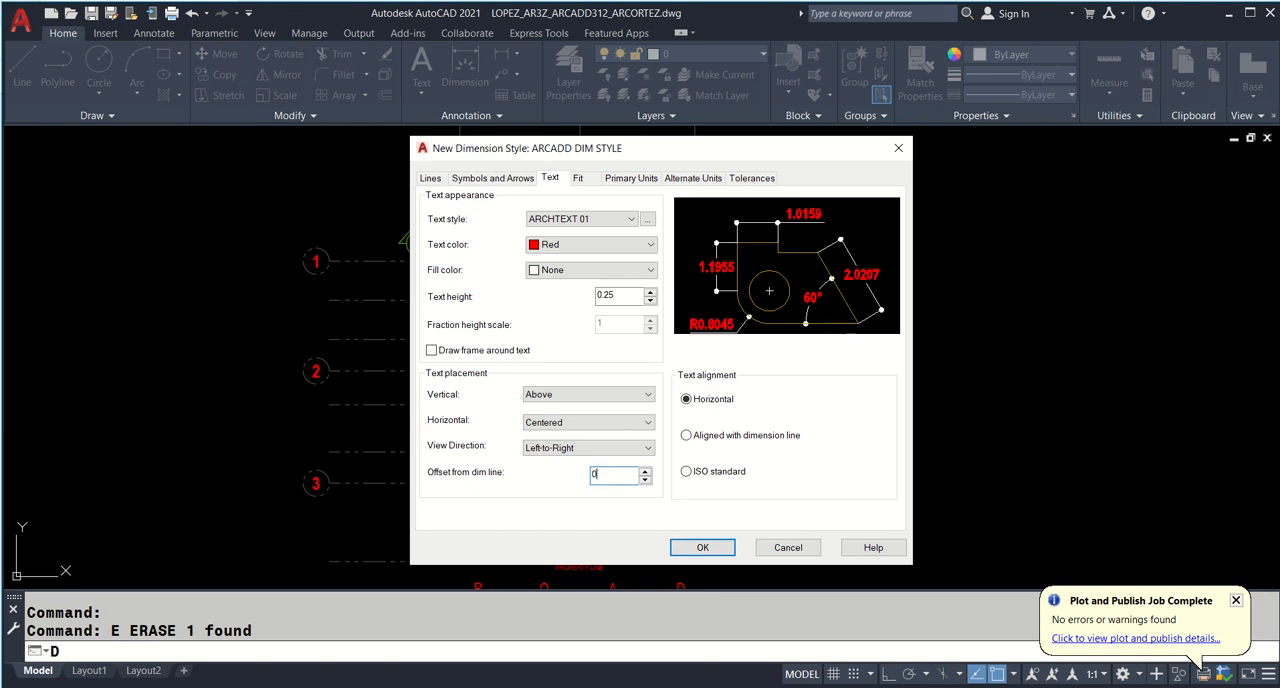
type("0.03")
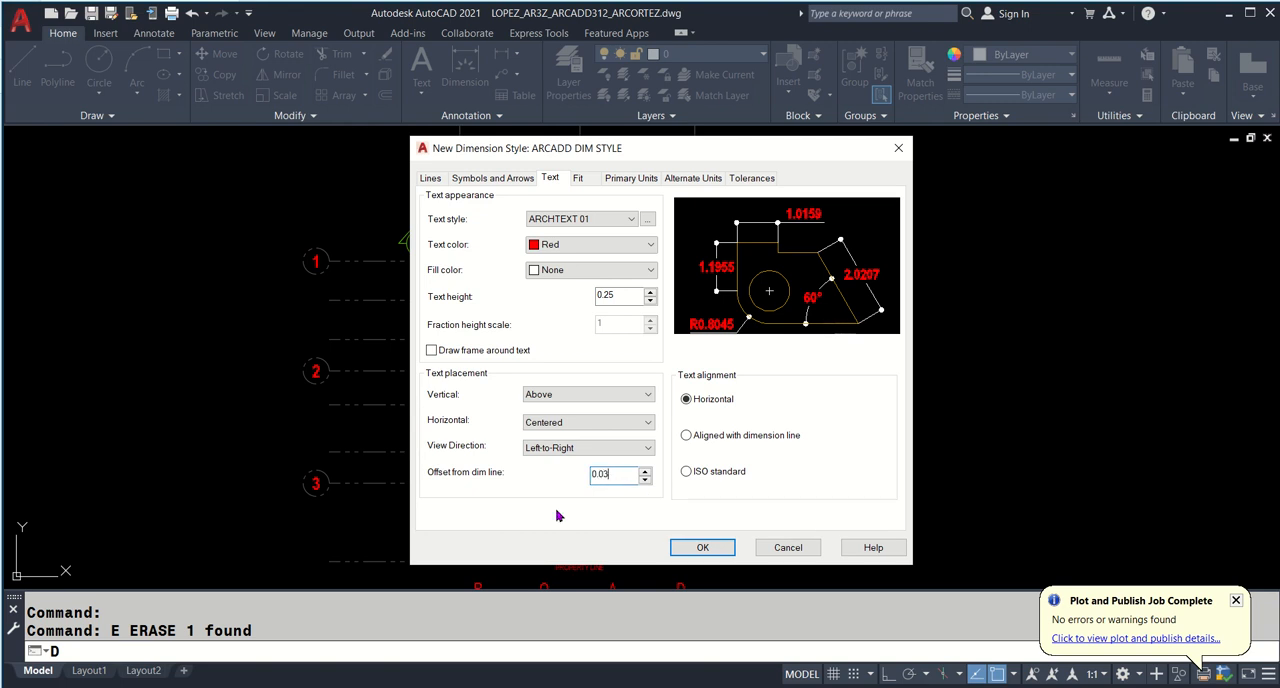
mouse_move(563, 512)
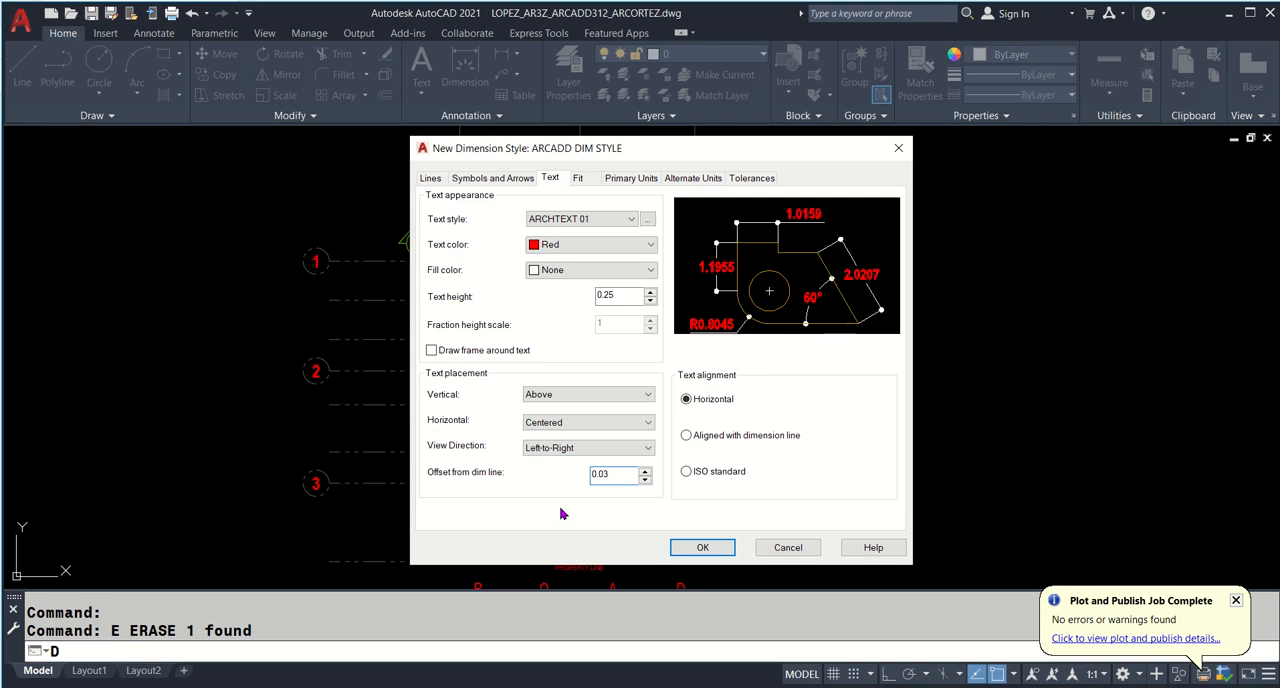
left_click(614, 475)
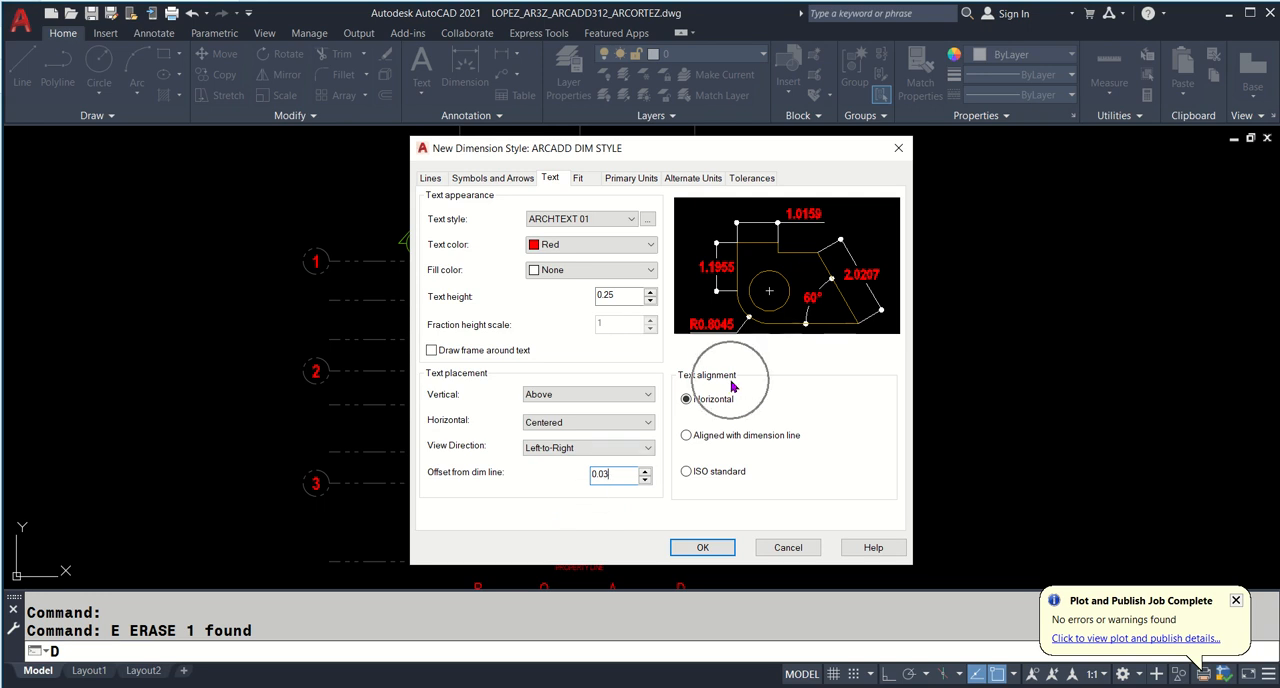
- Choose 'Aligned with dimension line' for the text alignment
left_click(683, 435)
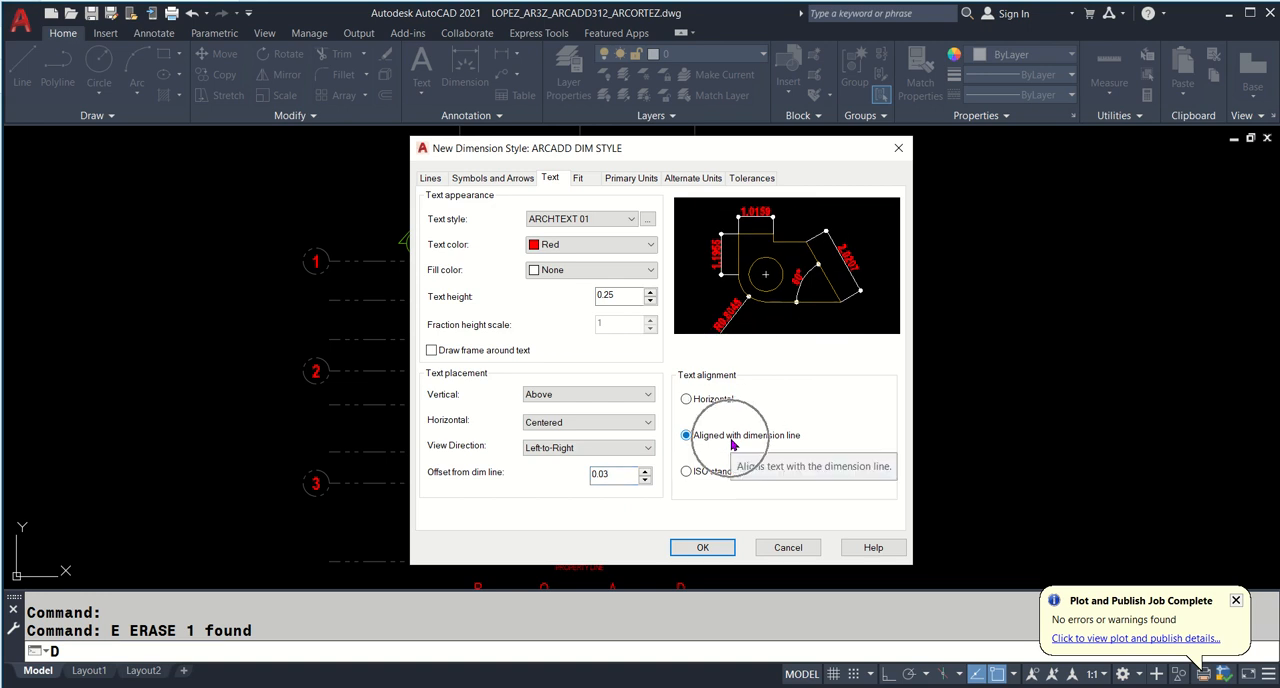
mouse_move(728, 443)
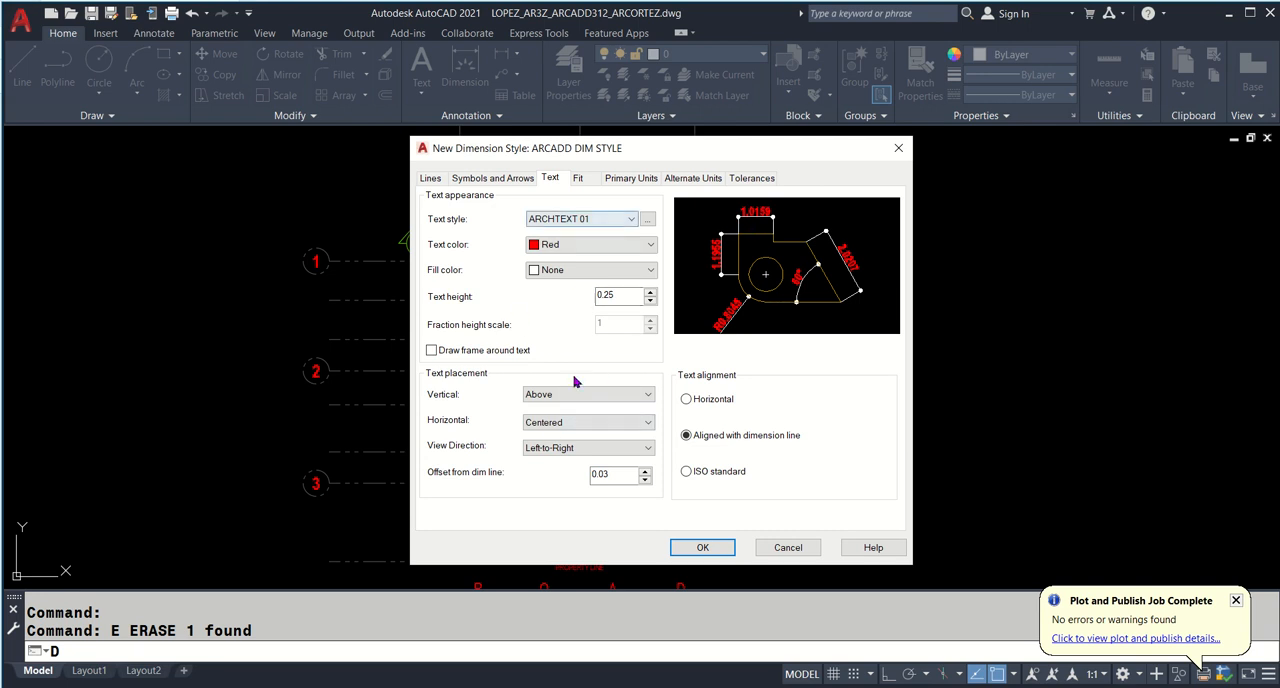
mouse_move(732, 485)
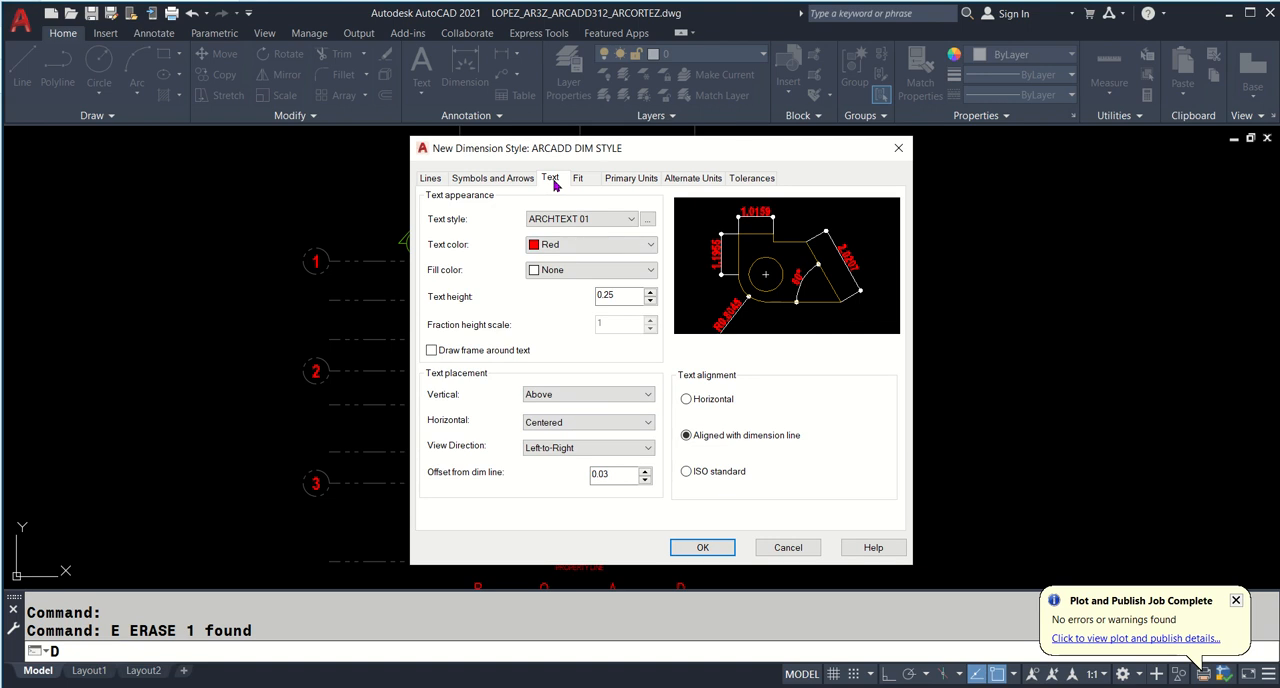
- Set the Fit option to always keep text between extension lines
left_click(579, 178)
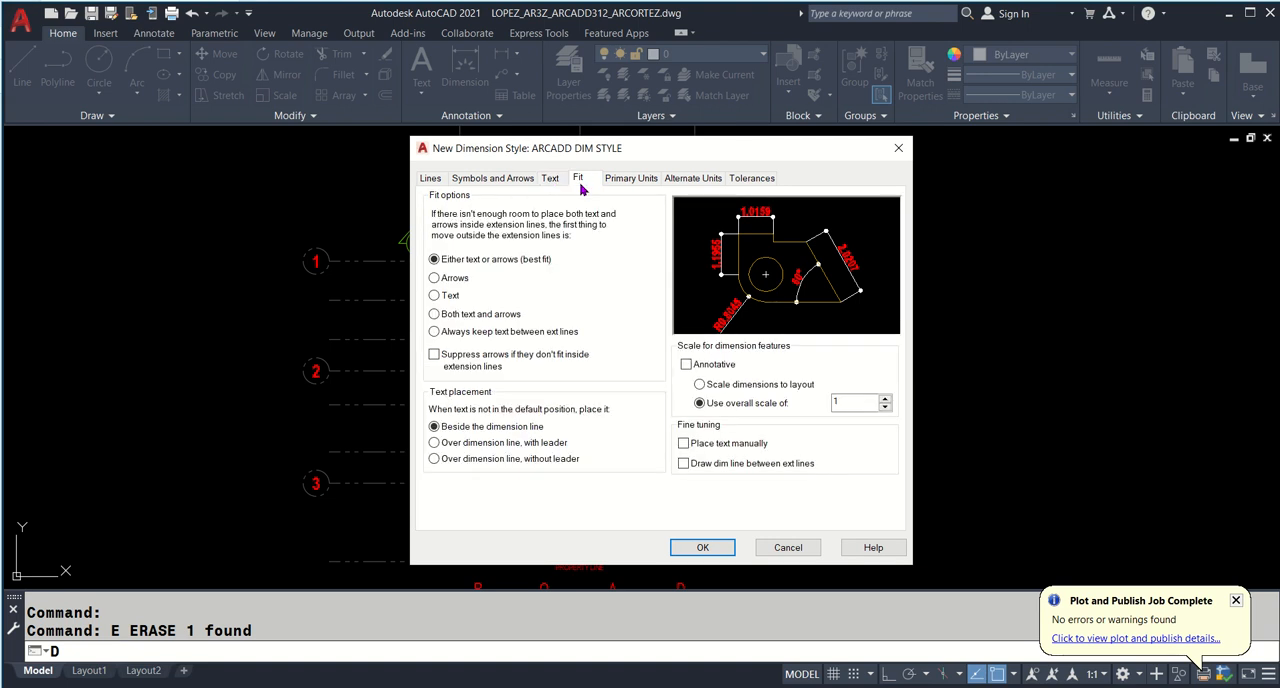
mouse_move(495, 349)
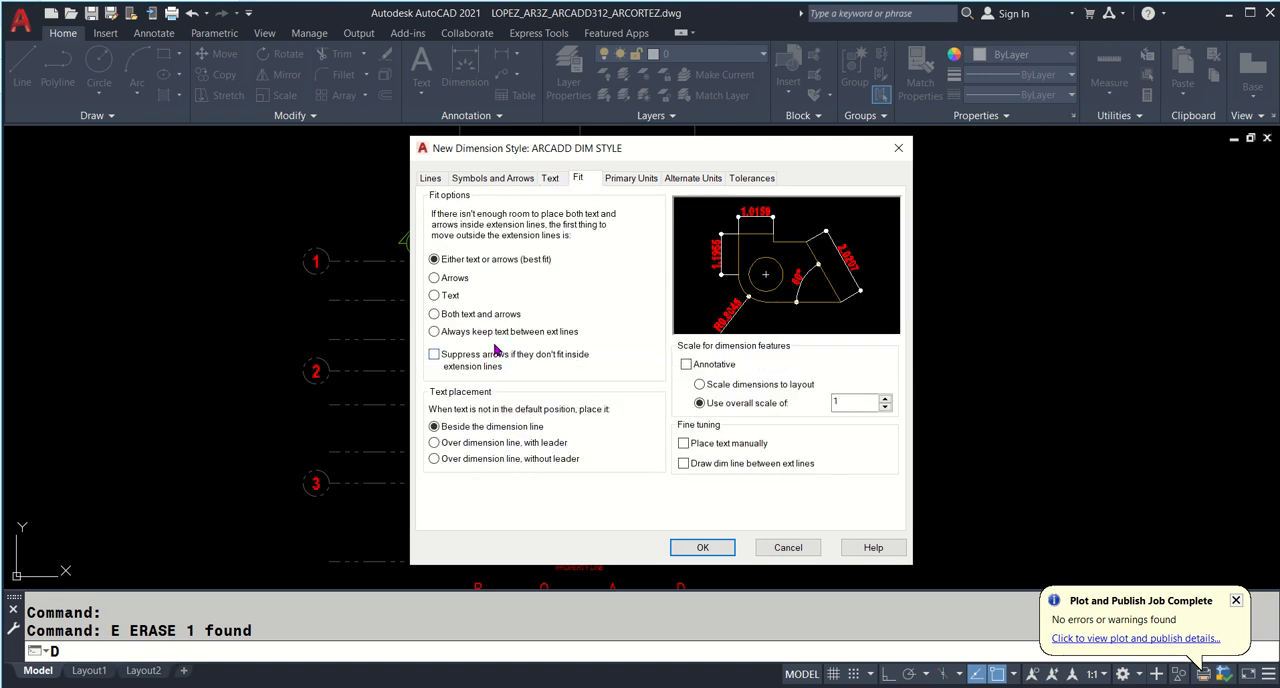
left_click(432, 331)
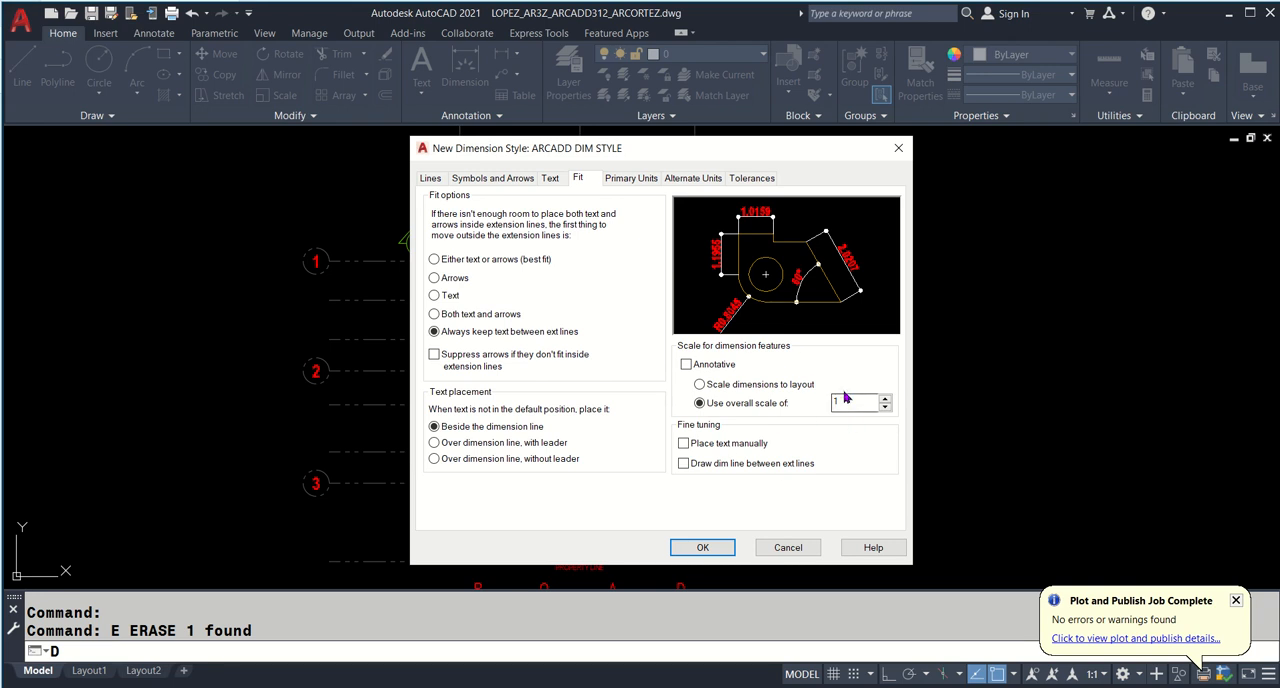
mouse_move(833, 452)
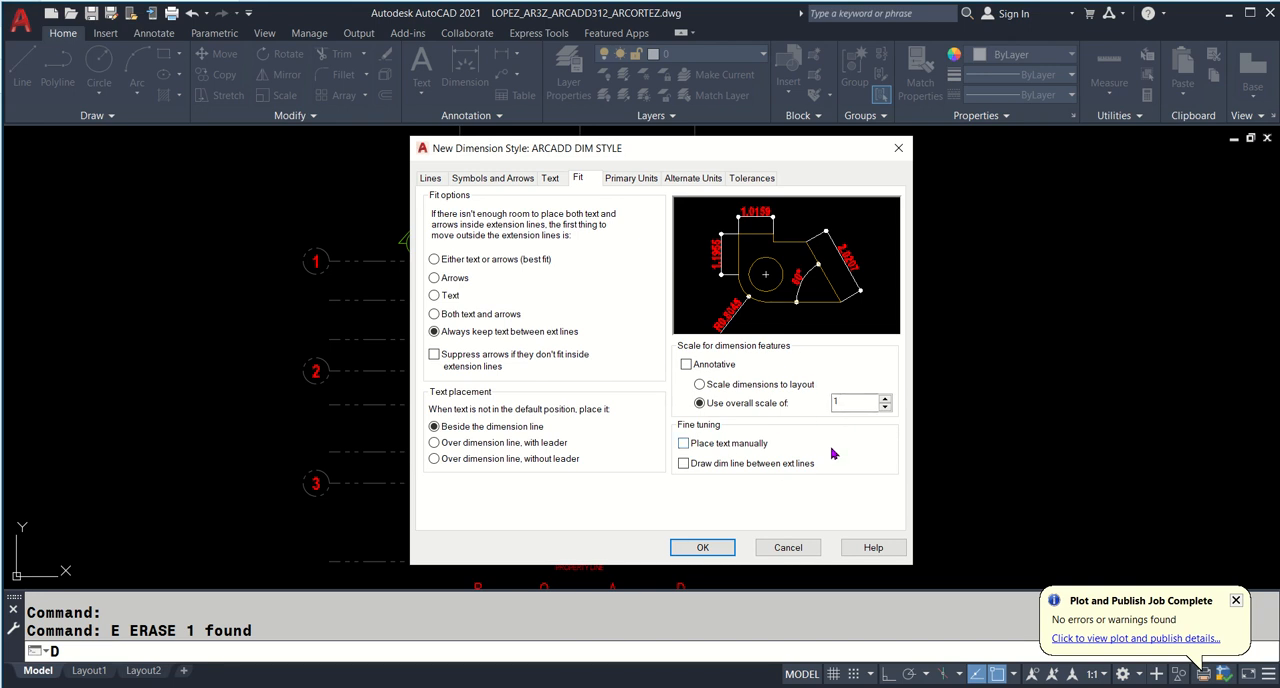
mouse_move(833, 451)
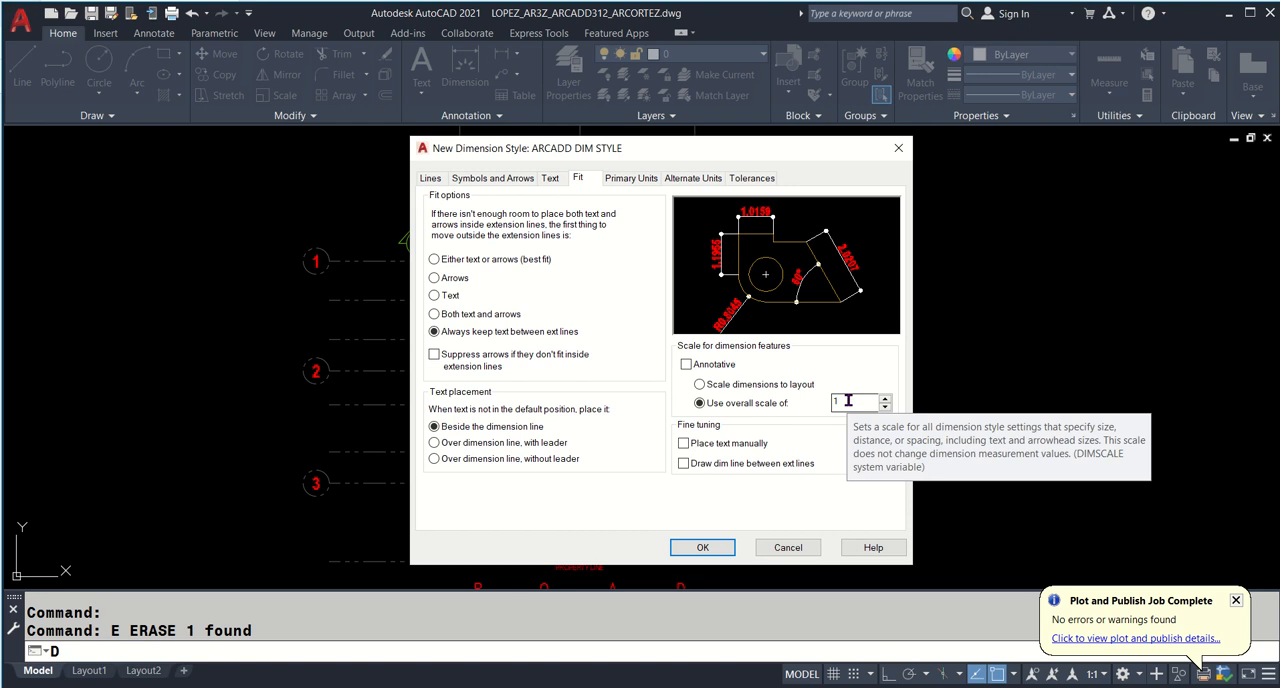
mouse_move(852, 392)
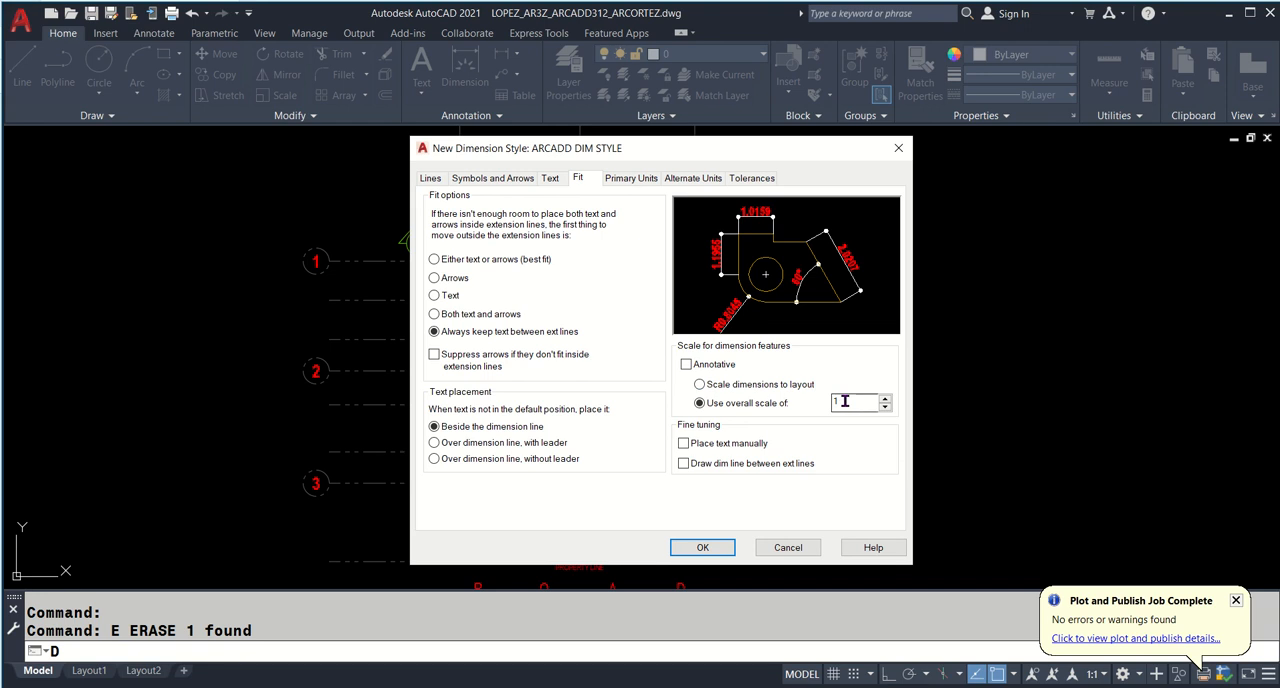
mouse_move(641, 235)
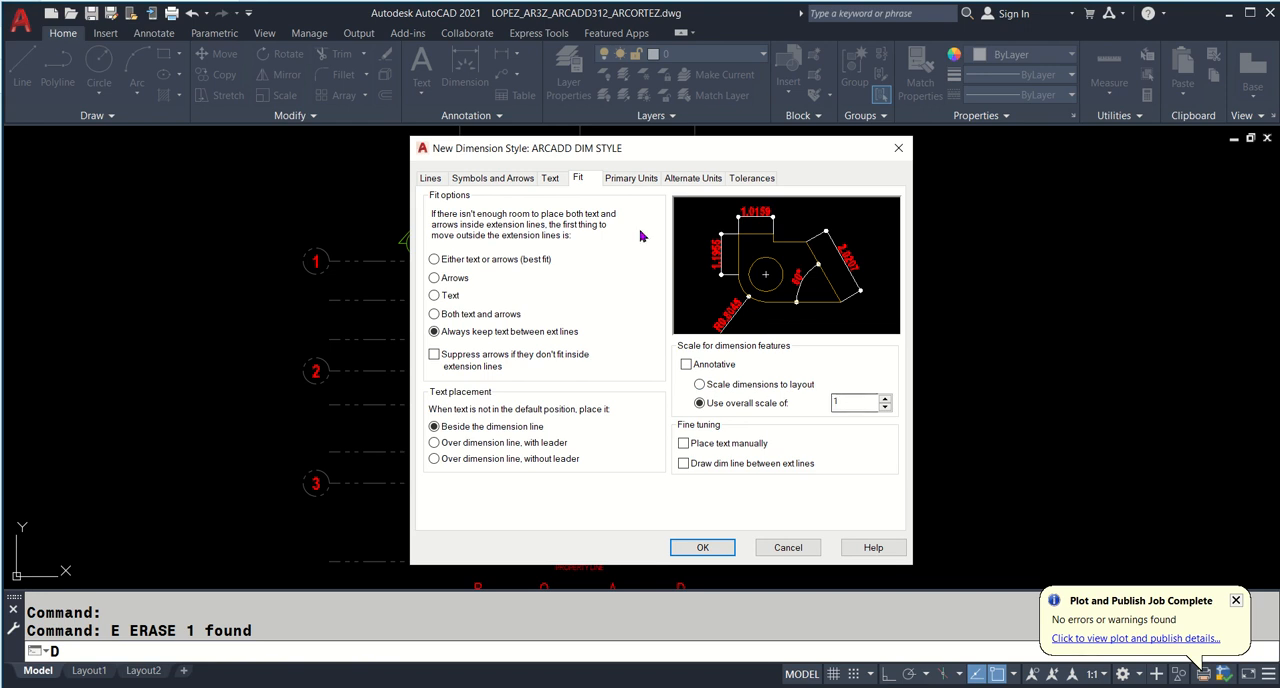
left_click(630, 177)
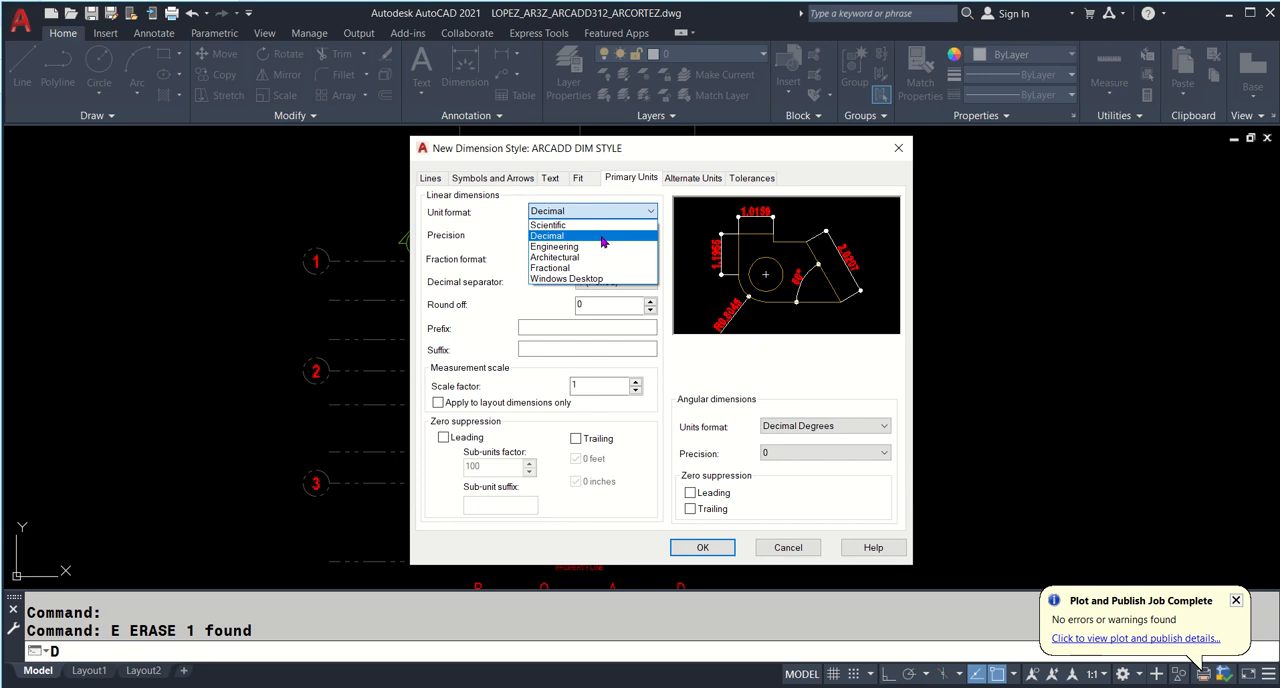
left_click(547, 235)
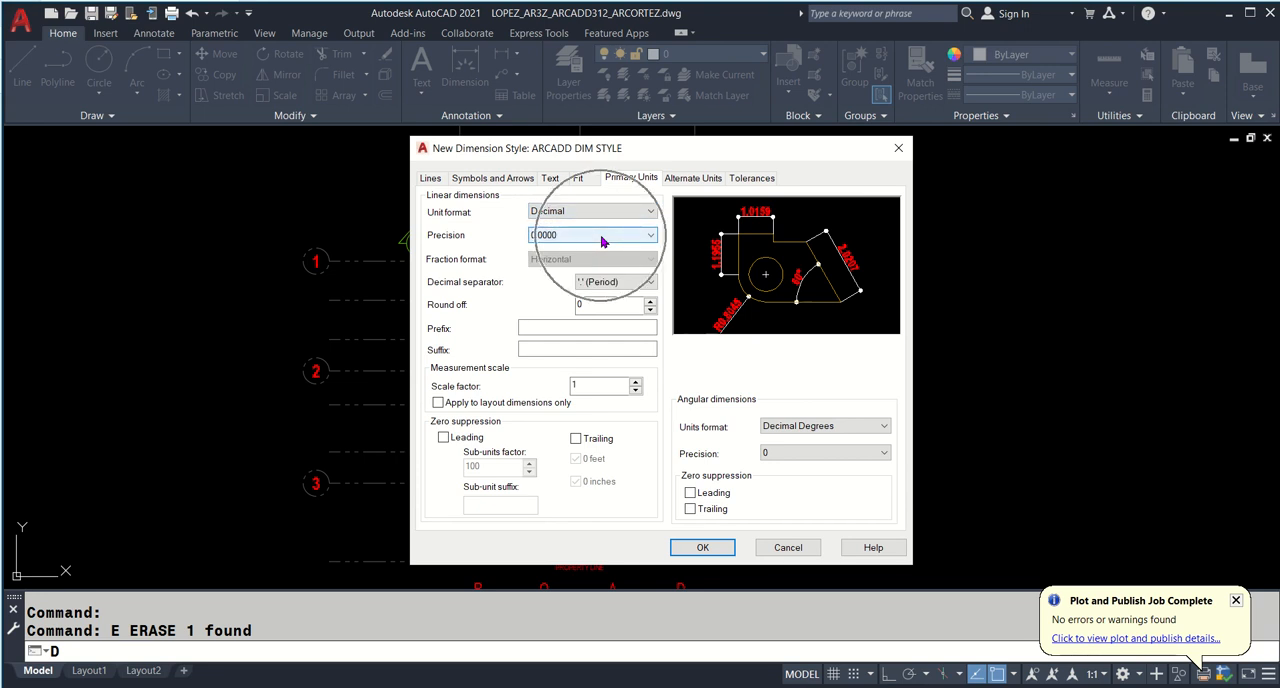
left_click(651, 234)
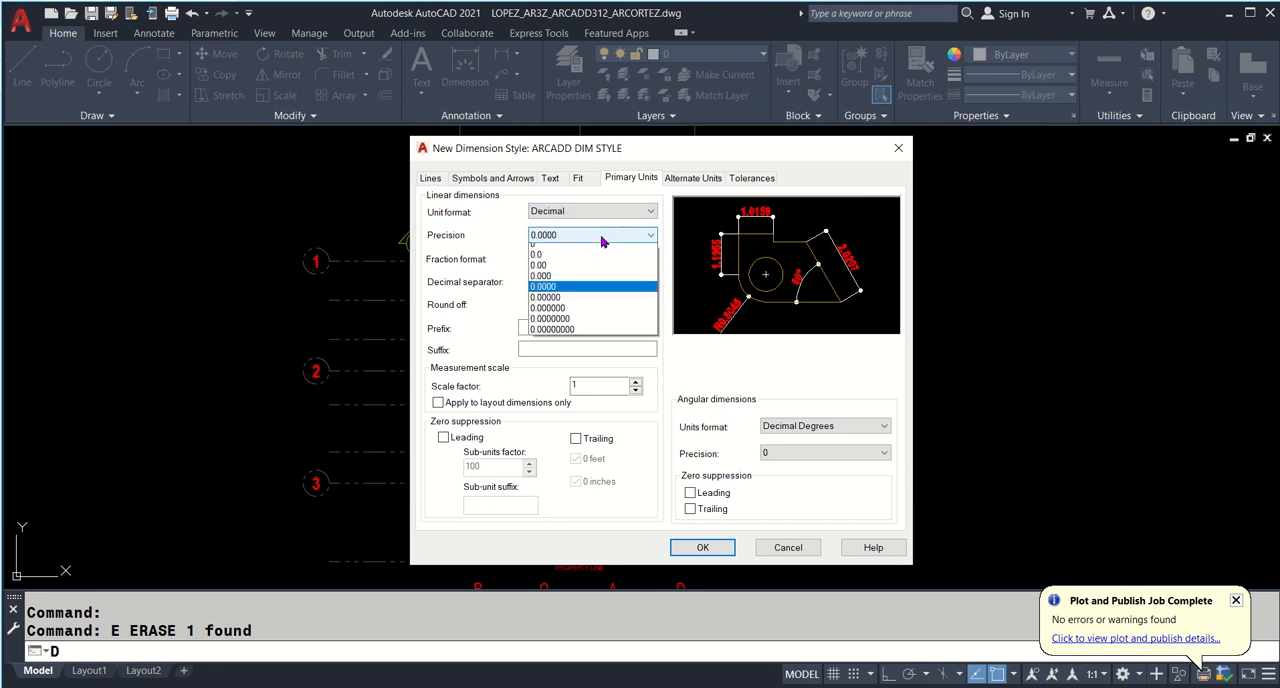
left_click(542, 265)
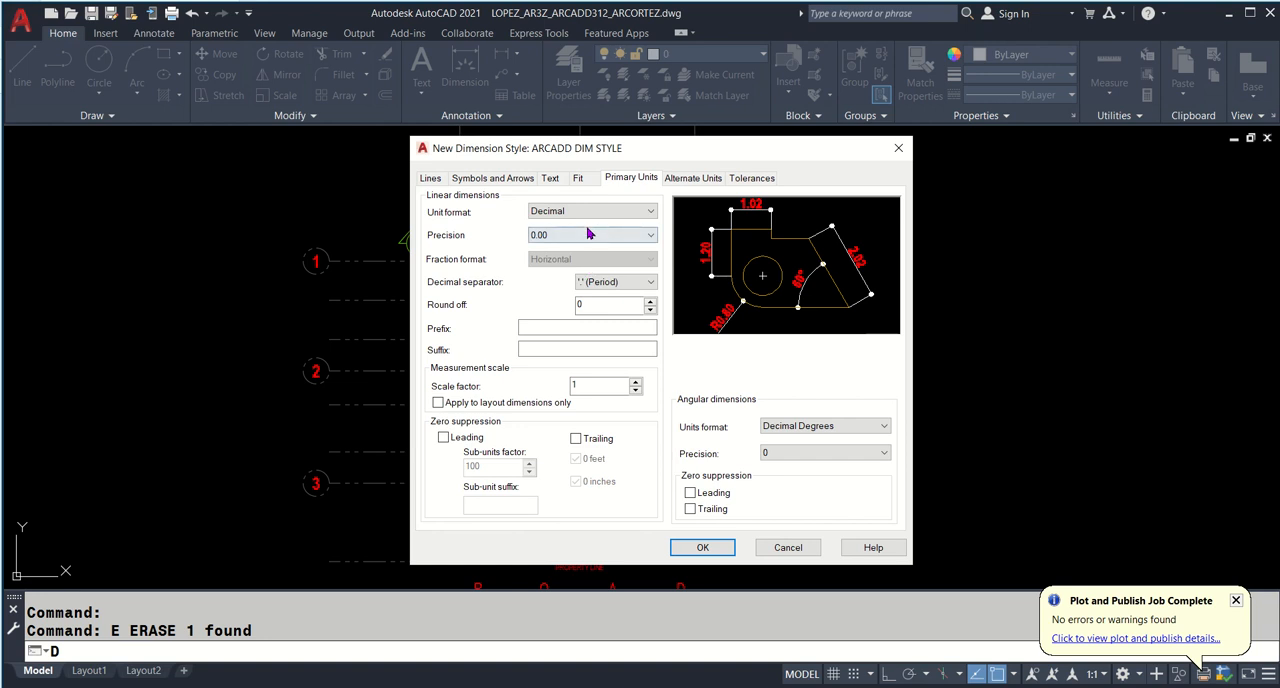
mouse_move(601, 238)
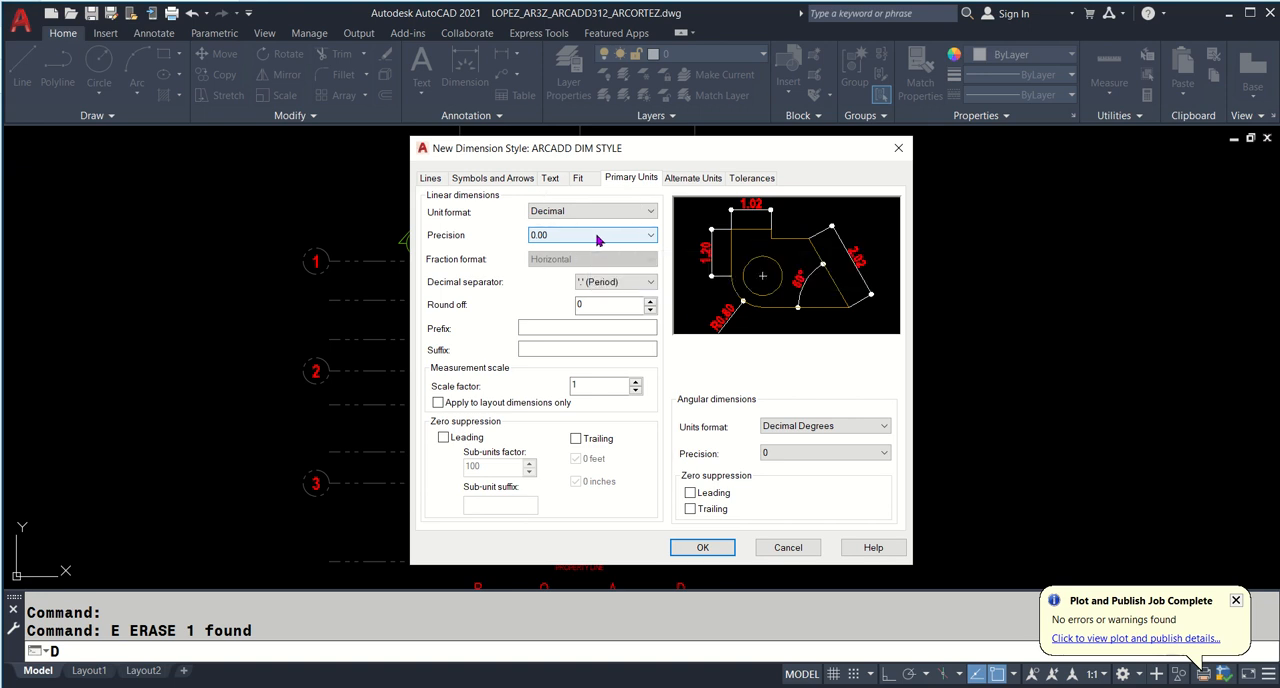
mouse_move(597, 235)
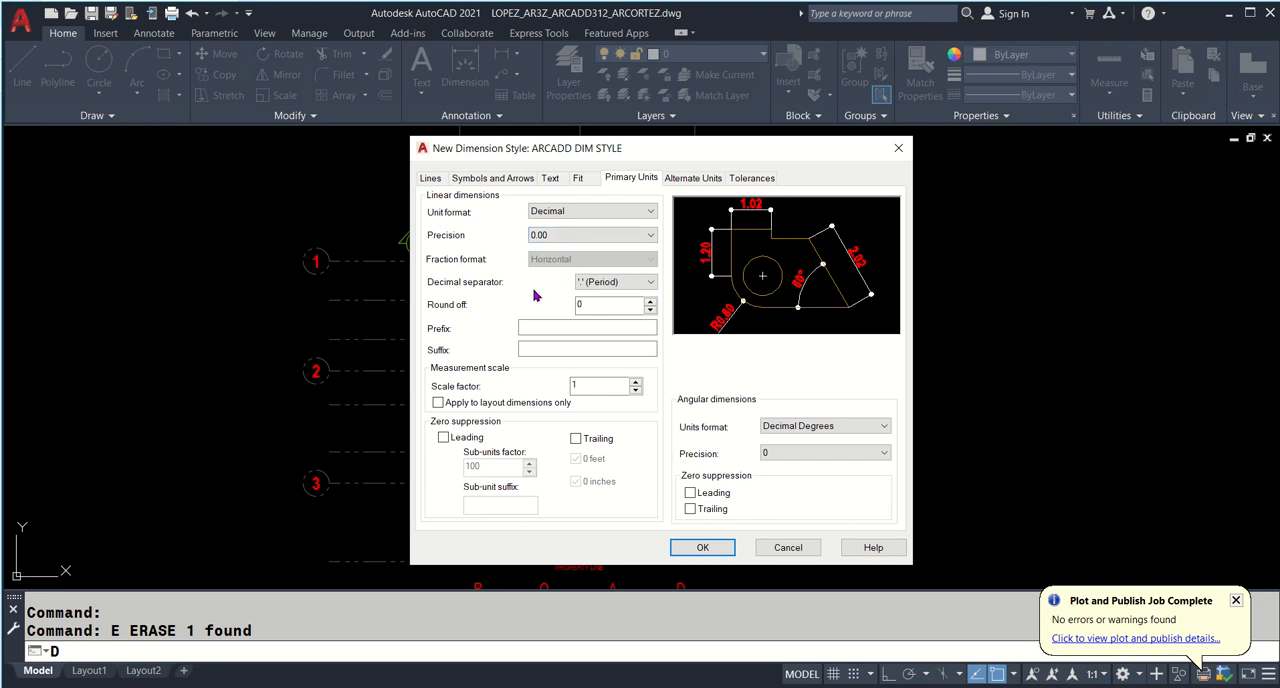
left_click(648, 281)
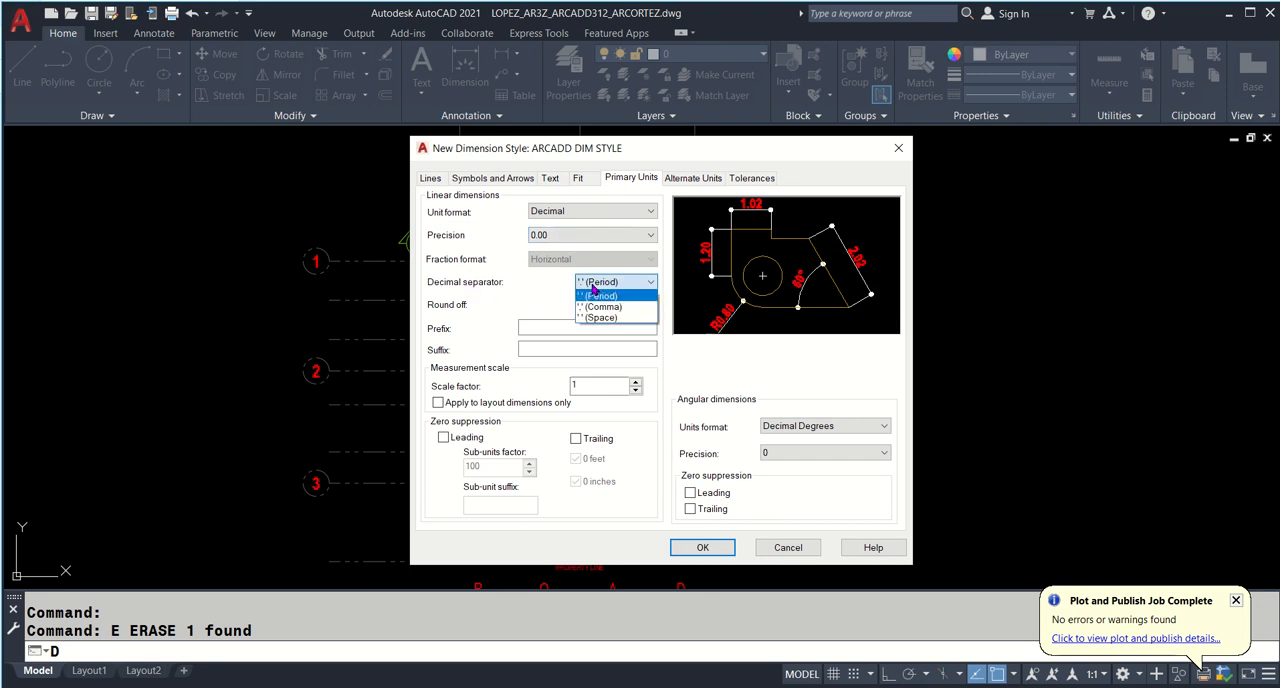
mouse_move(600, 318)
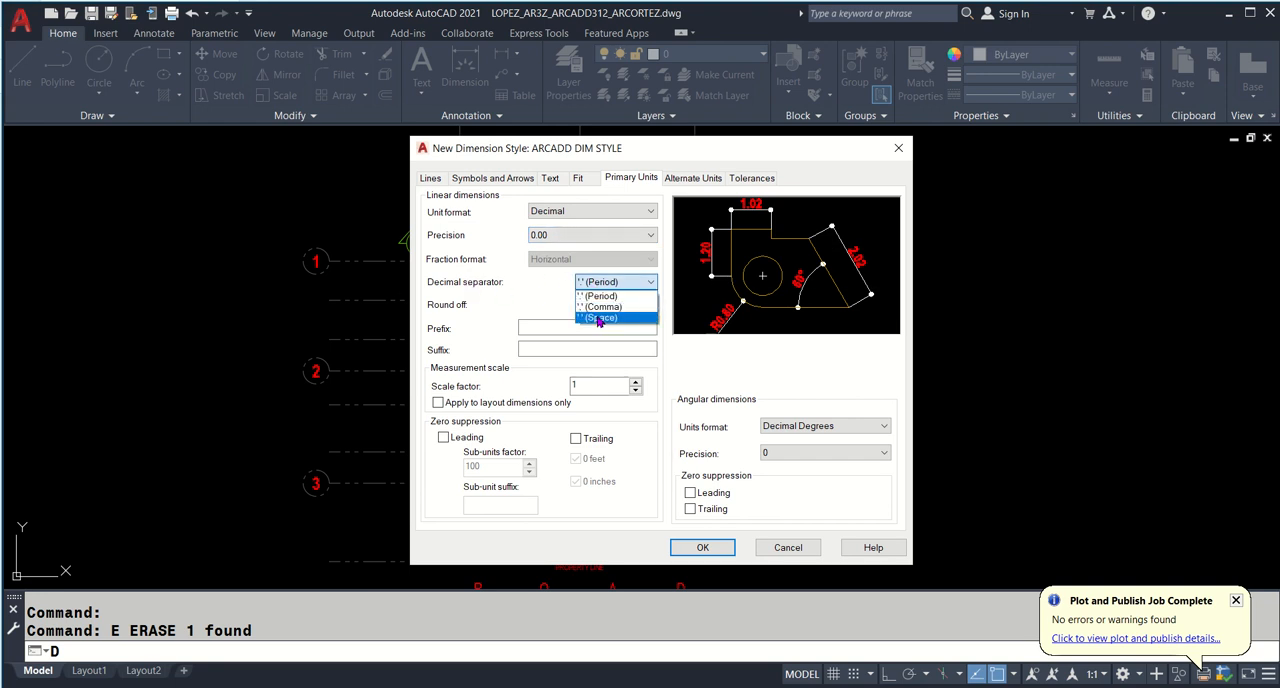
left_click(601, 295)
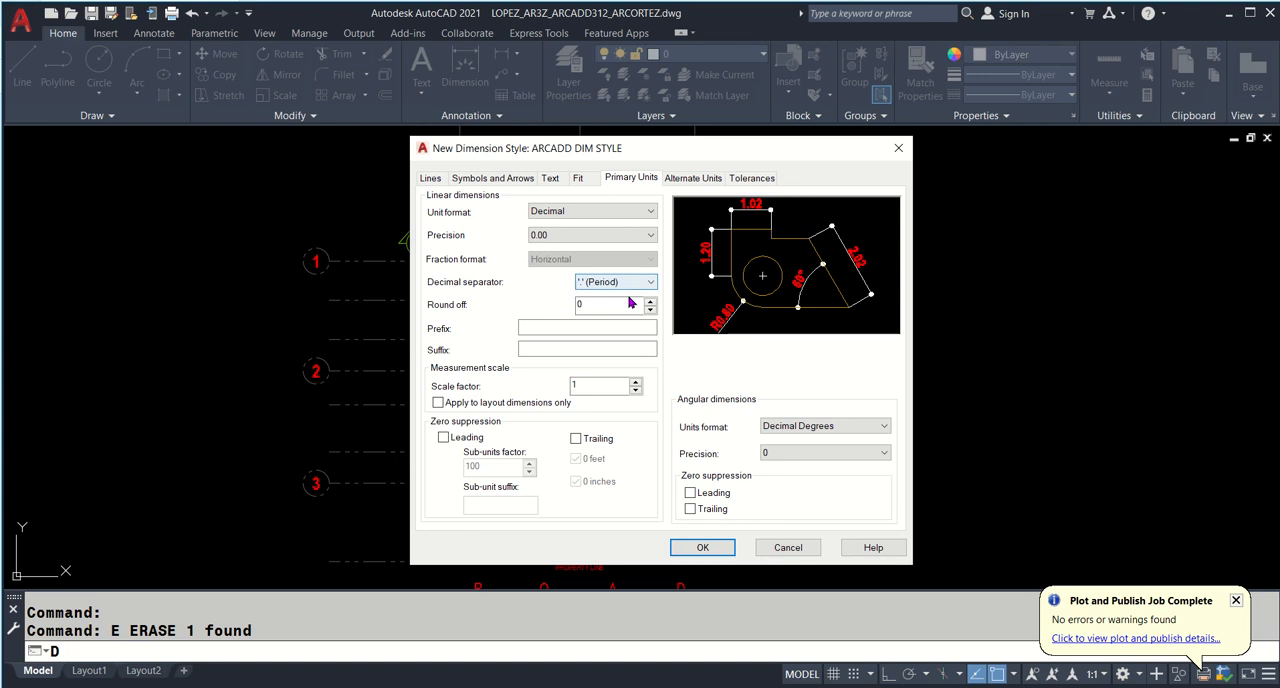
mouse_move(625, 298)
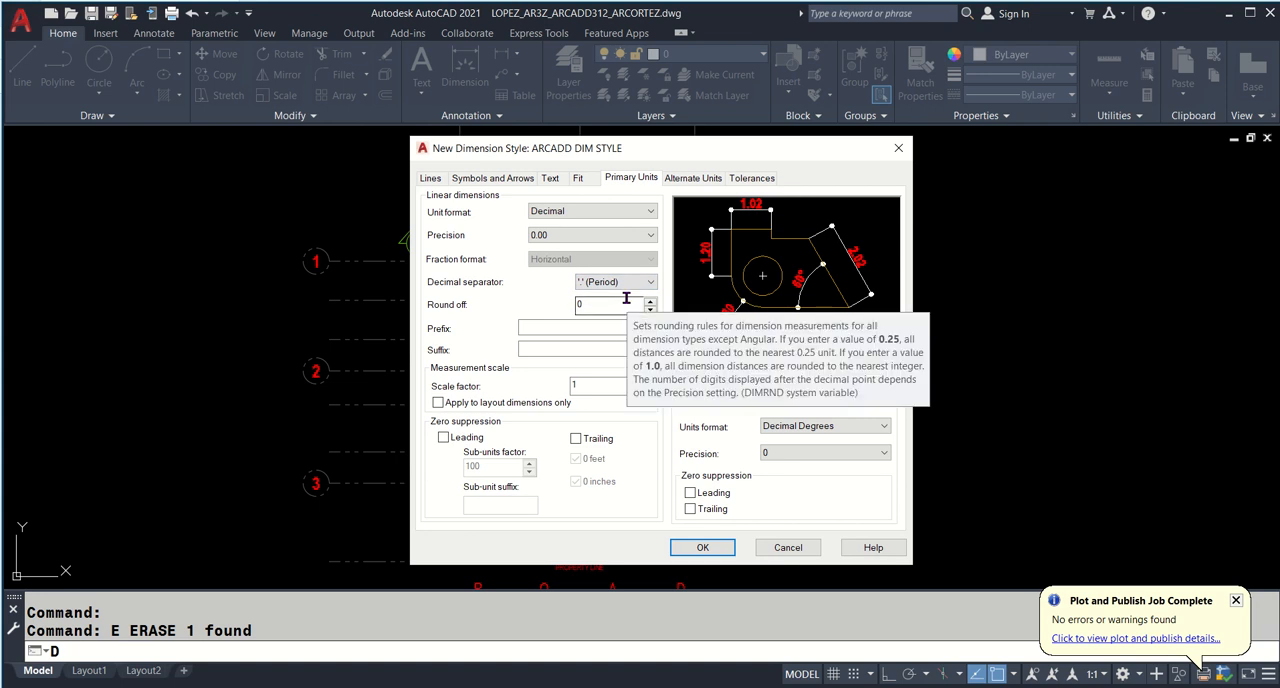
mouse_move(587, 327)
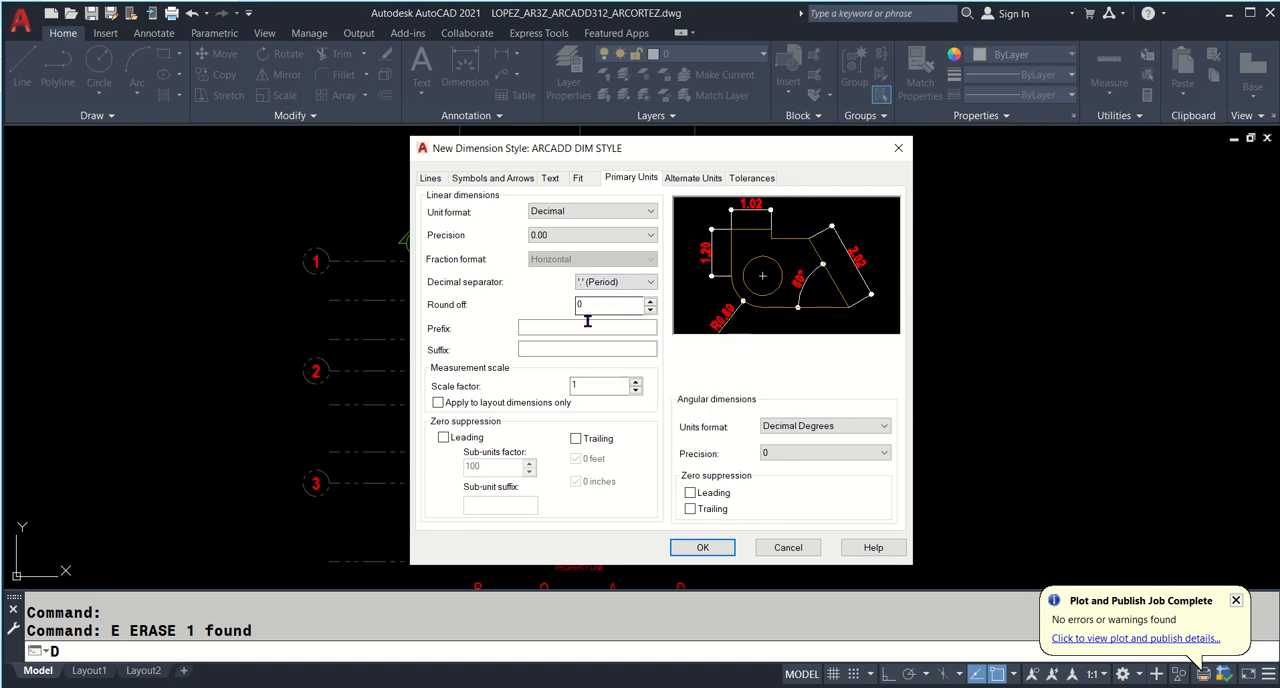
mouse_move(606, 305)
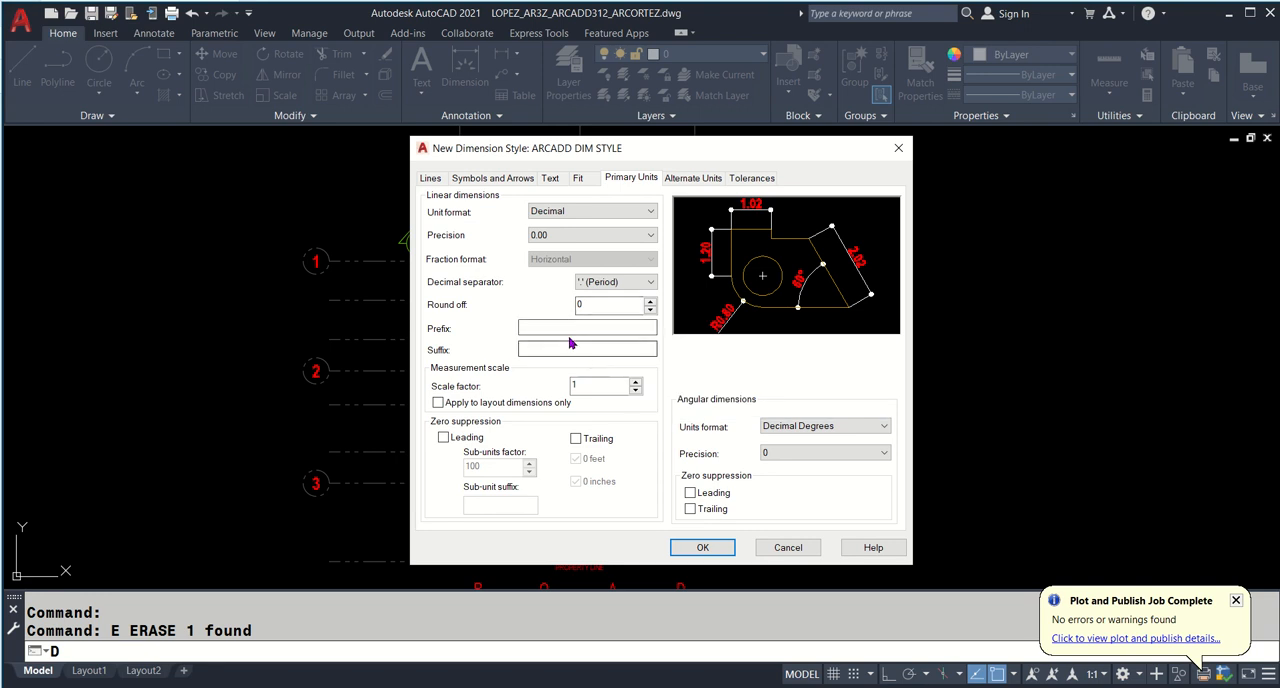
- Enter M as the suffix for primary-unit dimension values
left_click(587, 328)
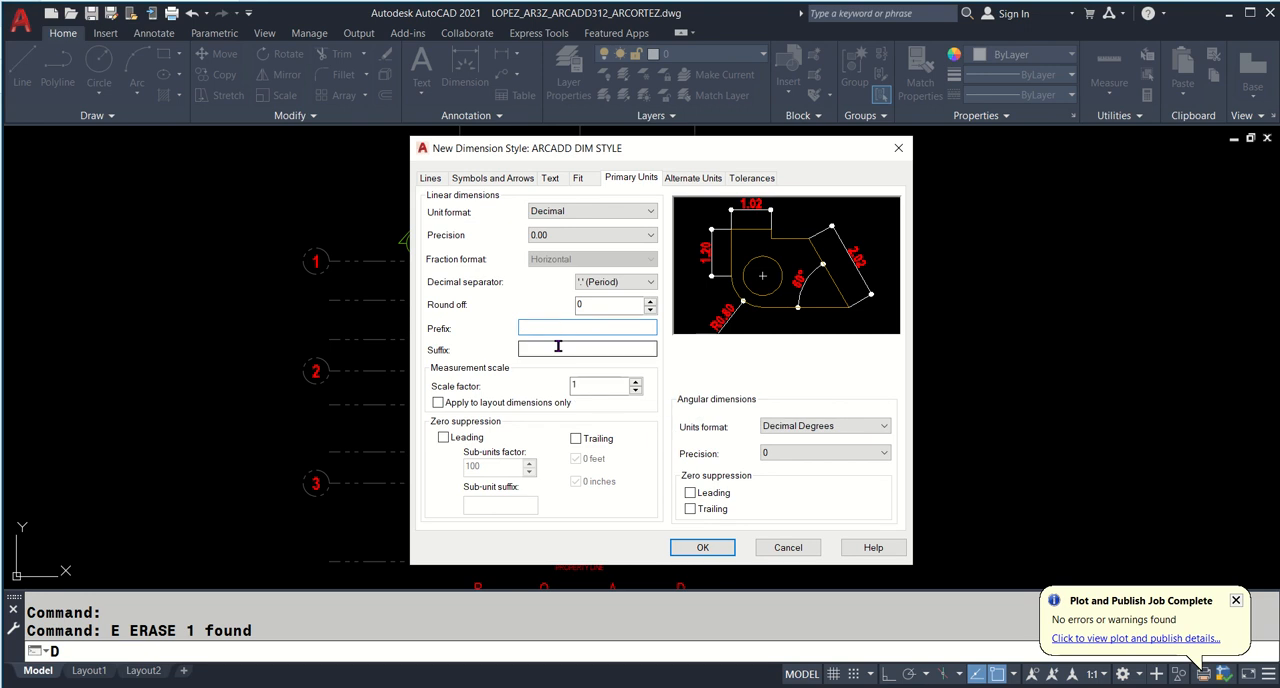
type("M")
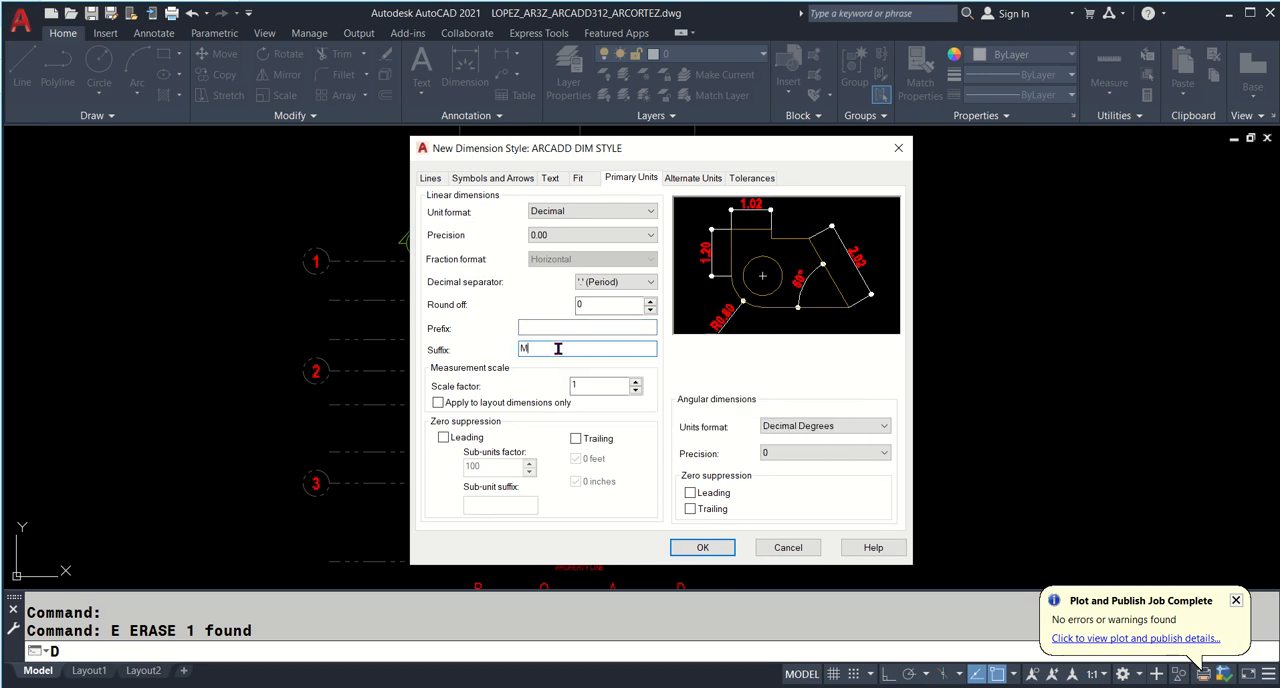
mouse_move(553, 349)
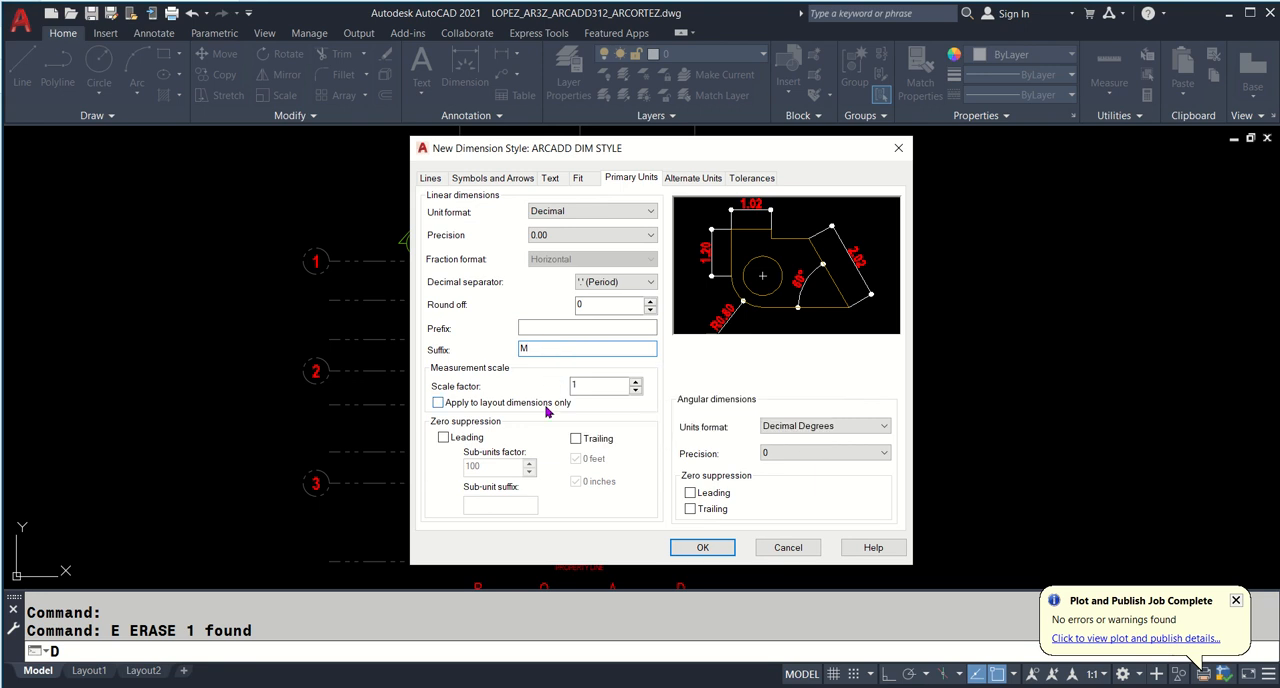
mouse_move(592, 386)
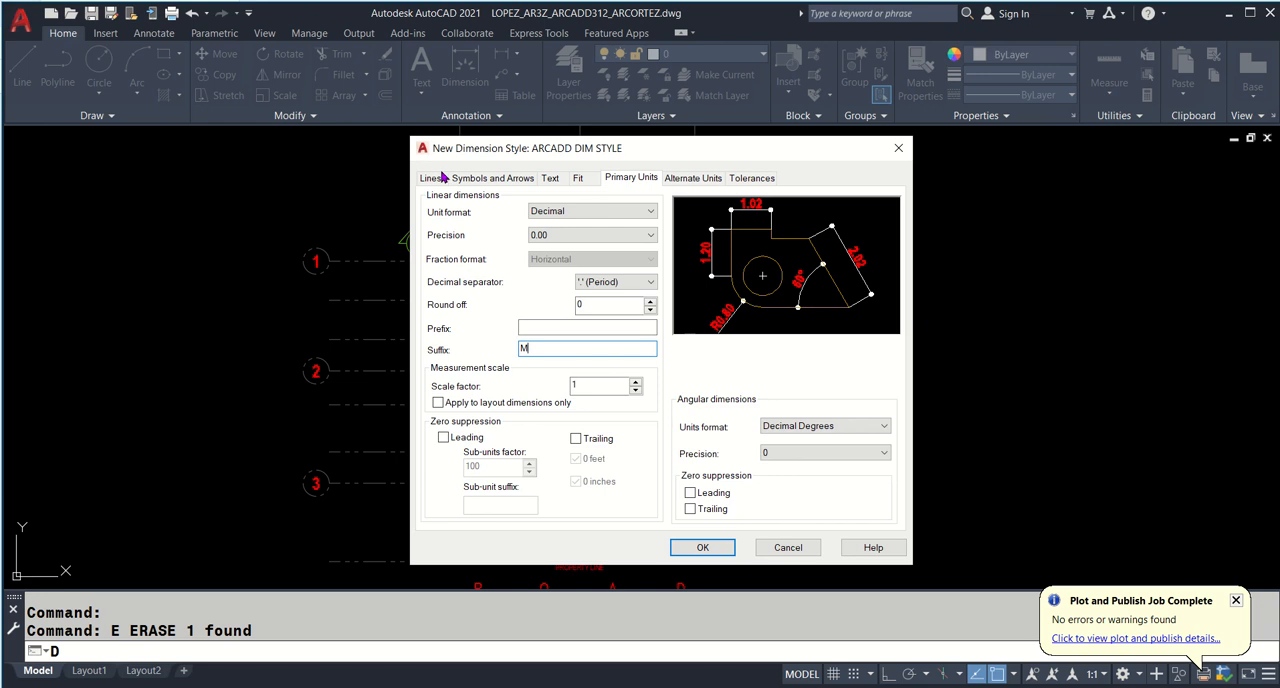
- Review Fit and Alternate Units, then make ARCADD DIM STYLE current and close the manager
left_click(578, 177)
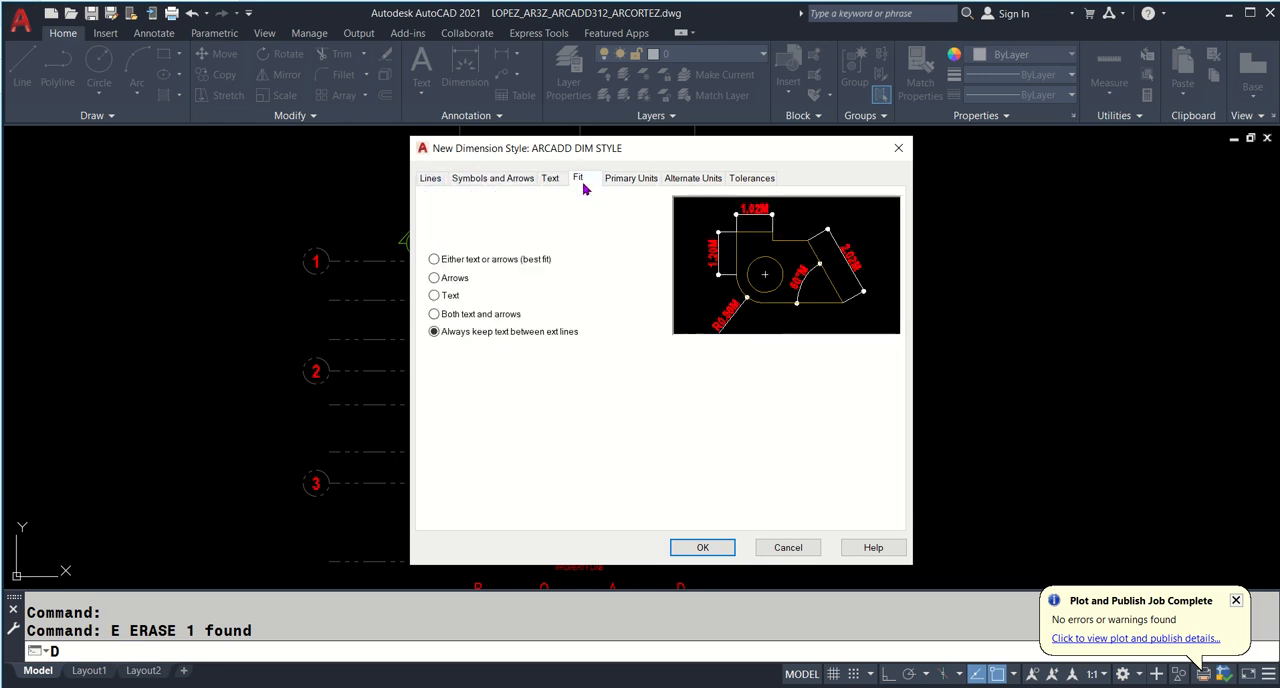
left_click(692, 178)
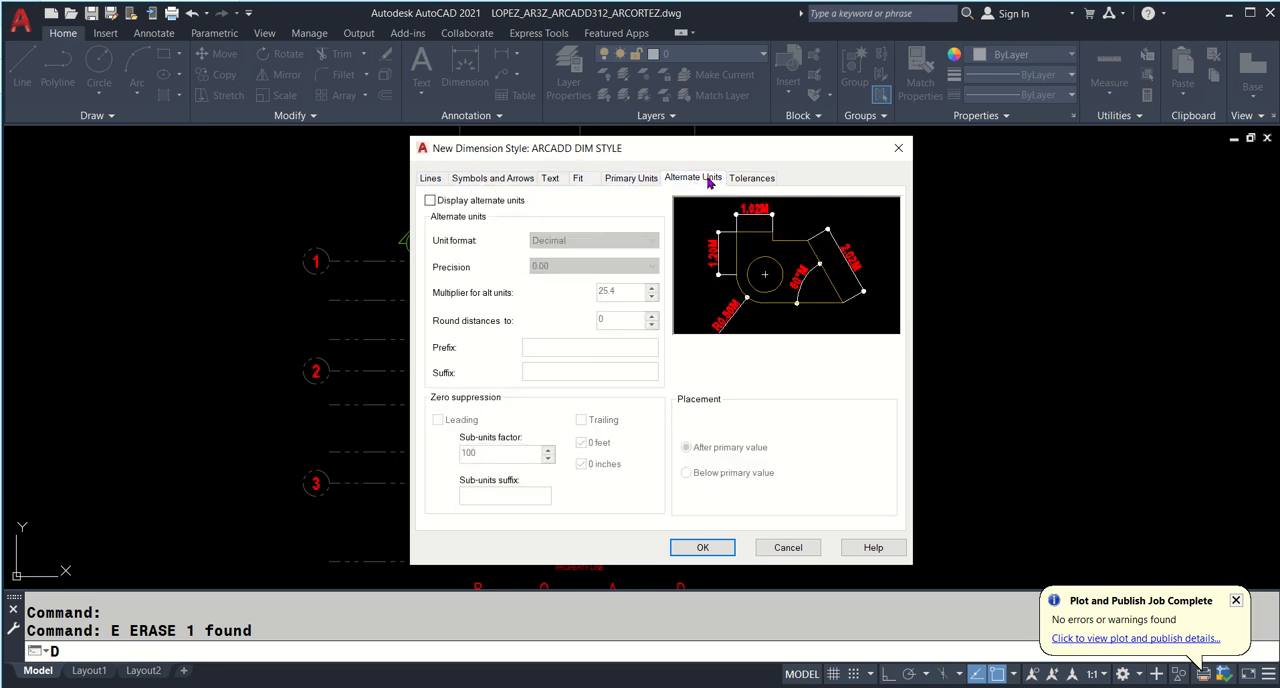
mouse_move(680, 183)
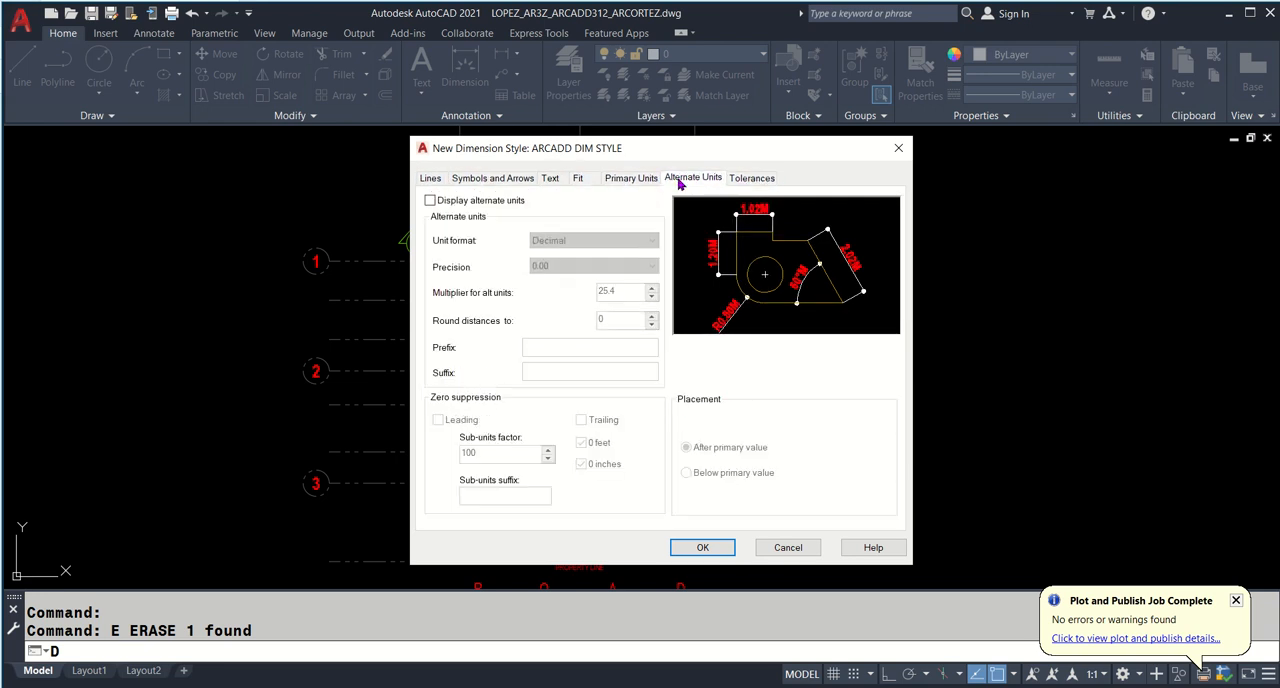
mouse_move(674, 511)
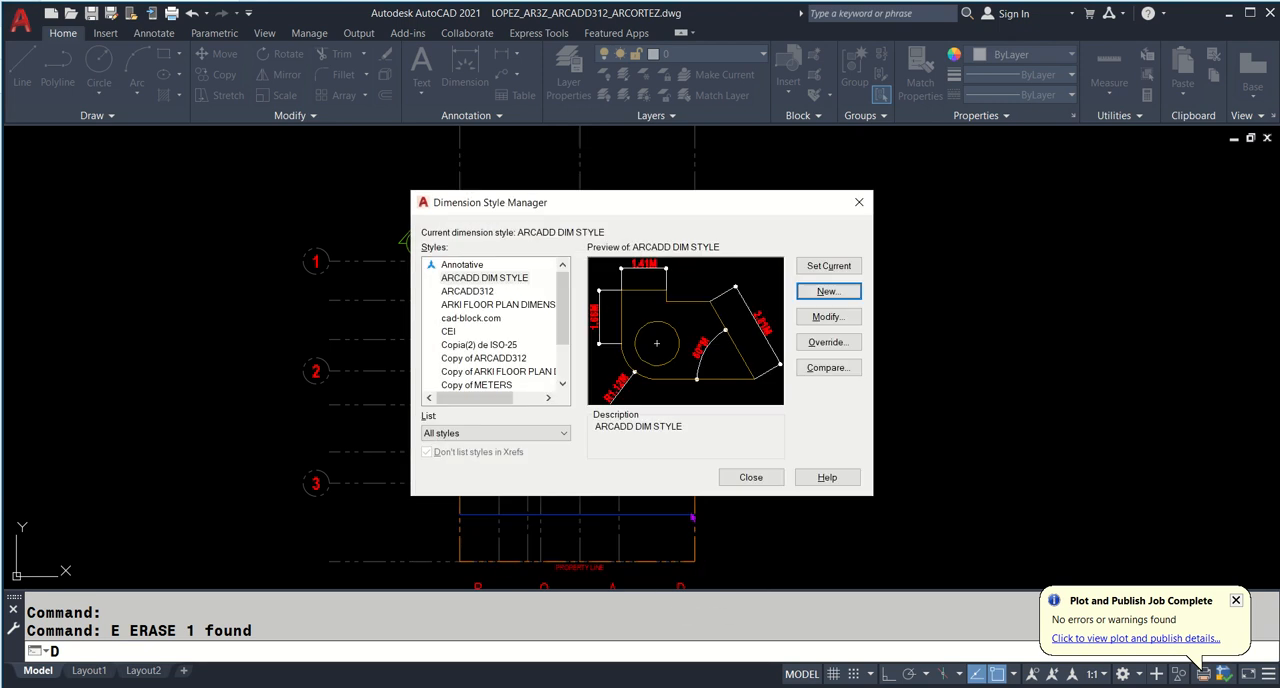
left_click(484, 277)
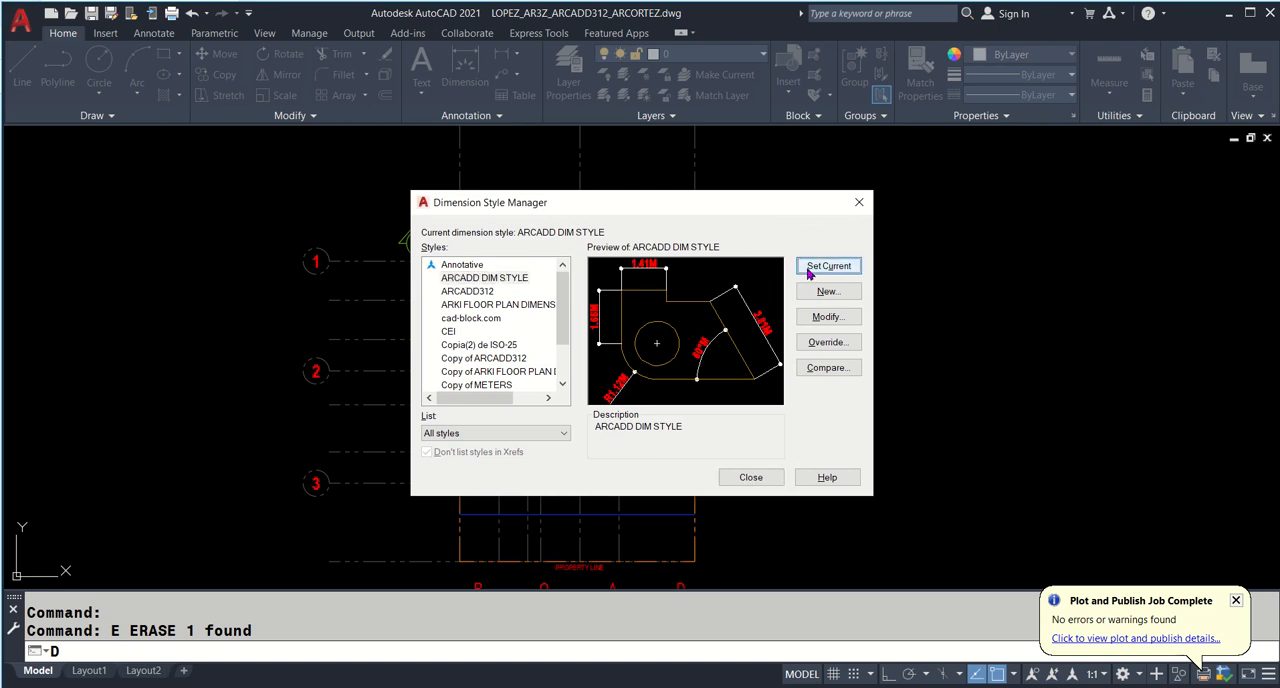
mouse_move(828, 265)
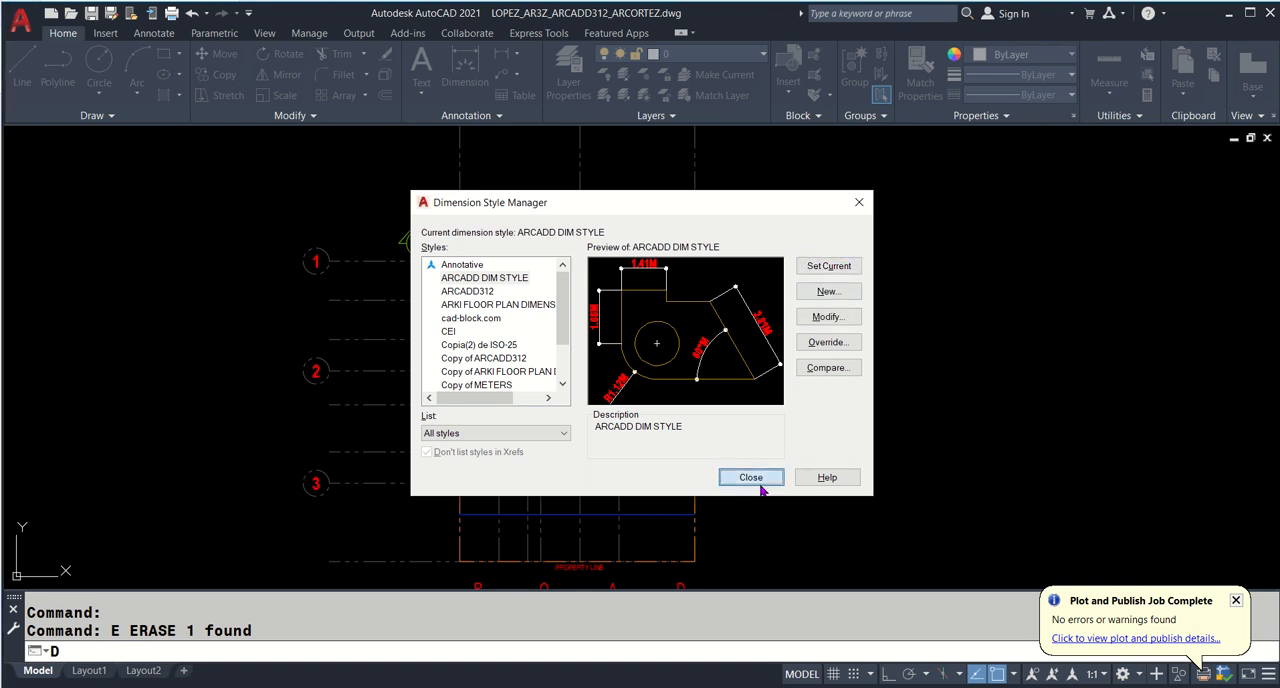
left_click(750, 477)
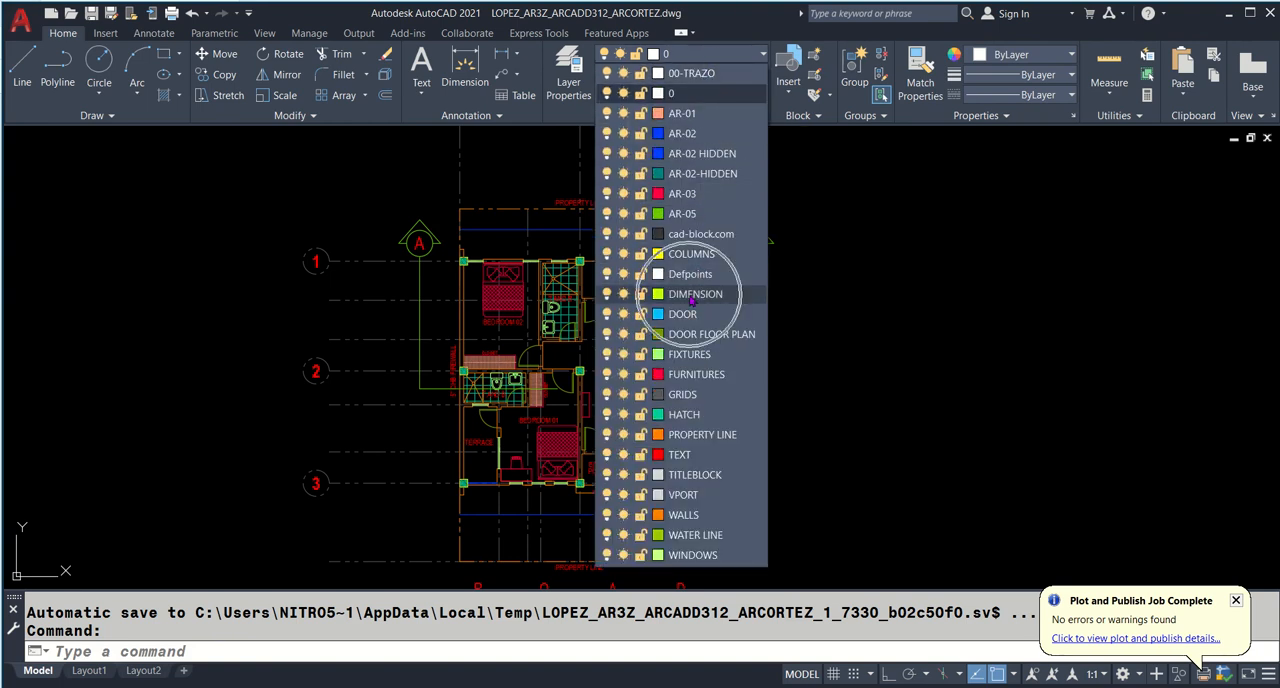
- On the DIMENSION layer, place bay dimensions 2.60M, 2.00M, 1.50M and 2.90M with DIMLINEAR
left_click(695, 293)
type("DLI")
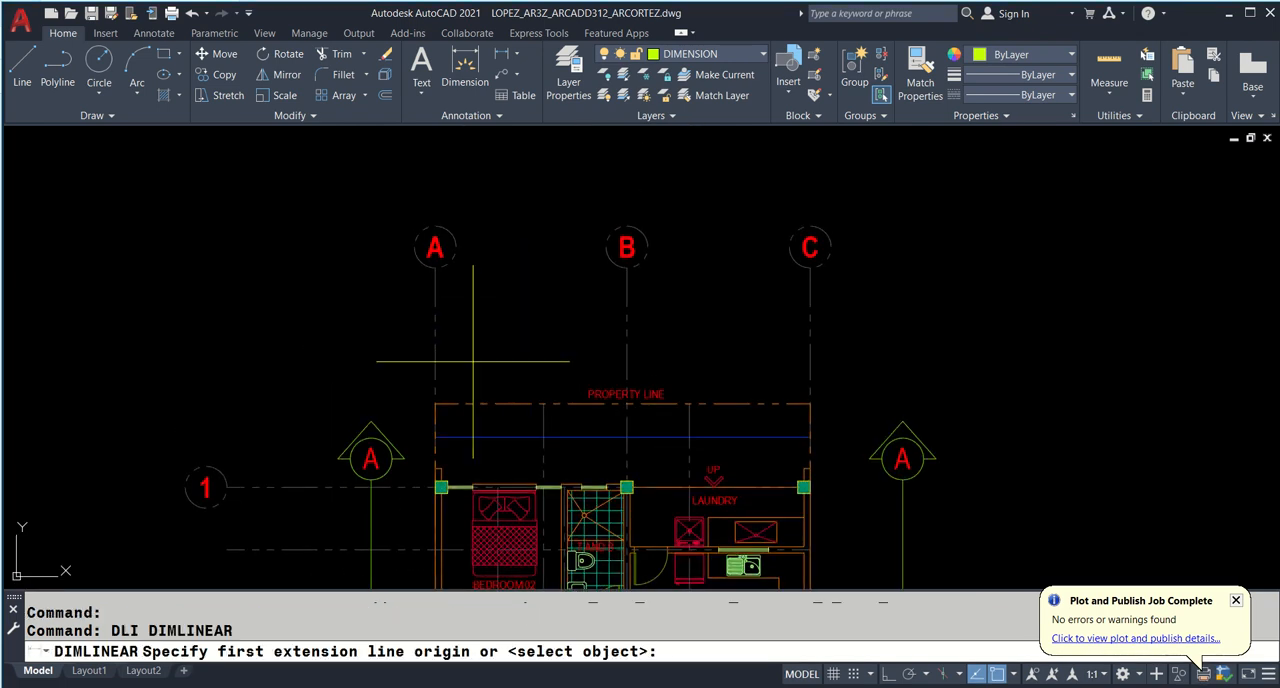
left_click(625, 397)
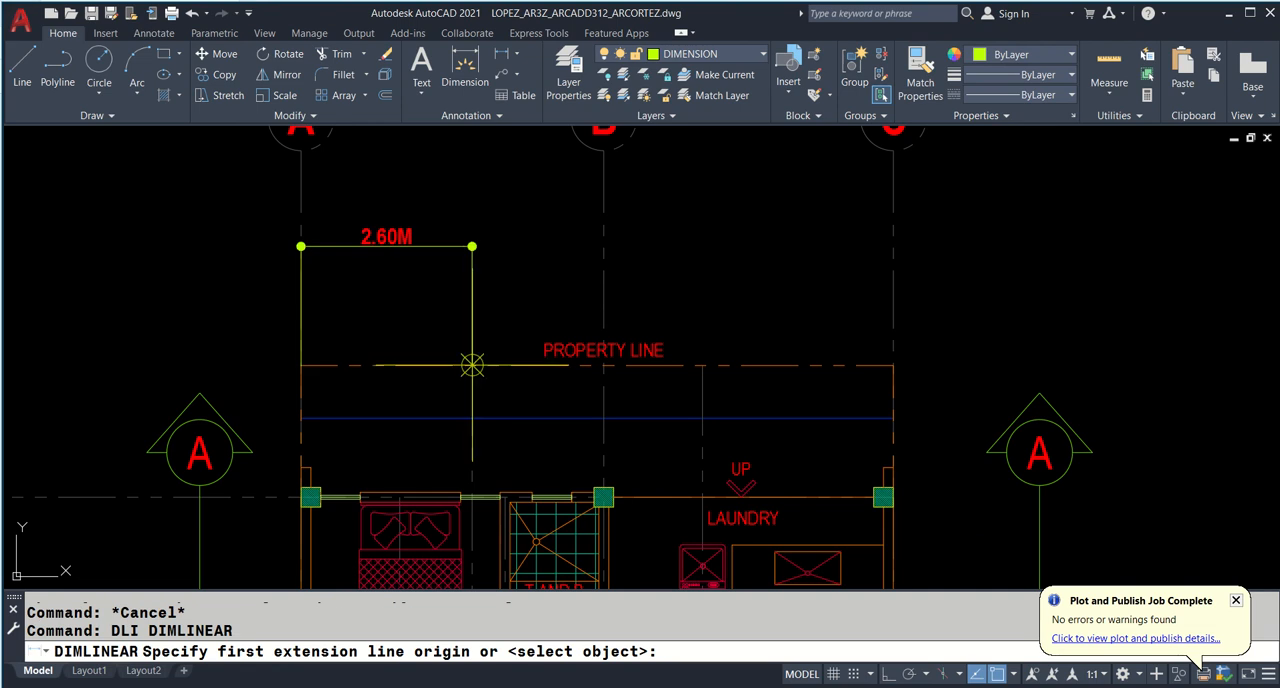
left_click(473, 366)
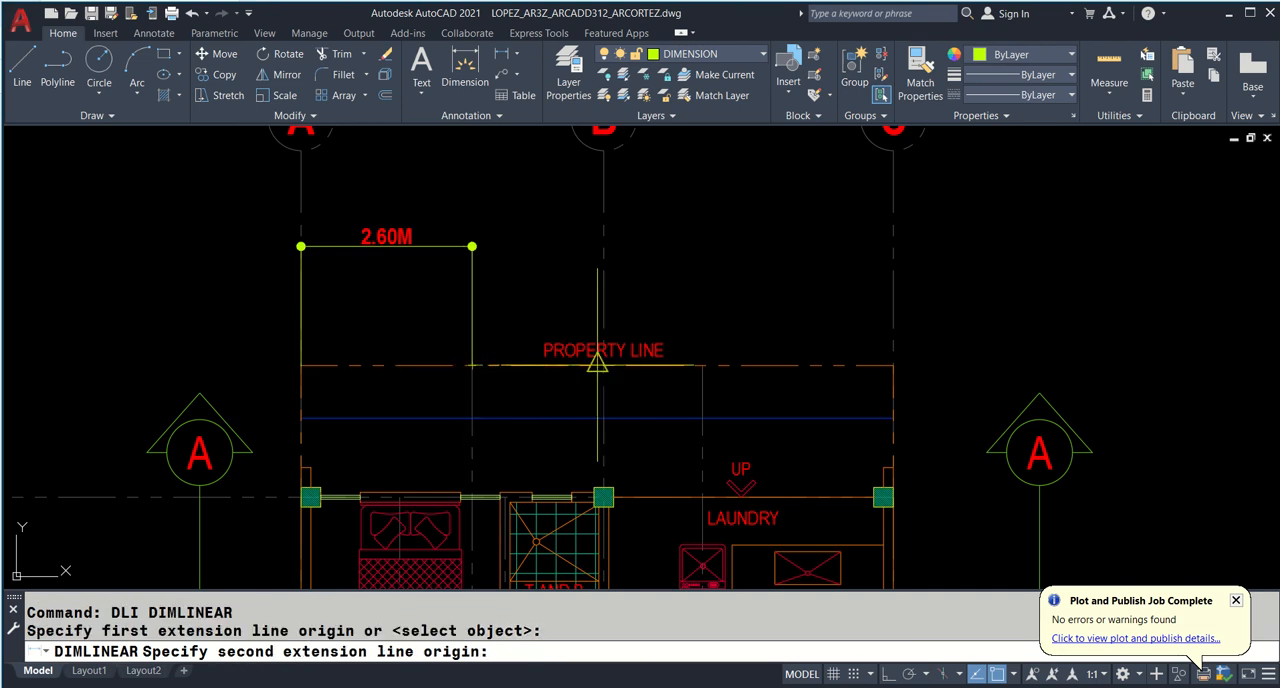
left_click(968, 198)
type("DLI")
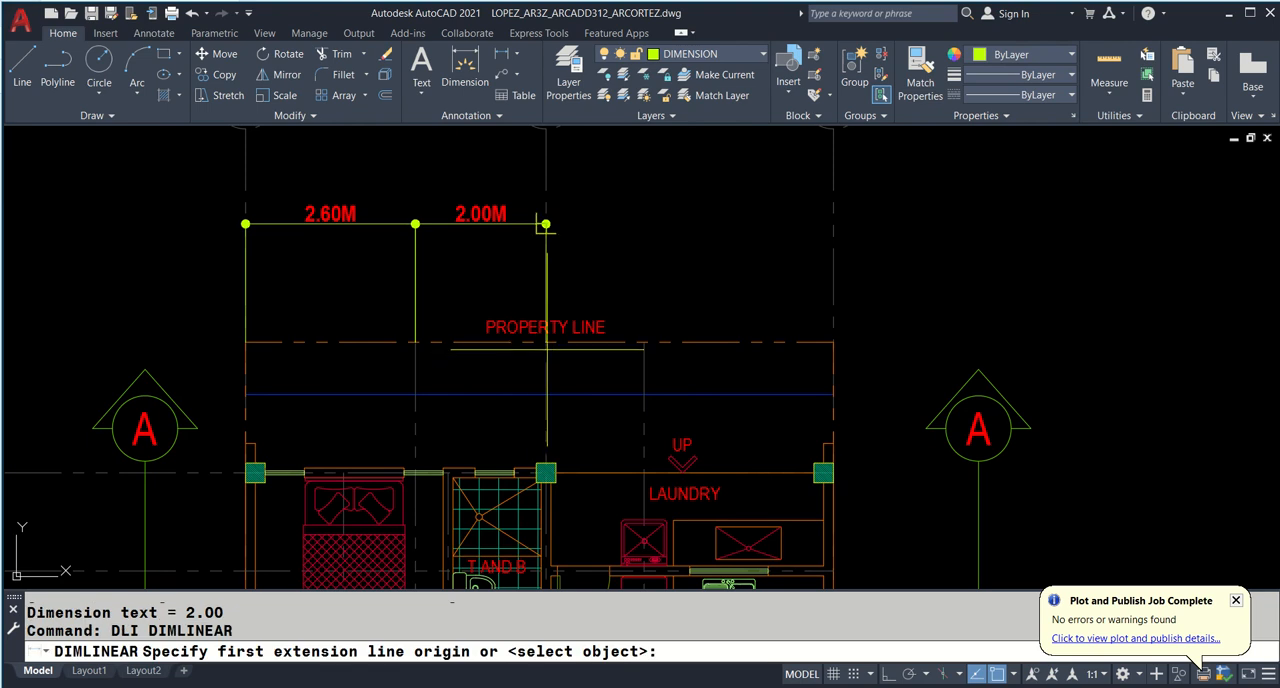
left_click(645, 248)
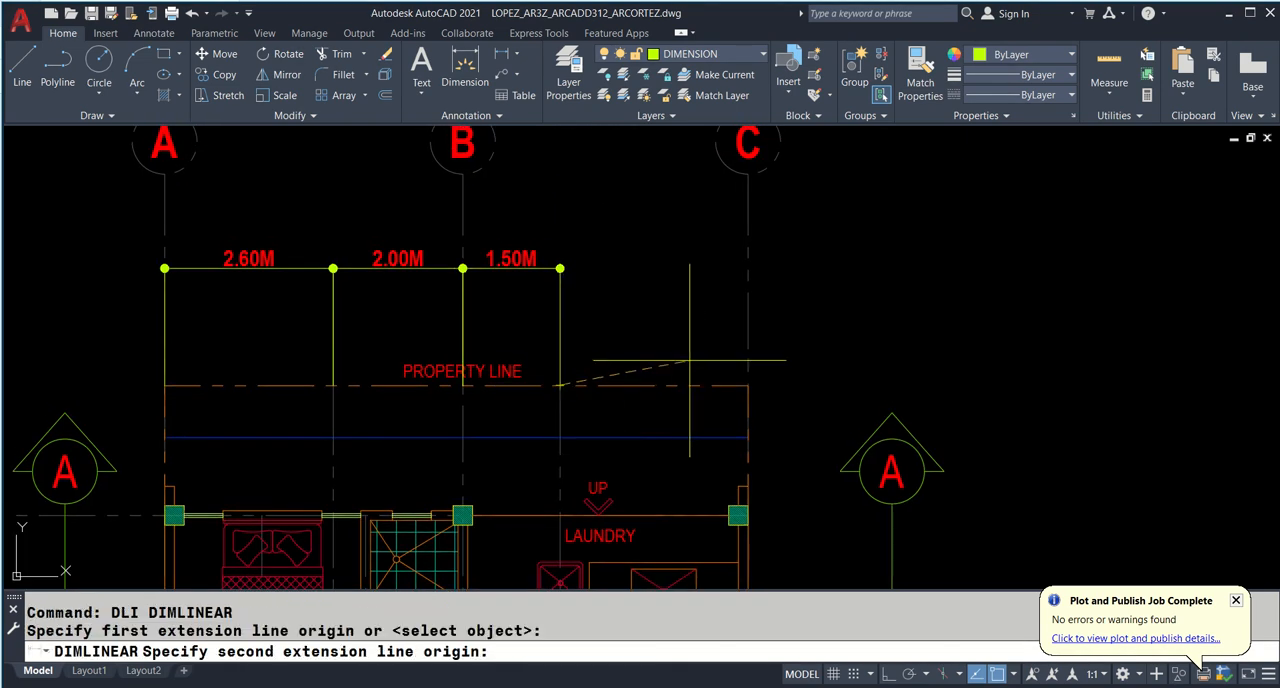
left_click(746, 268)
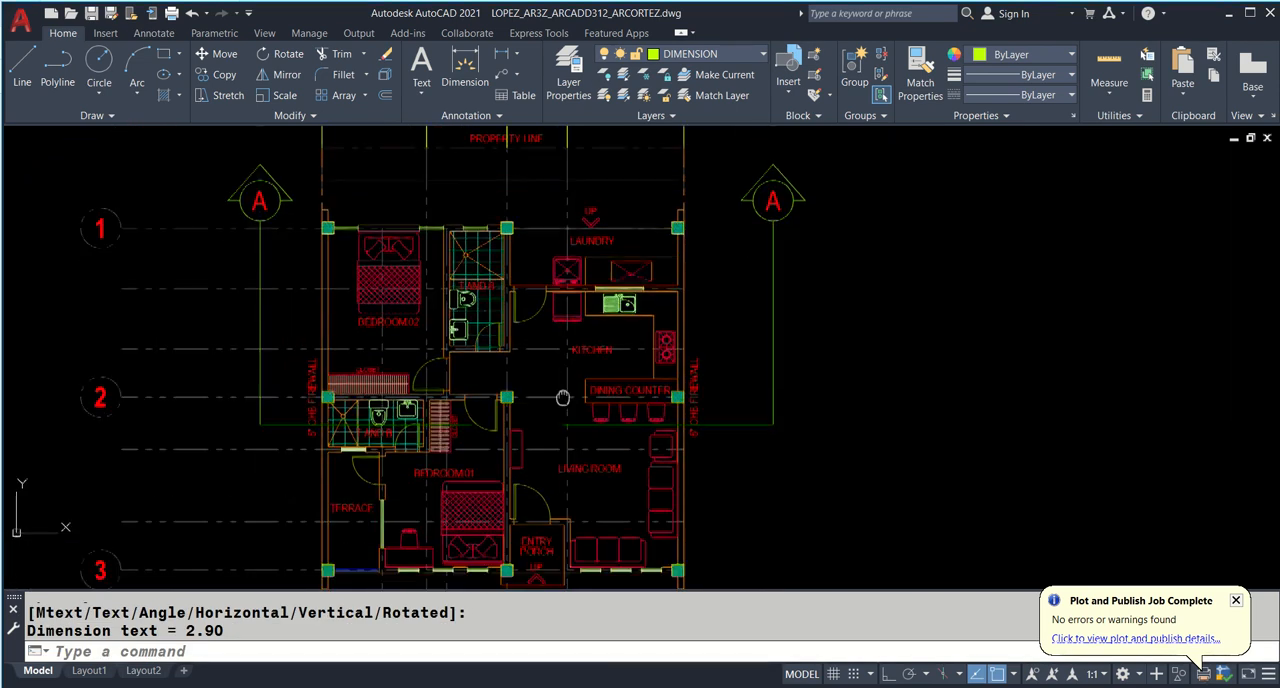
- Scroll the reference PDF to the road-side dimensions 1.50, 1.60, 1.50, 1.50, 2.90
scroll("down", 3)
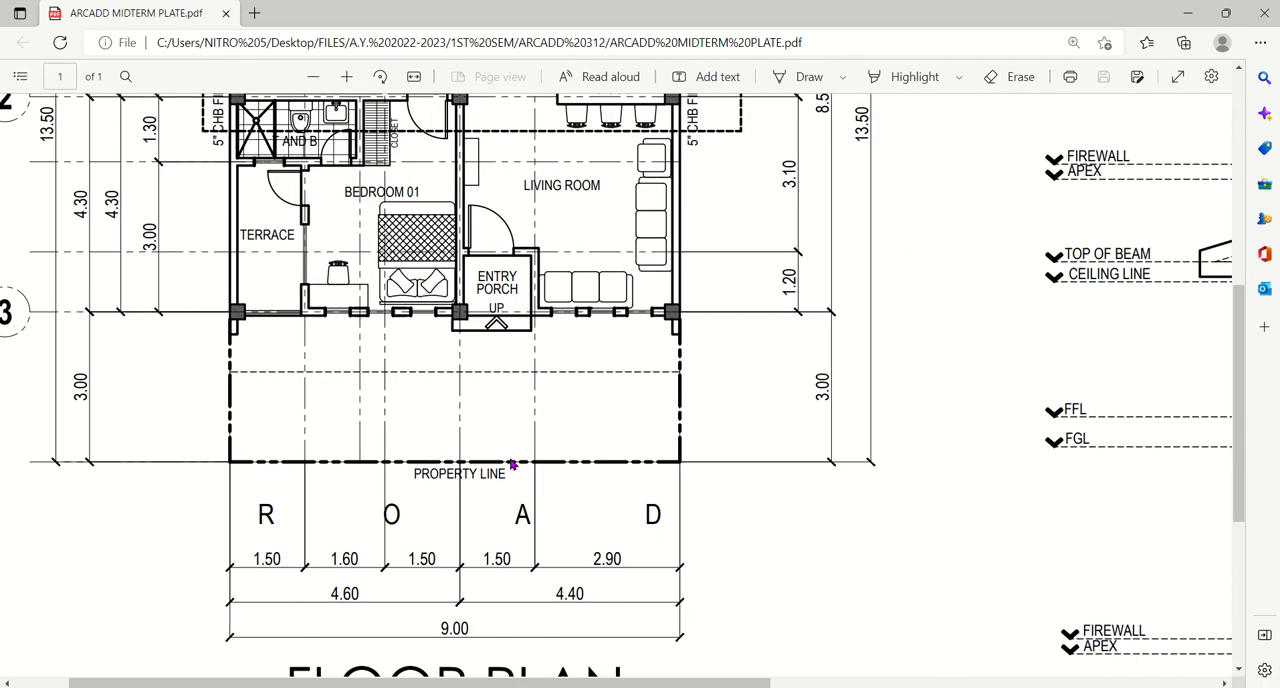
mouse_move(470, 608)
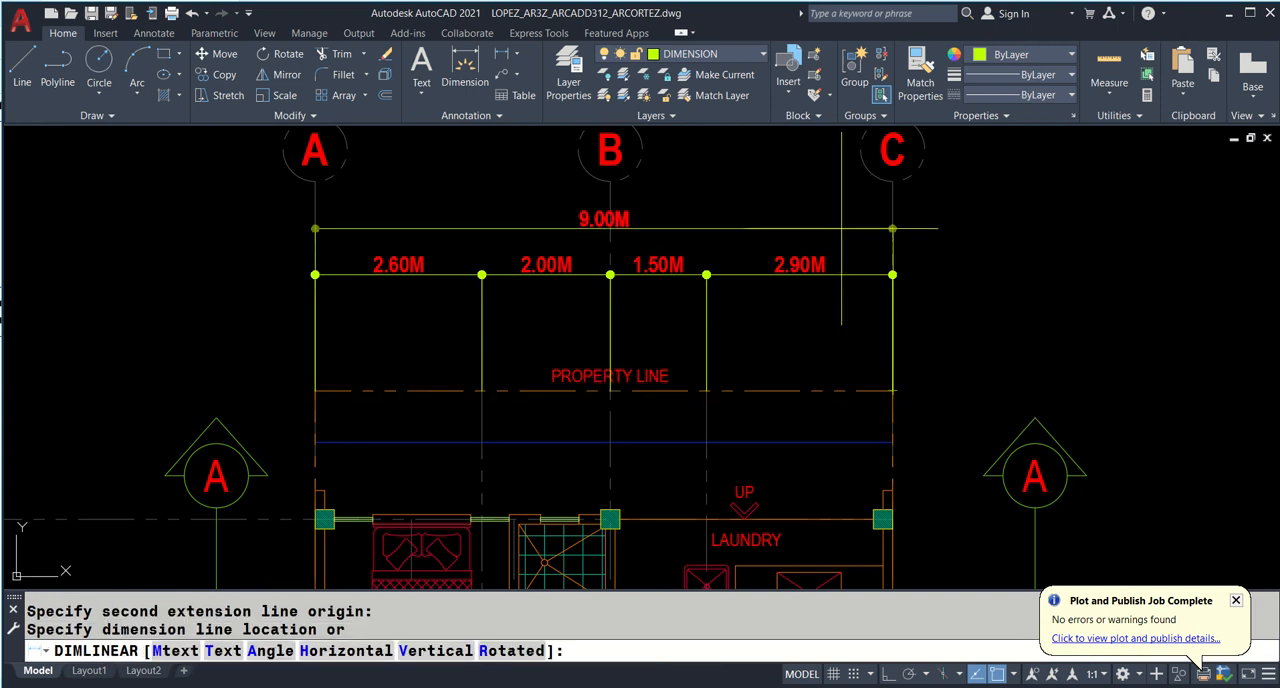
- Place the 9.00M overall dimension above the top bays
left_click(843, 225)
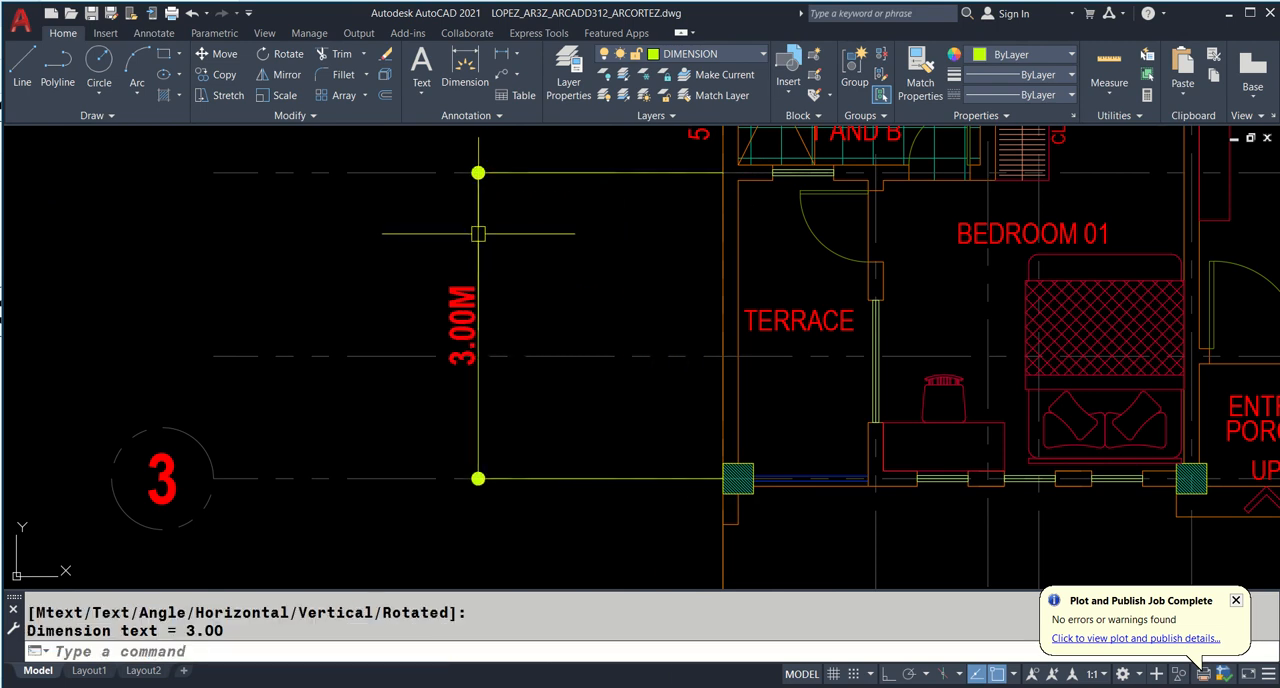
- Chain vertical dimensions 3.00M, 1.20M, 2.00M down the left side with DIMCONTINUE (DCO)
type("DCO")
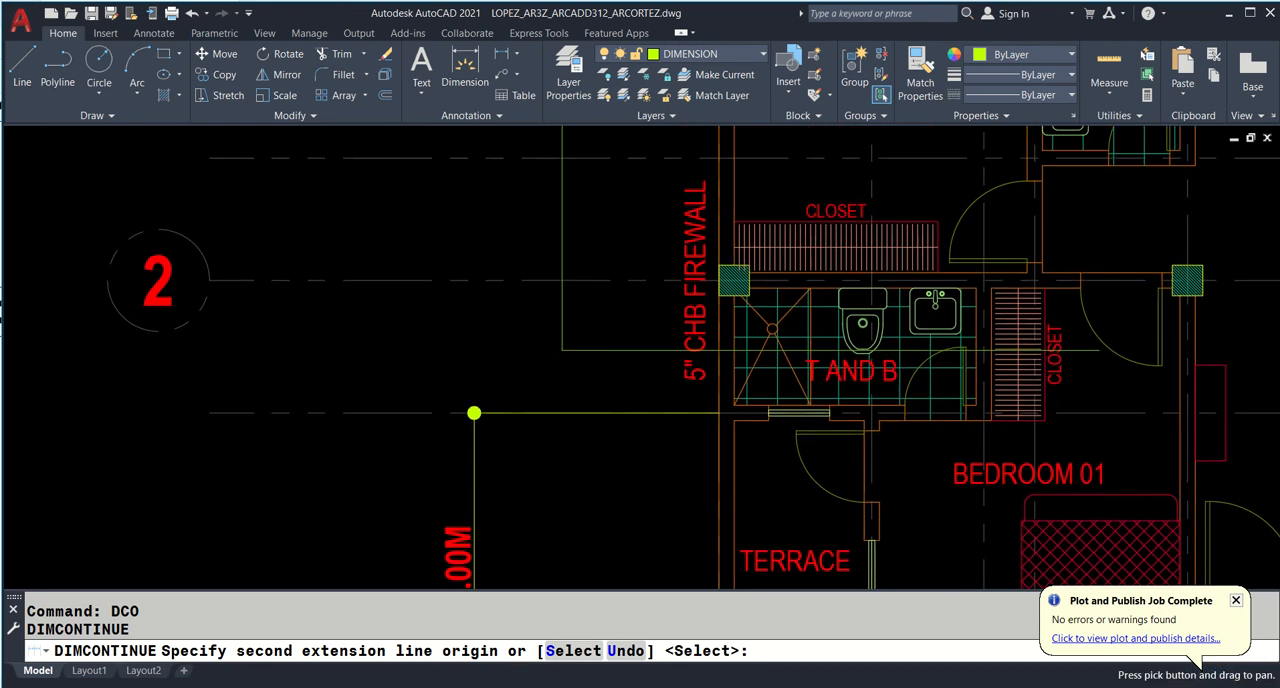
left_click(730, 280)
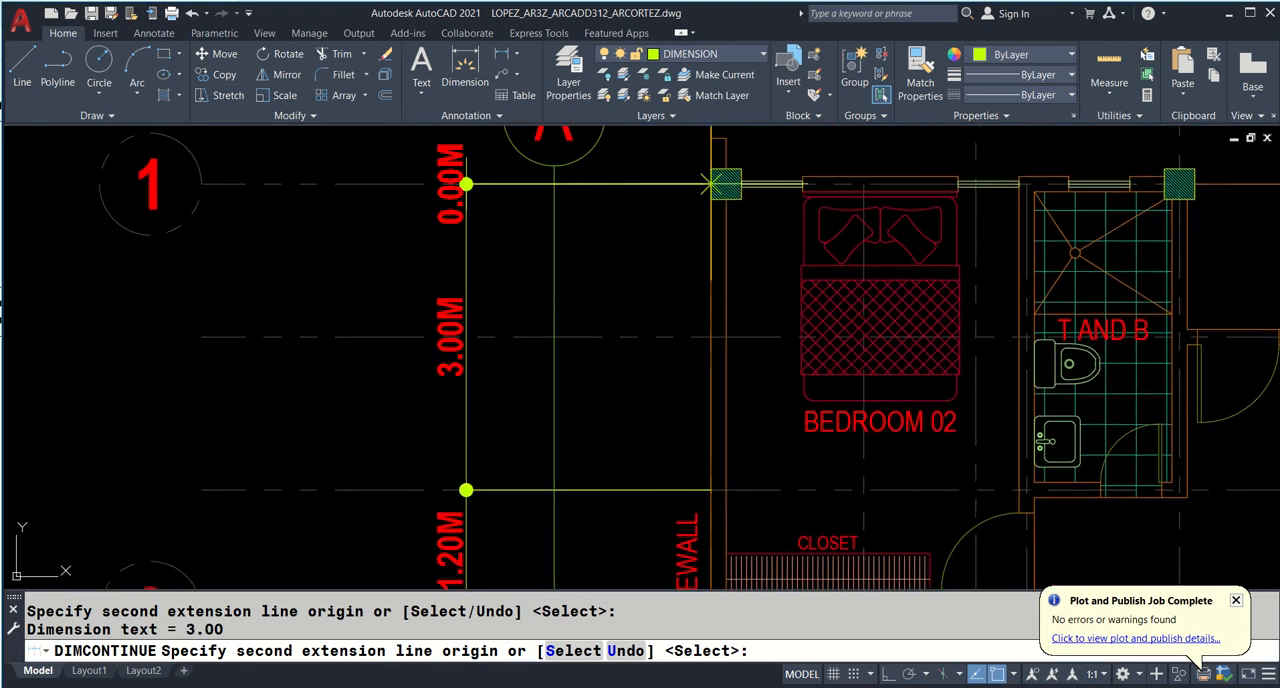
mouse_move(712, 184)
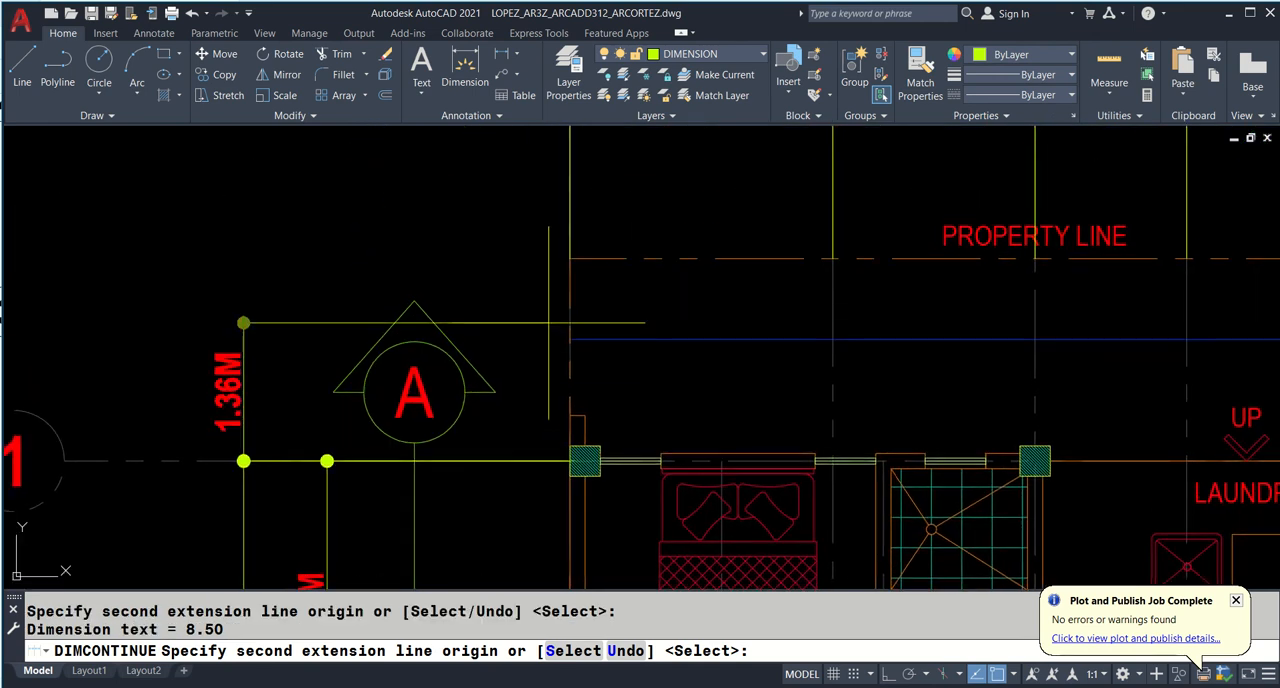
left_click(578, 259)
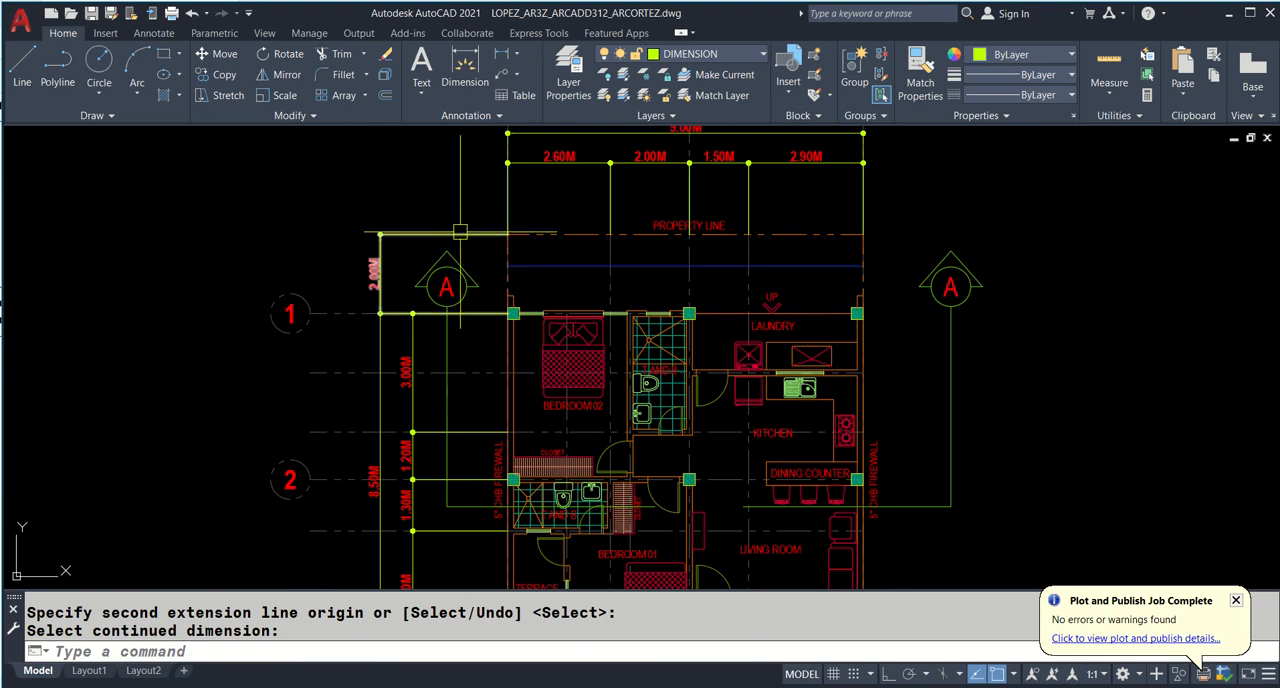
key("Escape")
type("DLI")
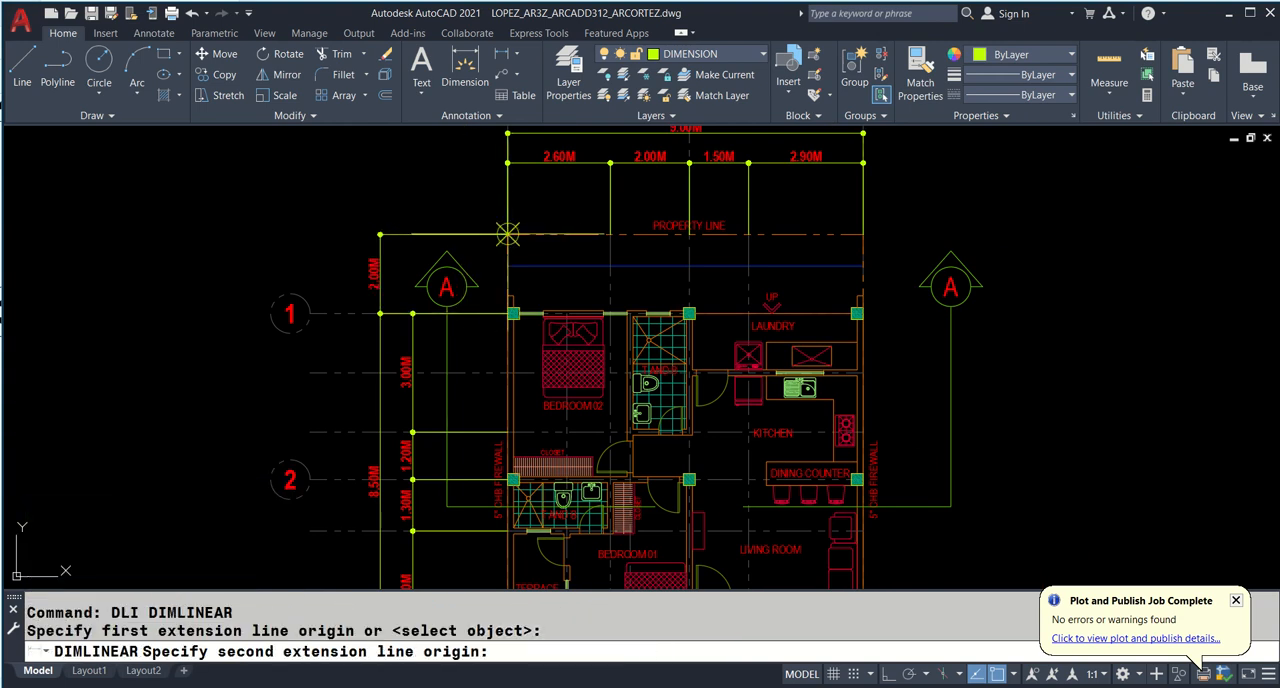
scroll("down", 3)
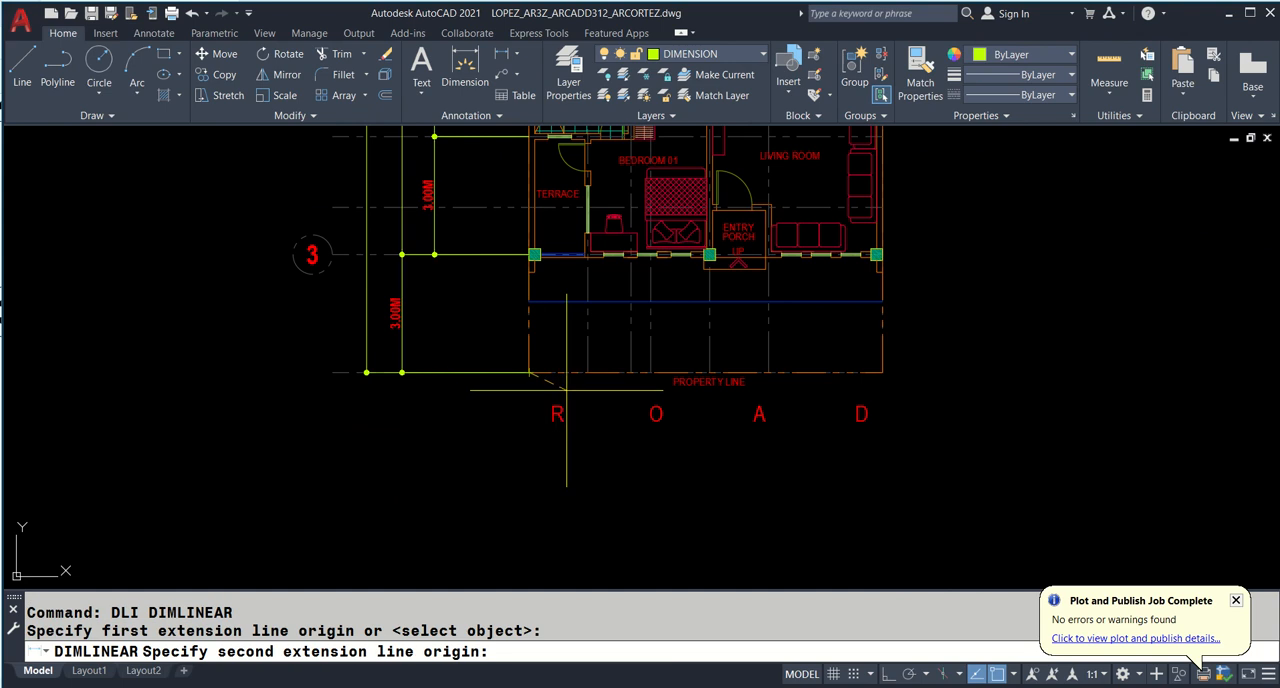
- Dimension the bottom edge 1.50M, 1.10M, 2.00M, 1.50M, 2.90M with a 9.00M overall
left_click(598, 466)
type("DCO")
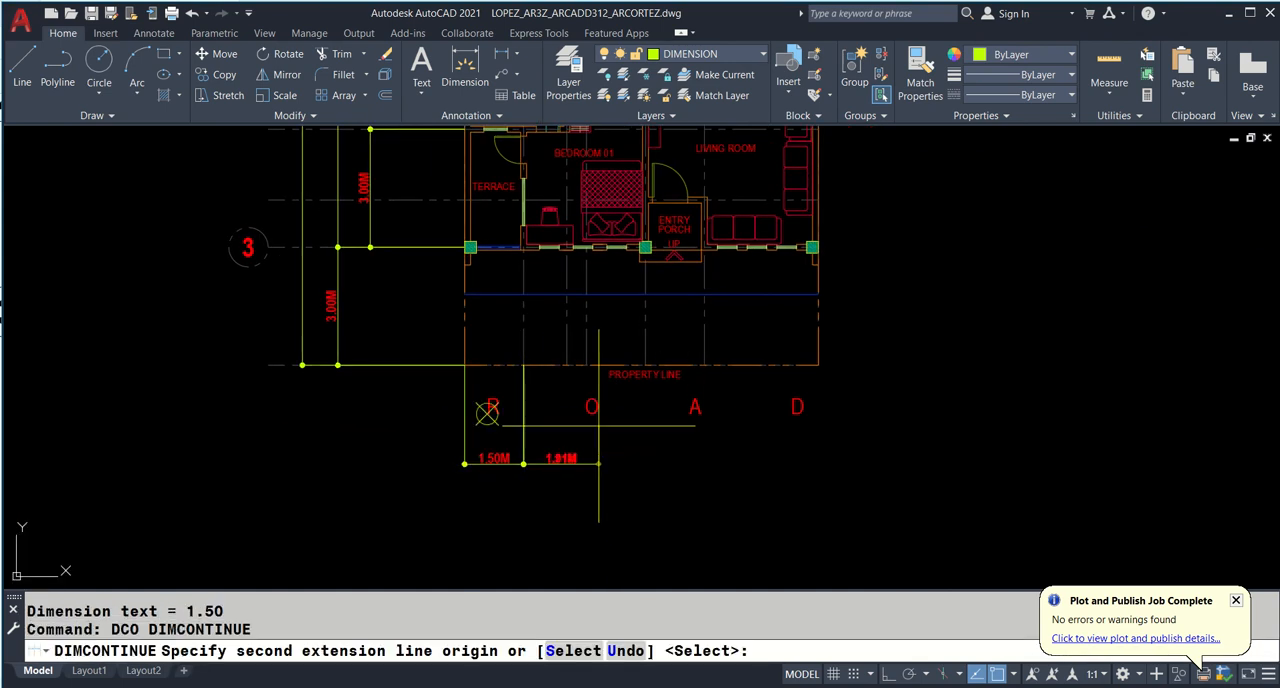
left_click(565, 365)
type("DLI")
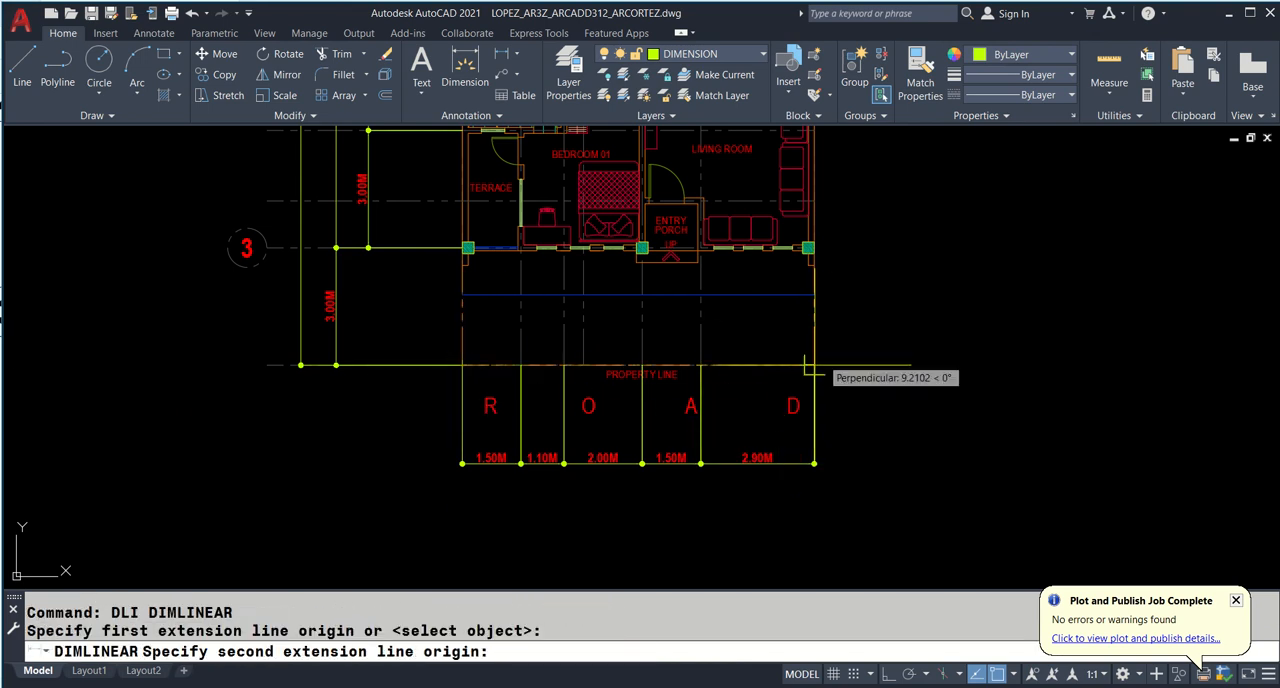
left_click(750, 496)
type("DCO")
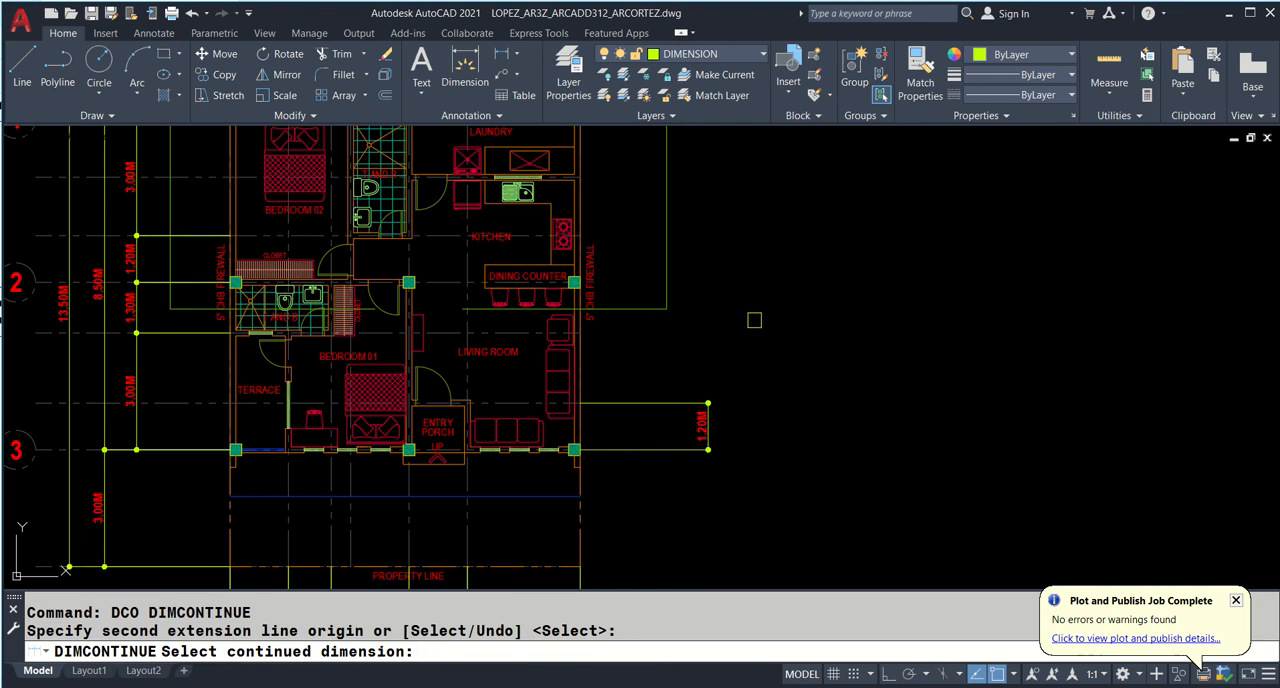
mouse_move(790, 247)
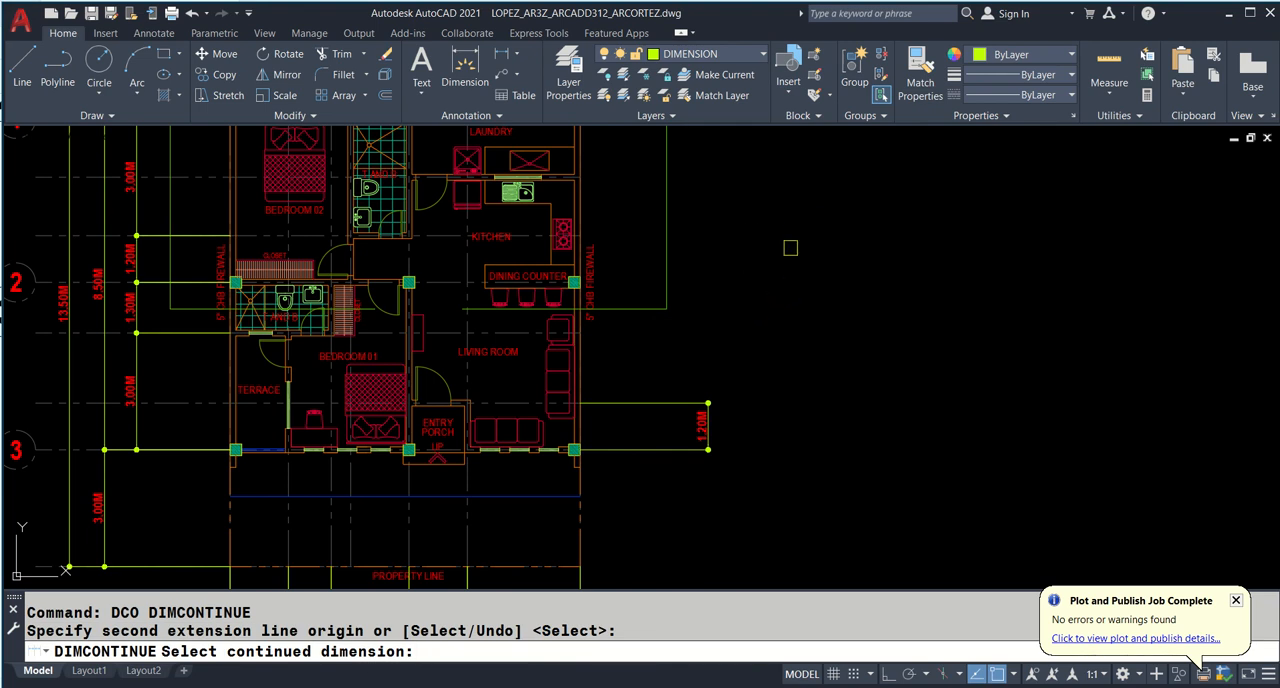
scroll("down", 3)
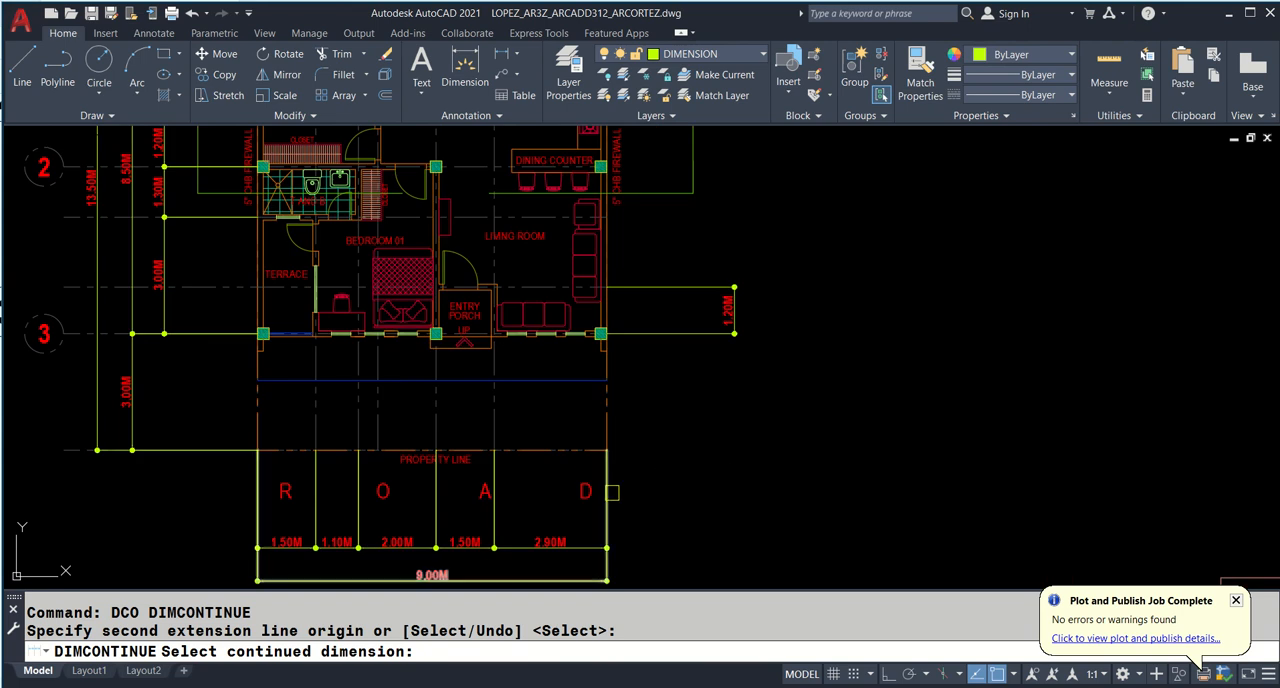
left_click(915, 484)
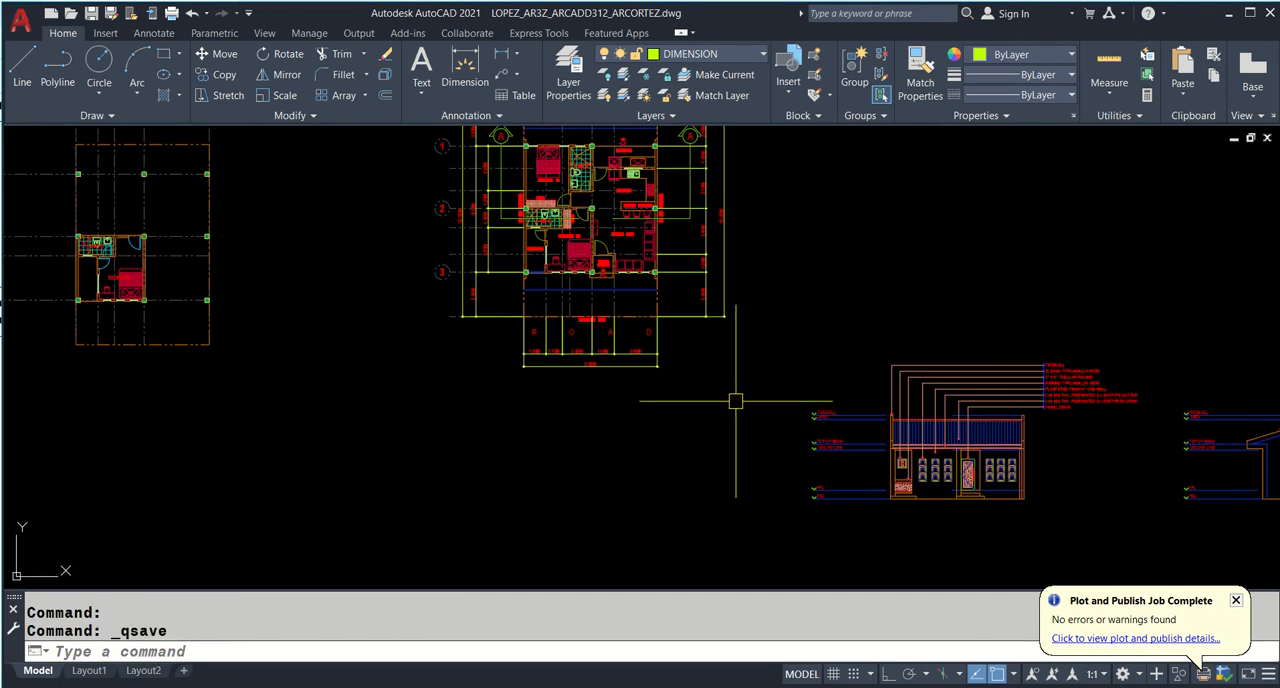
- Make DIMENSION current for the elevation heights and set LTSCALE to 0.05
left_click(755, 54)
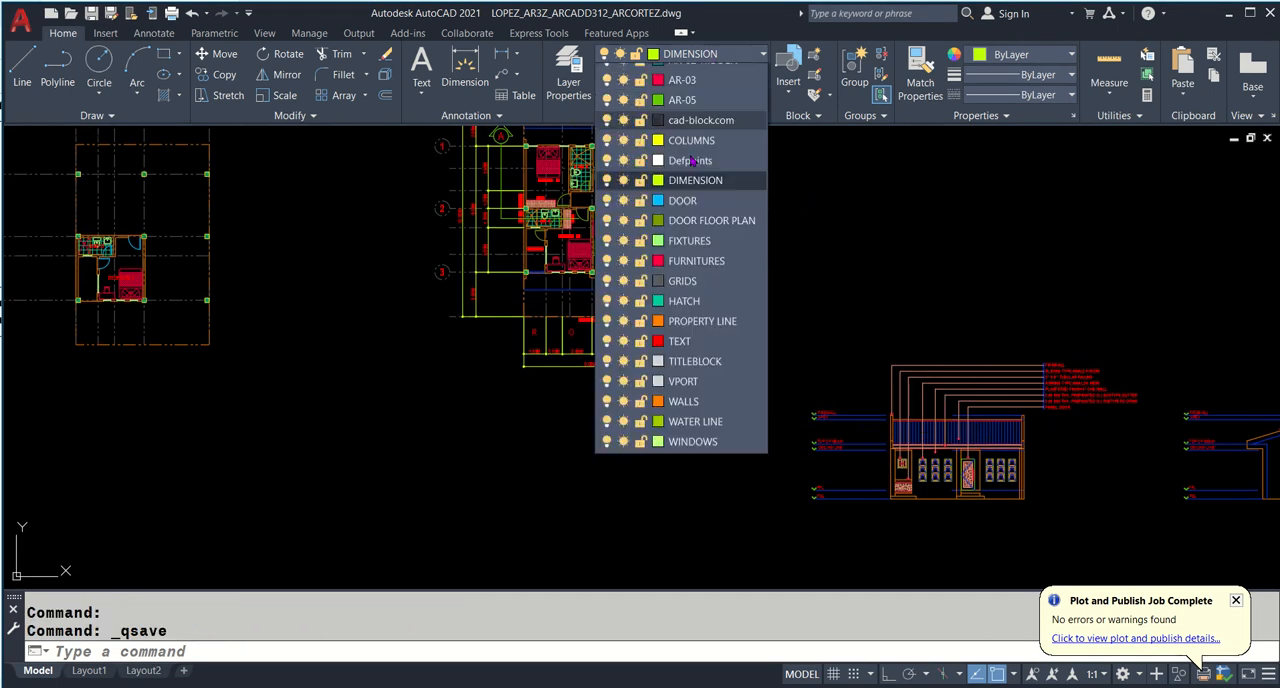
left_click(695, 180)
type("LTSCALE")
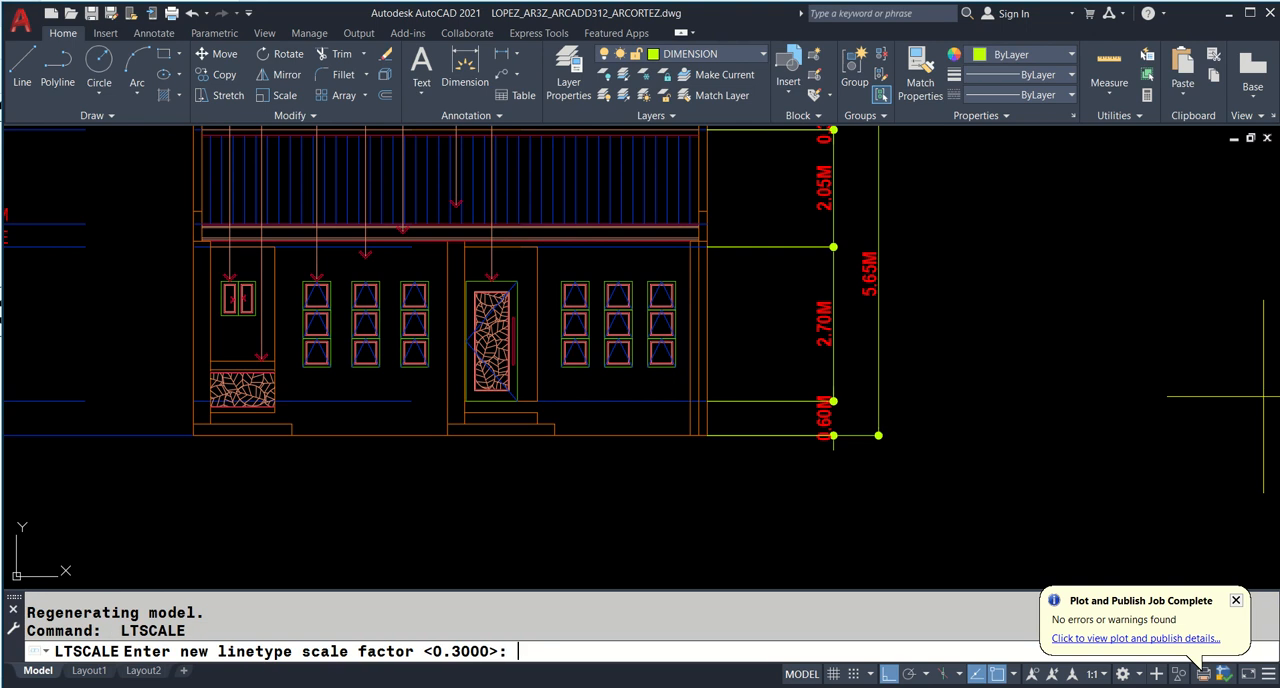
type(".05")
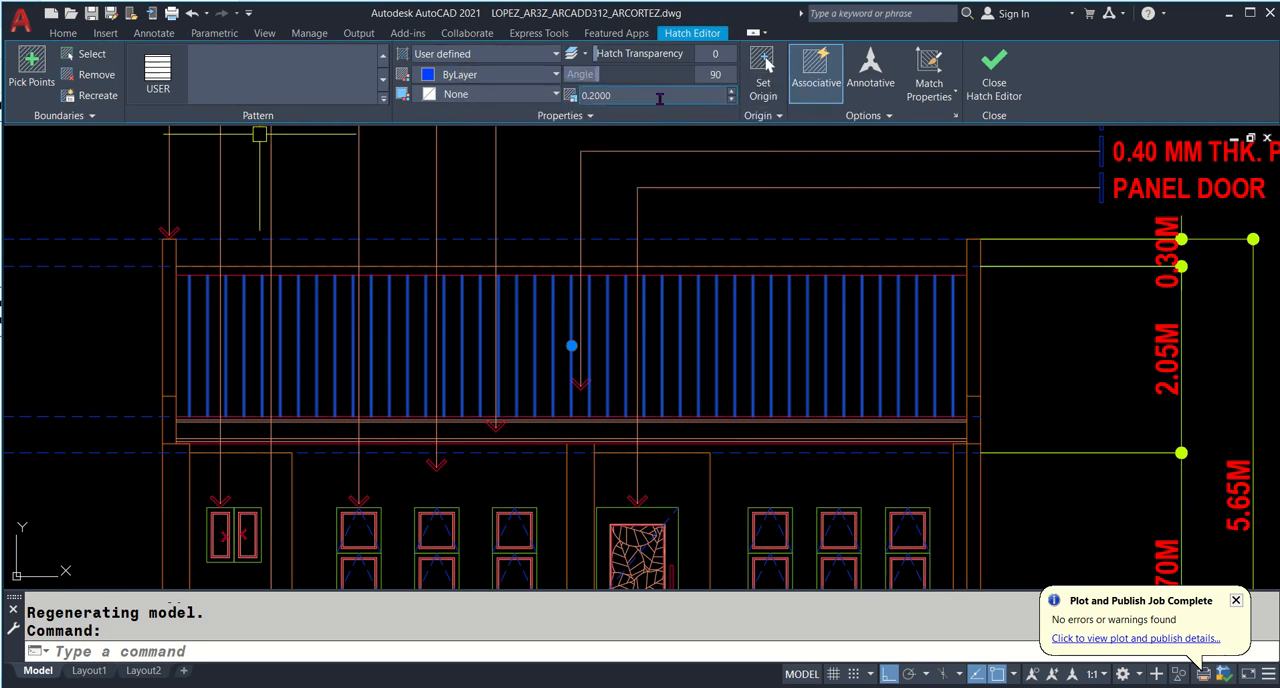
mouse_move(657, 97)
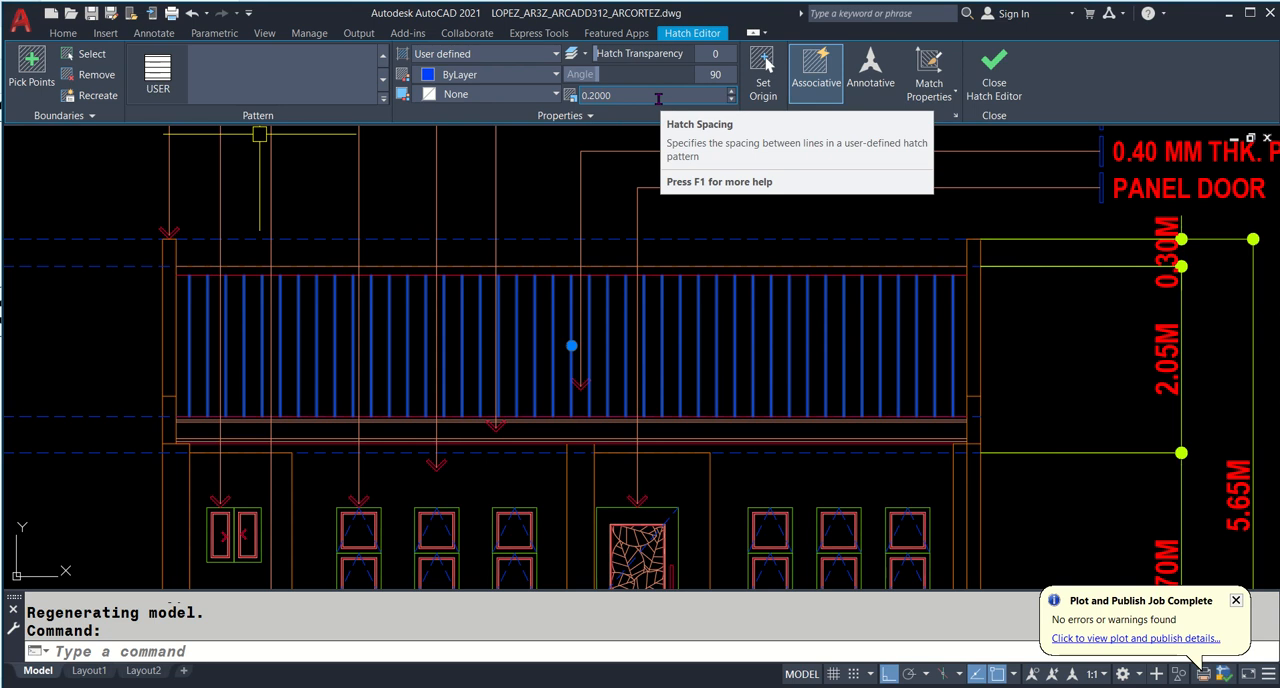
mouse_move(715, 74)
type("DLI")
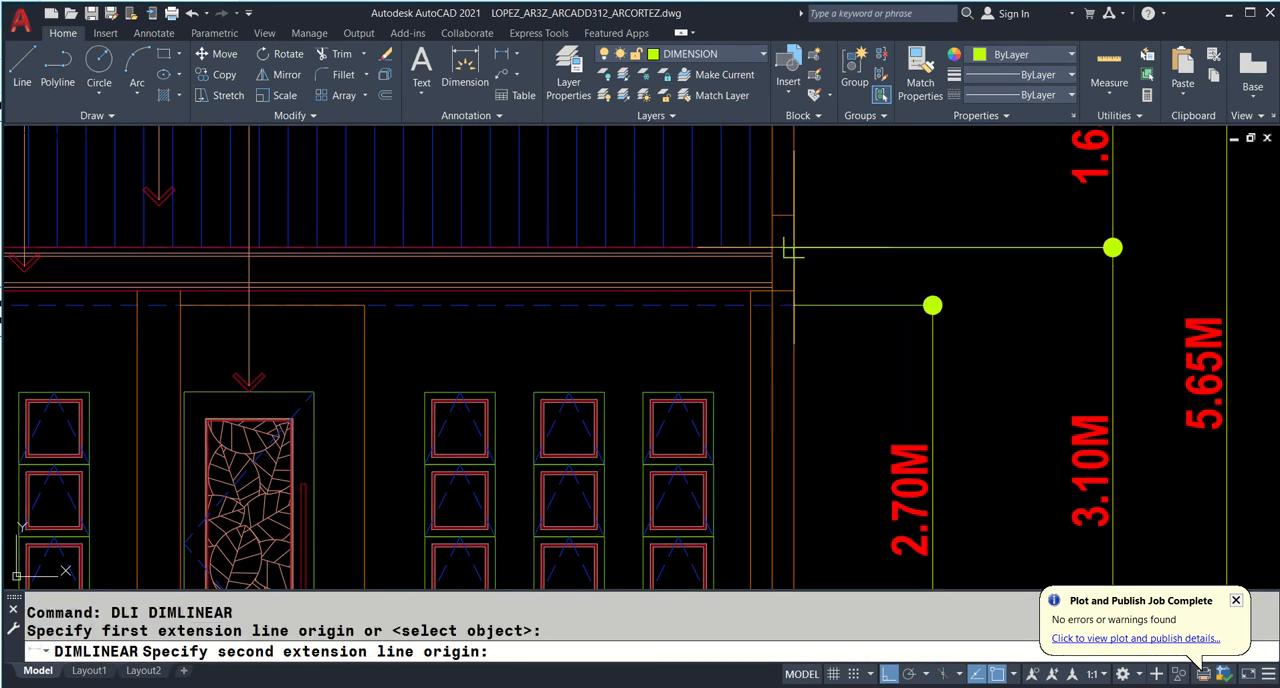
- Place the 3.10M and 1.65M height dimensions on the elevation's right side
left_click(932, 305)
type("PR")
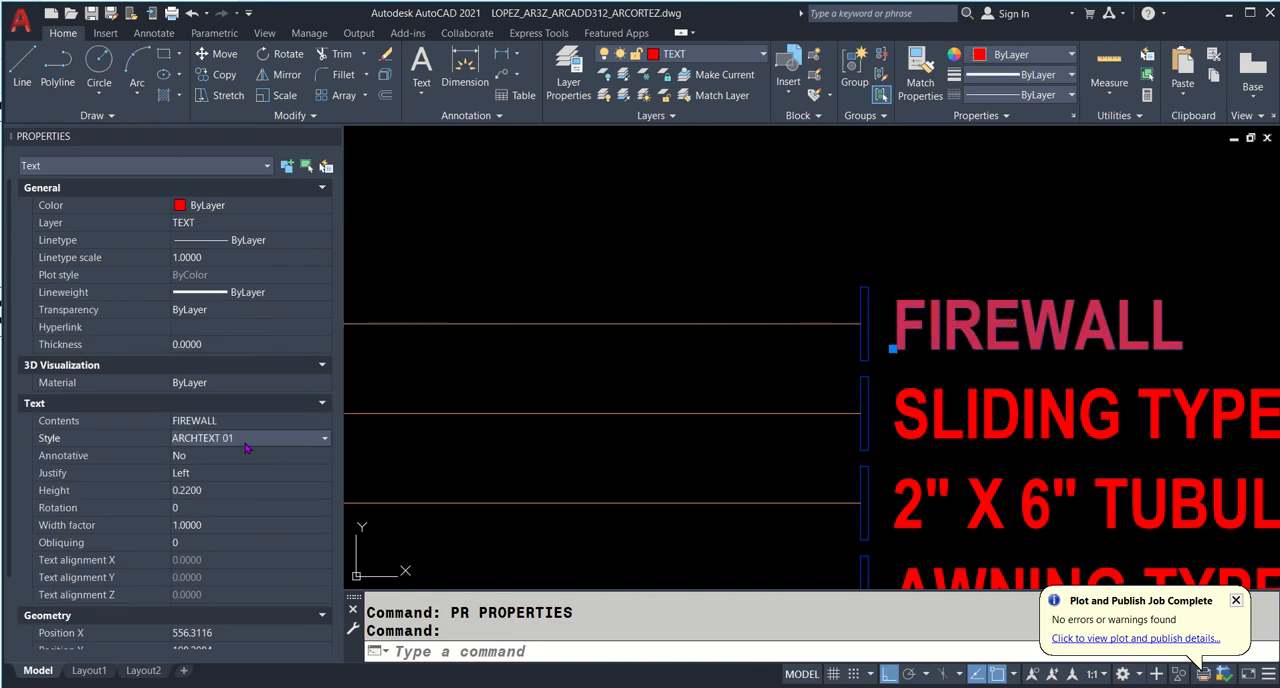
- Keep the FIREWALL label at 0.22 height in Properties and select it for in-place editing
left_click(240, 490)
type("0.2500")
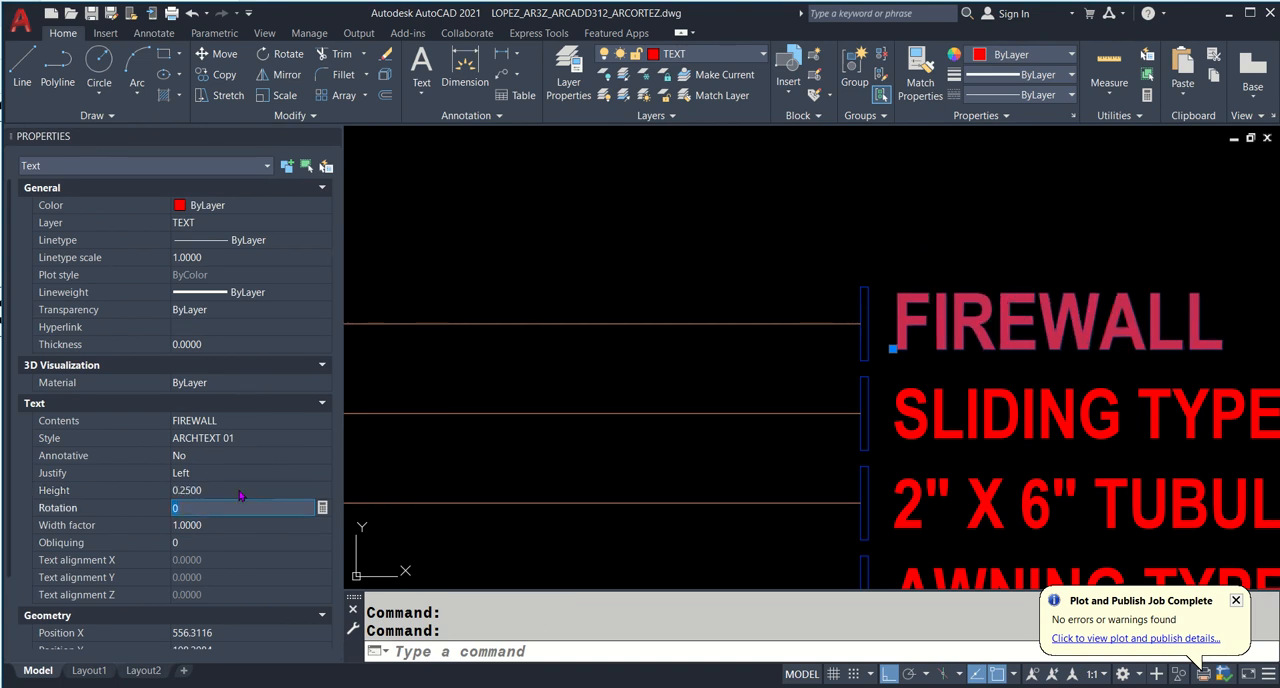
left_click(240, 490)
type("0.2200")
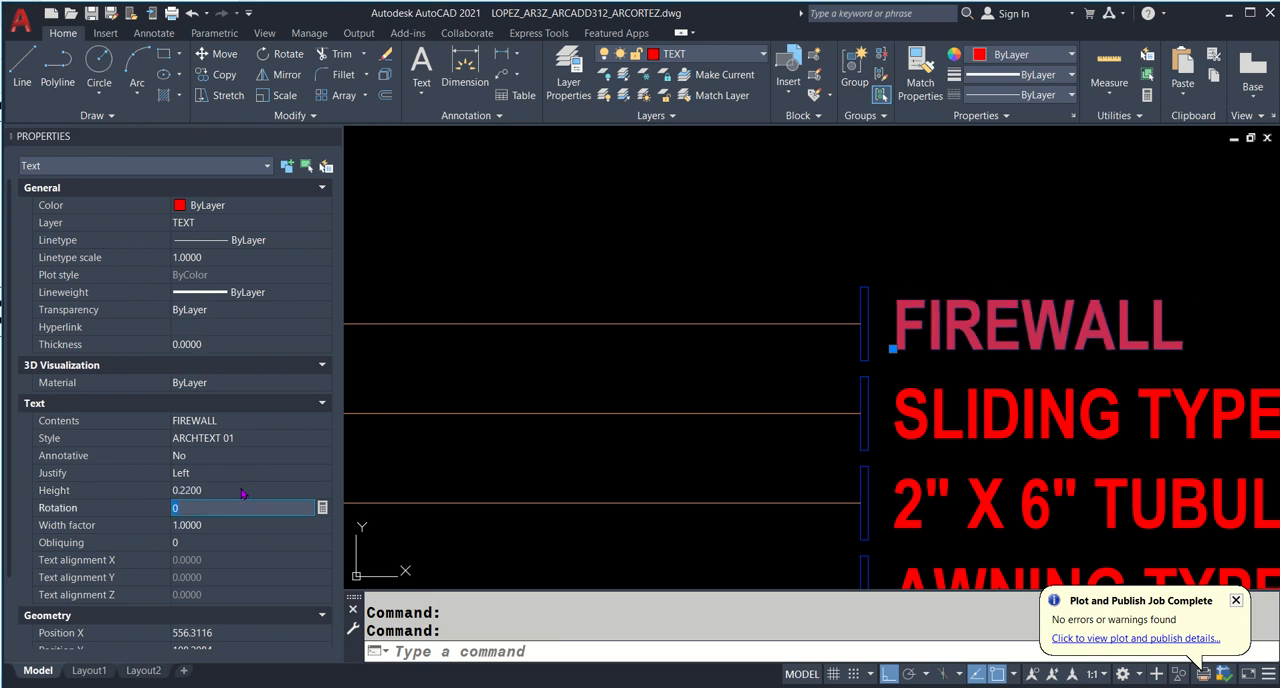
mouse_move(543, 315)
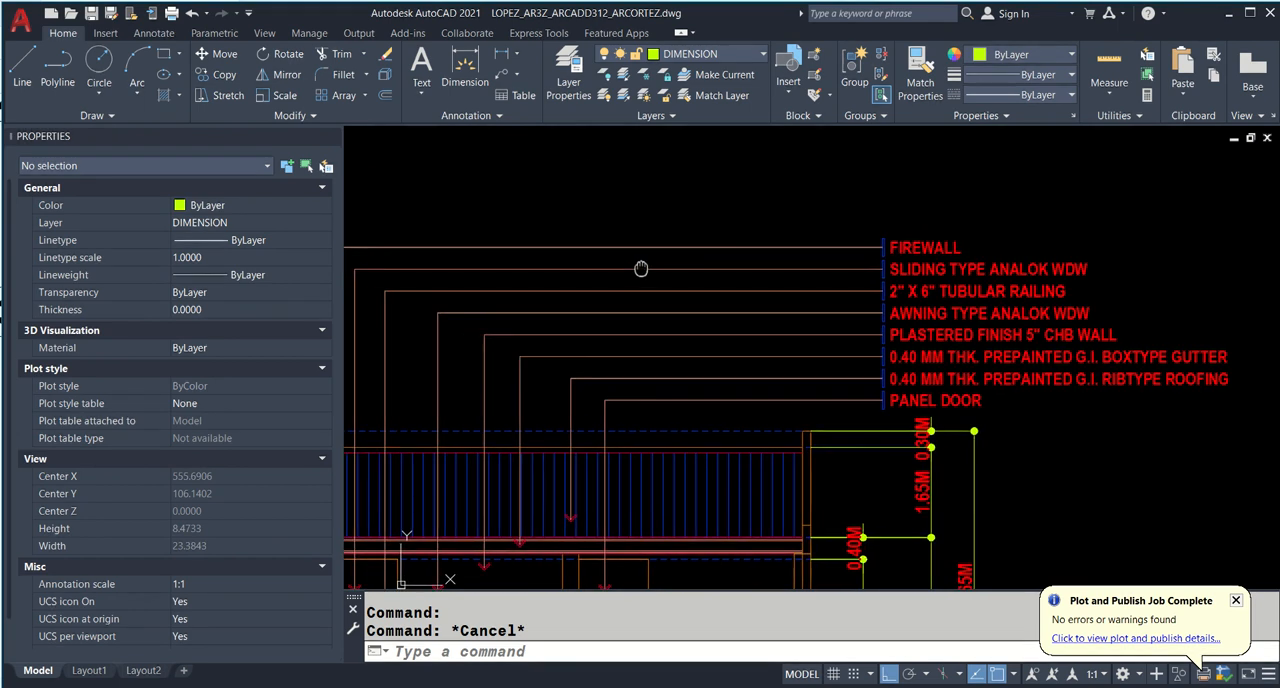
left_click(924, 247)
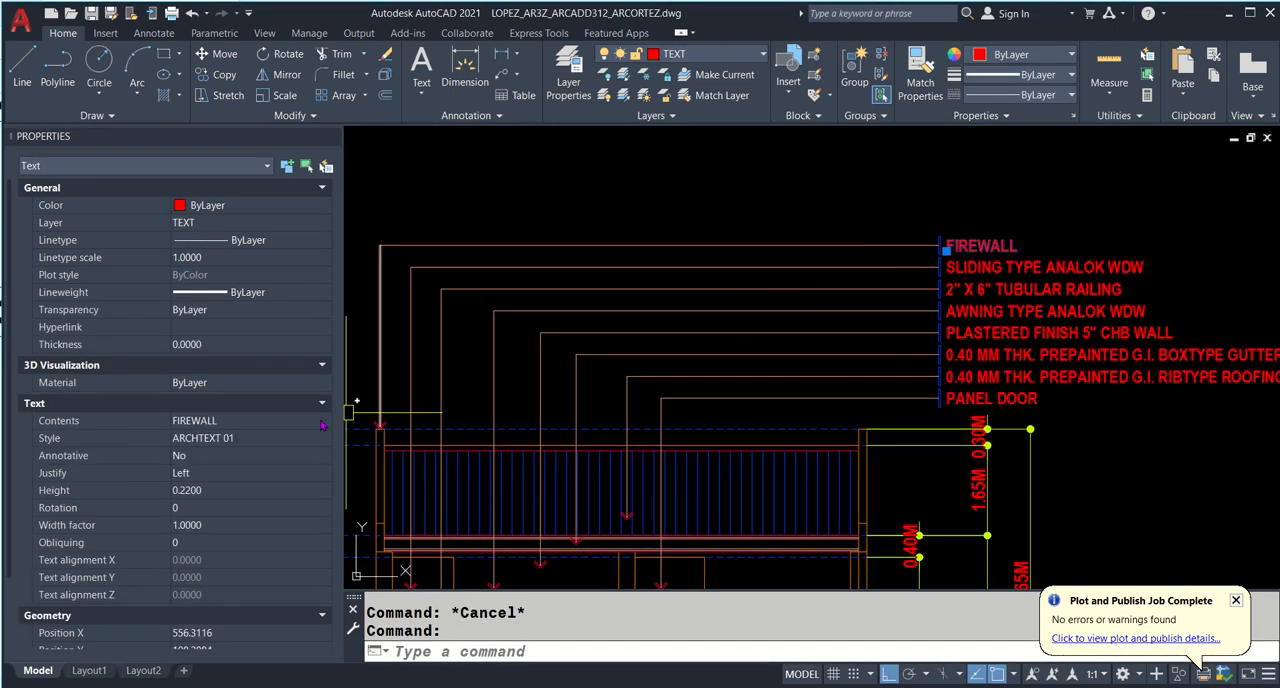
left_click(245, 508)
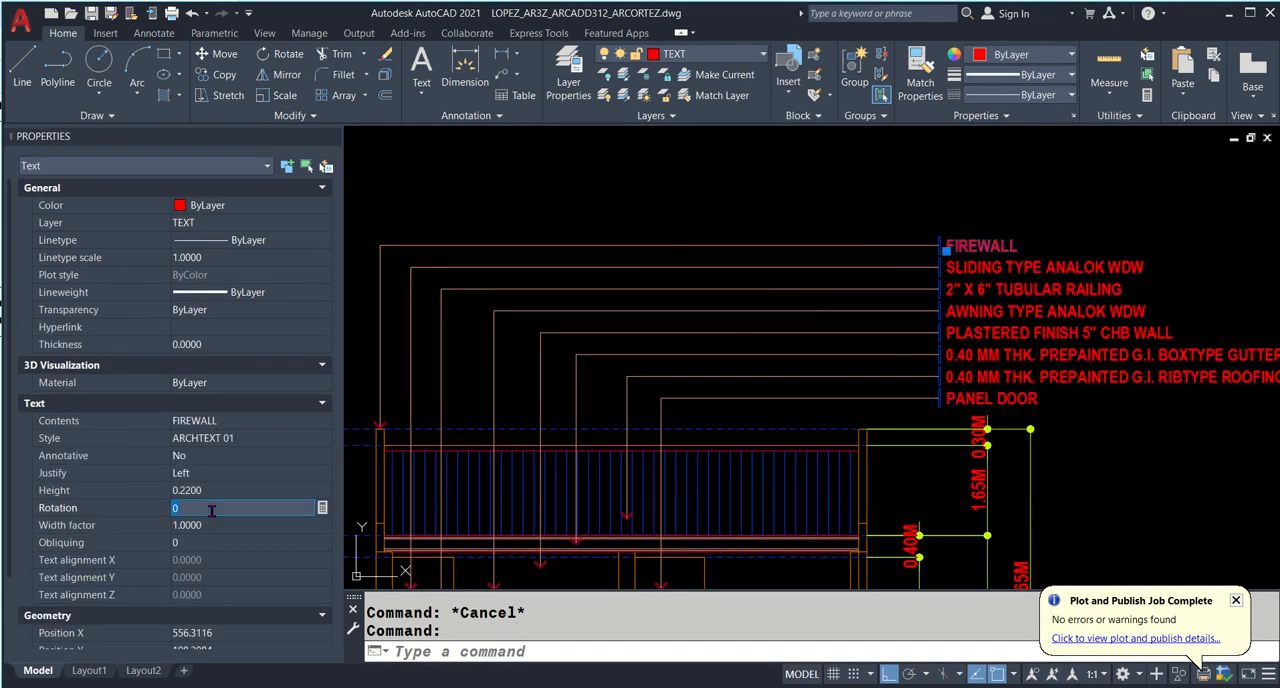
left_click(245, 542)
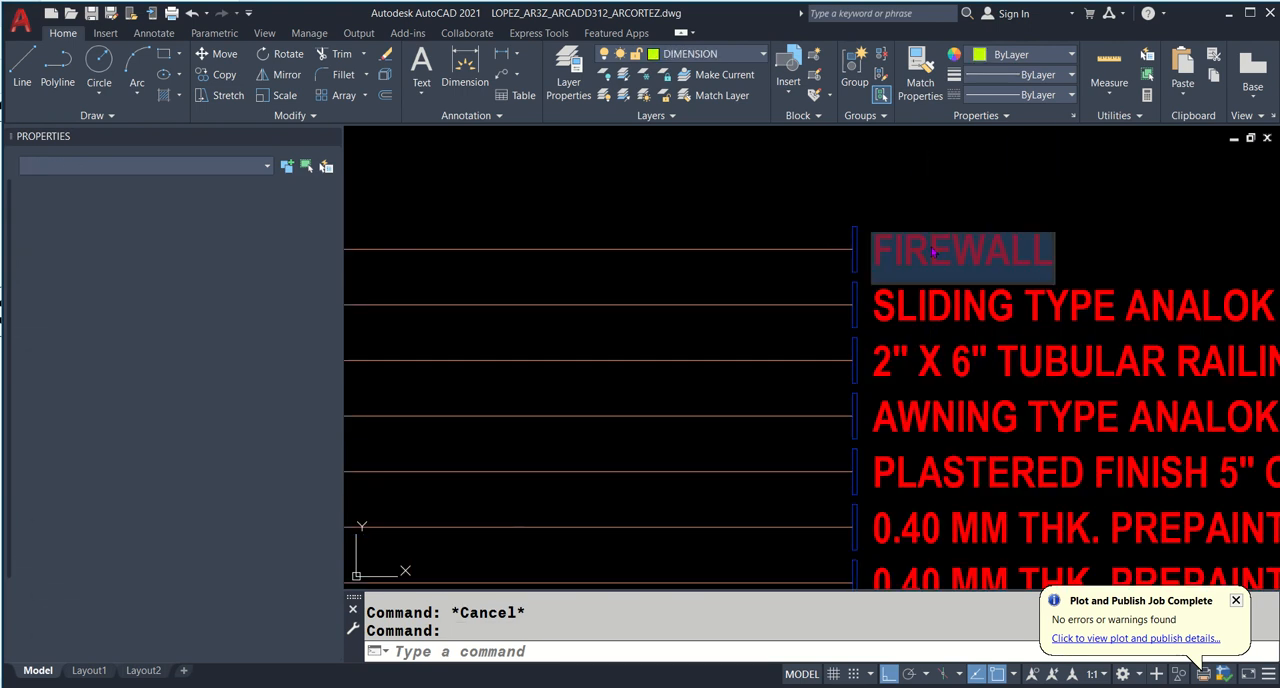
double_click(962, 253)
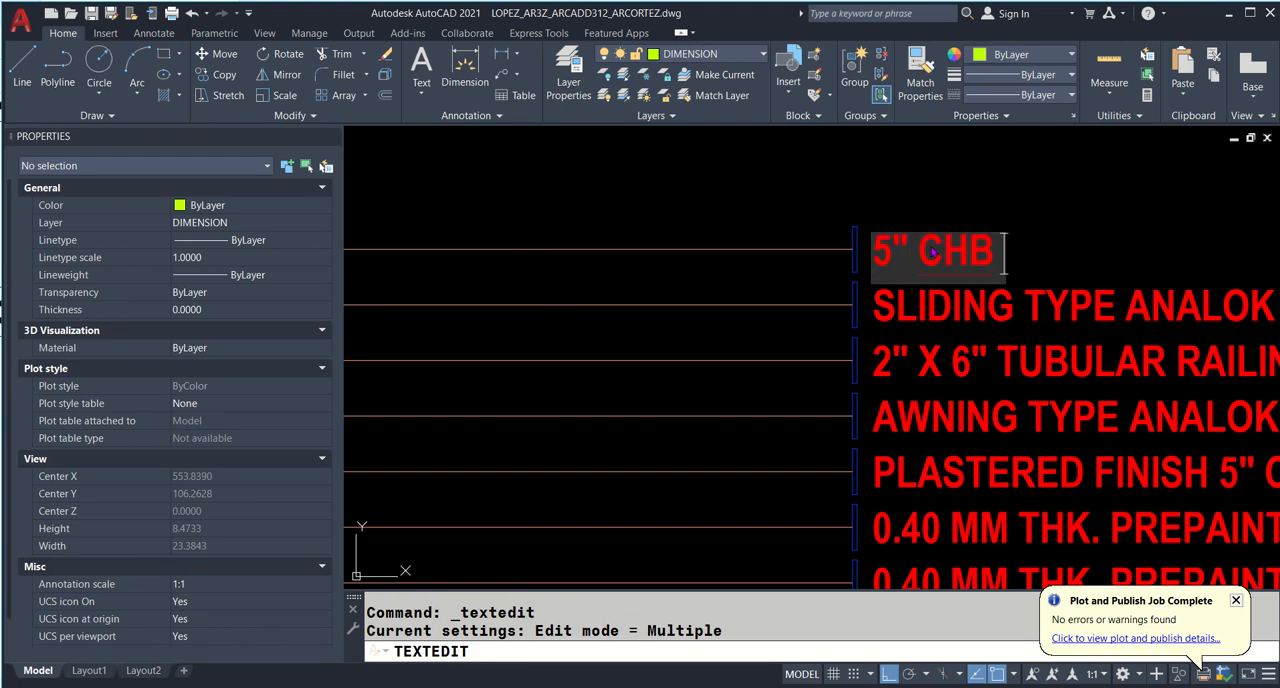
type("FIREWALL")
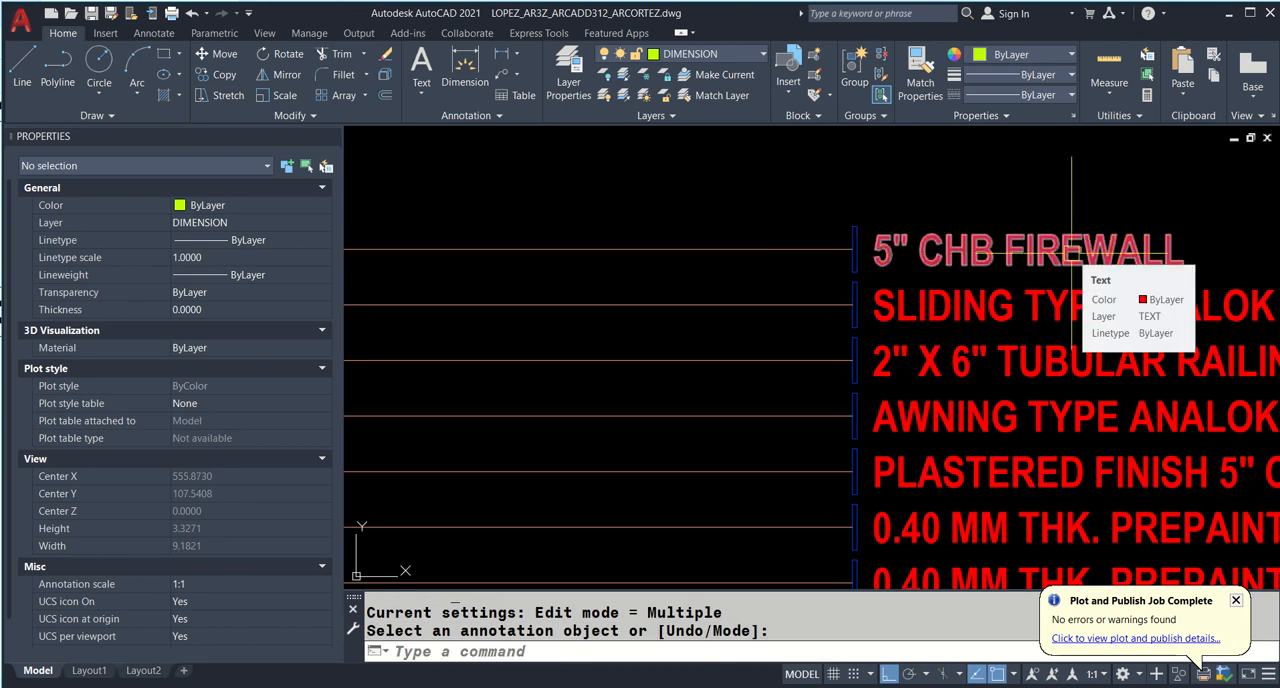
left_click(1020, 250)
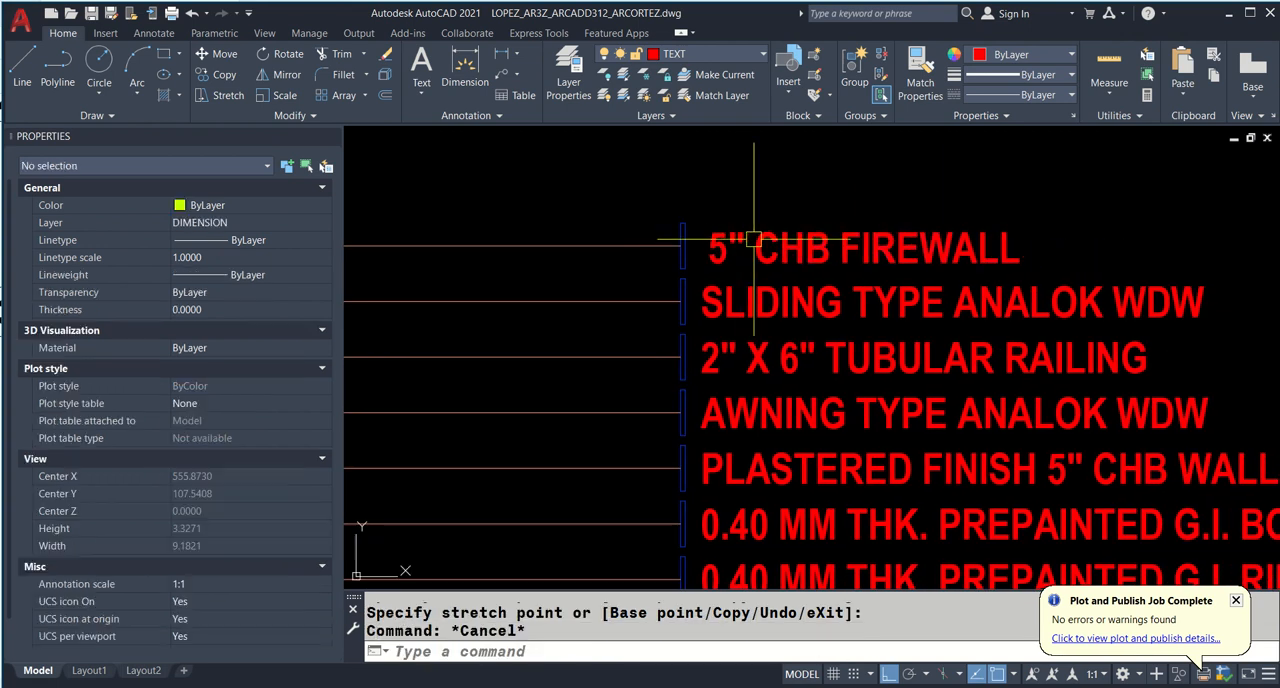
double_click(860, 248)
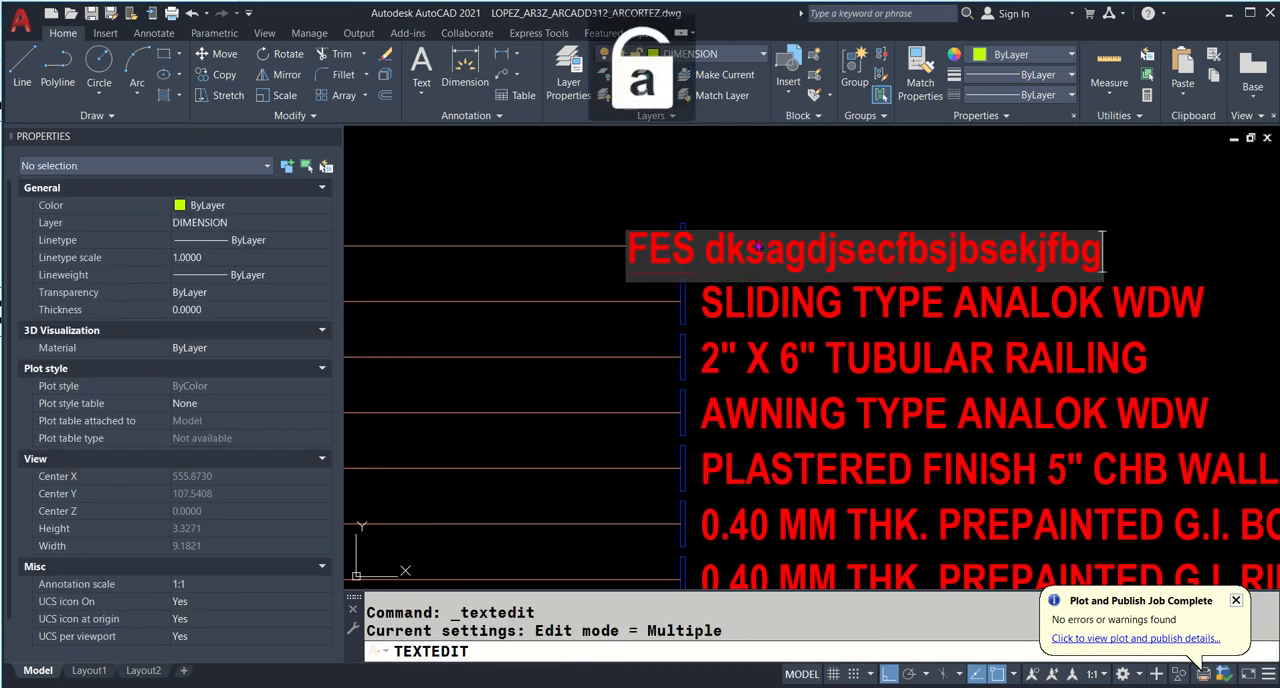
type("gsjdfbskjgvbsk")
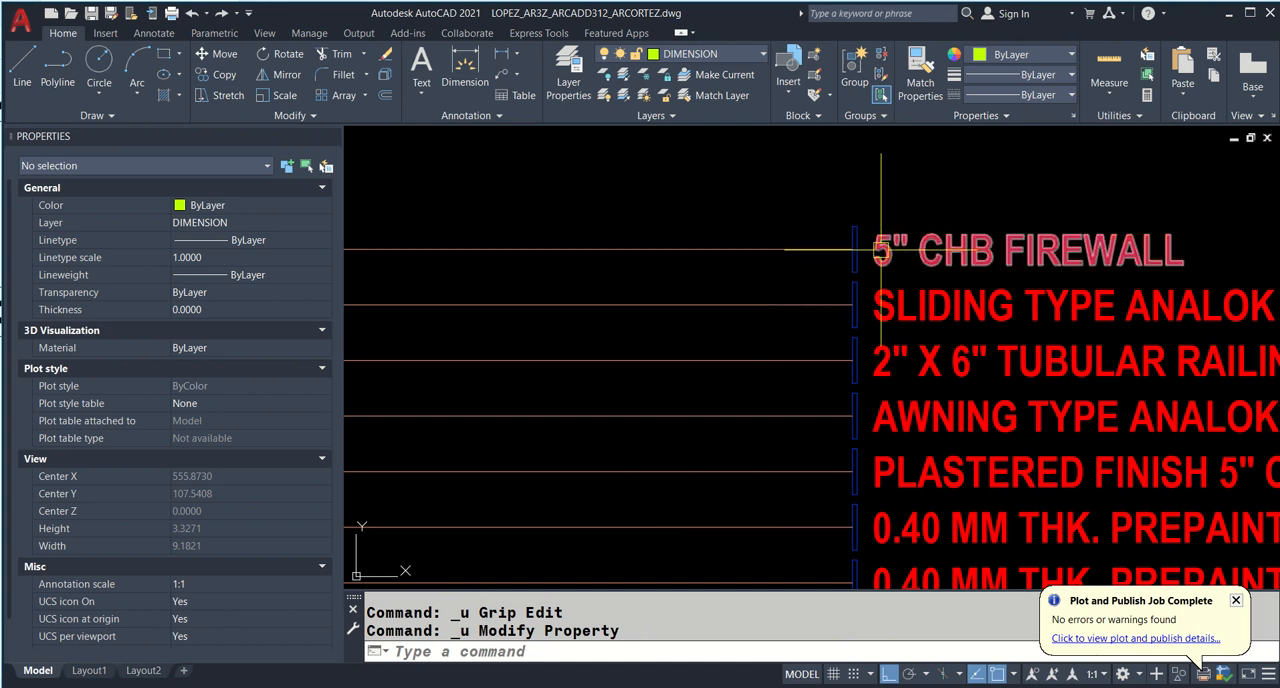
mouse_move(1082, 280)
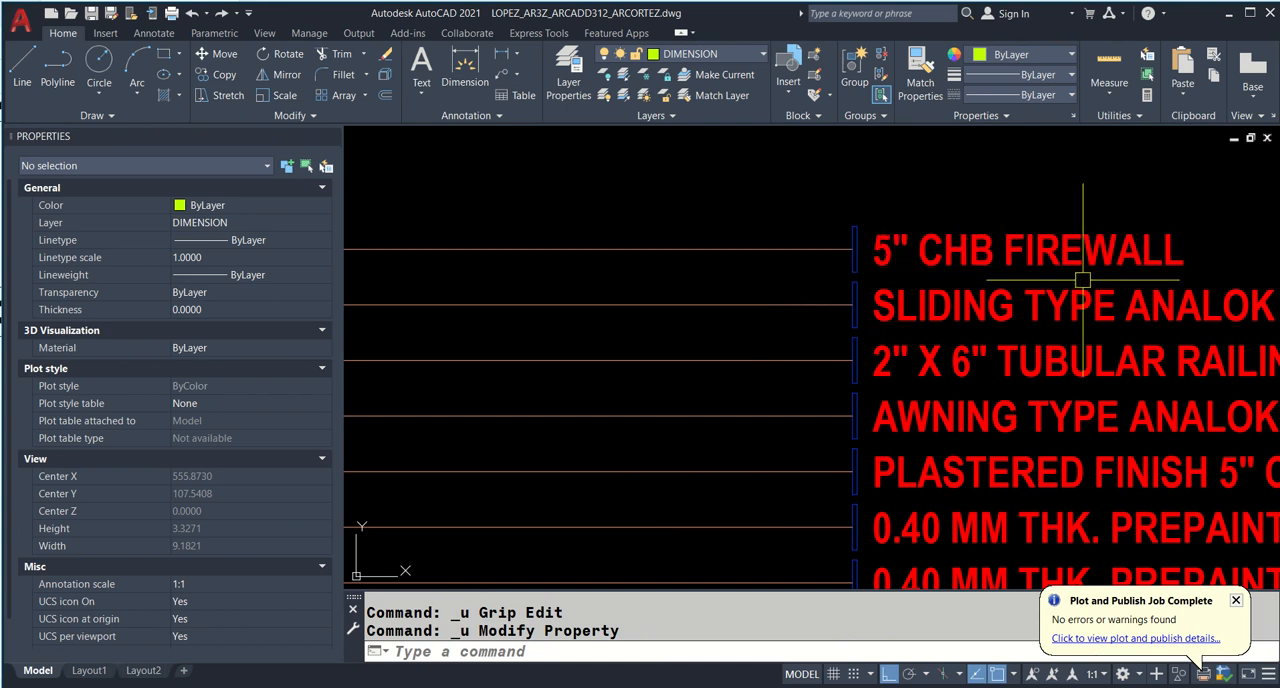
left_click(1025, 250)
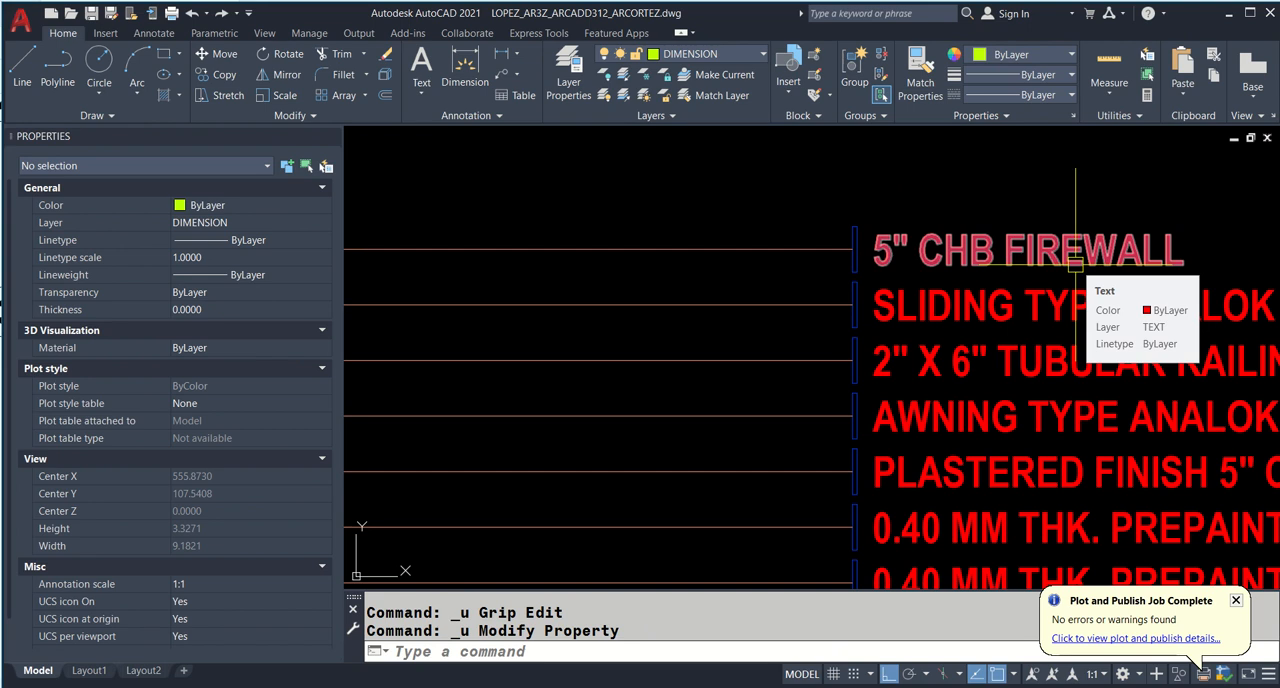
scroll("down", 3)
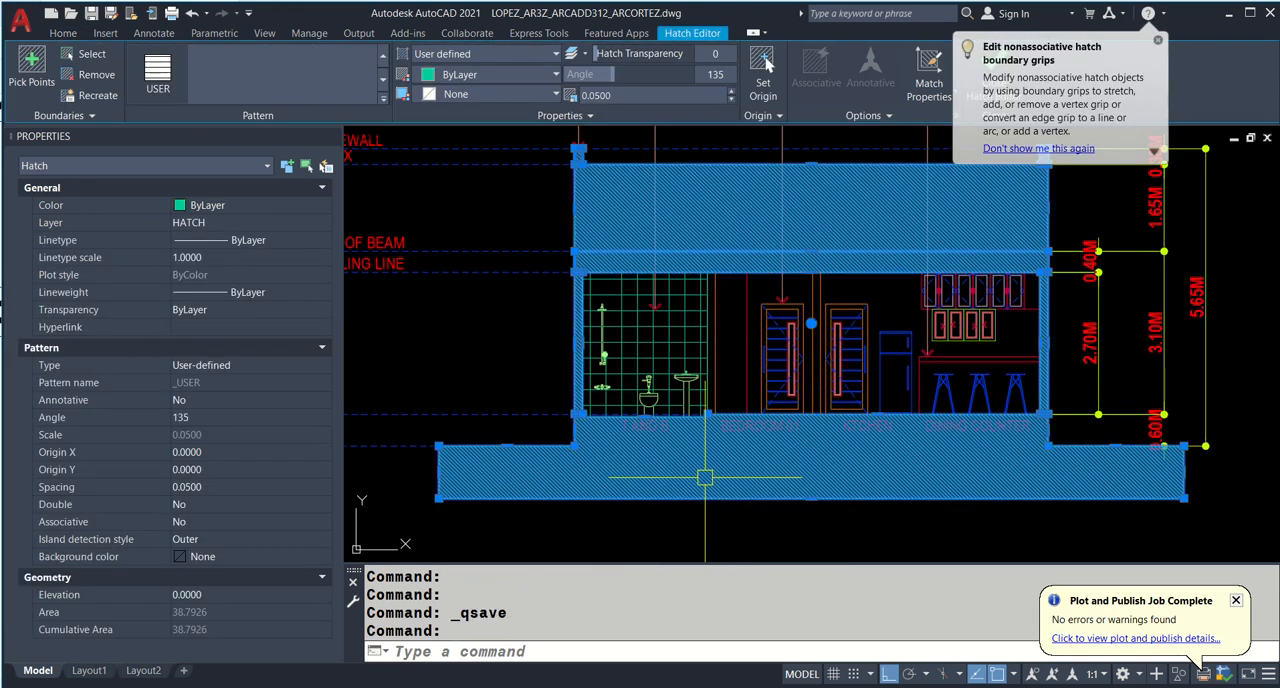
mouse_move(480, 54)
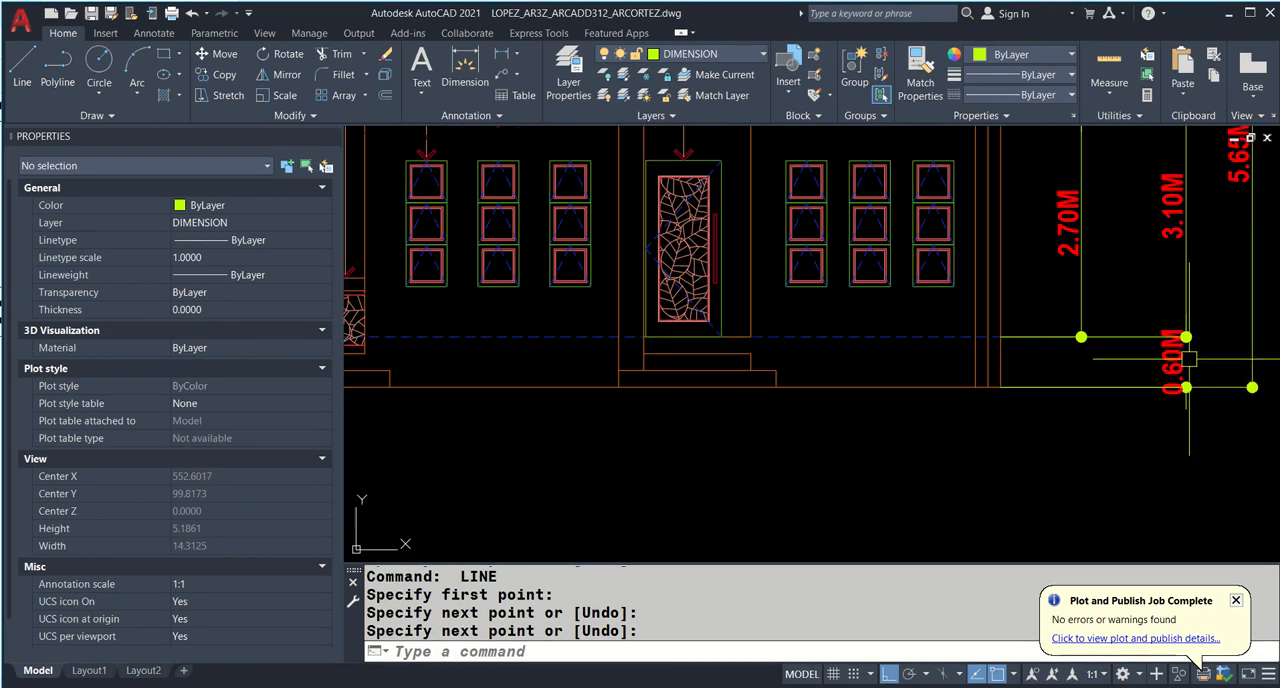
mouse_move(733, 350)
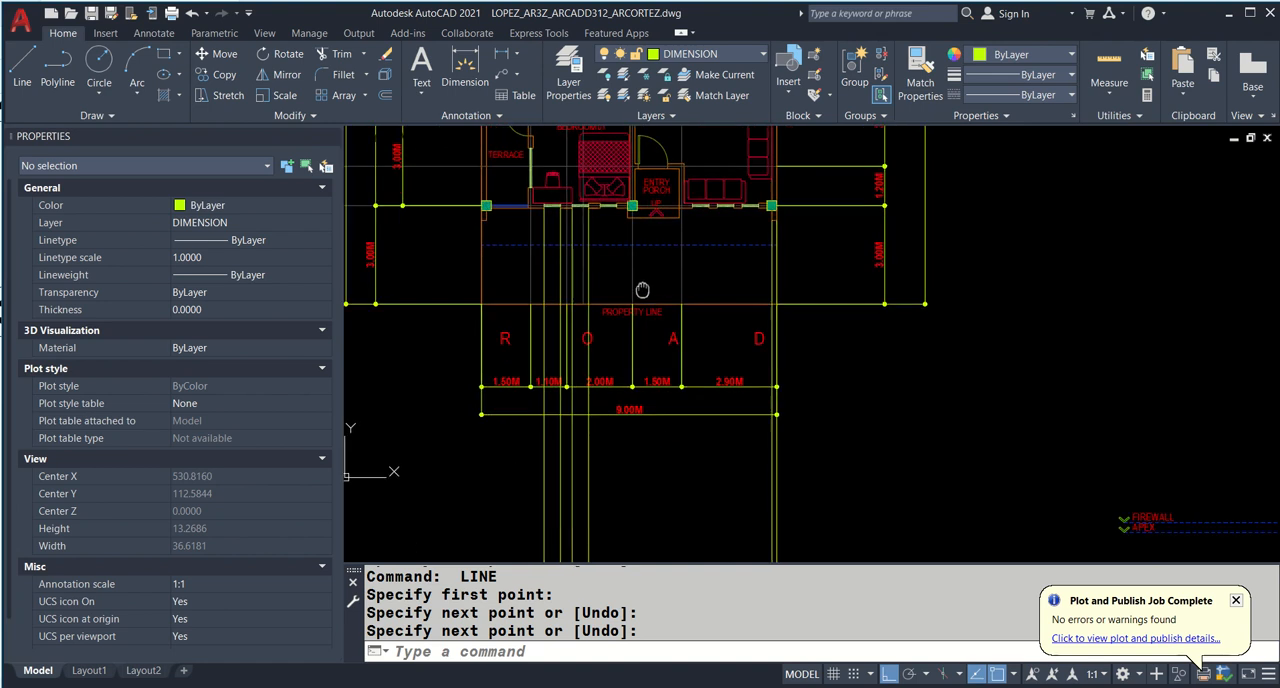
- Zoom out to the front elevation of the SURNAME reference drawing in Model space
scroll("down", 3)
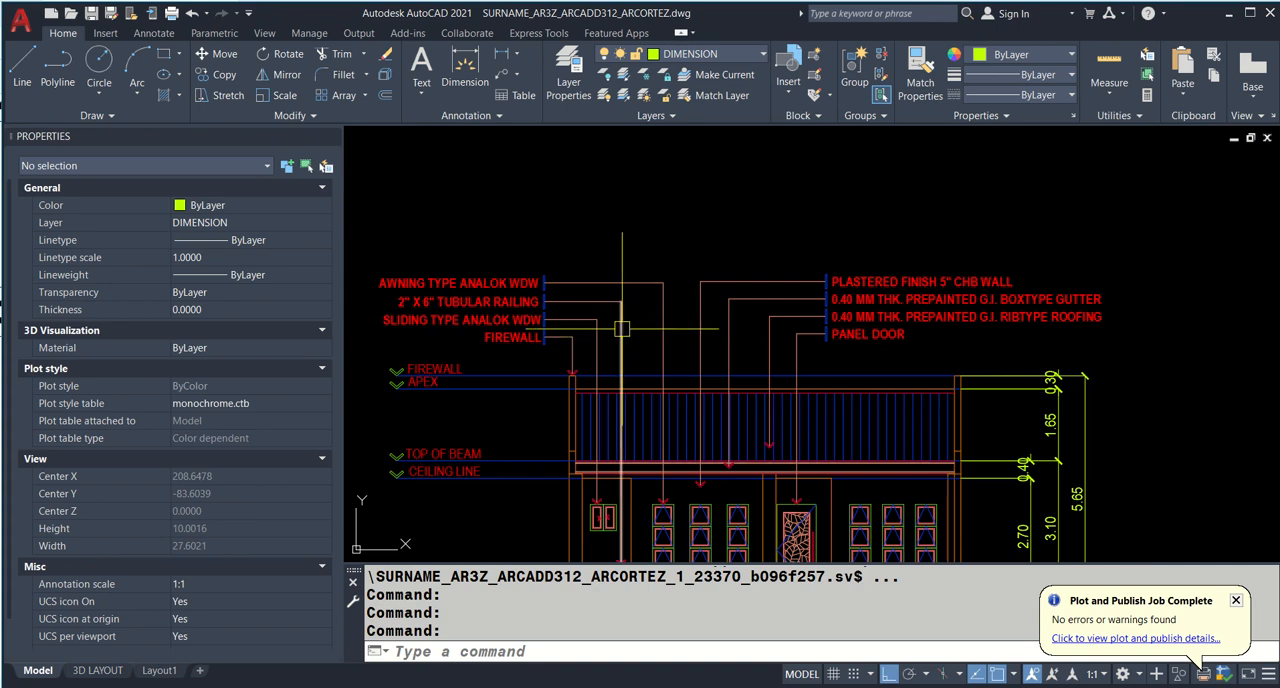
- Show the empty 3D LAYOUT sheet, then switch over to the web browser
left_click(1267, 143)
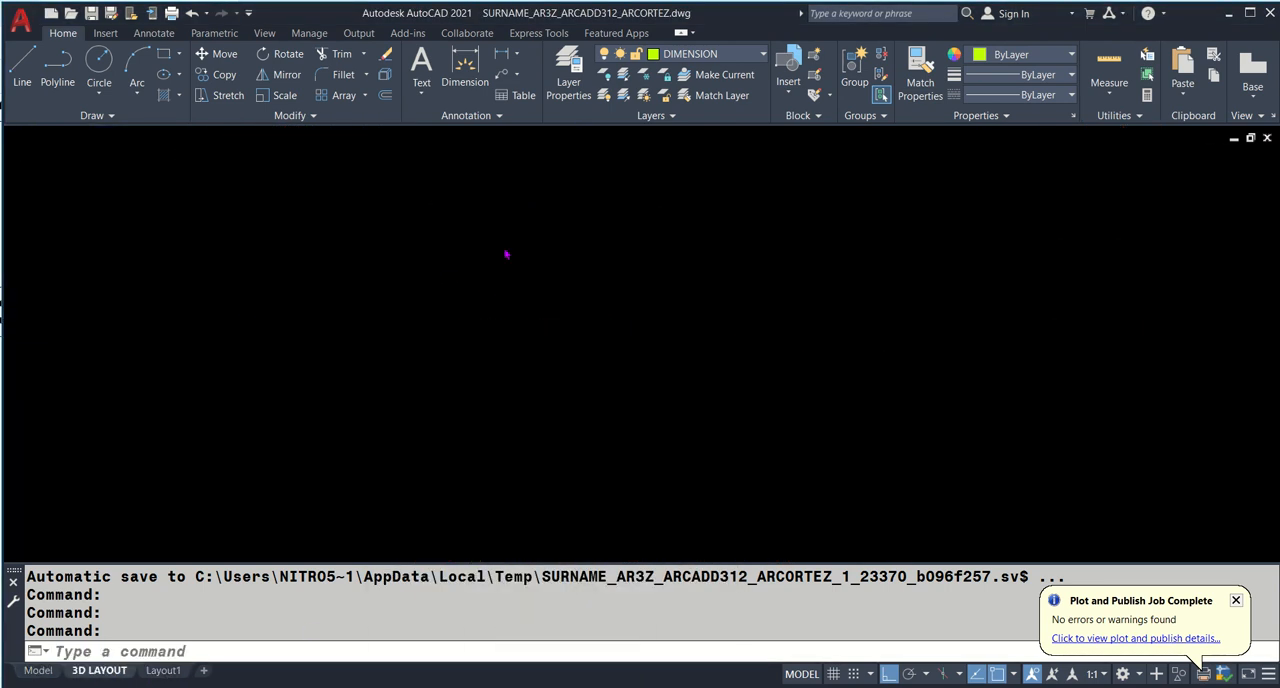
left_click(99, 671)
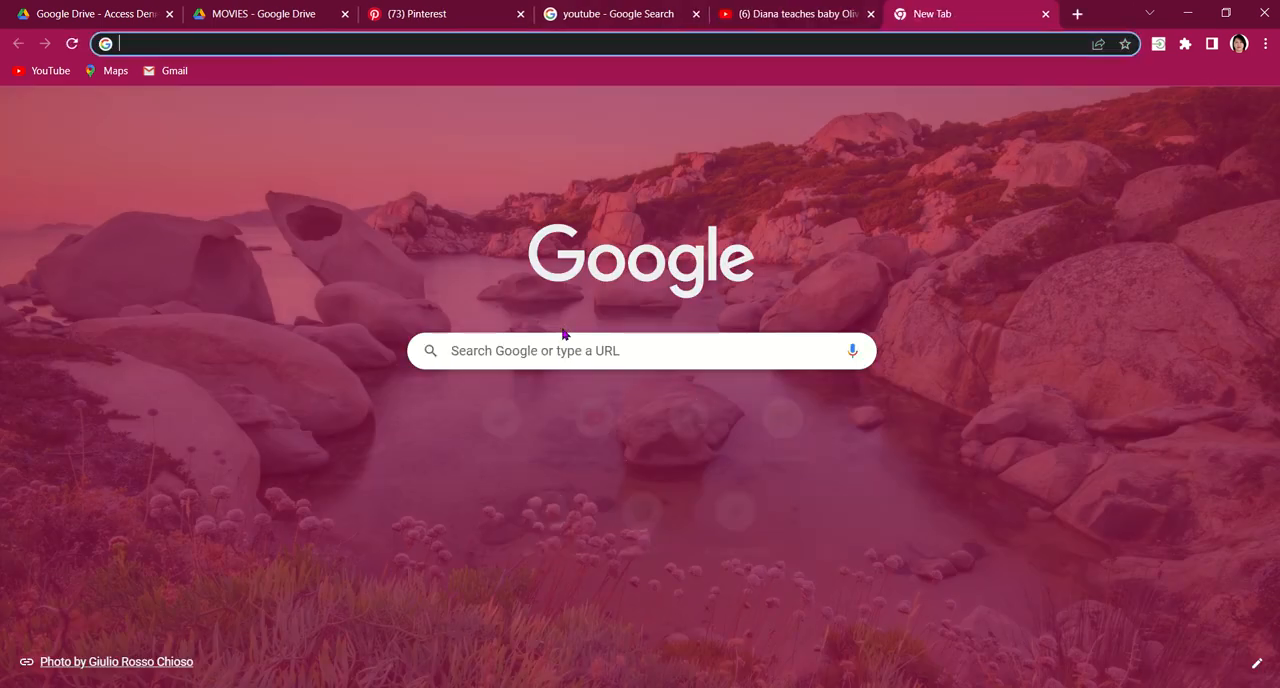
- Search Google for "a3 SIZE IN METER" to find the A3 paper dimensions
type("a3 SIZE IN METER")
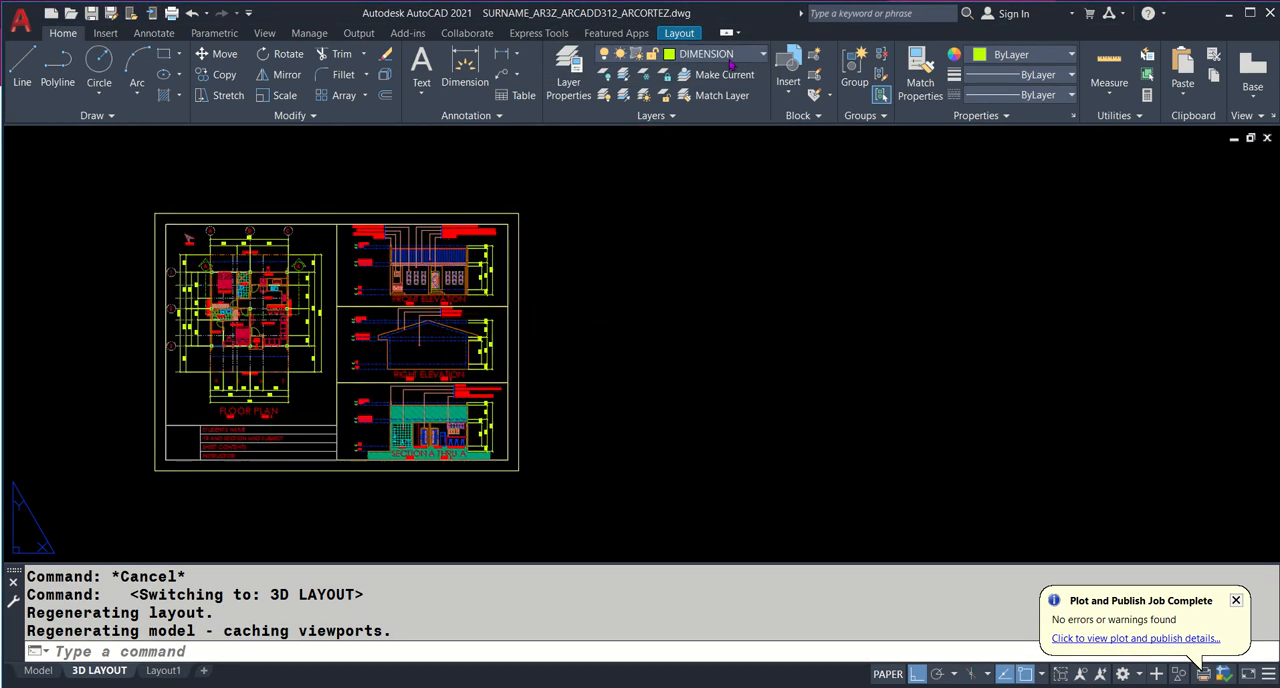
- On the VIEWPORT layer, draw the A3 border rectangle @0.42,0.297 and offset an inner margin
left_click(762, 54)
type("rec")
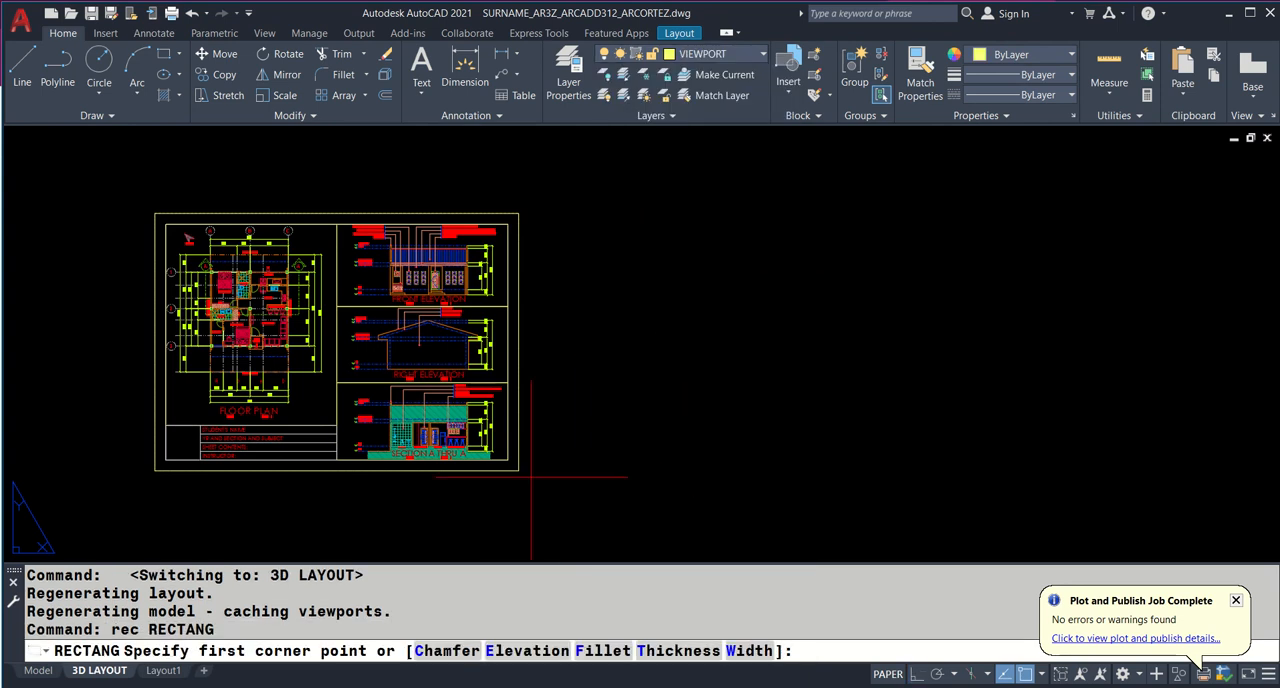
mouse_move(518, 470)
type("@")
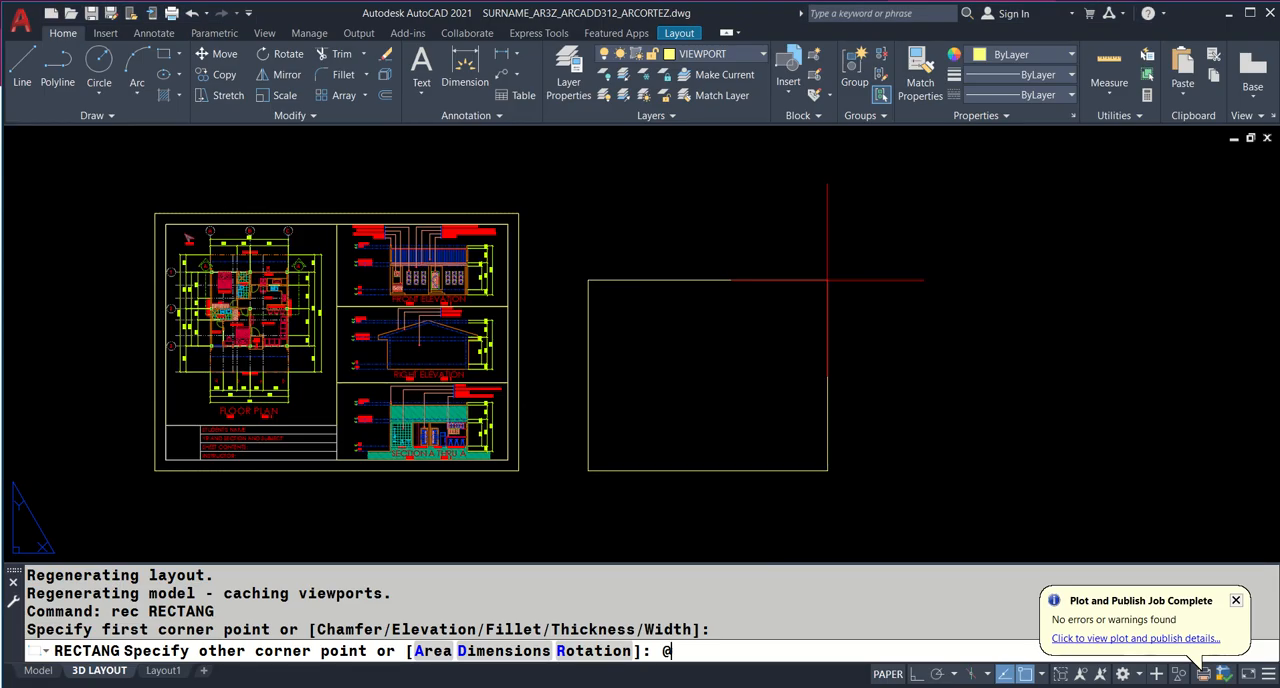
type("0.42")
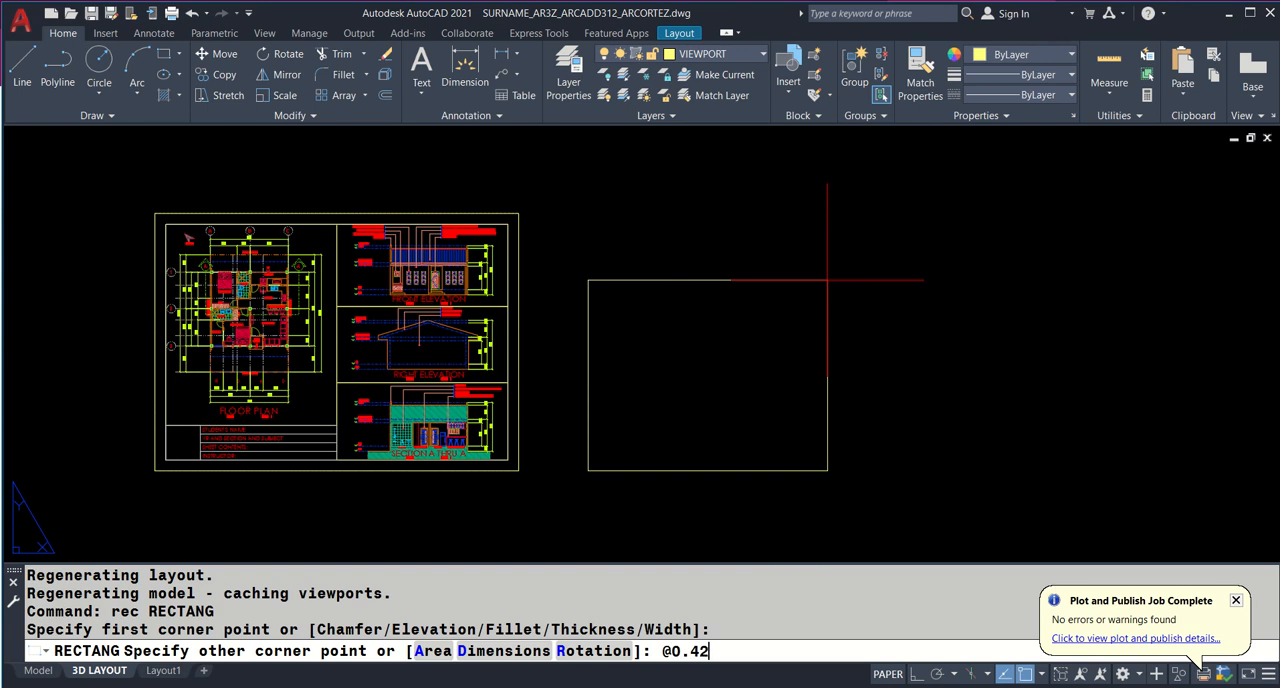
type(",0.2")
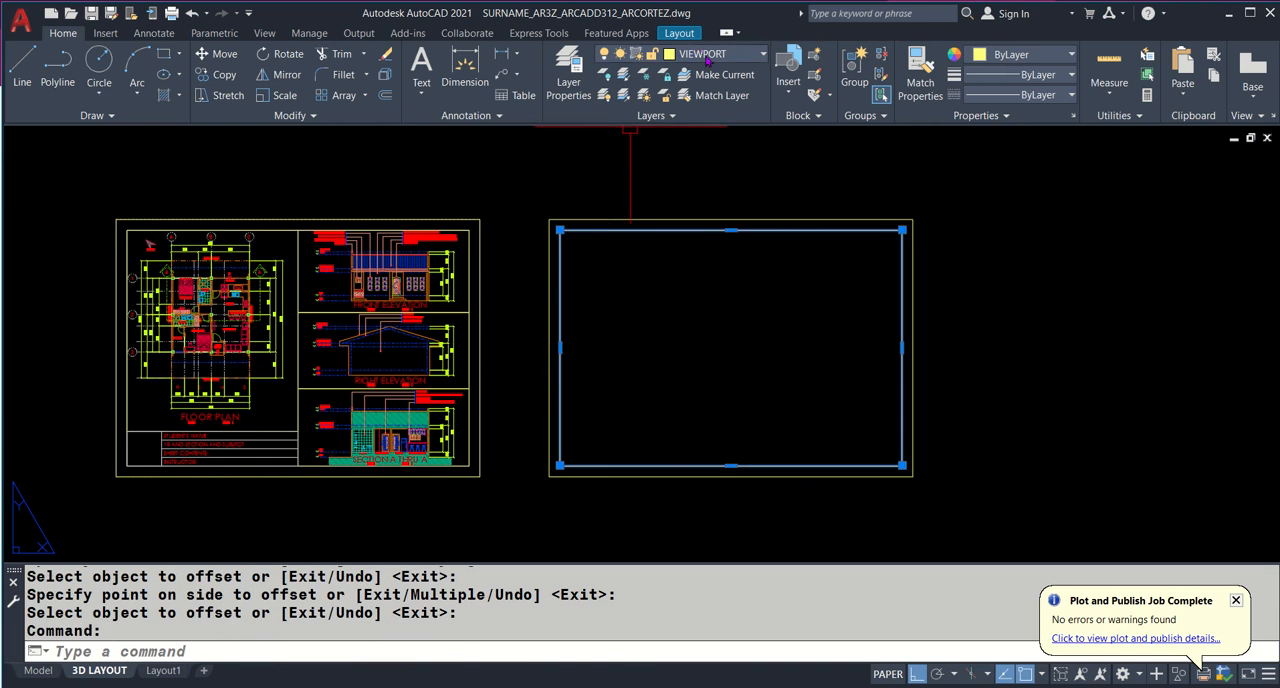
left_click(764, 54)
type("l")
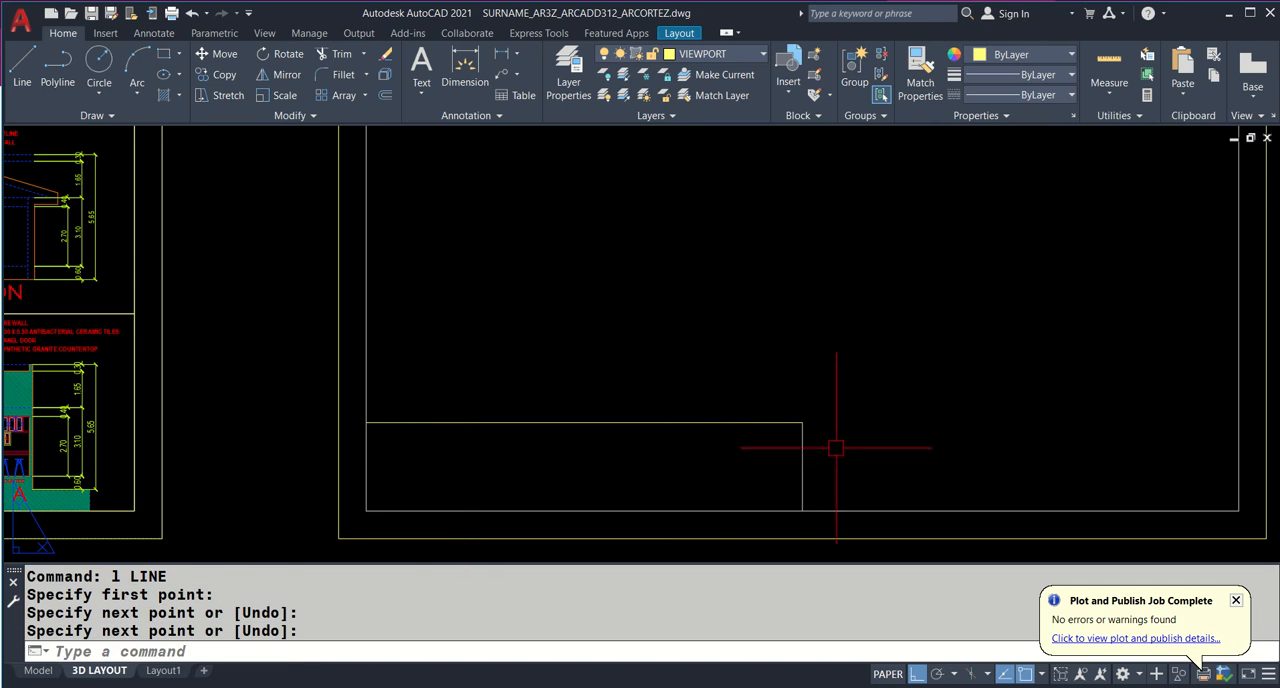
- Rule the bottom title strip with a line and offset it 0.01 into stacked rows
left_click(768, 54)
type("0.01")
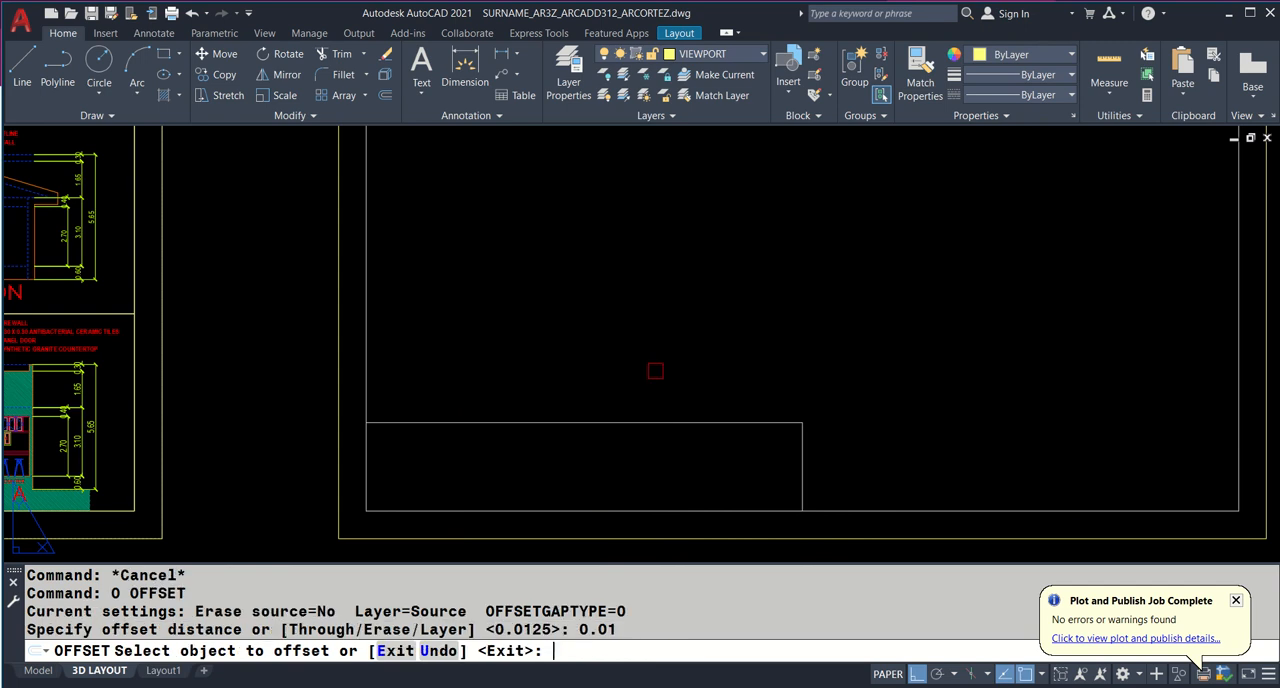
left_click(681, 447)
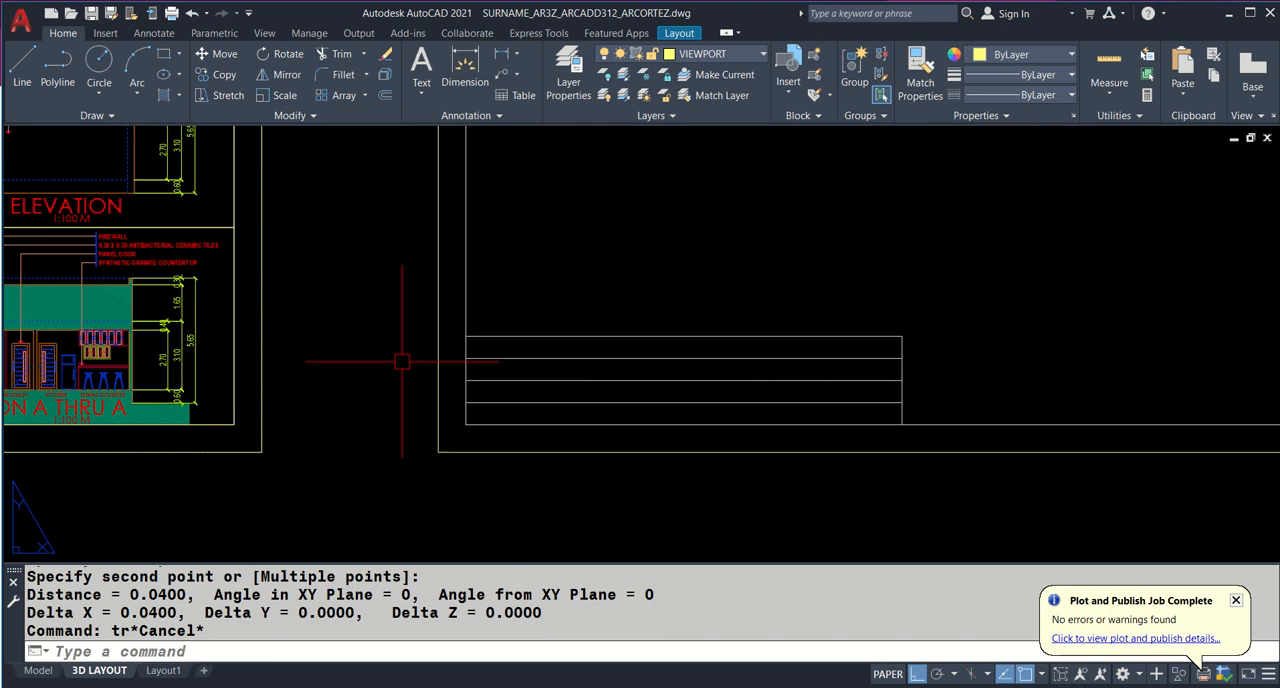
- Cancel the stray rectangle and select the STUDENT'S NAME title-block label for its properties
left_click(760, 54)
type("rec")
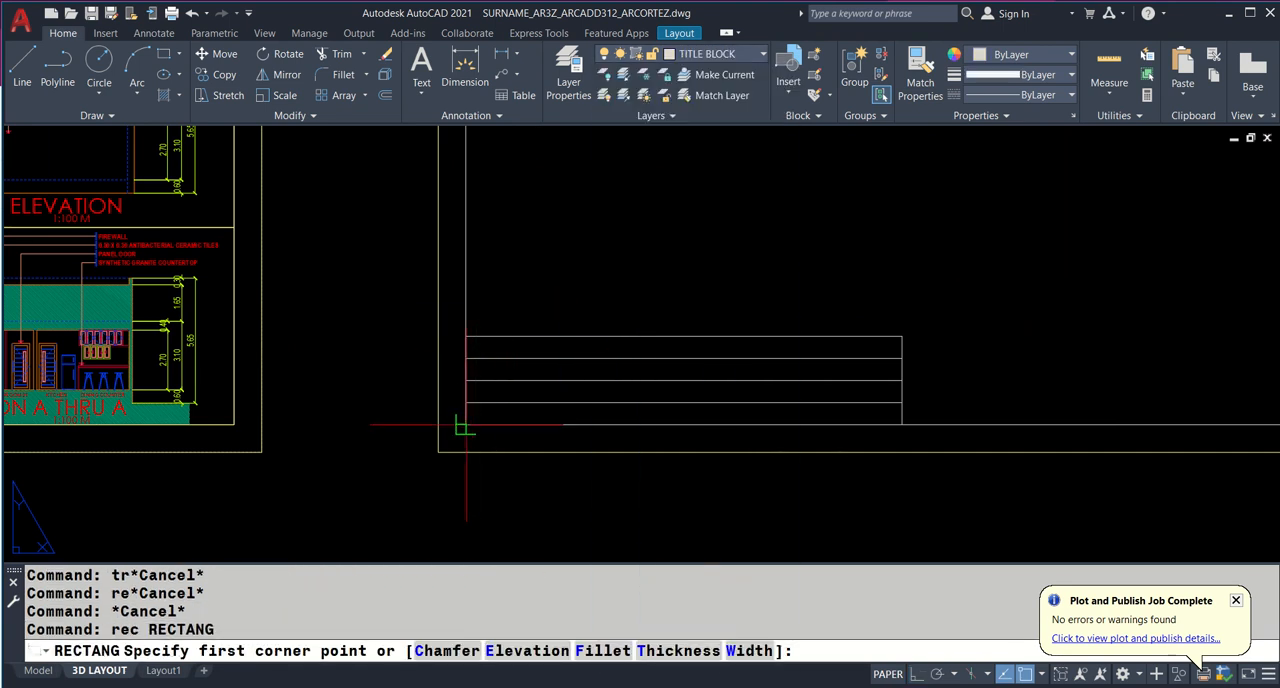
left_click(460, 423)
type("@0.04,0.04")
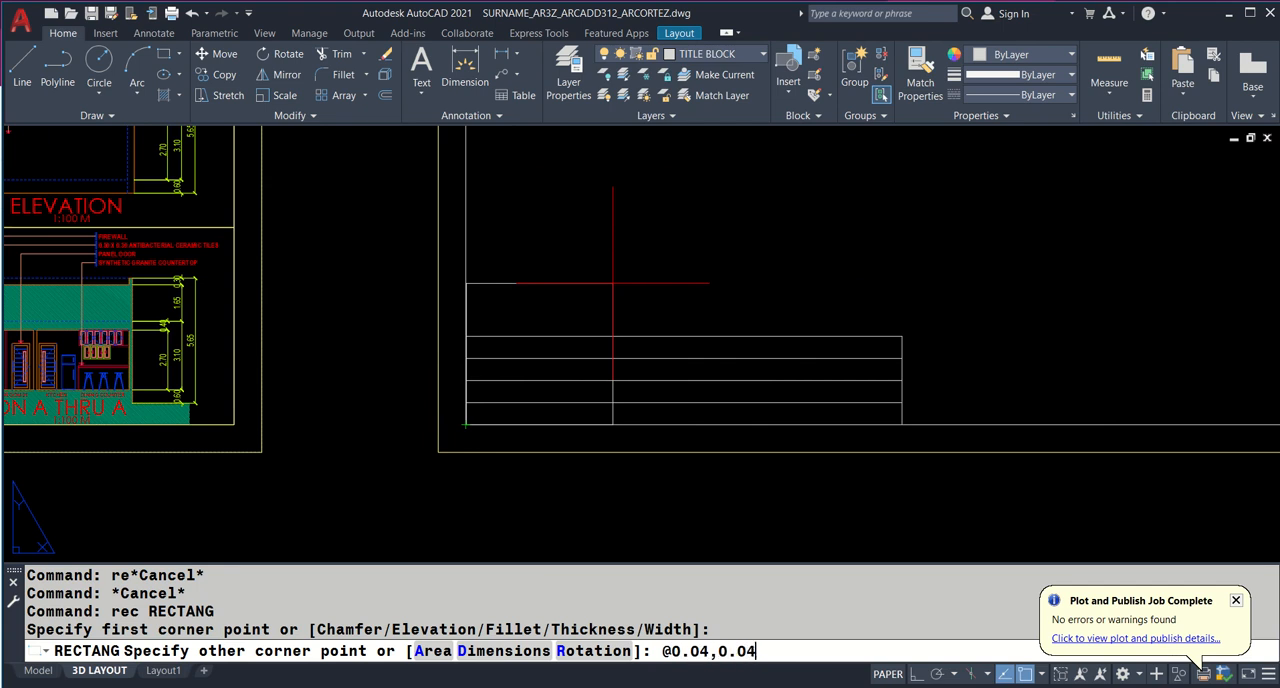
type("TUDENT'S NAME")
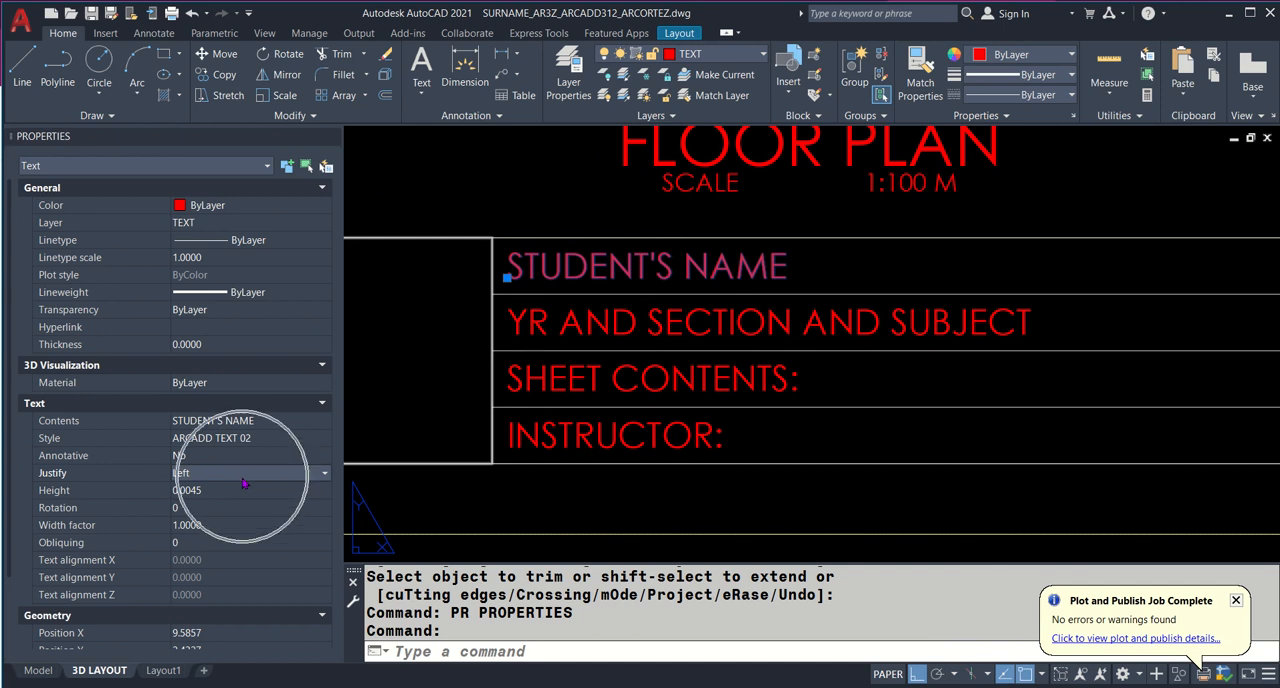
left_click(220, 490)
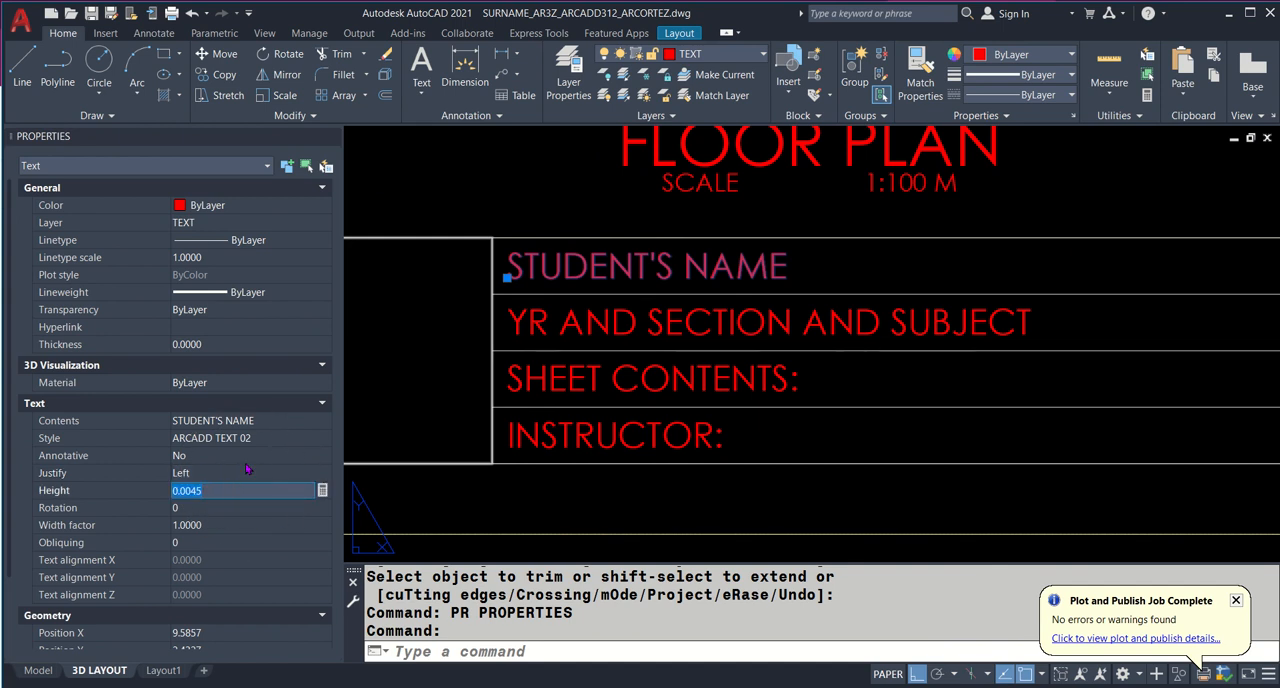
mouse_move(256, 443)
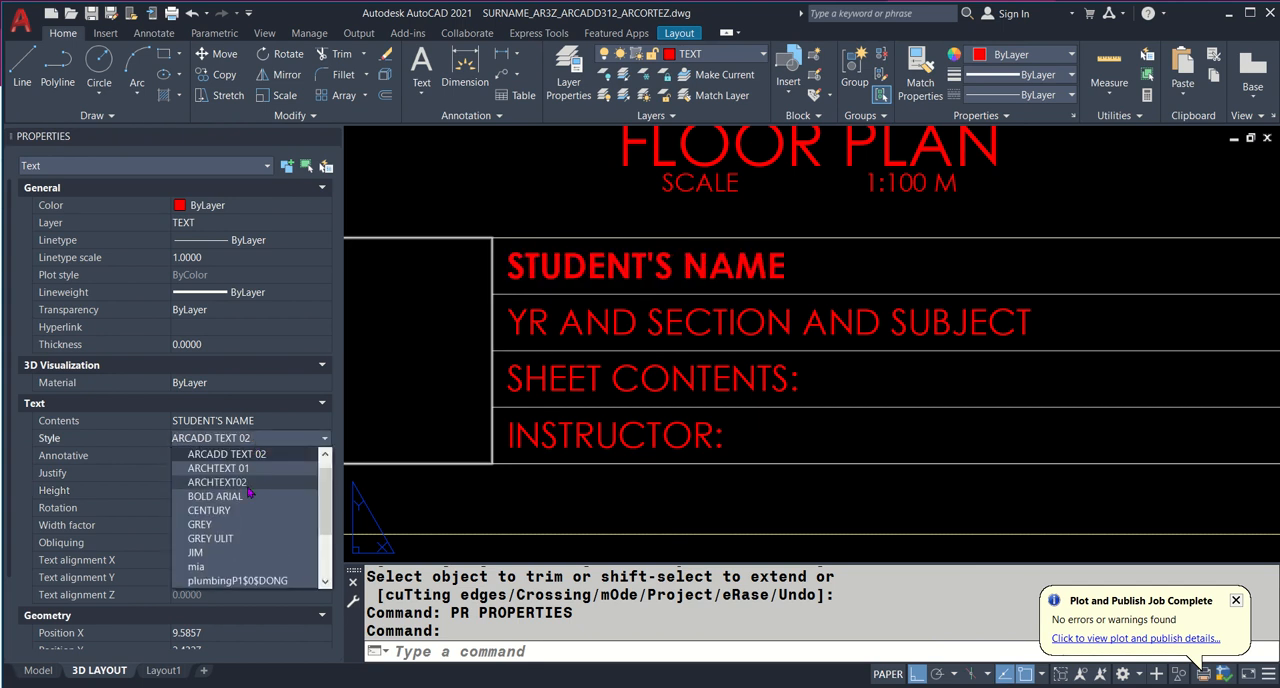
left_click(217, 482)
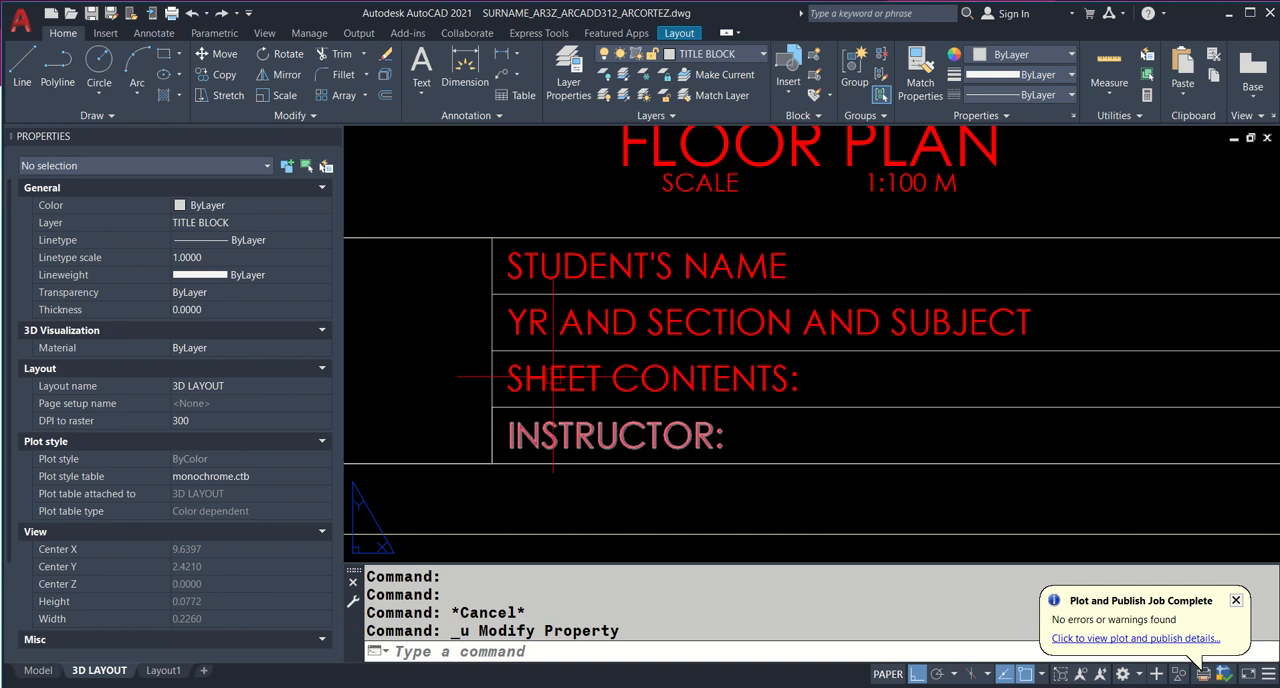
left_click(640, 266)
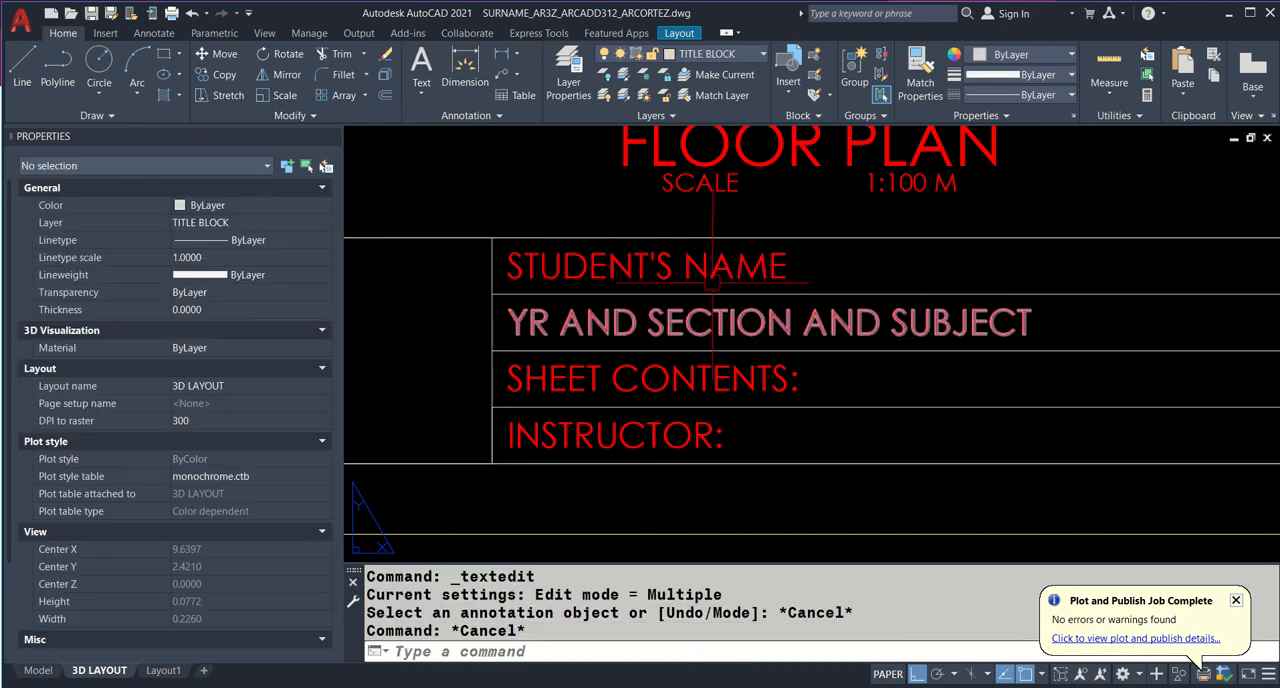
double_click(648, 267)
type("MV")
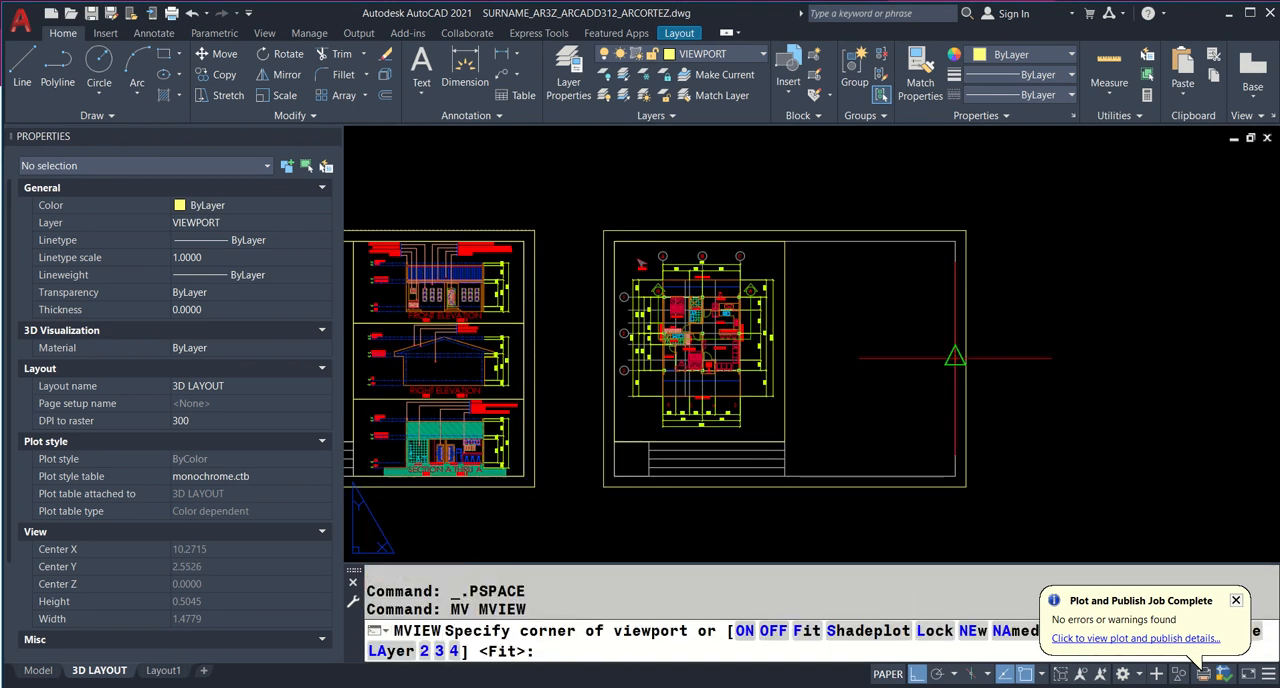
- Start an MVIEW viewport by picking its first corner beside the existing views
left_click(784, 240)
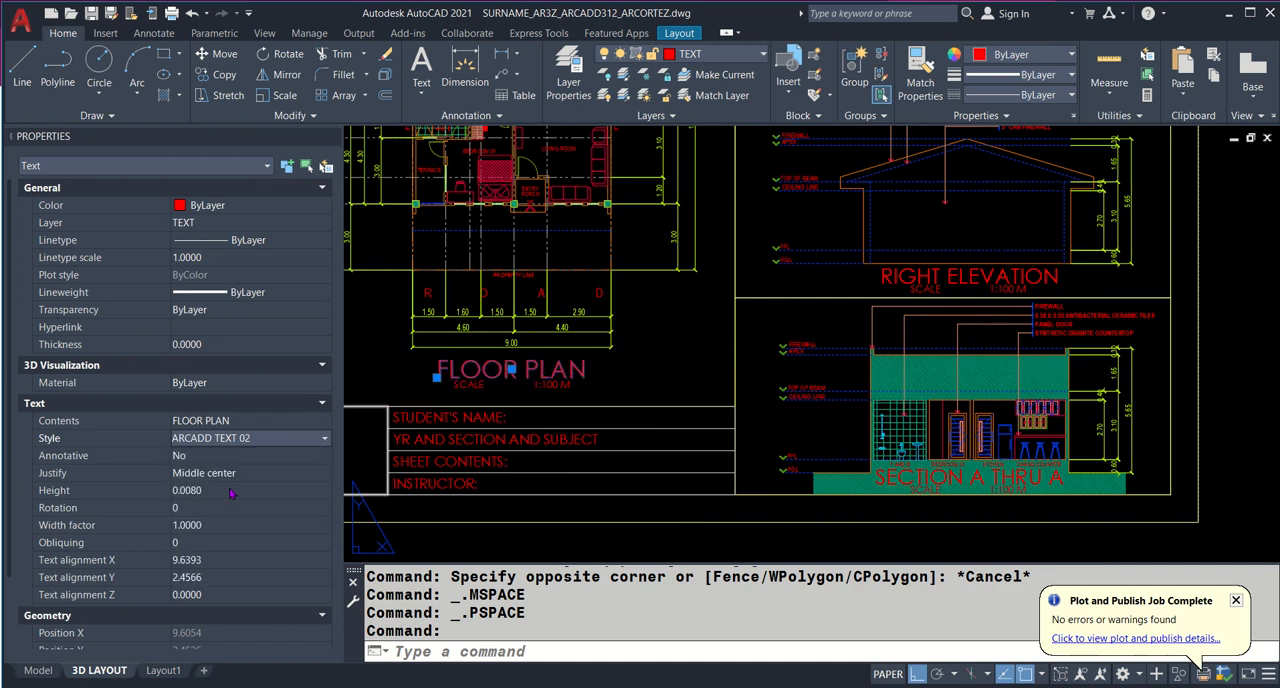
- Select the SCALE 1:100 M caption under FLOOR PLAN to show its ARCADD TEXT 02, 0.0032-height properties
left_click(210, 490)
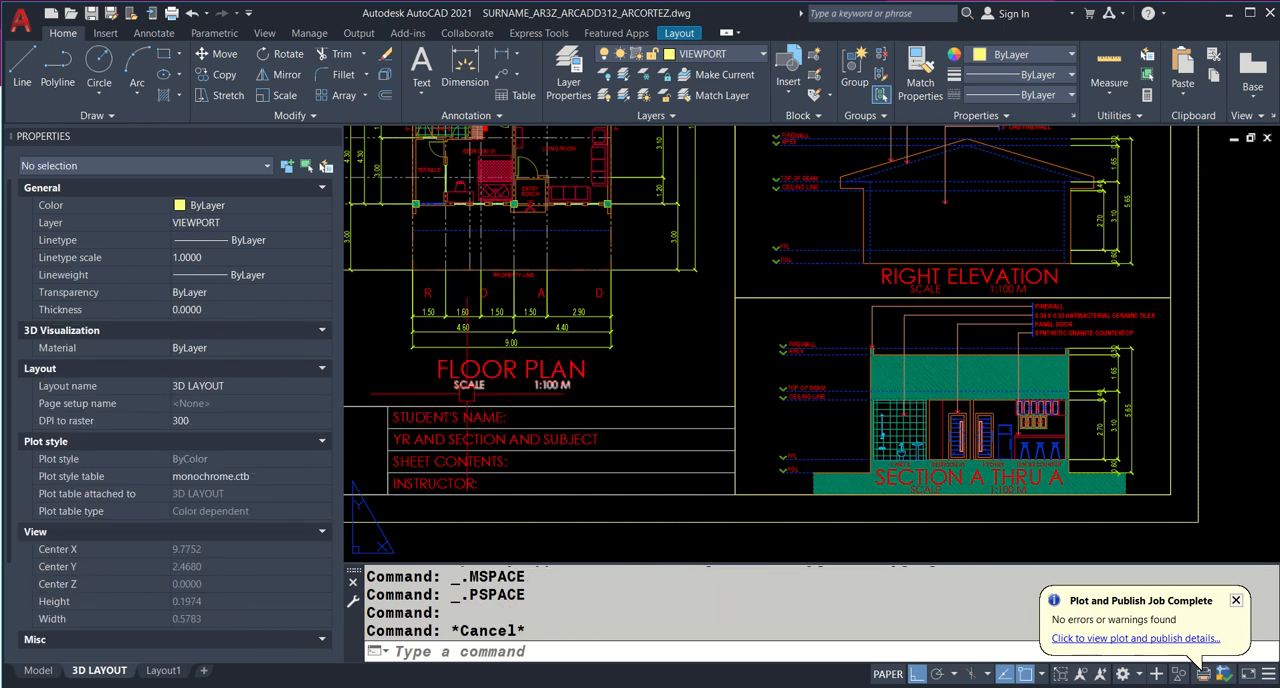
left_click(468, 385)
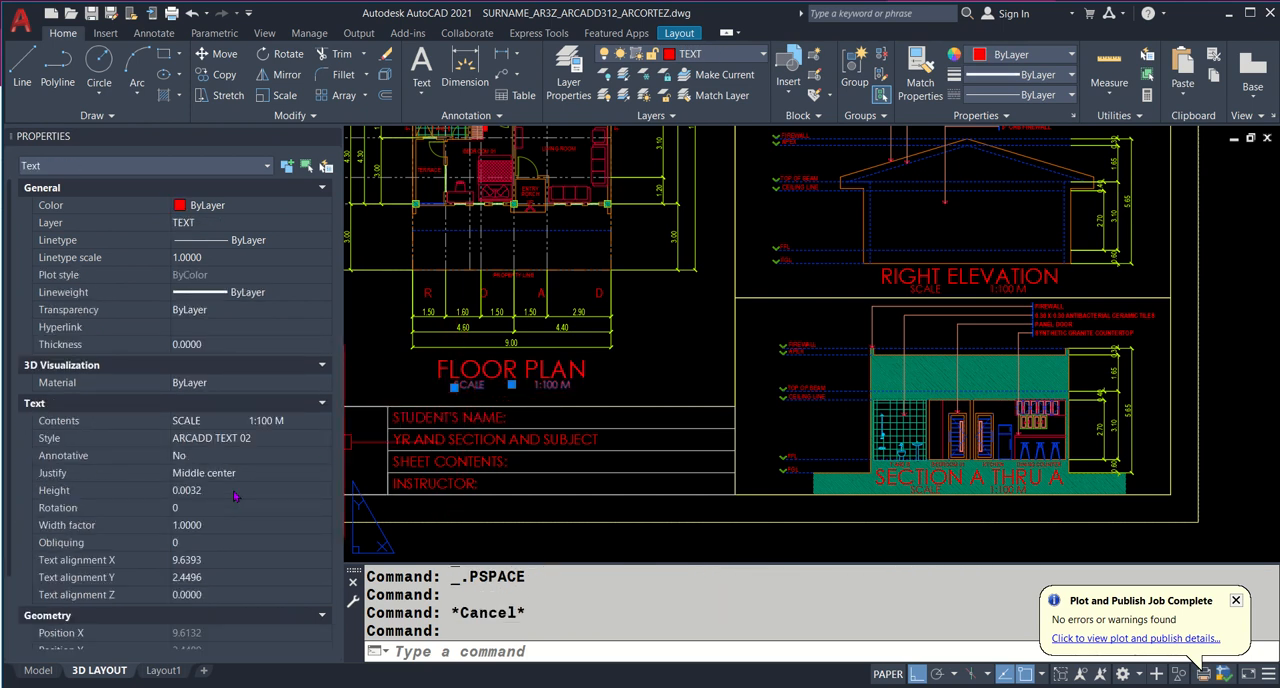
mouse_move(258, 481)
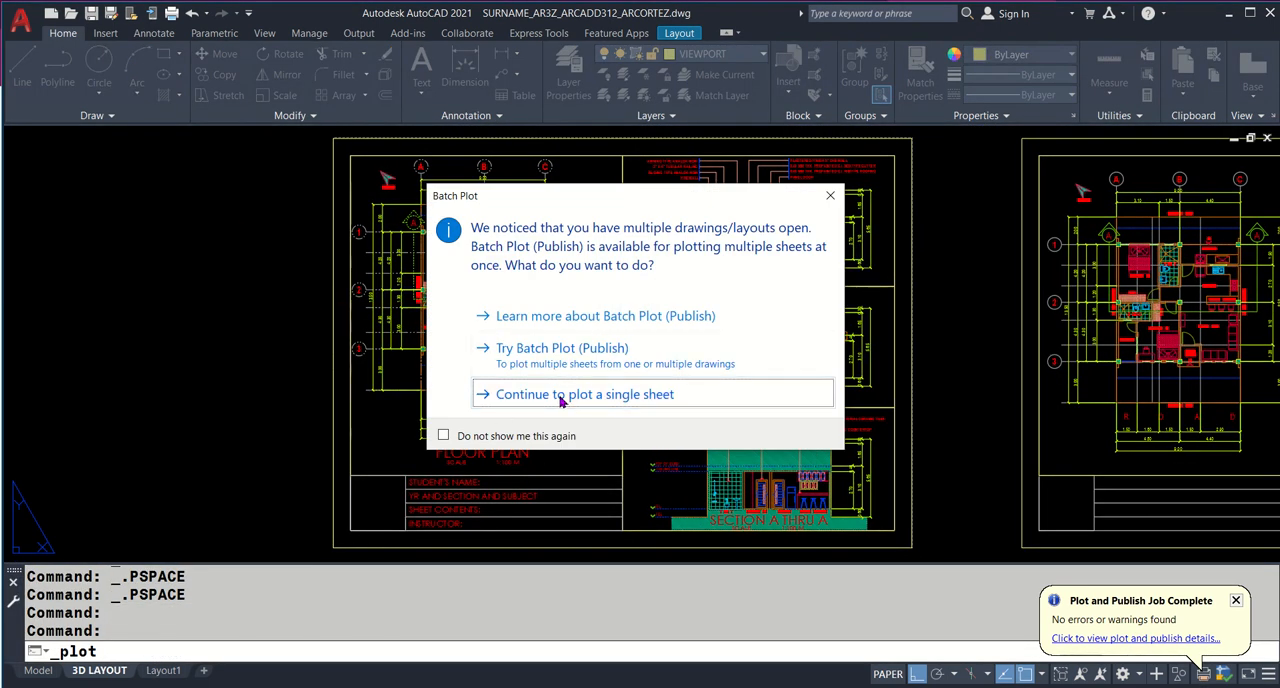
- Choose 'Continue to plot a single sheet' to reach the Plot - 3D LAYOUT dialog
left_click(585, 393)
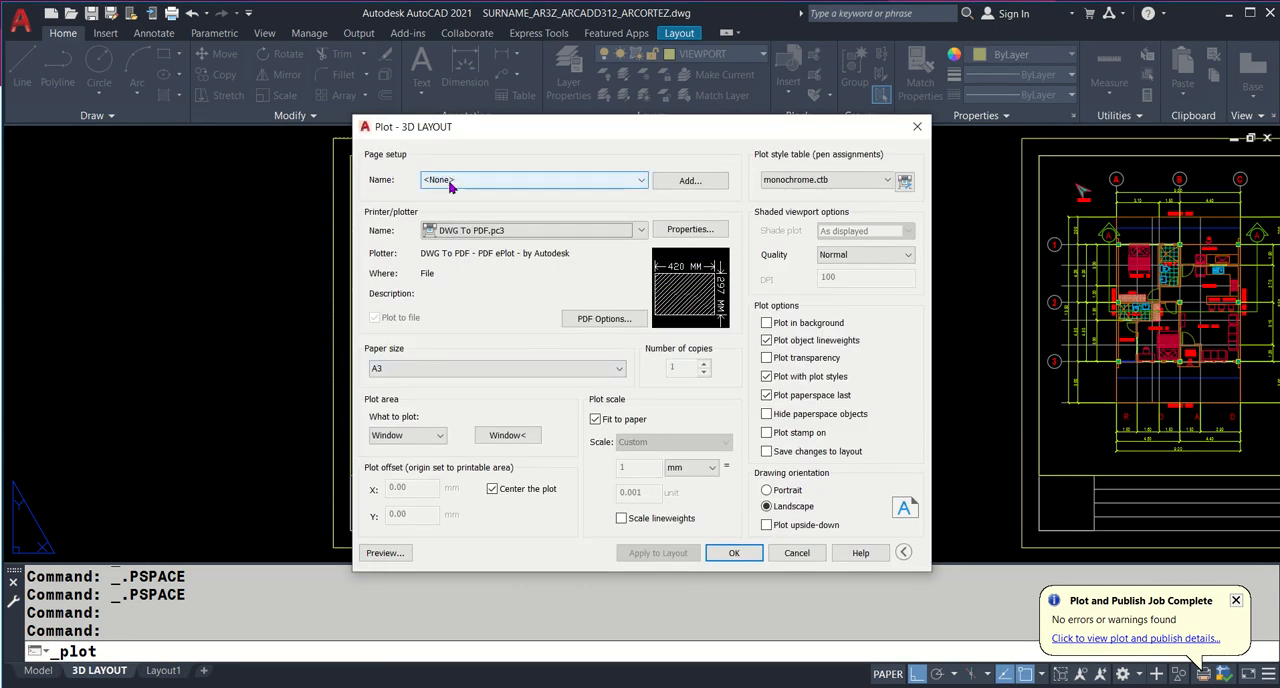
mouse_move(470, 190)
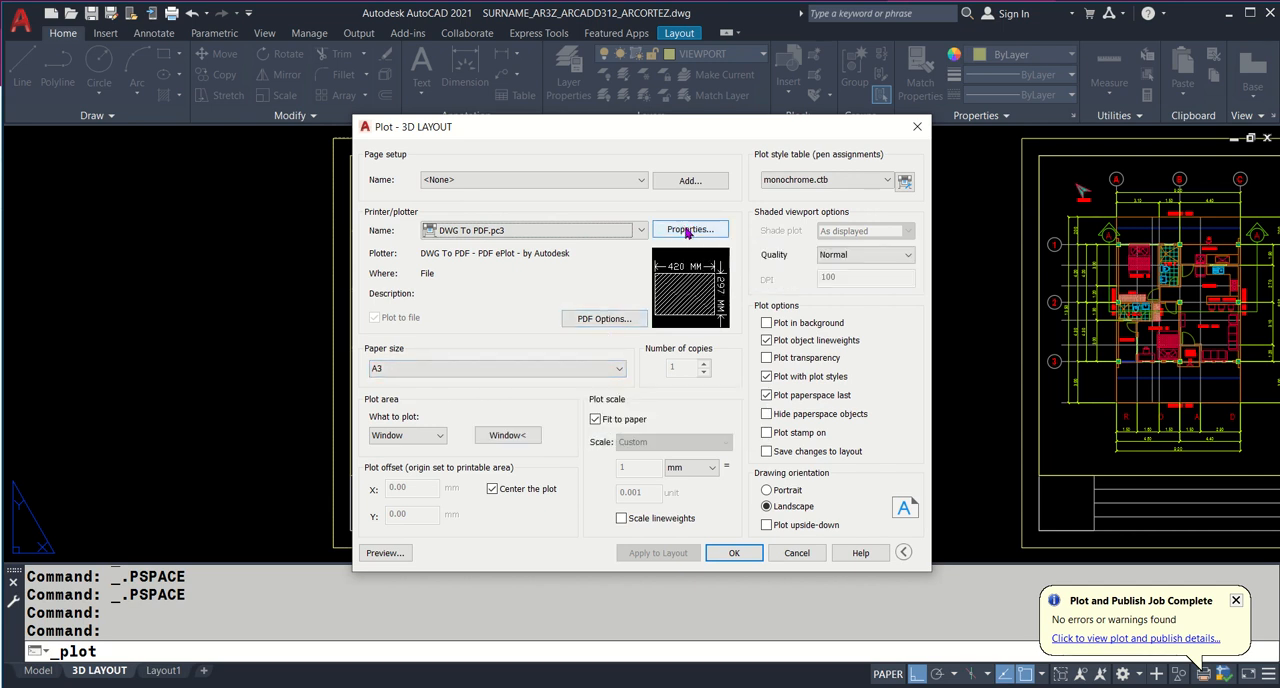
- In the DWG To PDF.pc3 configuration, add a new custom paper size from scratch
left_click(690, 229)
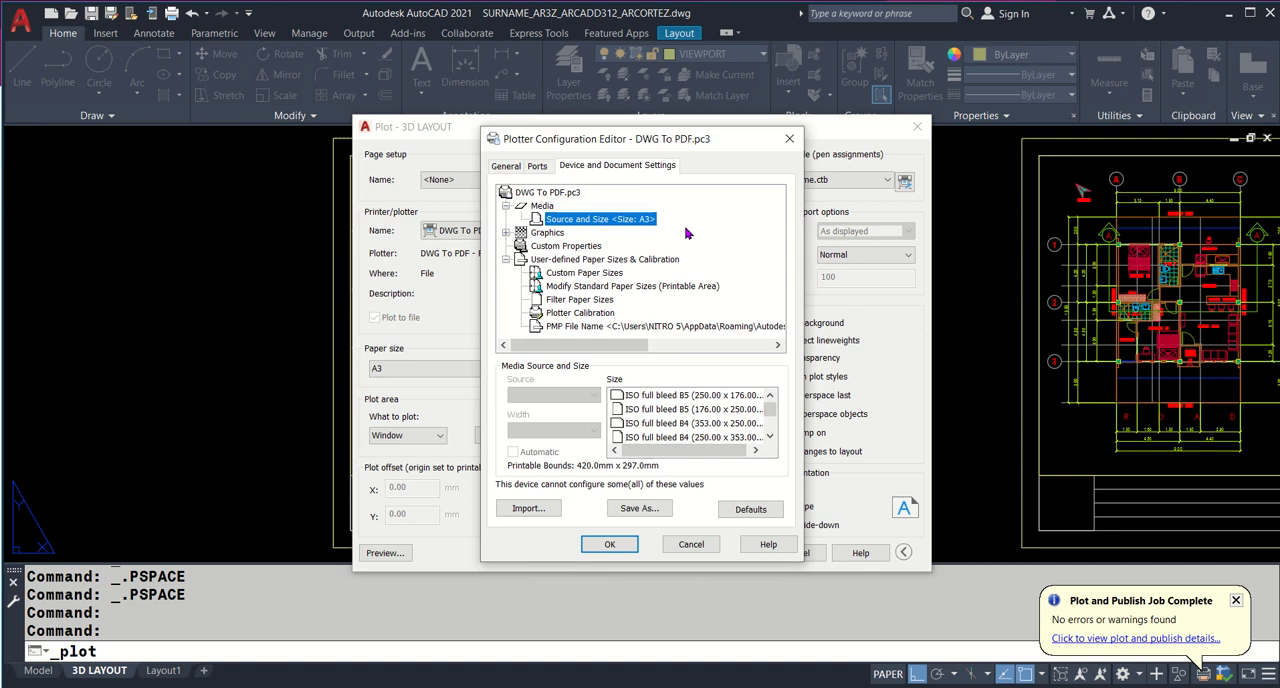
left_click(585, 272)
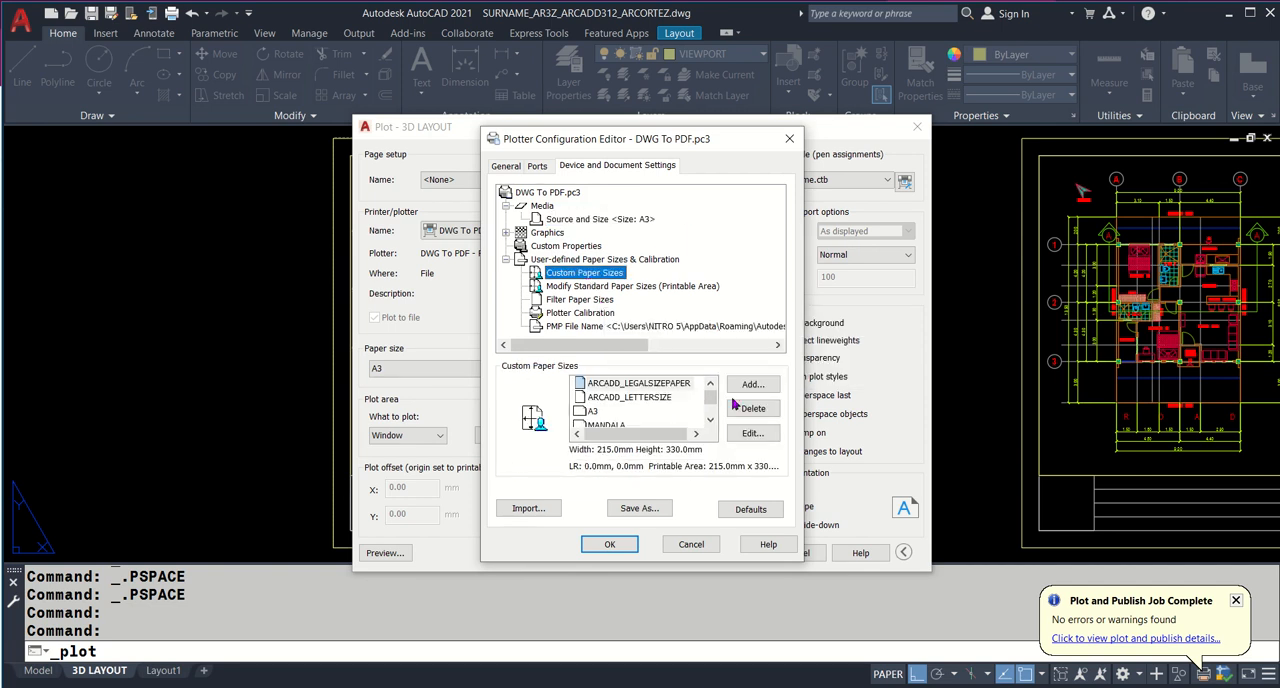
left_click(752, 384)
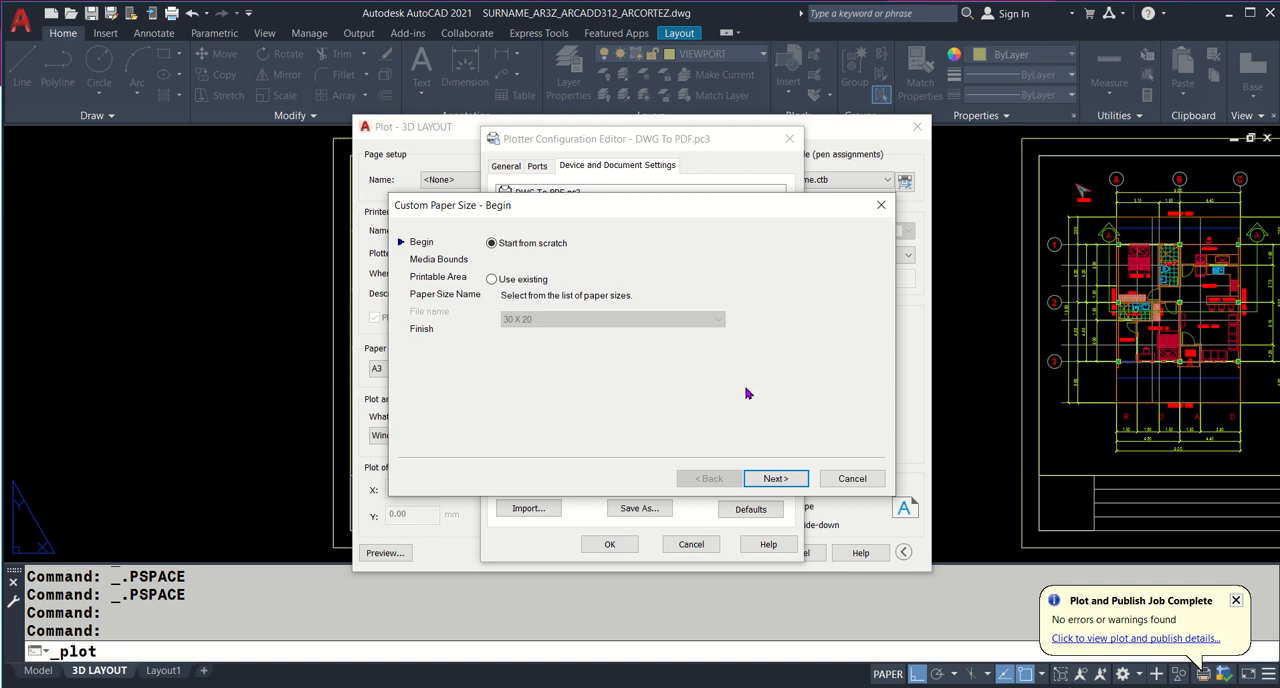
mouse_move(756, 393)
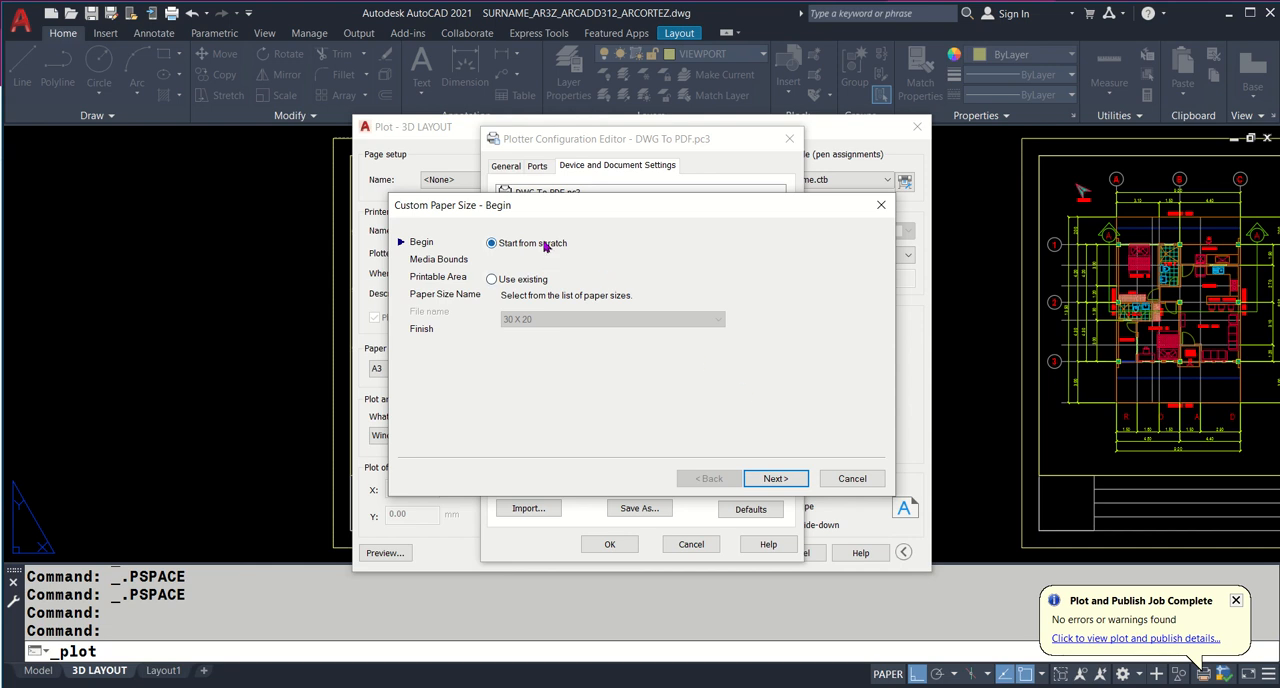
- Build the paper size from scratch at 420 × 297 mm with zero printable-area margins
left_click(775, 478)
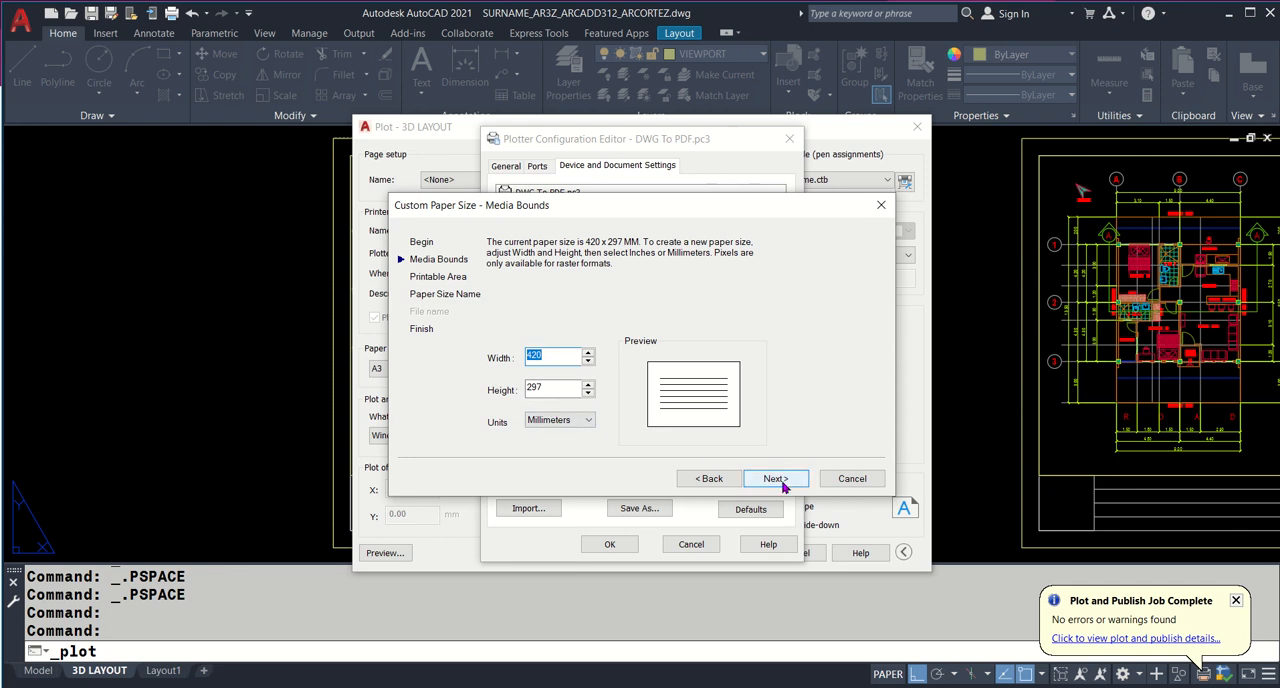
left_click(775, 478)
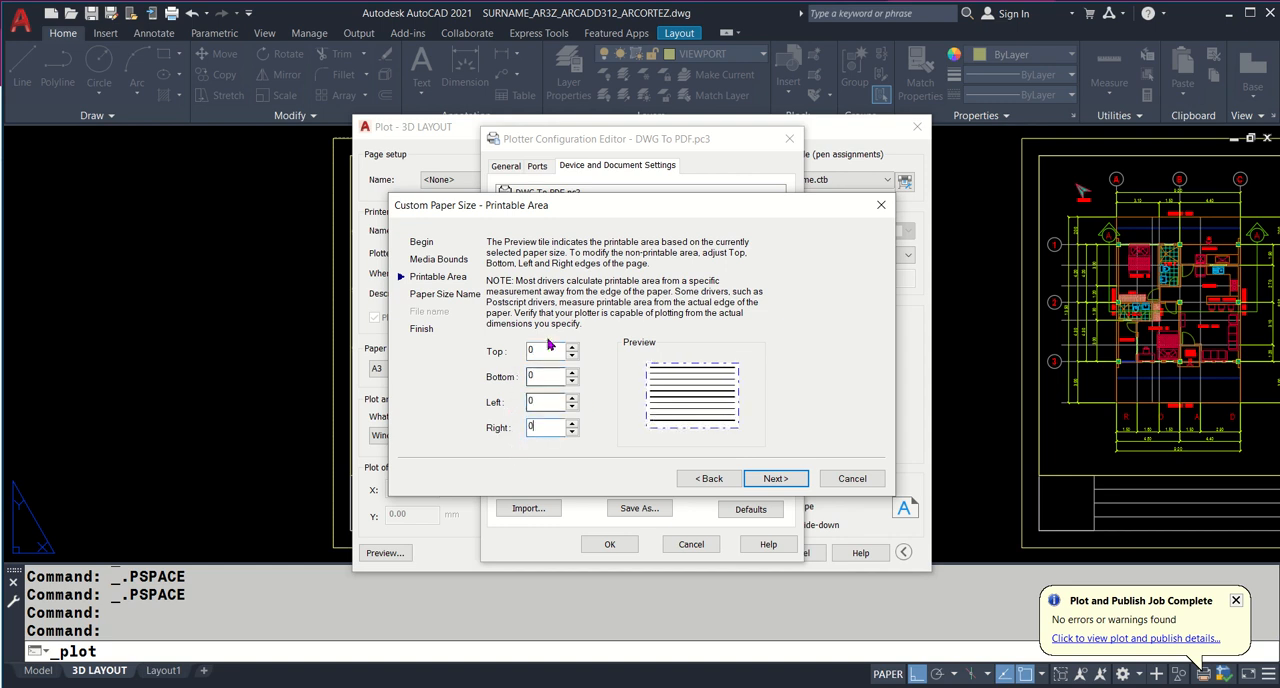
left_click(775, 478)
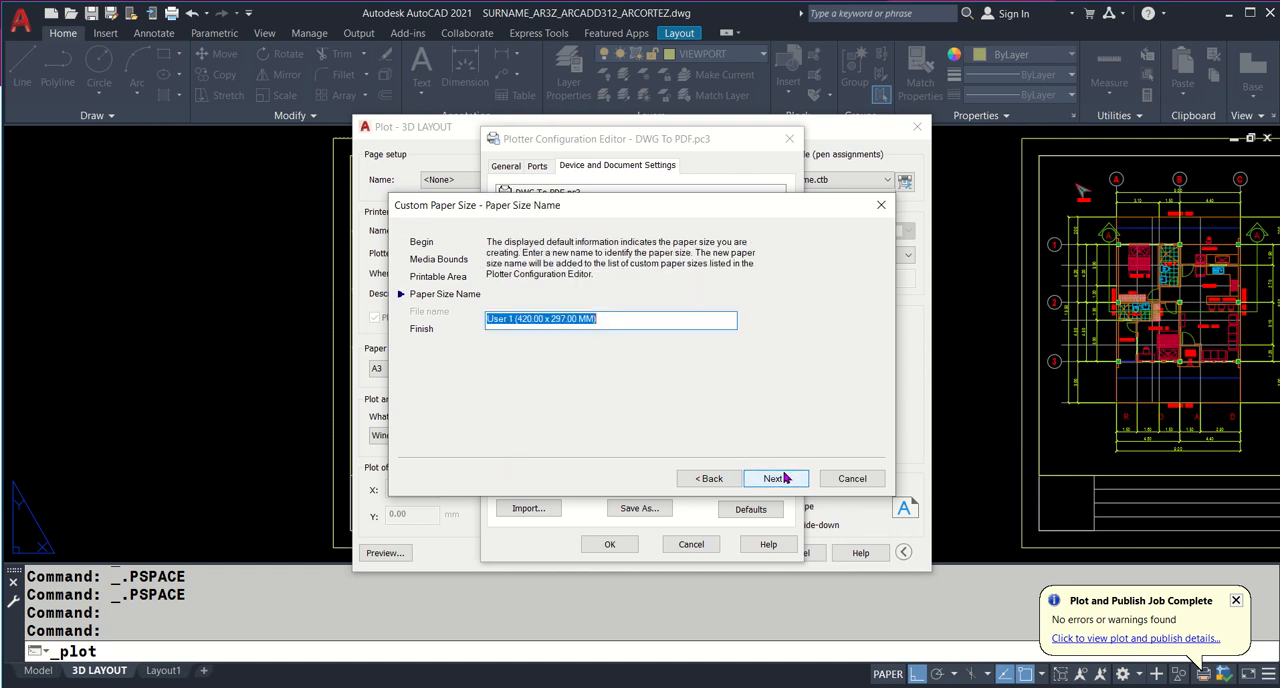
- Name the custom paper size ARCADD A3 PAPER SIZE and finish the wizard
type("arcad")
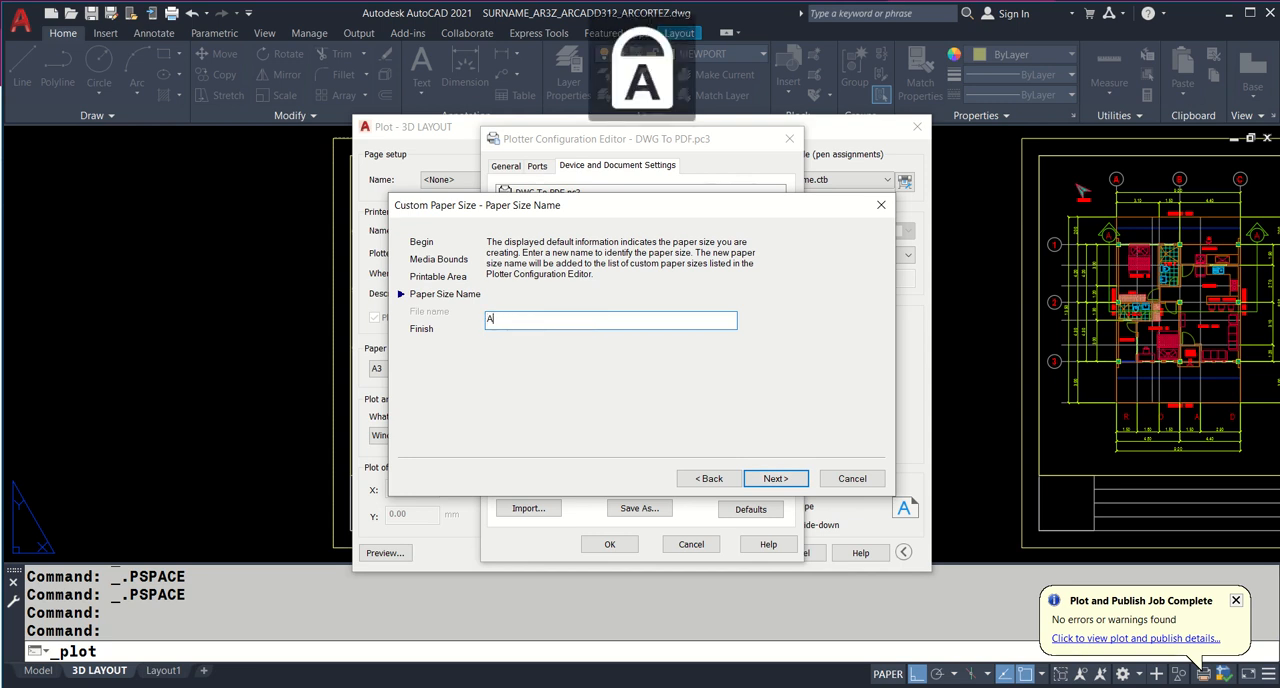
type("RCADD A3")
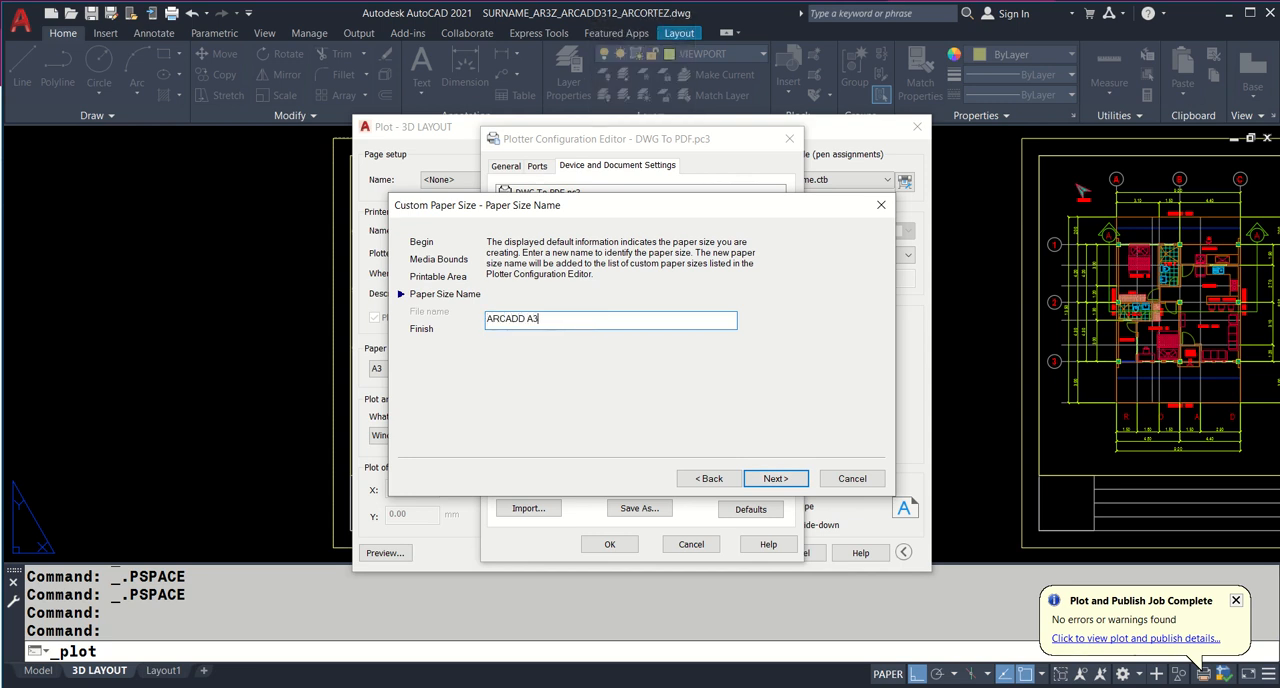
type("PAPER SIZE")
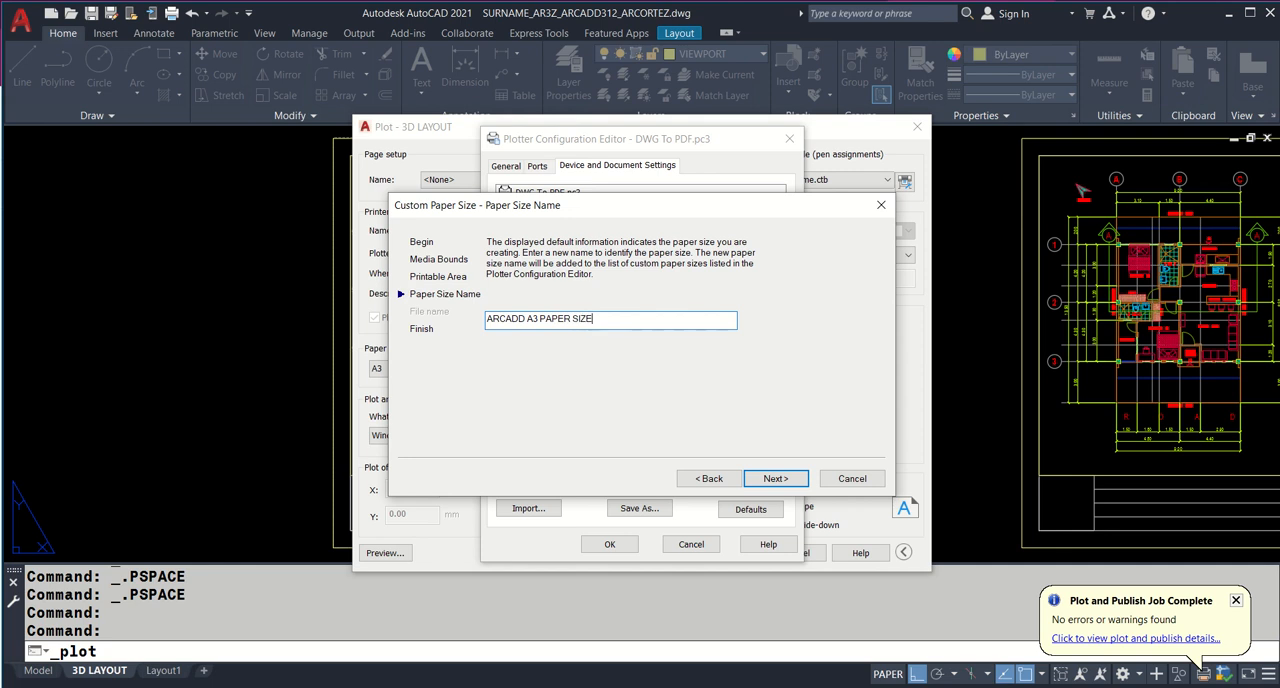
left_click(775, 478)
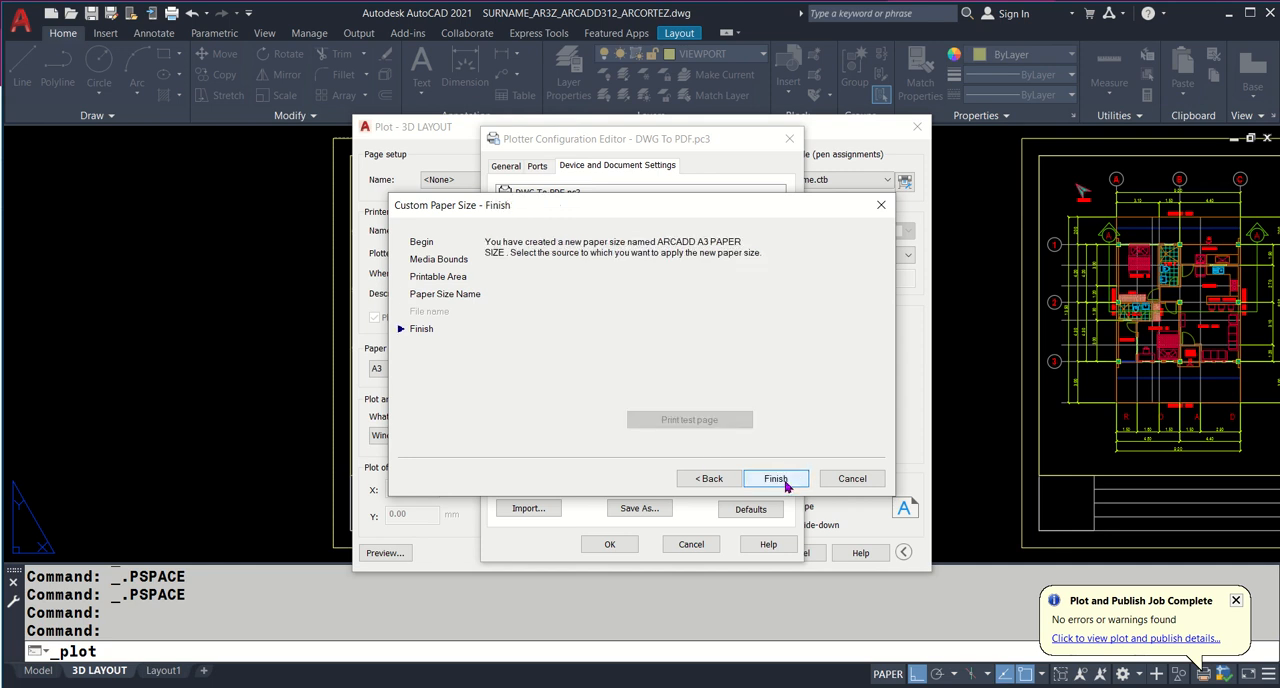
left_click(775, 478)
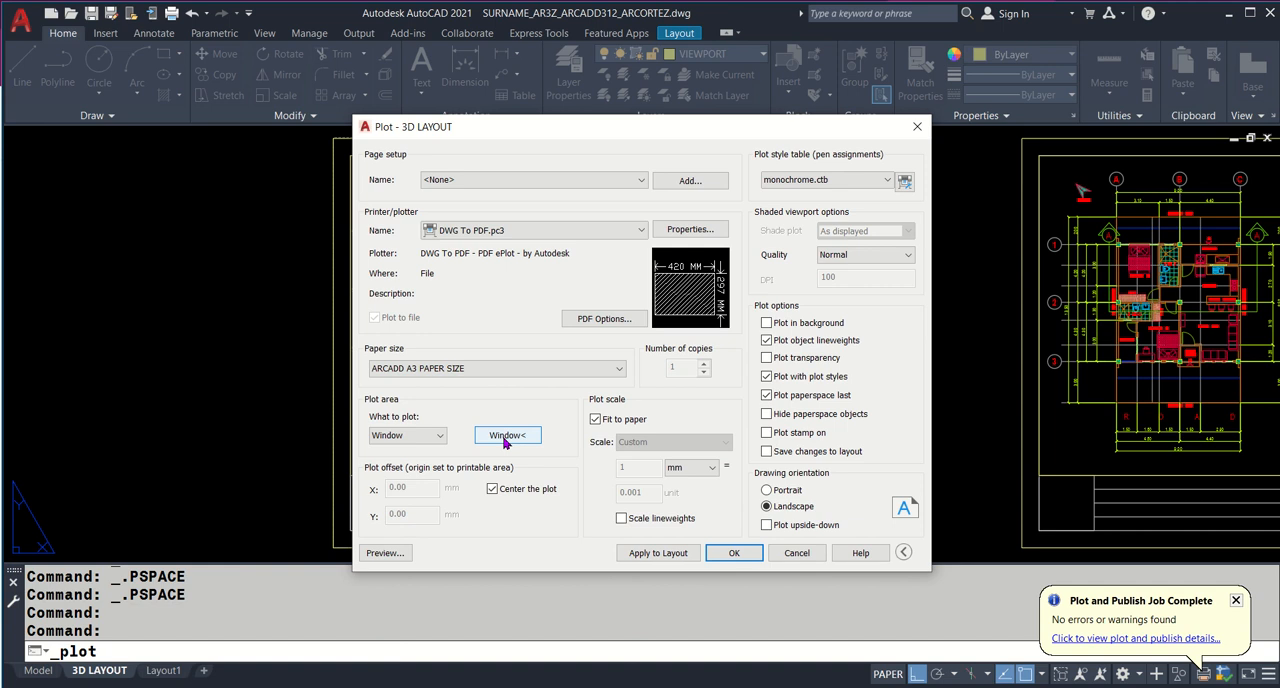
- Begin picking the sheet area to plot with the ARCADD A3 PAPER SIZE selected
left_click(439, 435)
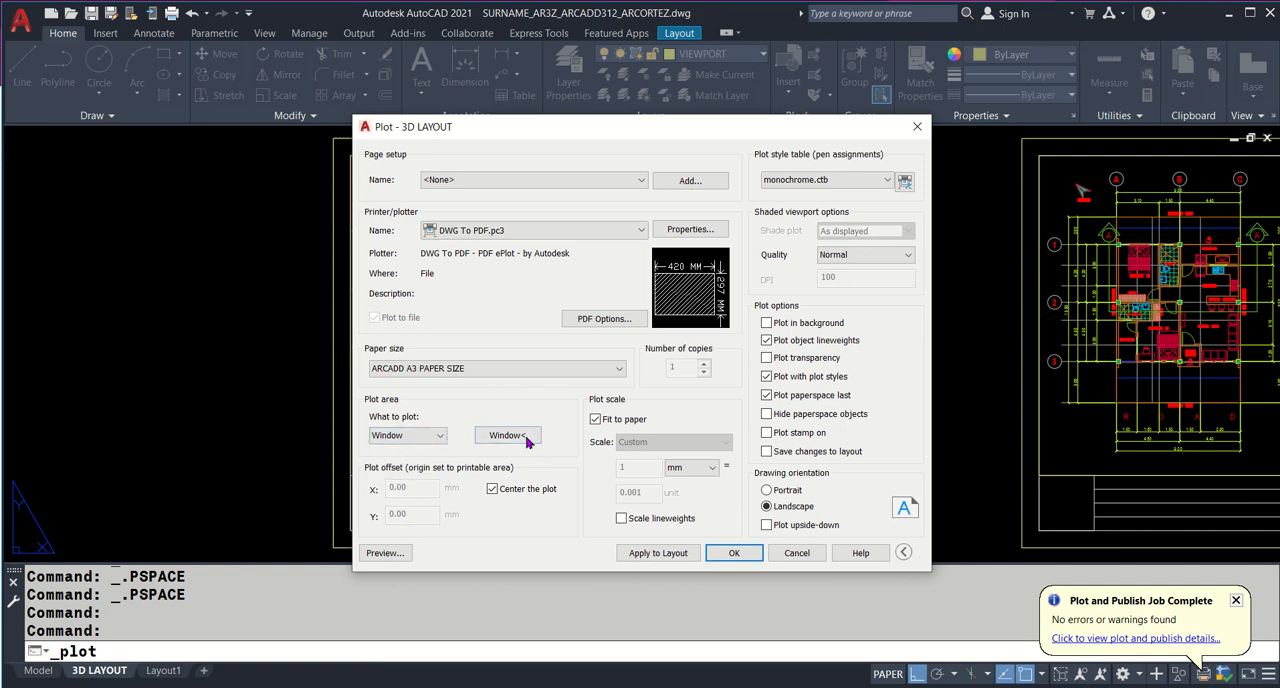
left_click(507, 435)
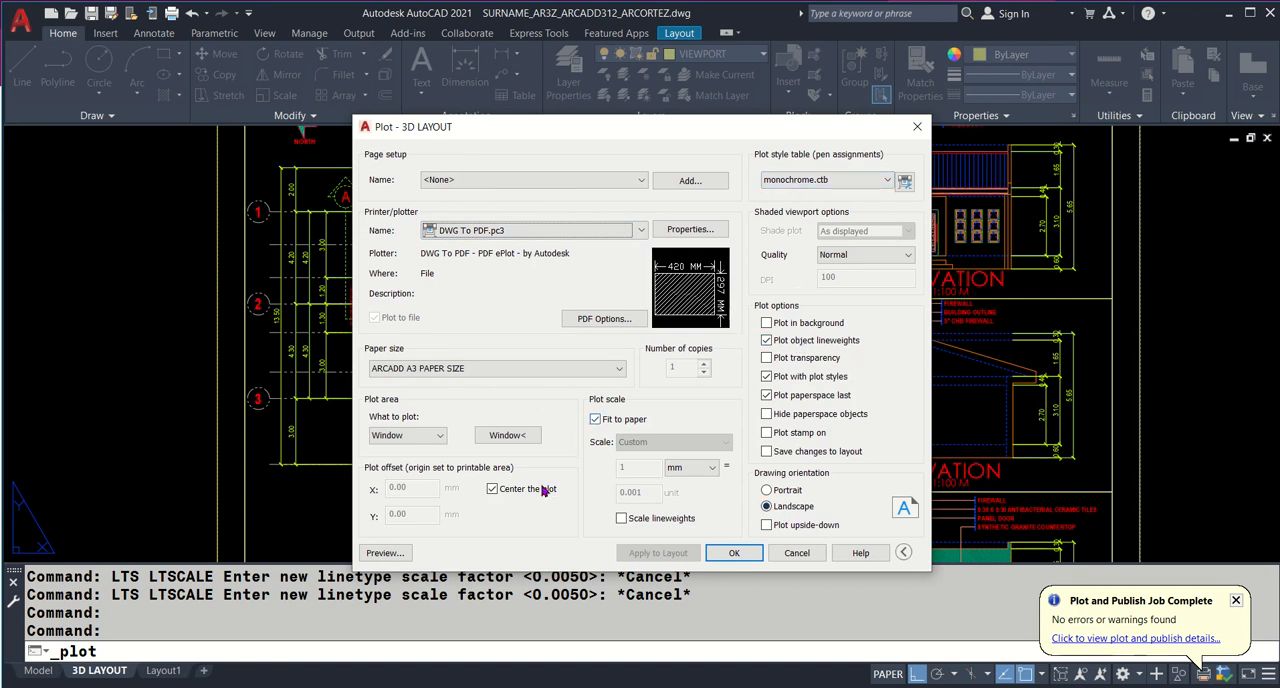
- Window the whole layout sheet as the plot area and preview the plot
left_click(508, 435)
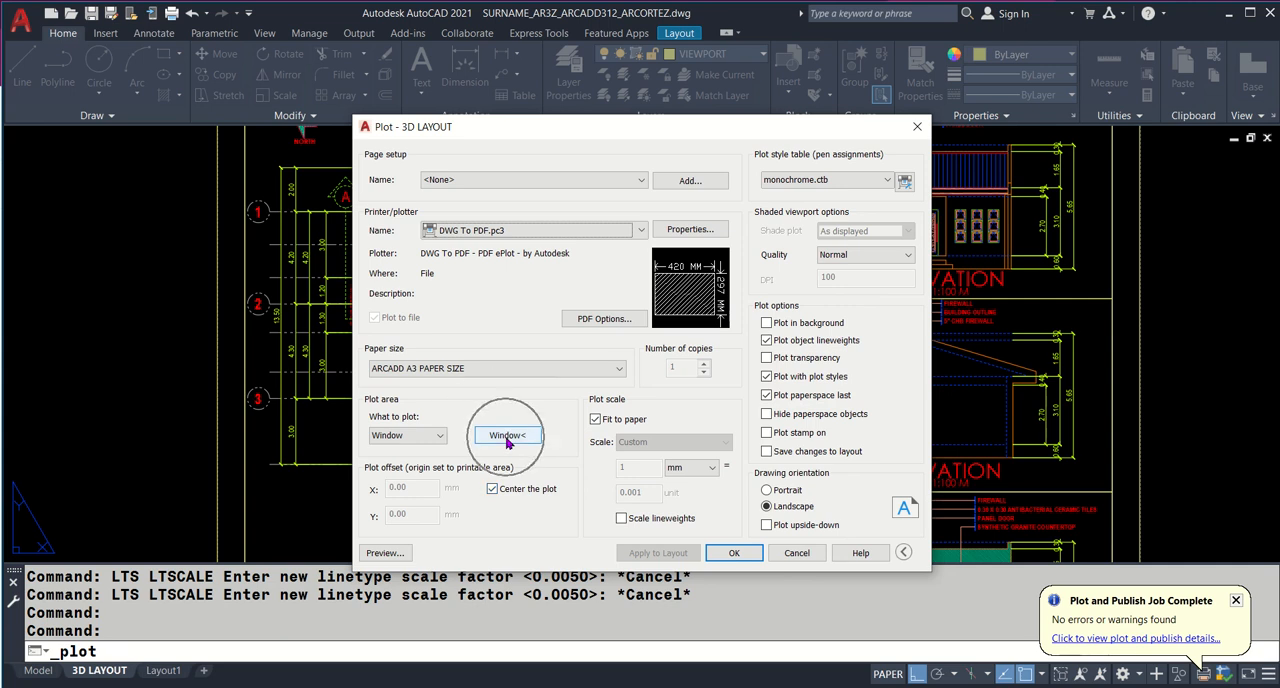
left_click(509, 435)
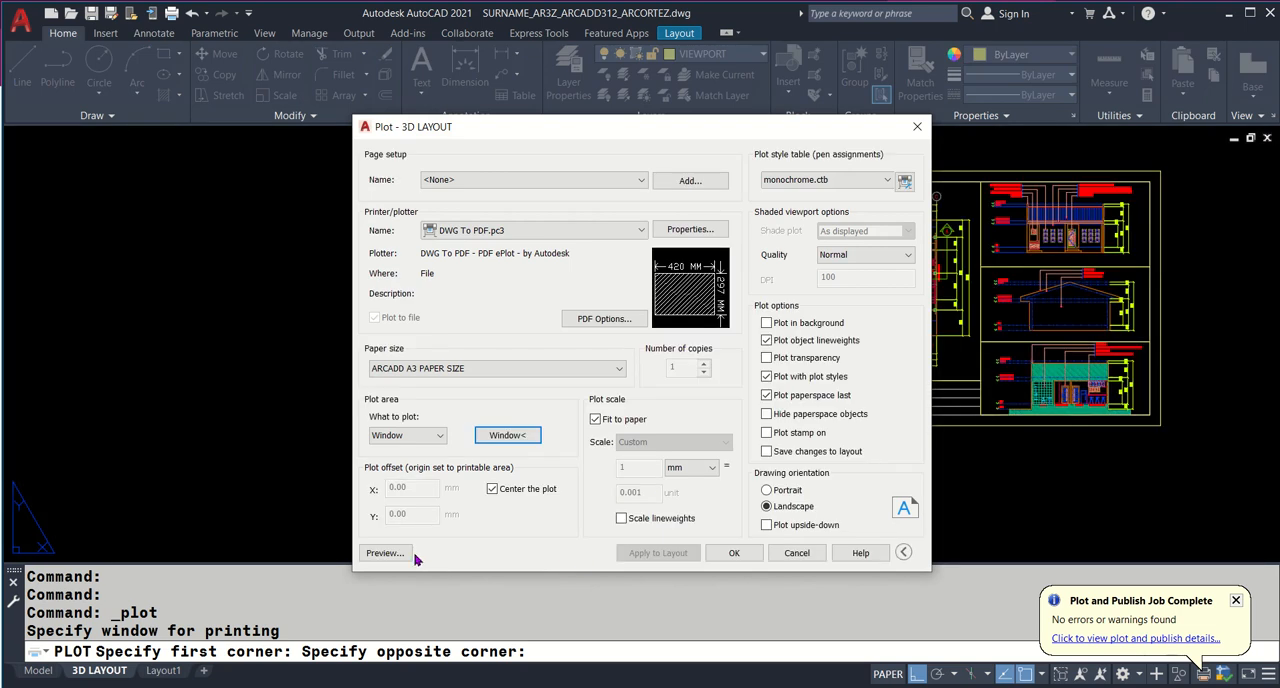
left_click(383, 553)
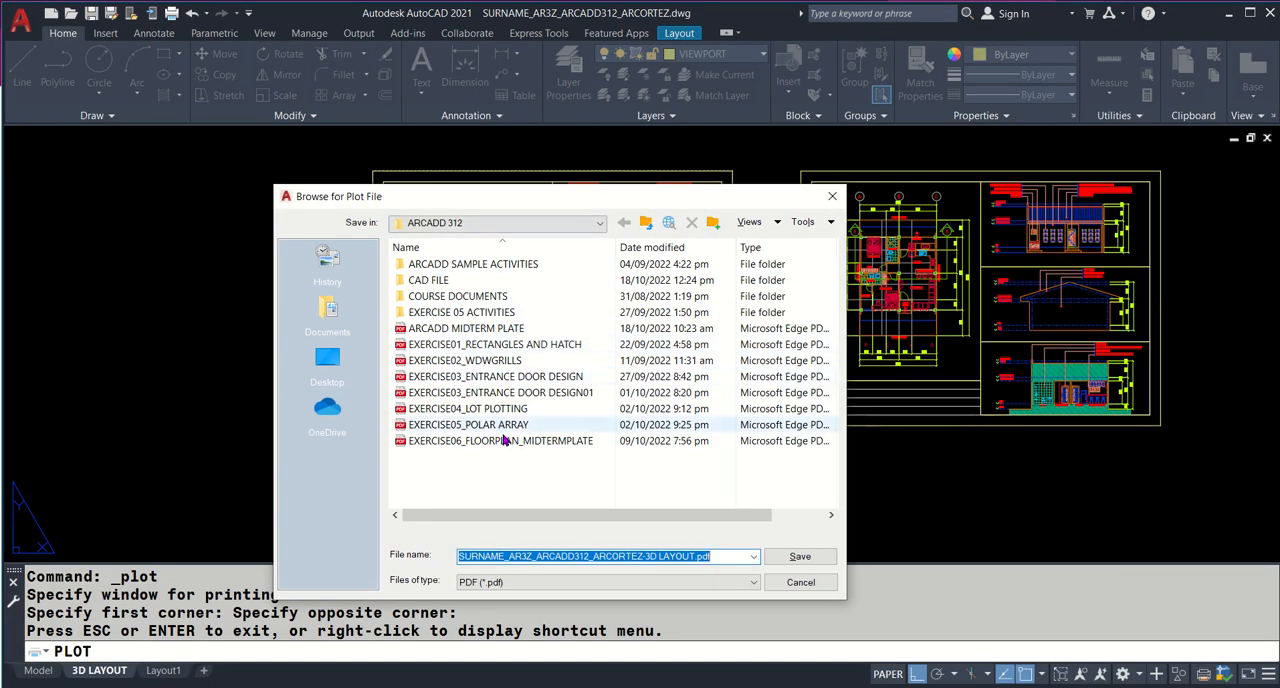
- Save the plot as PDF EXERCISE06_FLOORPLAN_MIDTERMPLATE_ARCADD312, reusing an existing name plus _ARCADD312
left_click(500, 440)
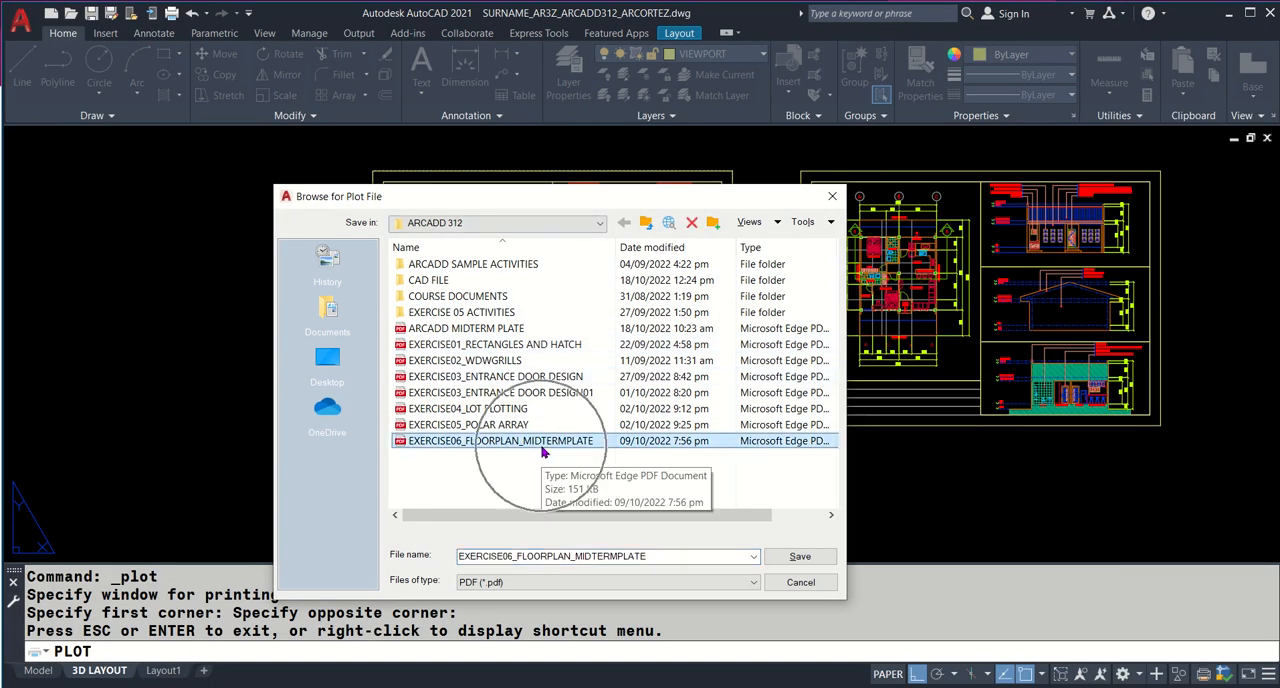
mouse_move(569, 462)
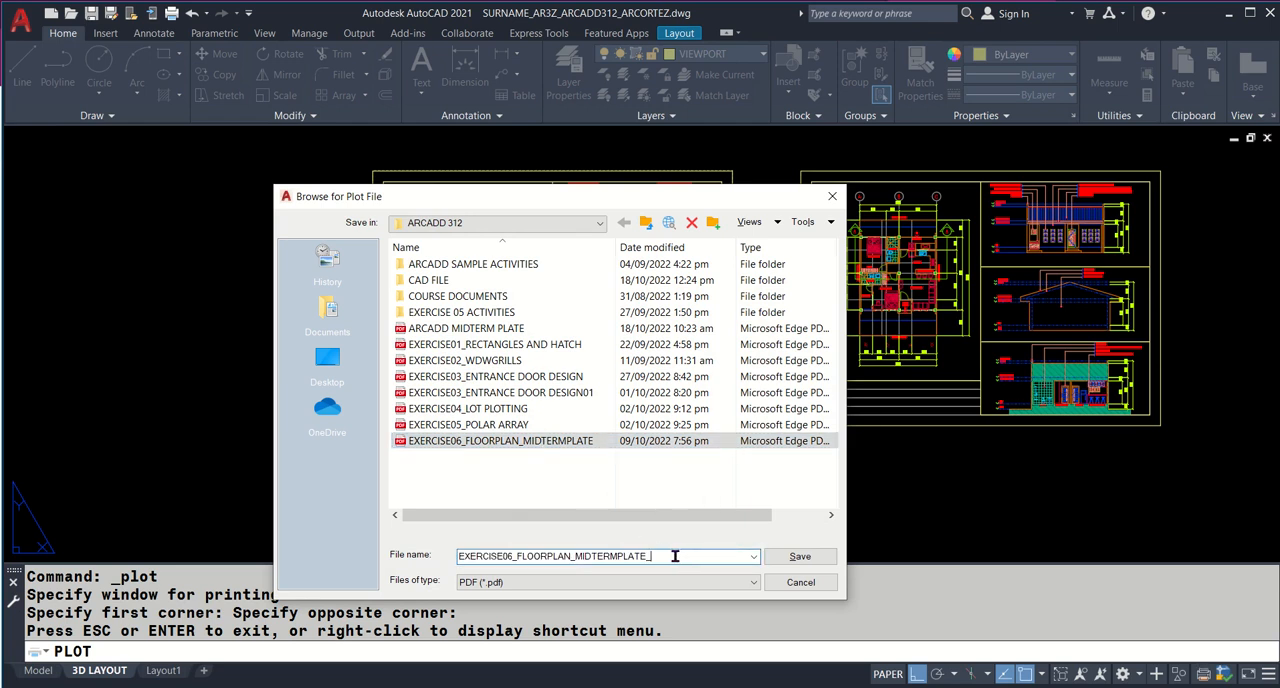
type("_ARCADD312")
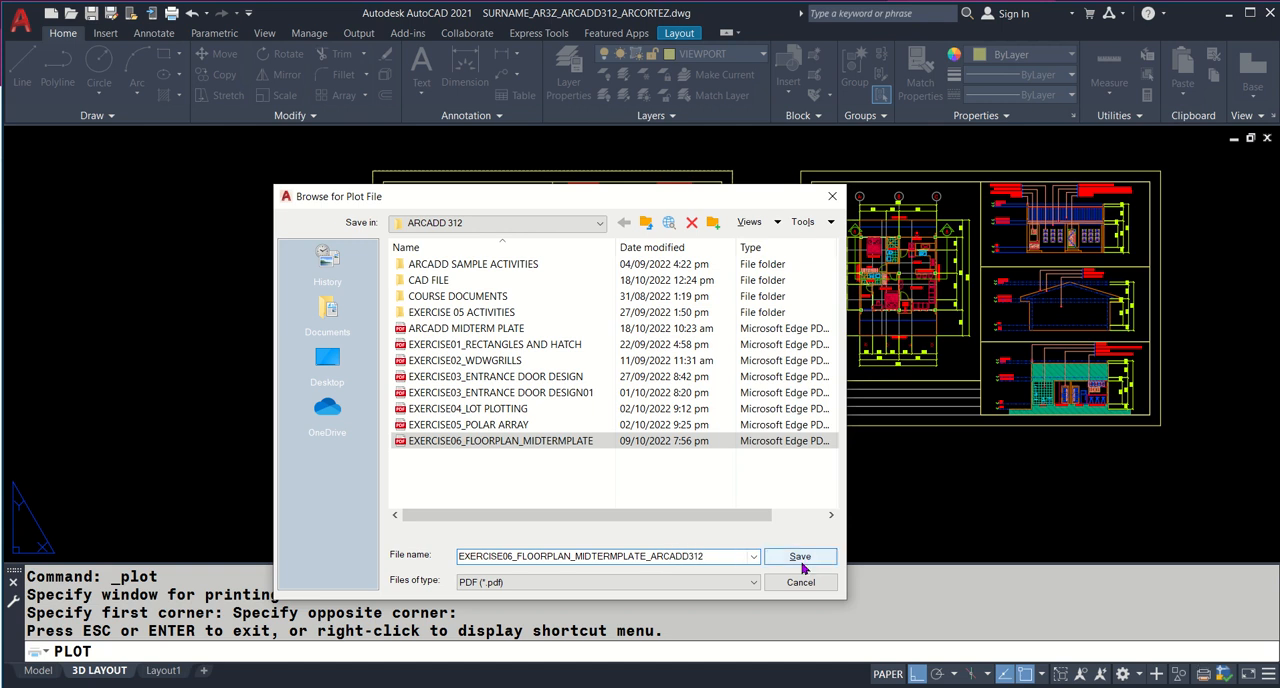
left_click(800, 556)
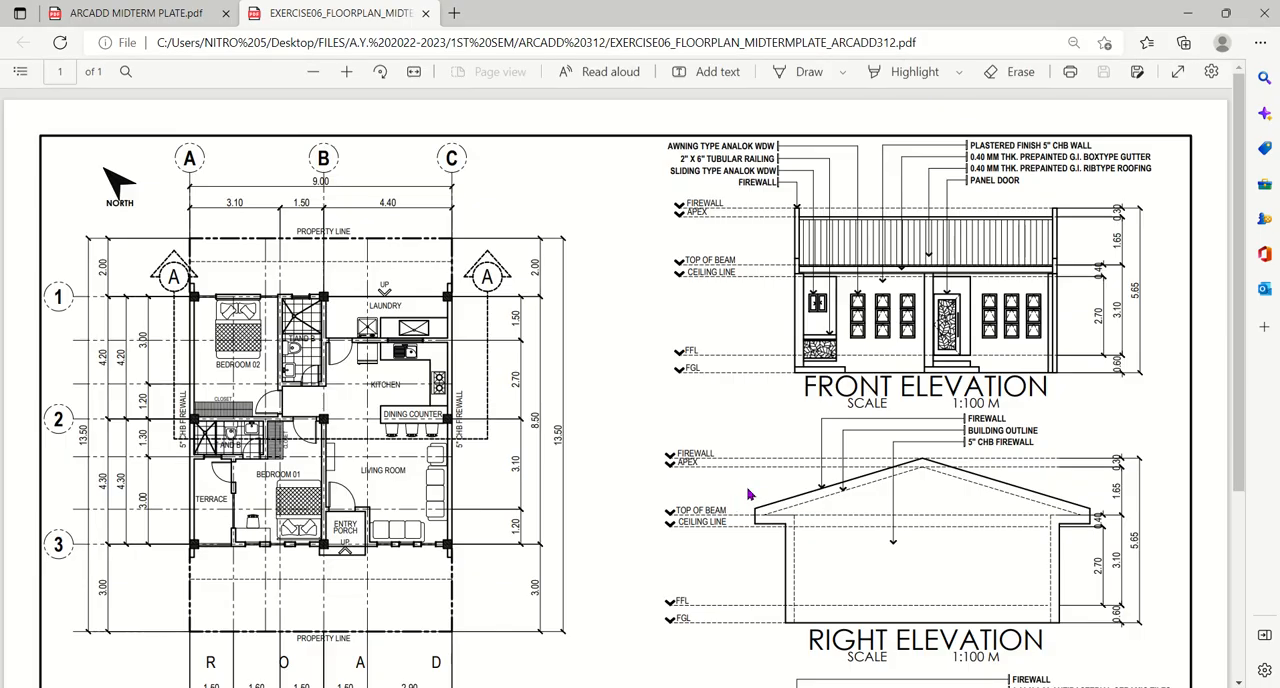